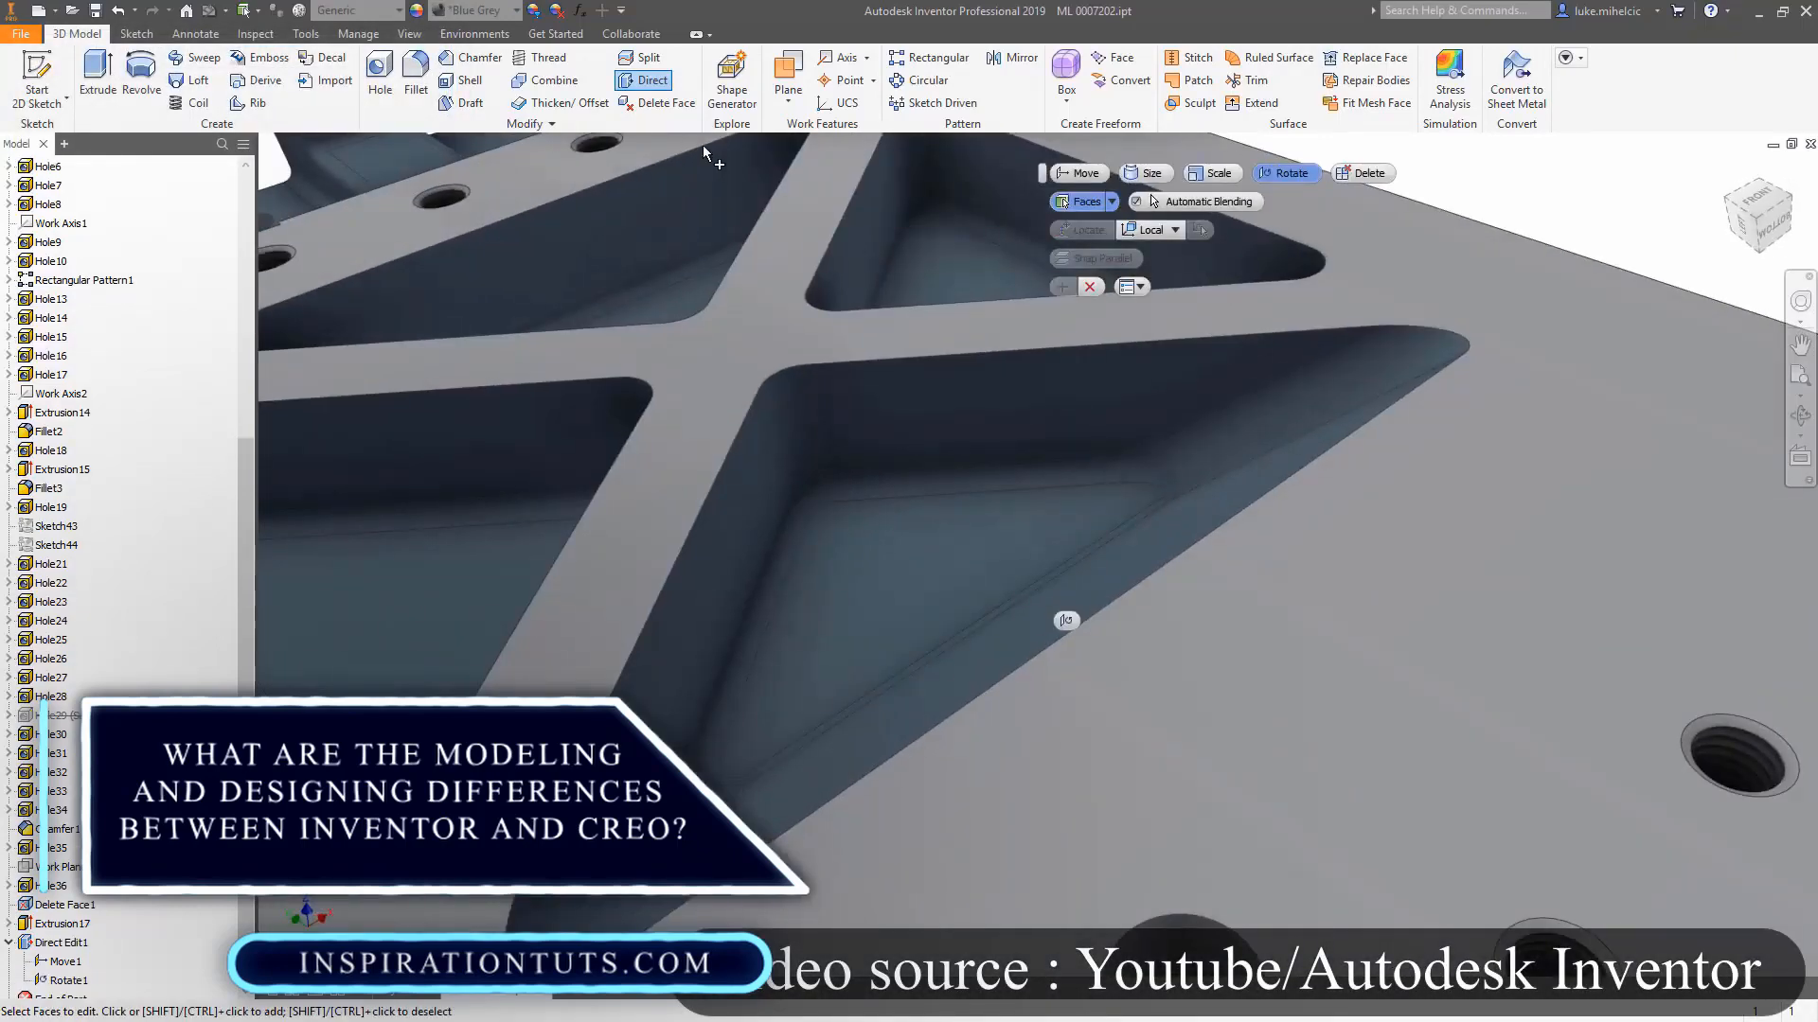
# - Start an extrusion from the Sketch11 profile in Part3
pyautogui.click(415, 73)
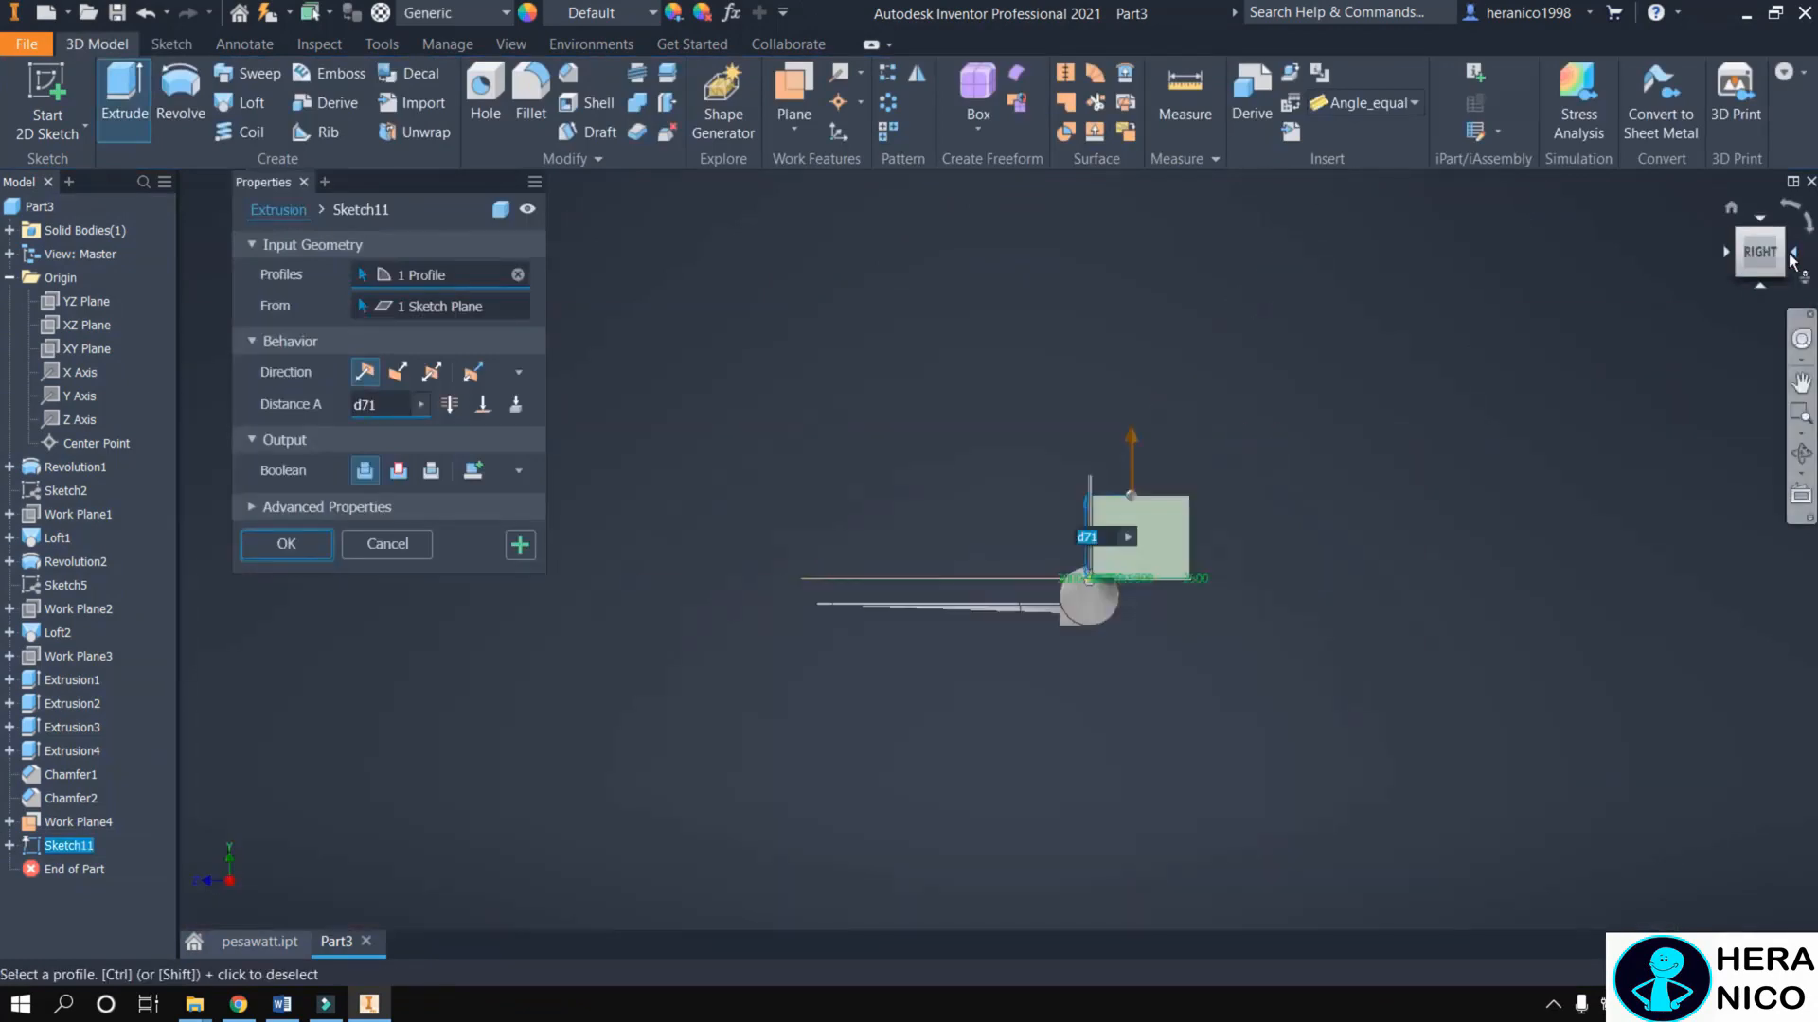
# - Finish the airplane's remaining extrusions, chamfers and mirror features
pyautogui.click(285, 544)
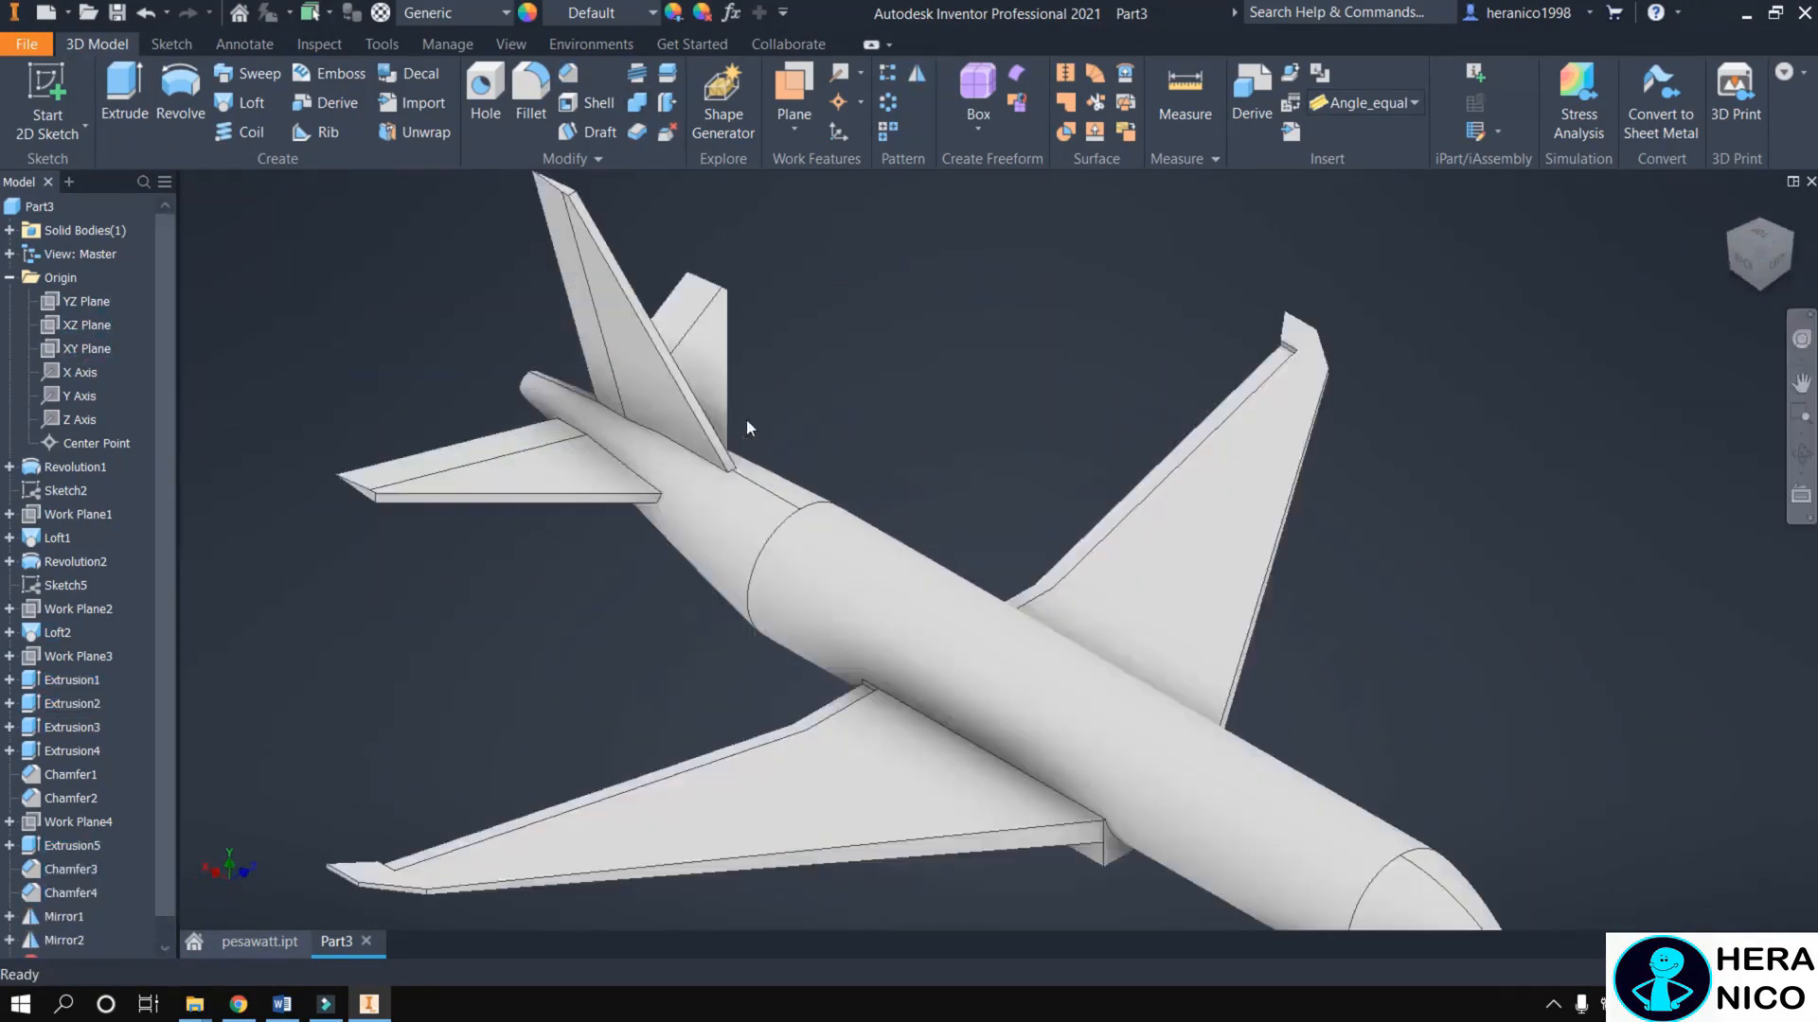
pyautogui.click(530, 87)
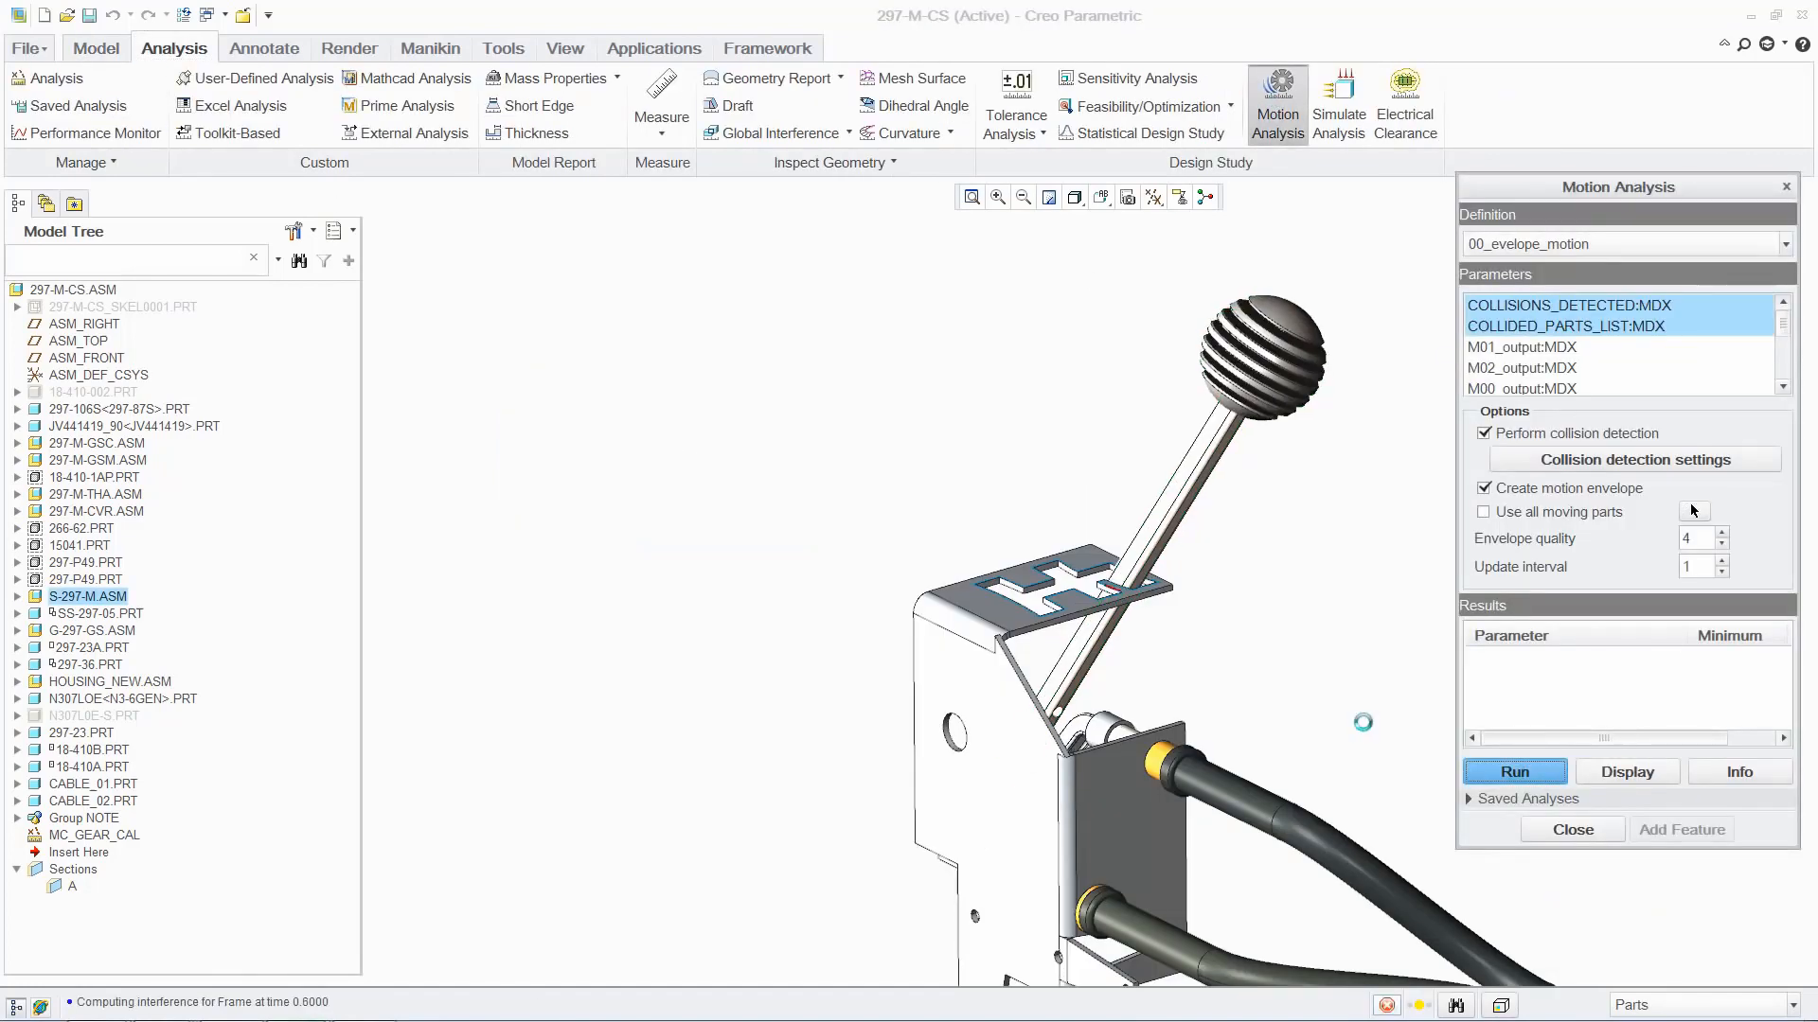
# - Run the Motion Analysis and 01_first_motion kinematic analysis on the gearbox assembly
pyautogui.click(1514, 772)
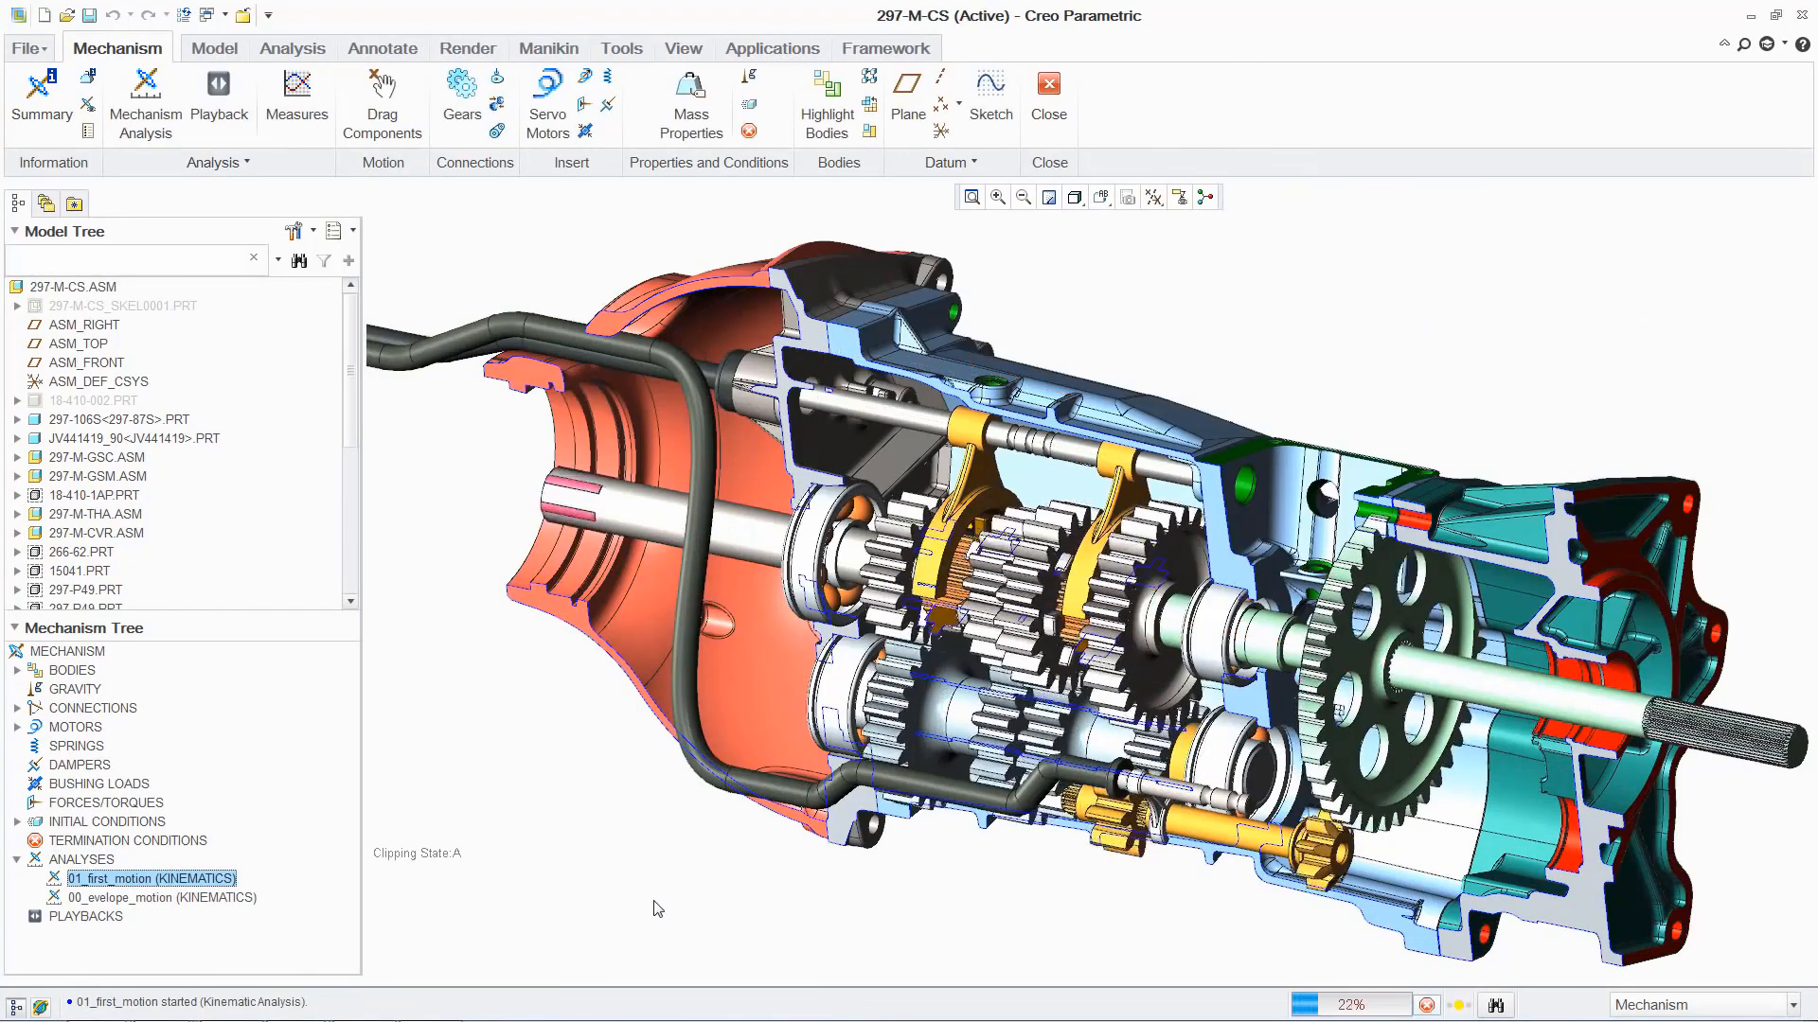
pyautogui.click(296, 89)
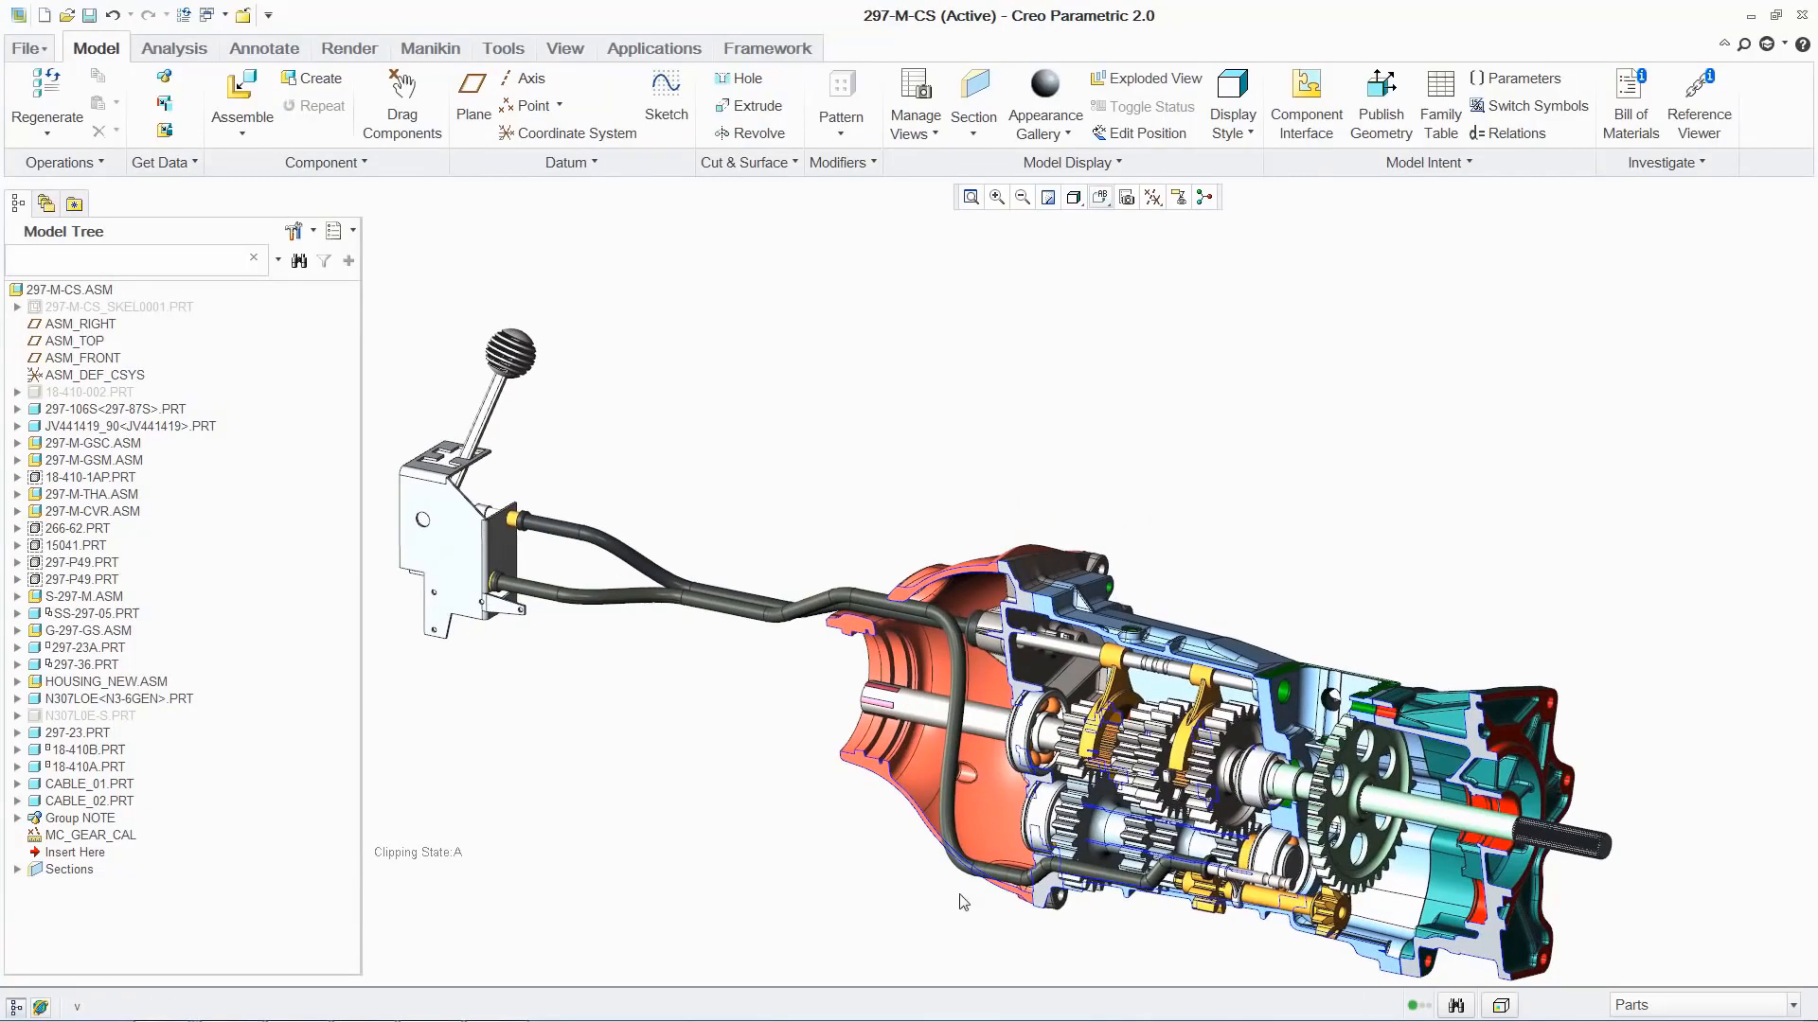
pyautogui.click(46, 94)
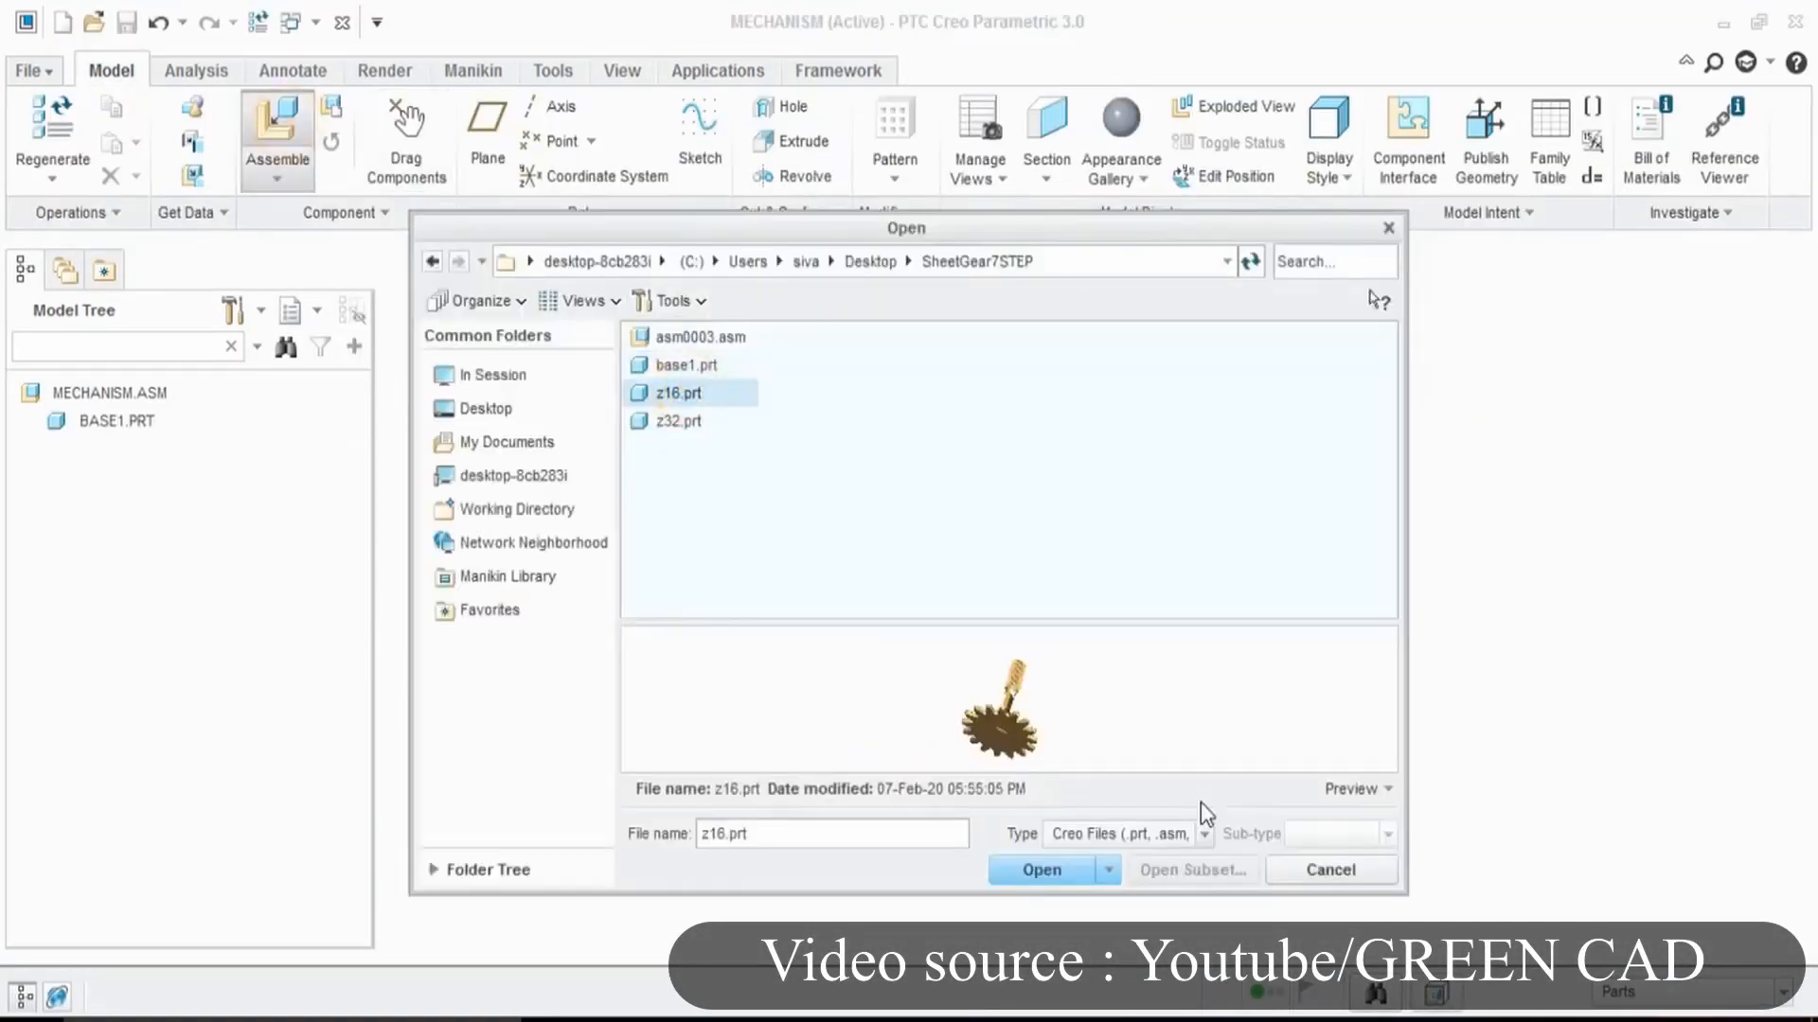
# - Assemble z16.prt and define GearPair1 with a 14 mm pitch diameter
pyautogui.click(1041, 870)
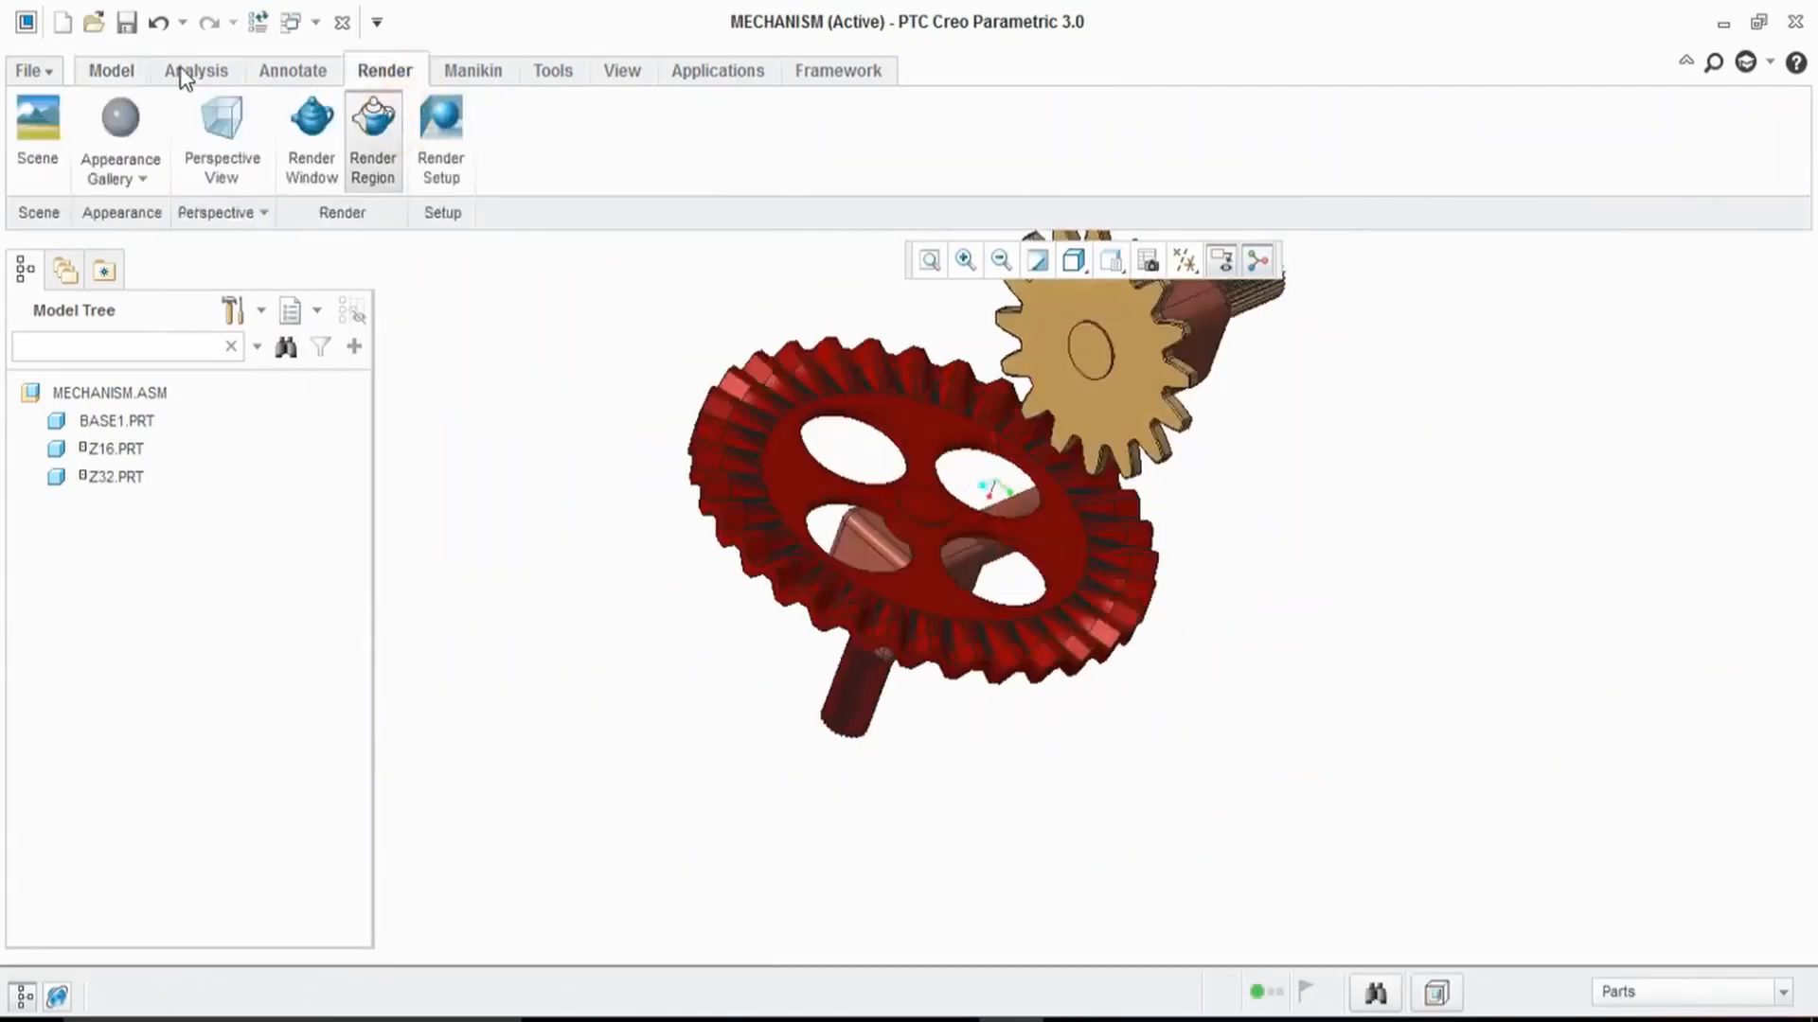
pyautogui.click(716, 70)
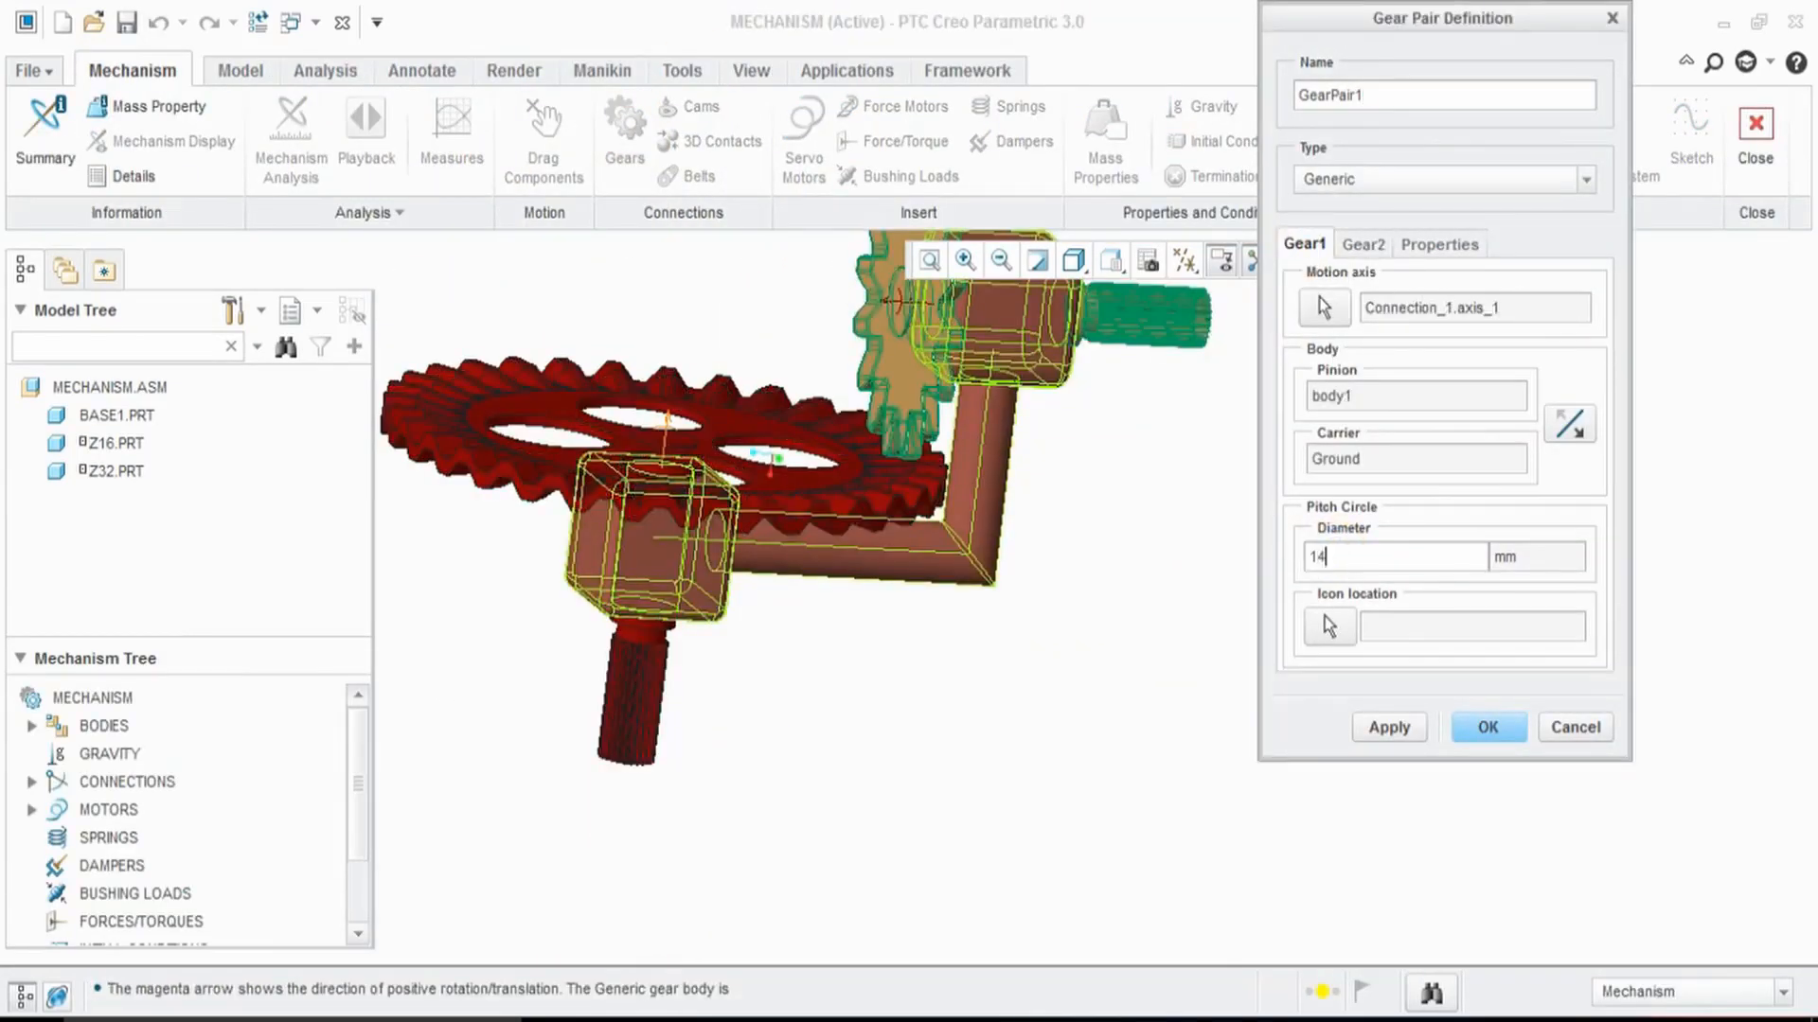
pyautogui.click(1488, 727)
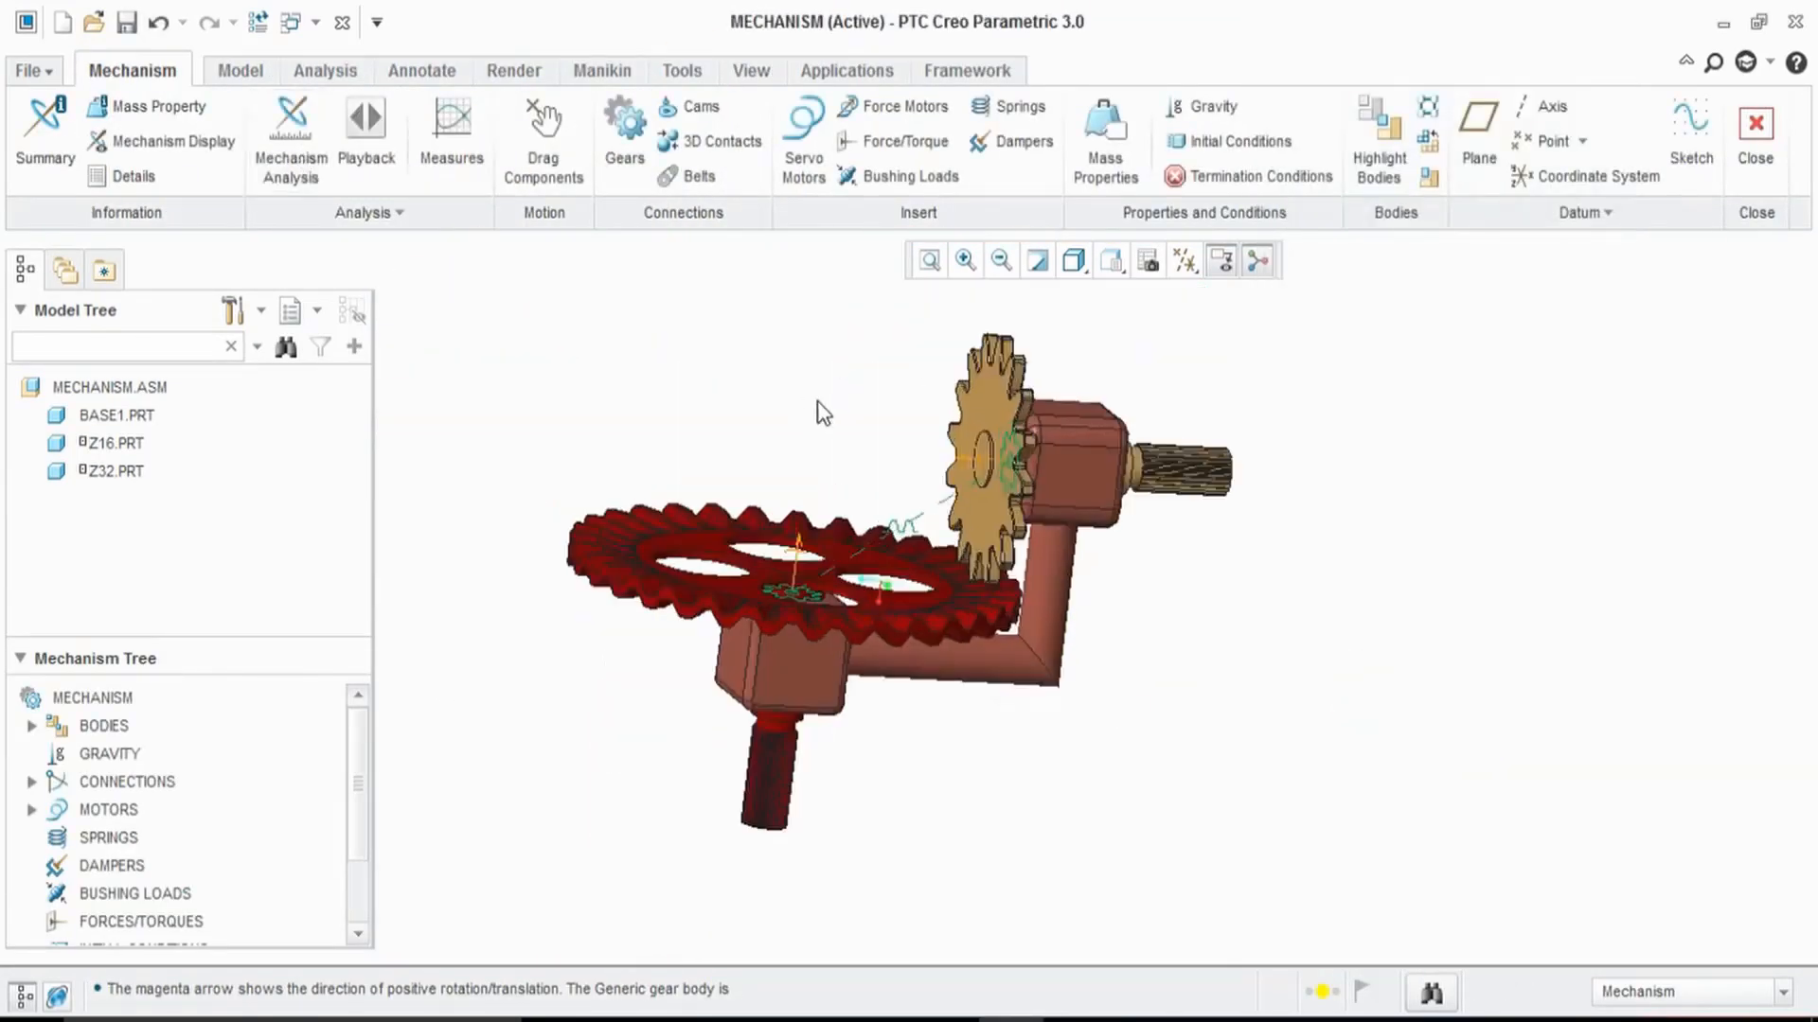
pyautogui.click(801, 123)
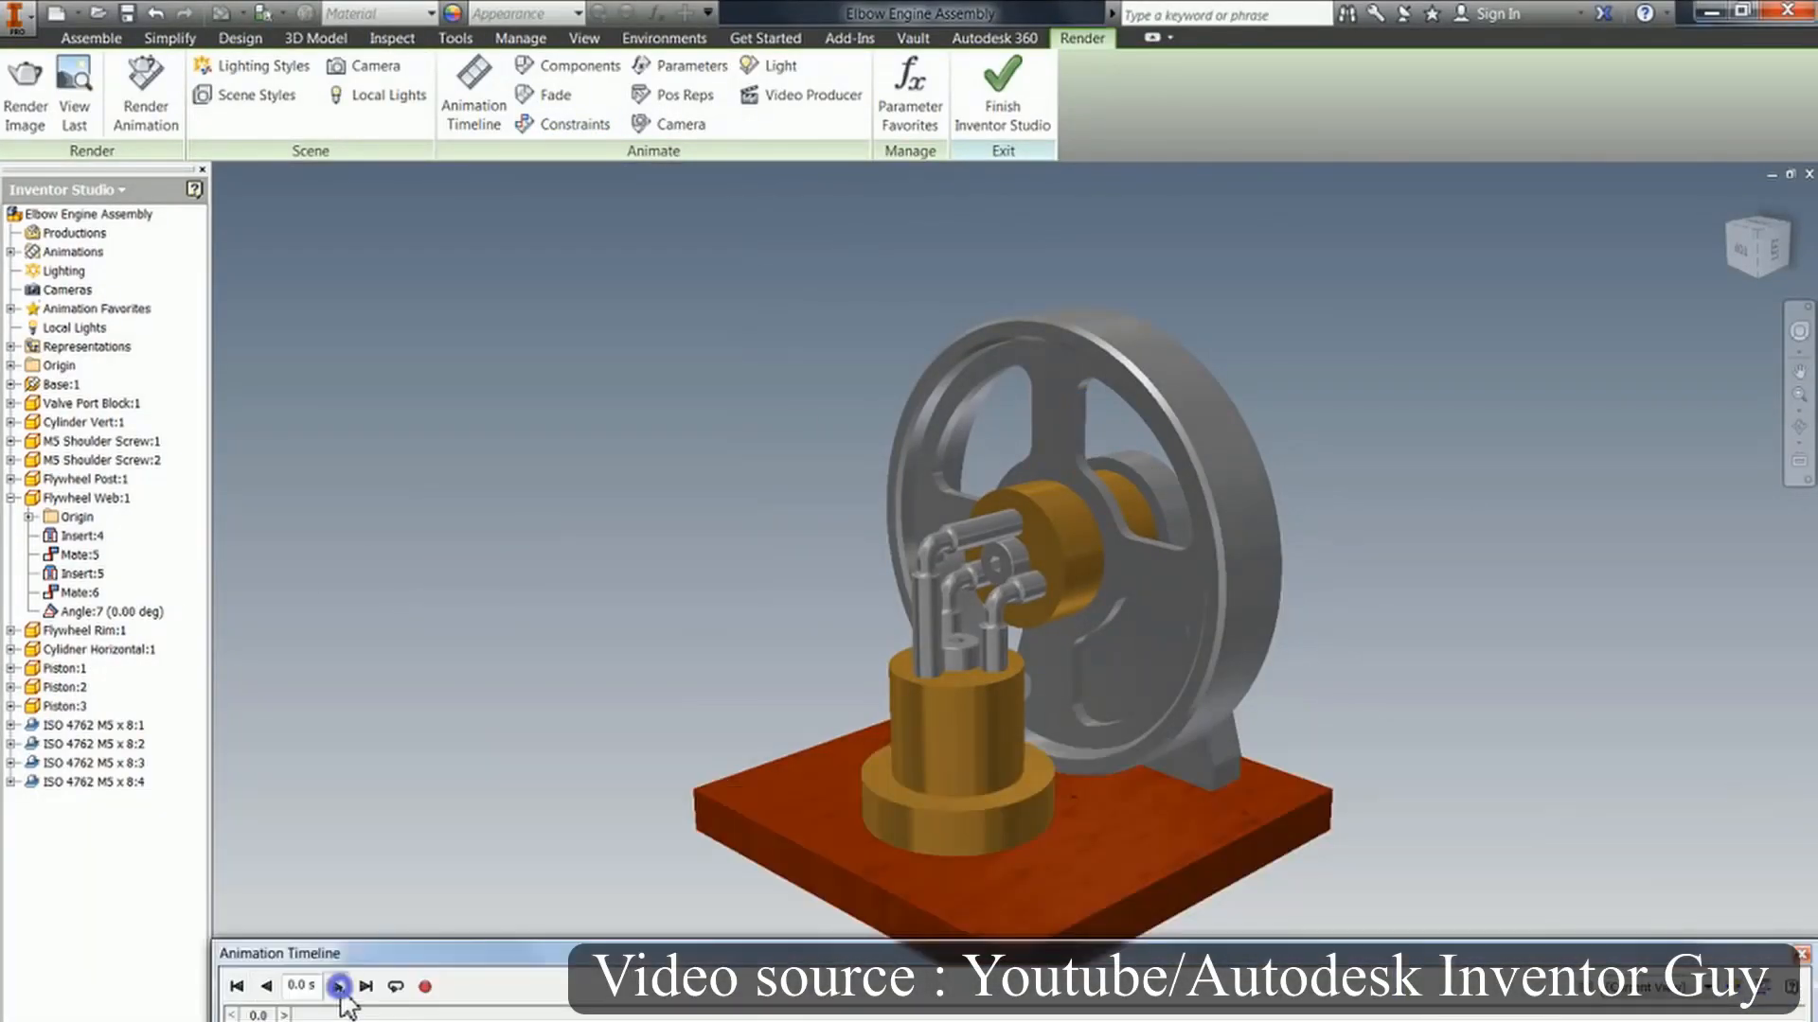
# - Play the elbow engine animation and add a flush constraint to the sliding plate
pyautogui.click(337, 987)
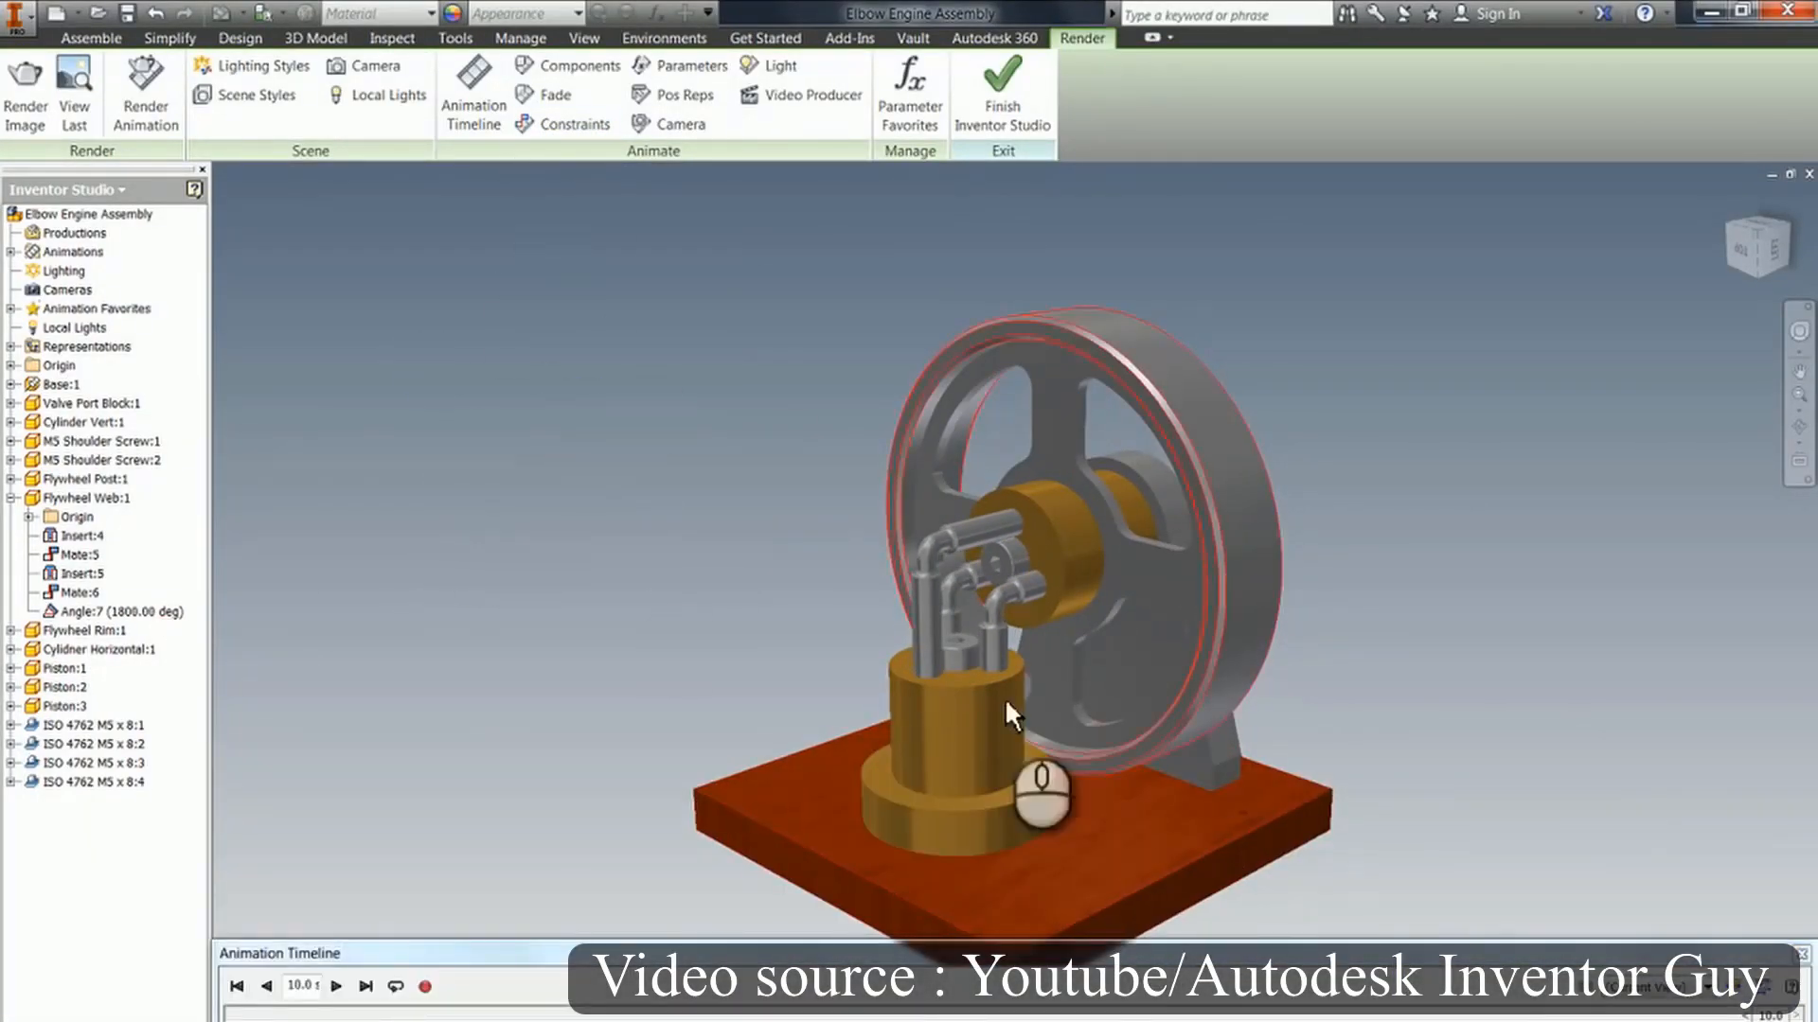
pyautogui.click(528, 93)
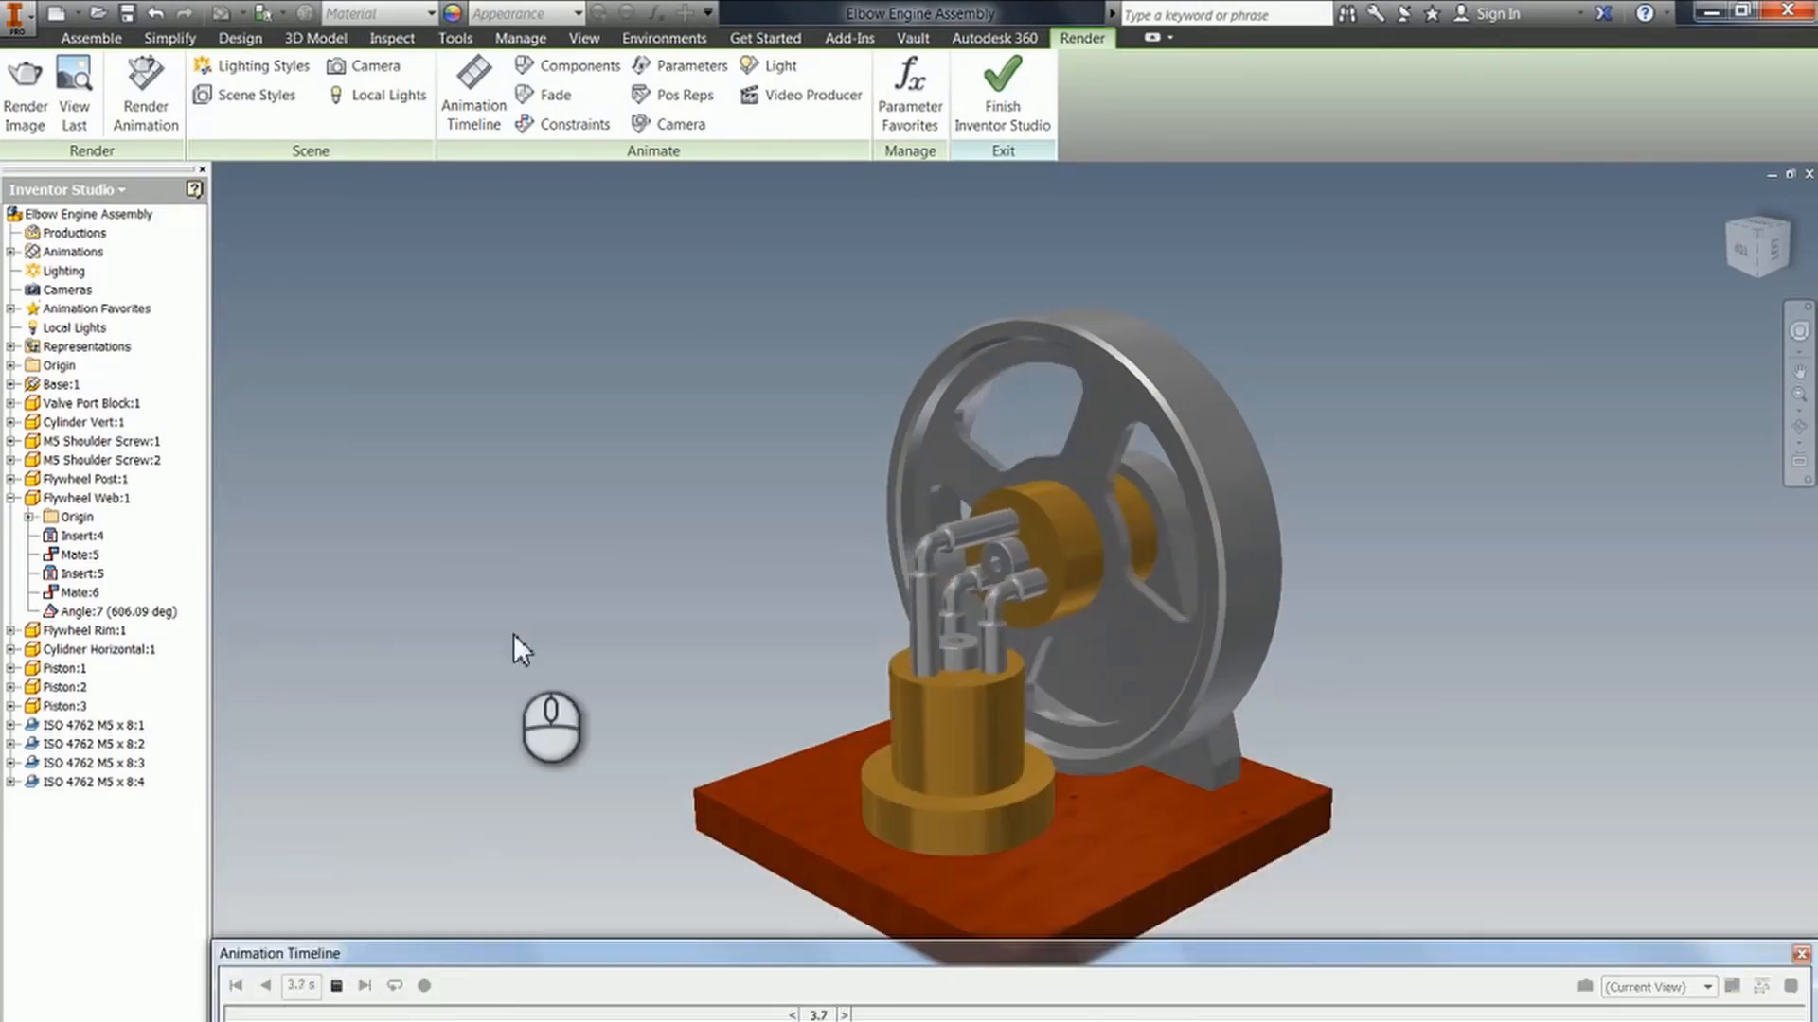
pyautogui.click(144, 90)
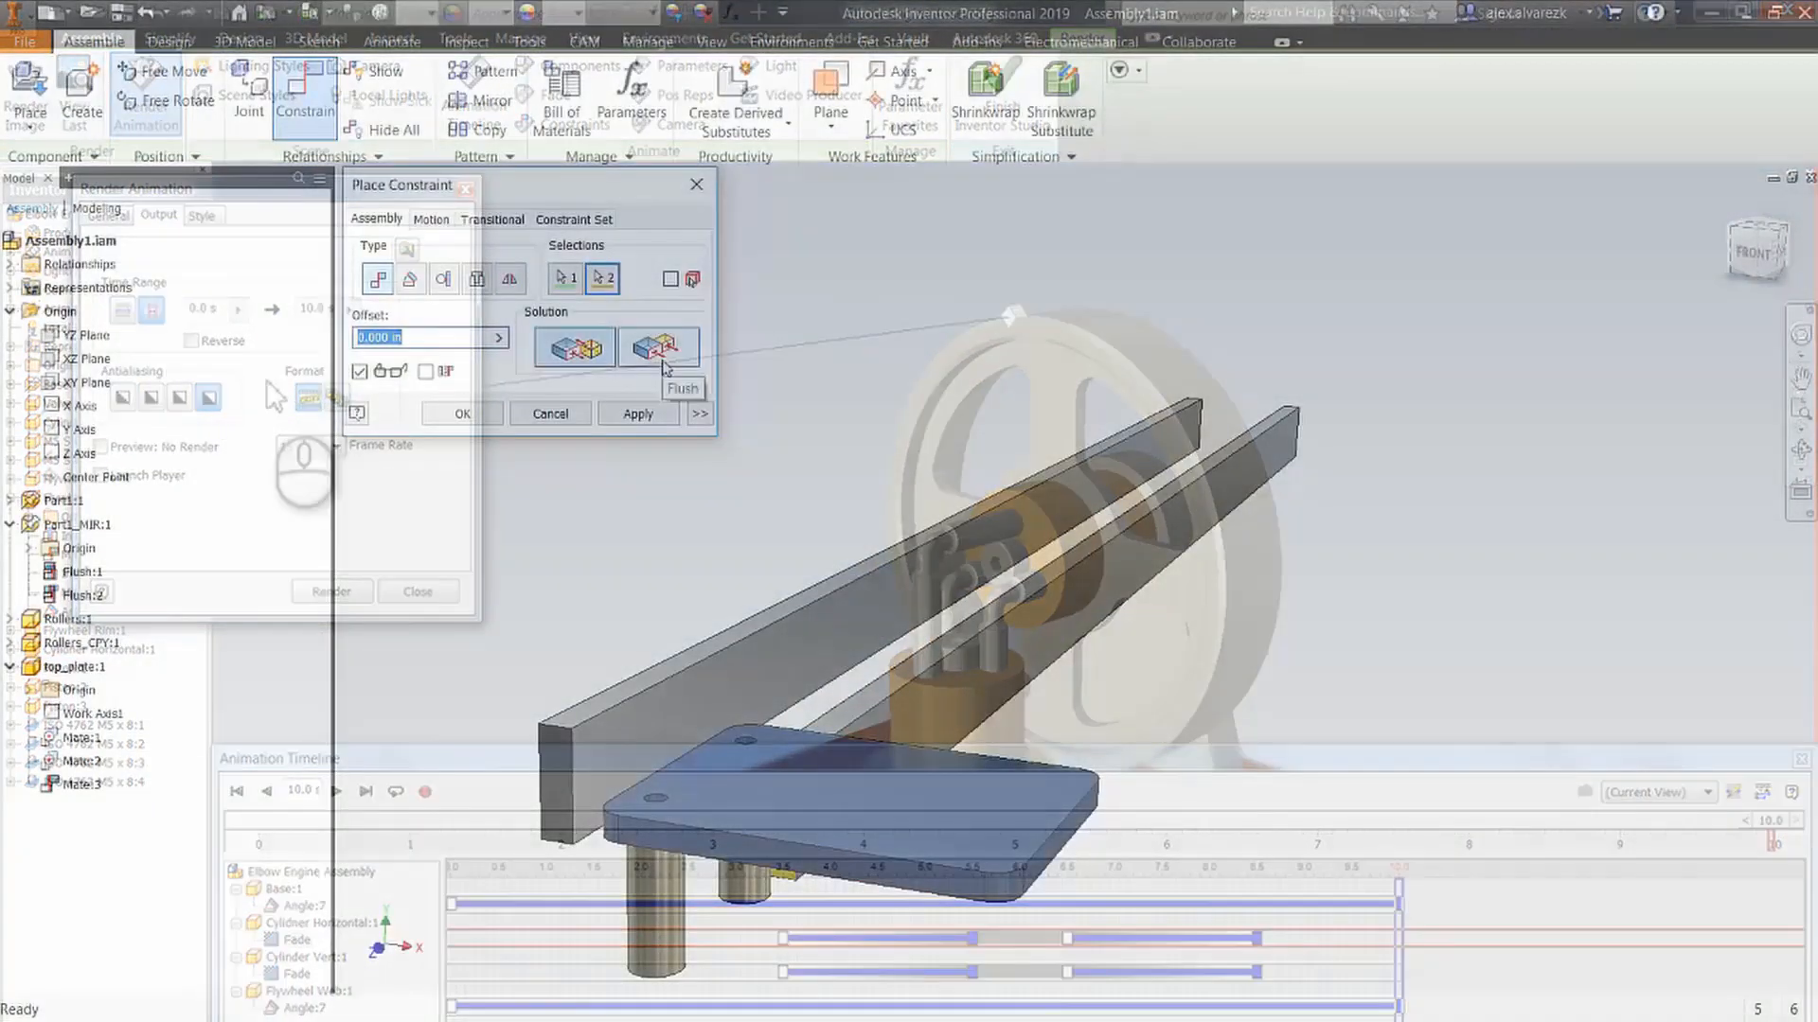
pyautogui.click(462, 414)
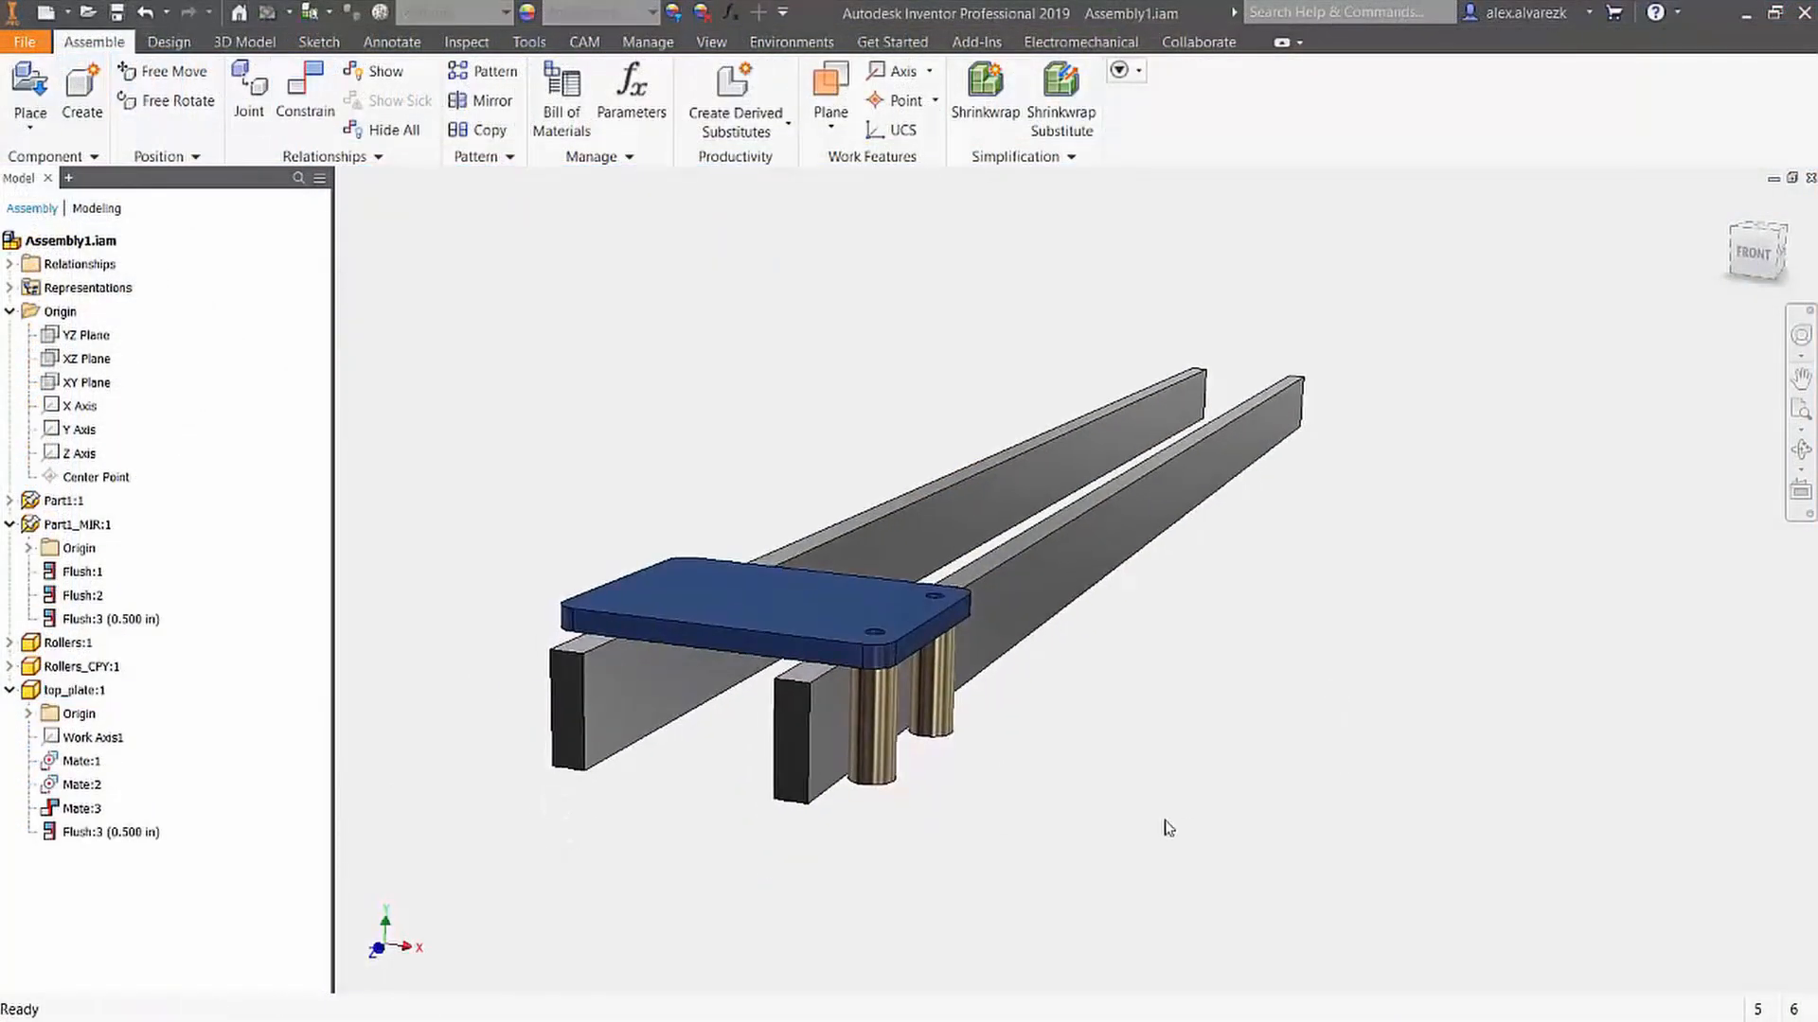
# - In Inventor Studio, animate Flush3 from 0.500 in to 11 over 3 seconds
pyautogui.click(305, 90)
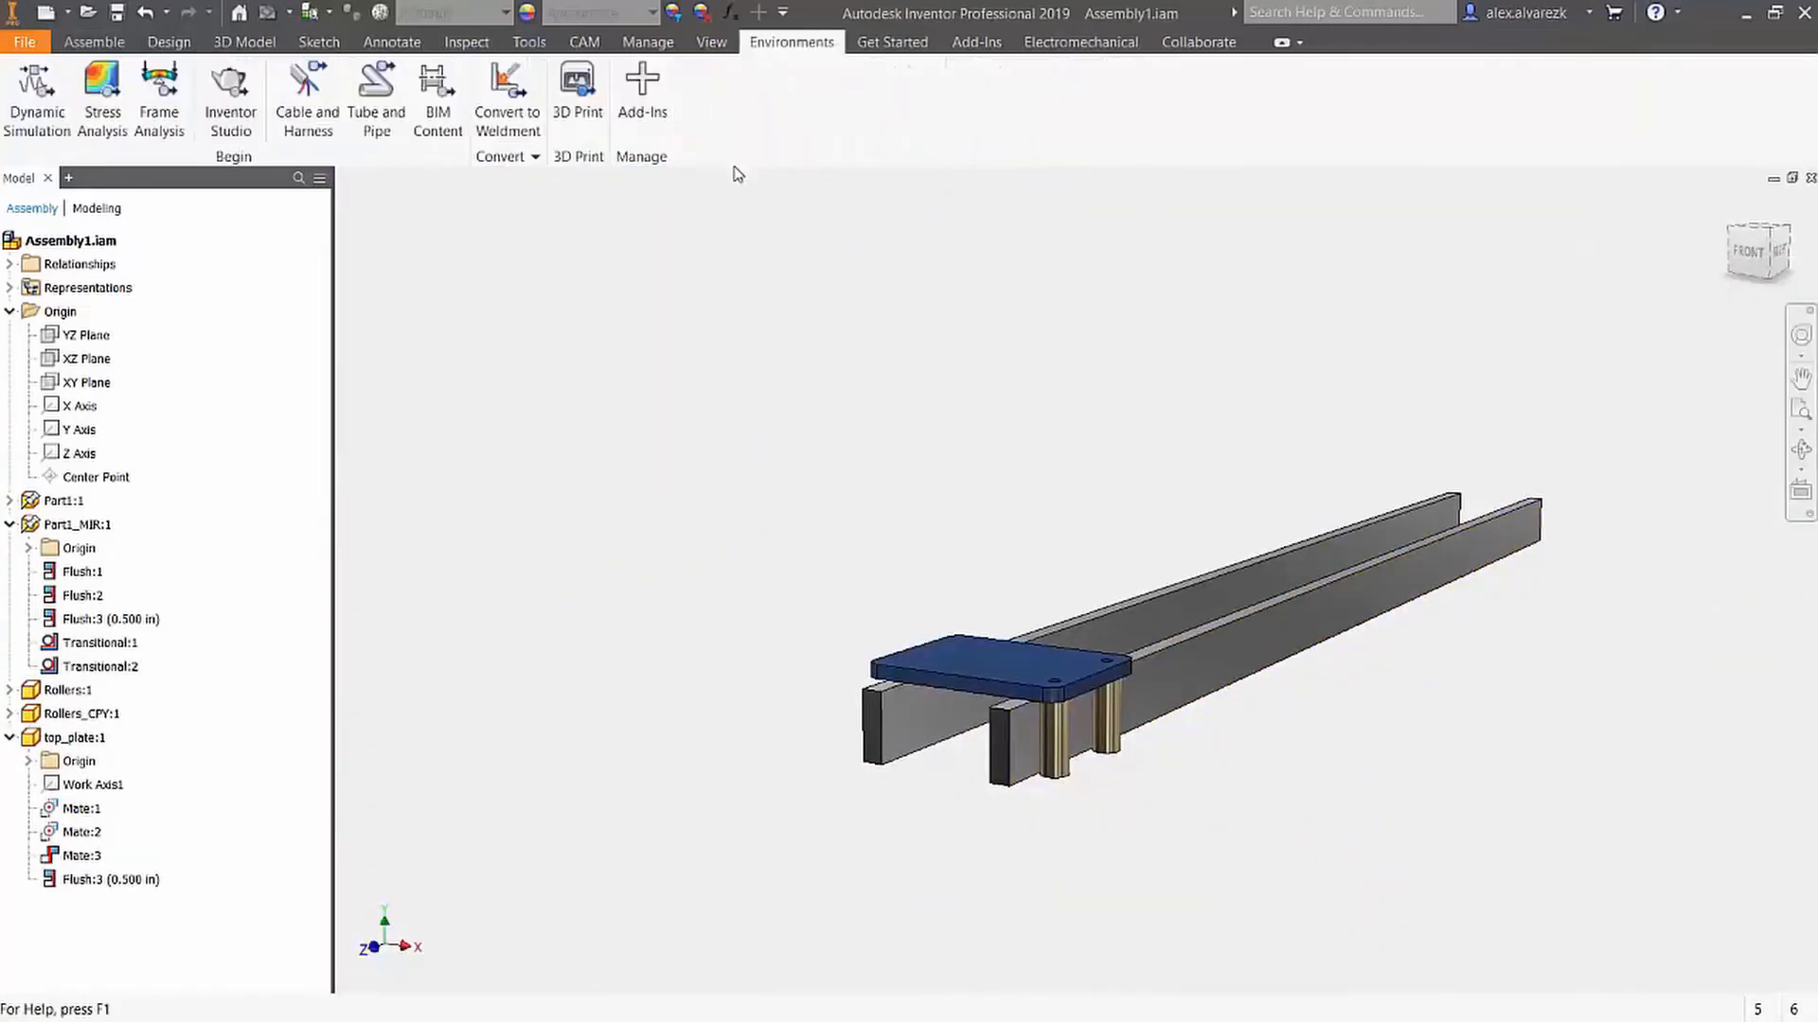
pyautogui.click(230, 98)
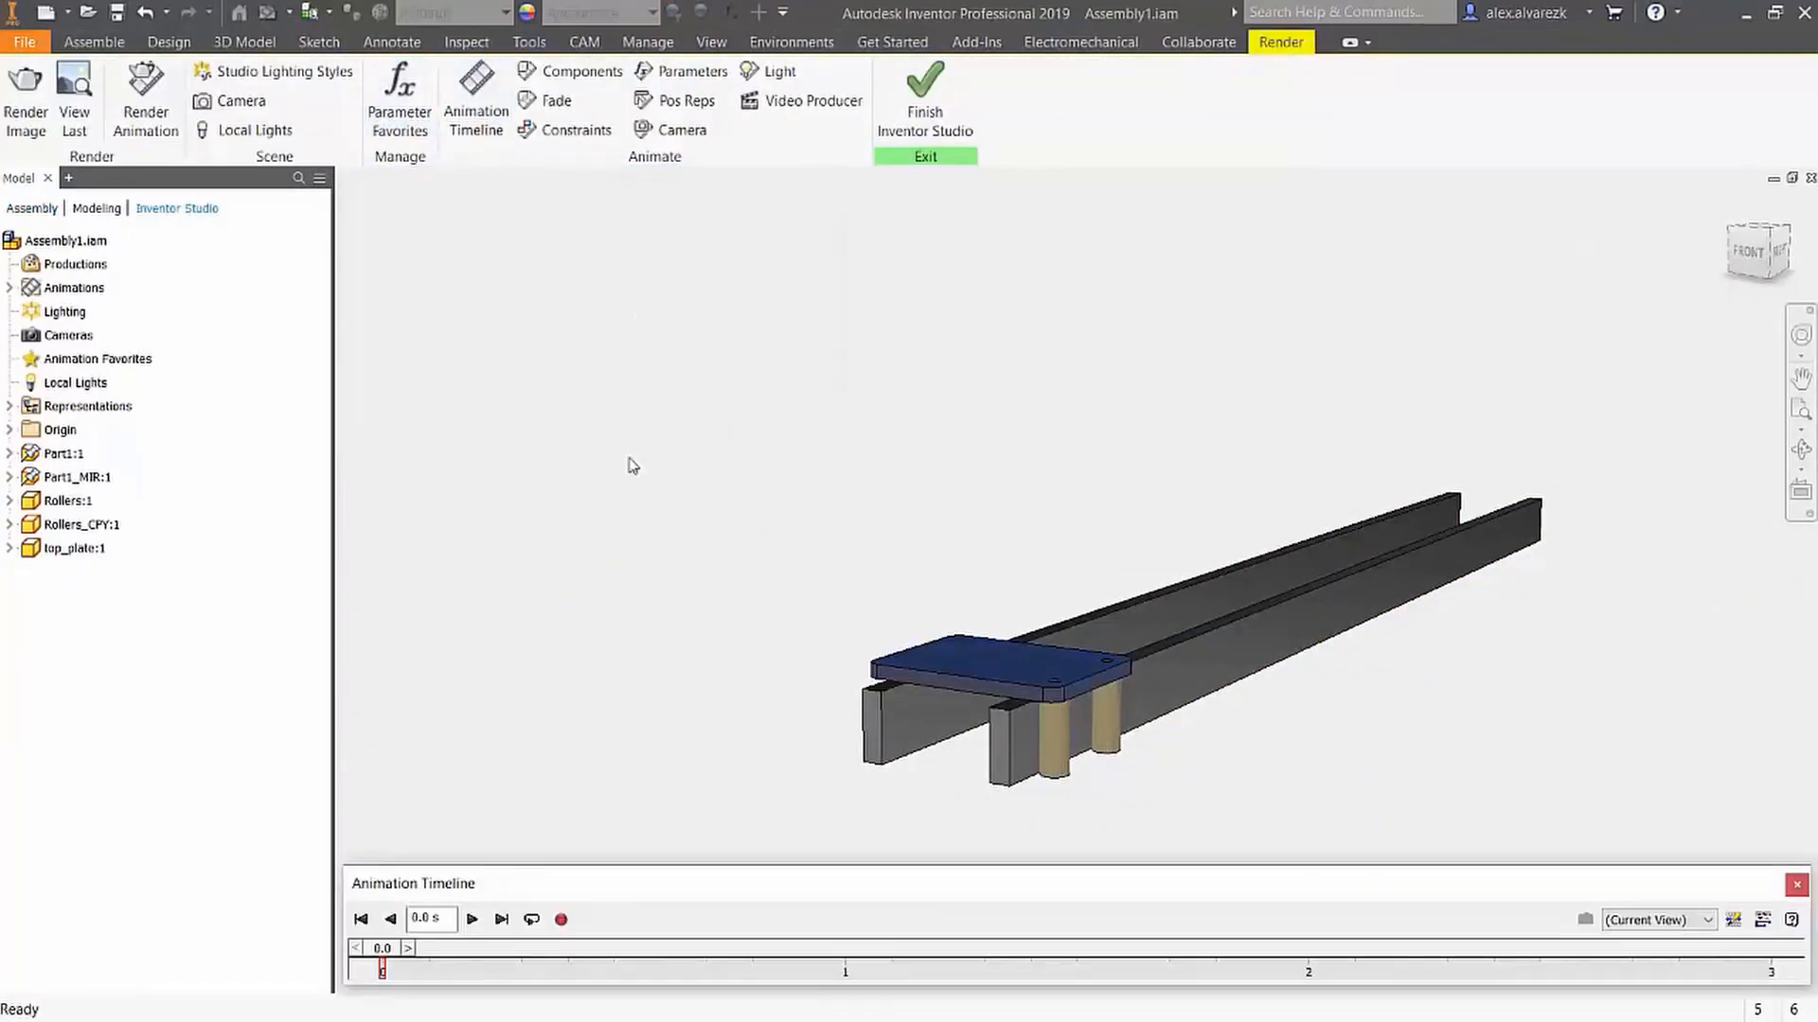
pyautogui.click(578, 129)
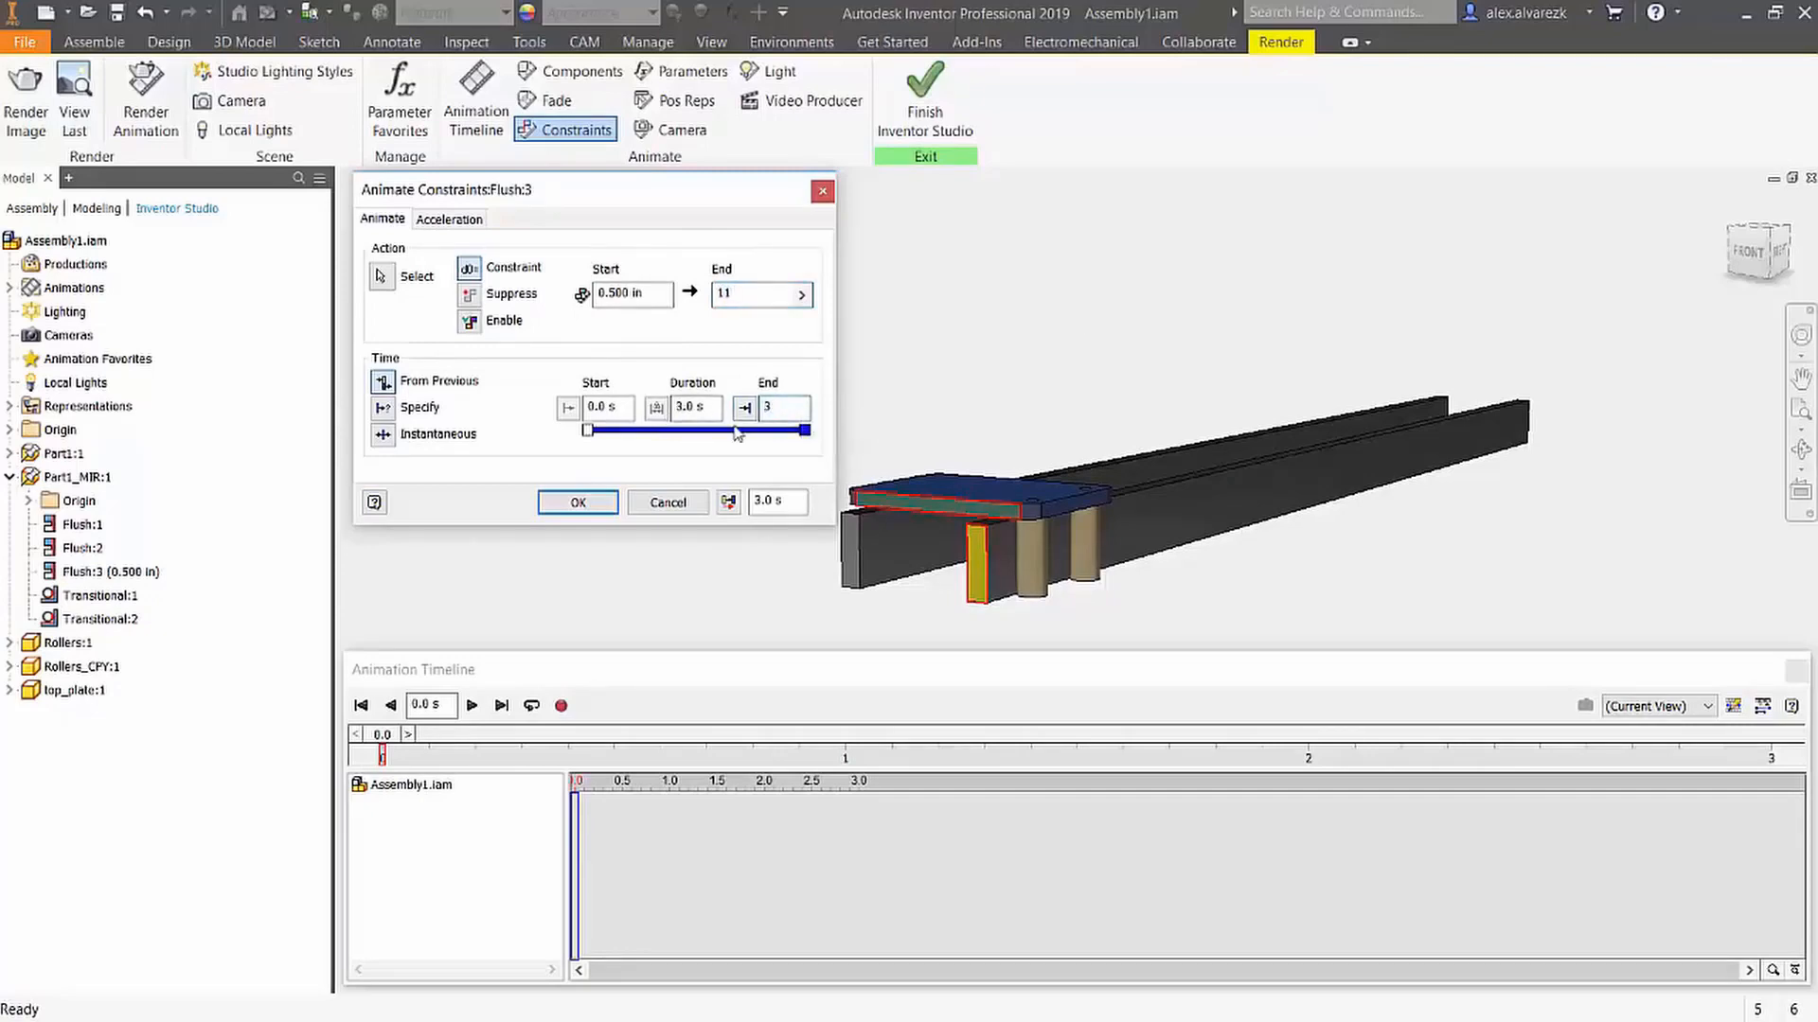
pyautogui.click(578, 503)
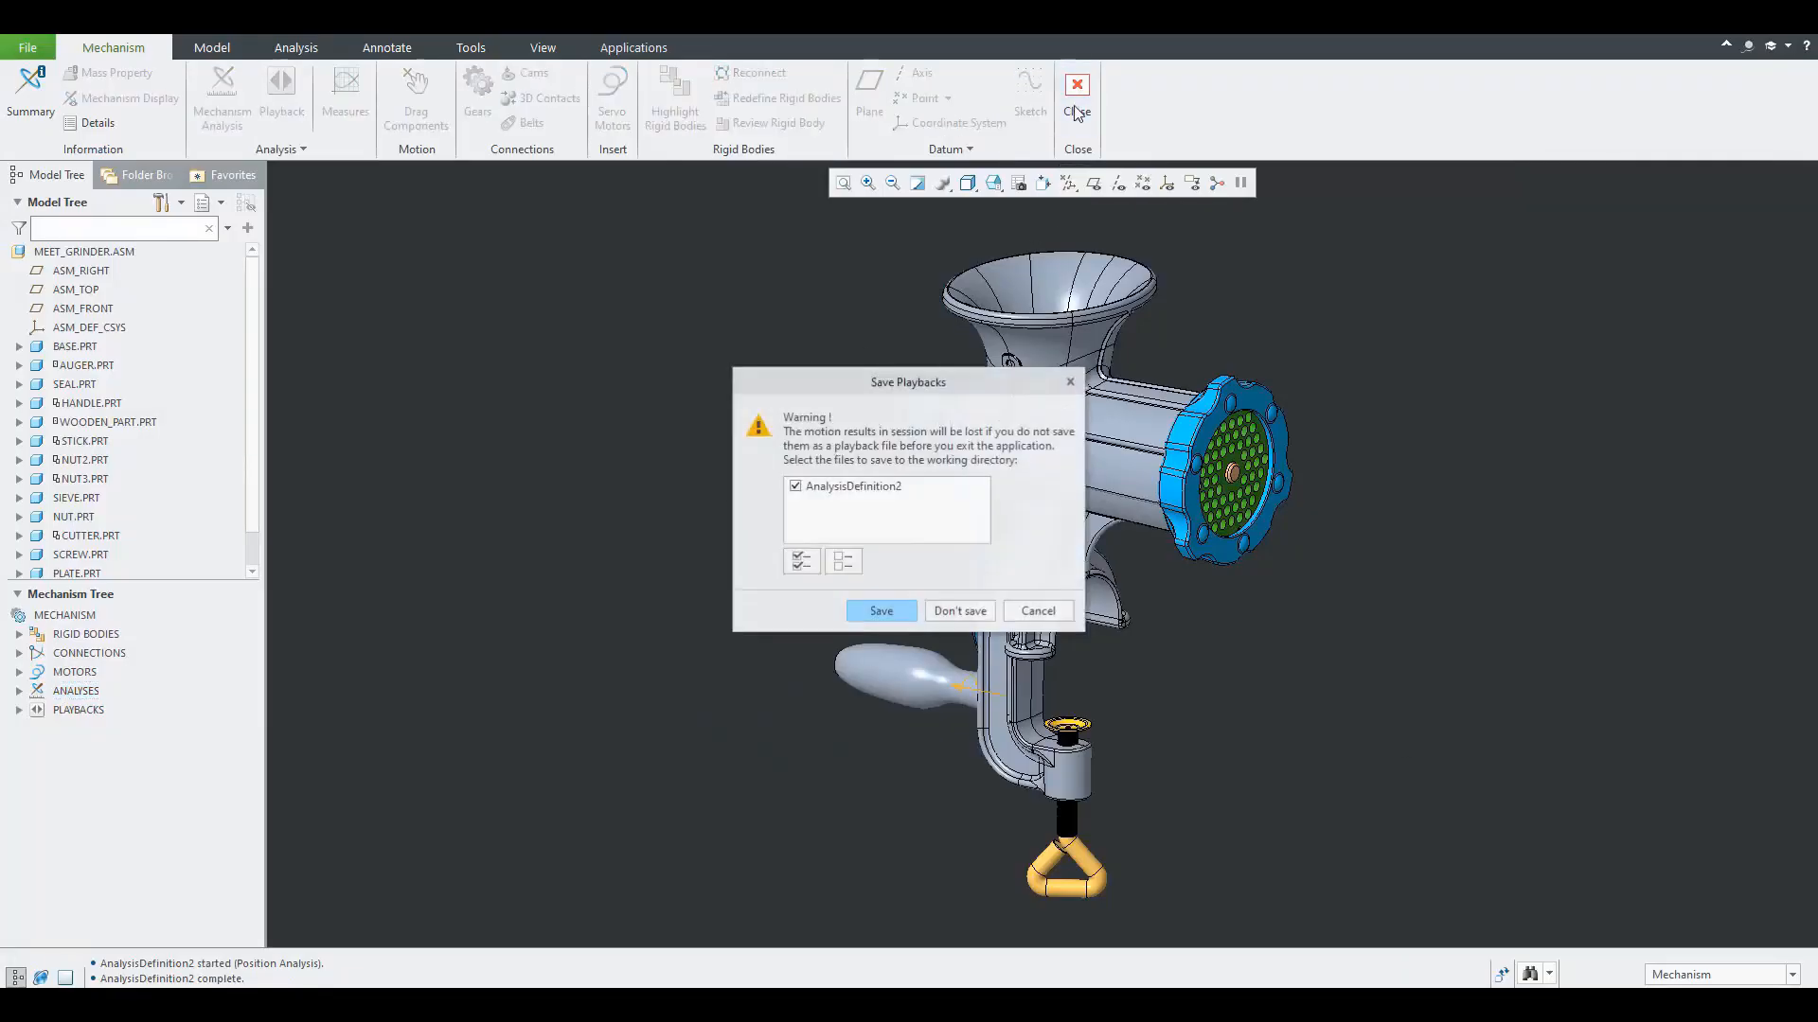
# - Save the meat grinder playback and create Animation2 importing it
pyautogui.click(881, 611)
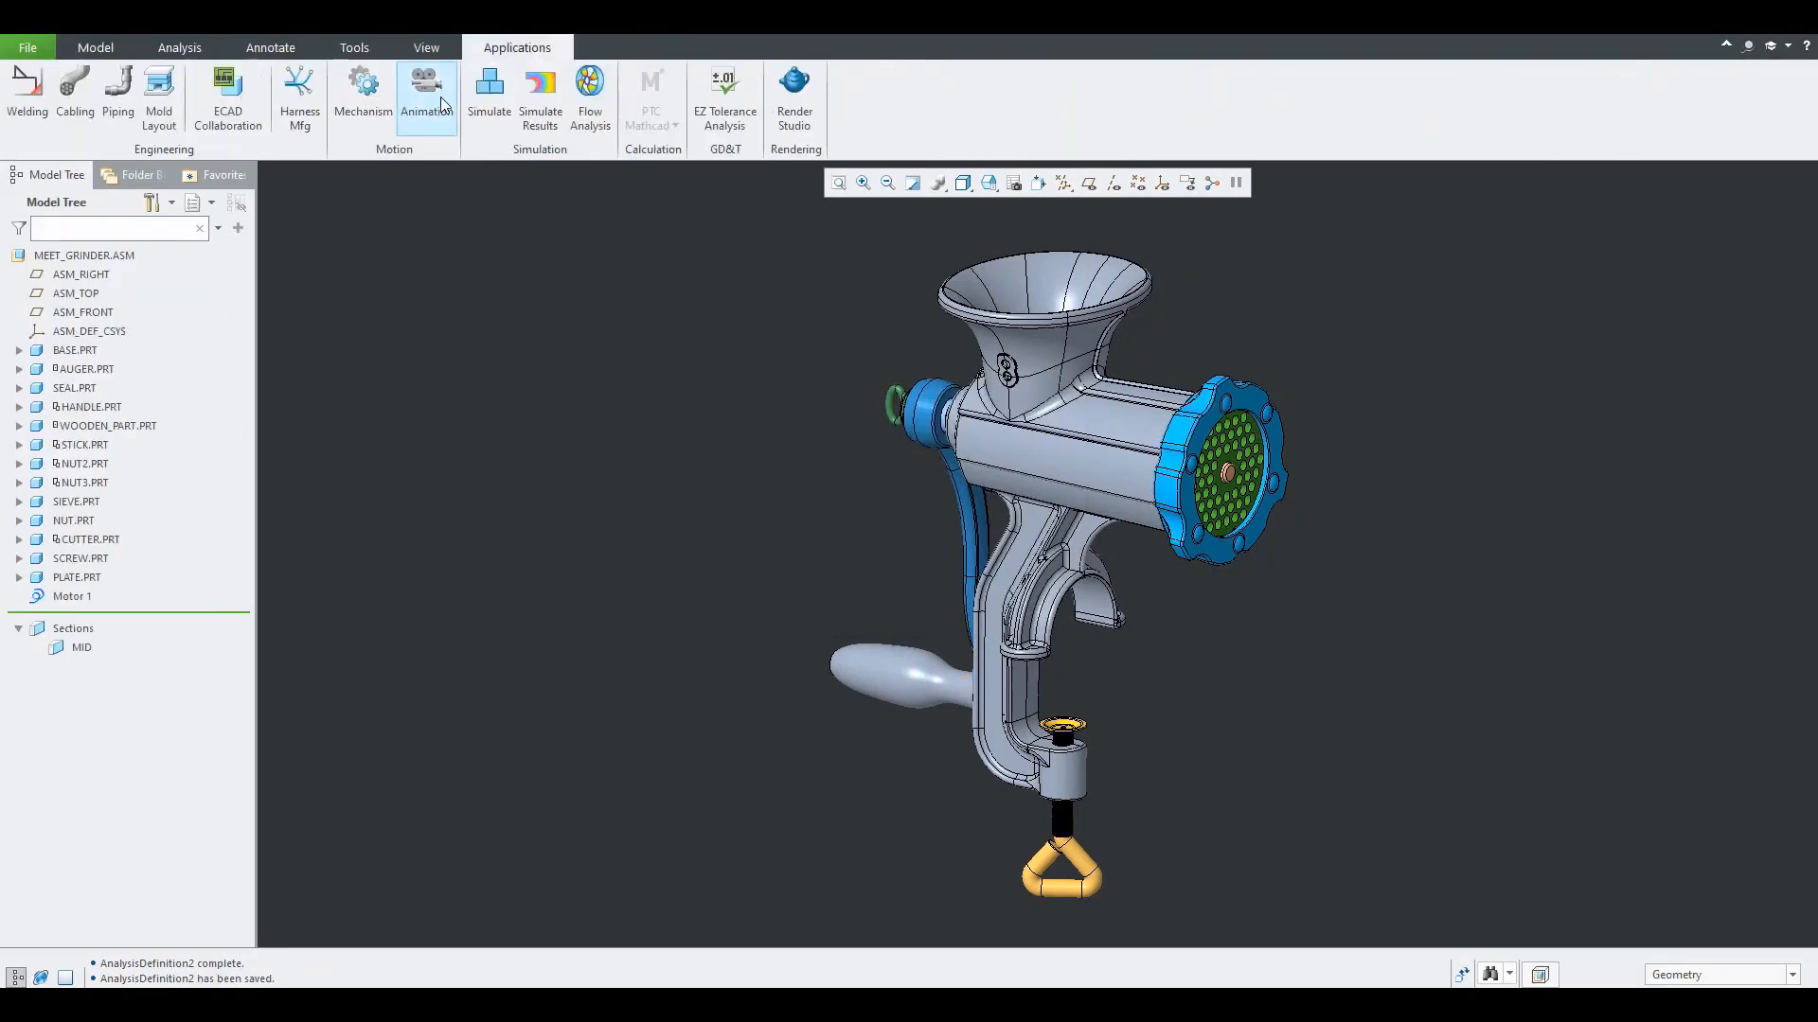
pyautogui.click(423, 84)
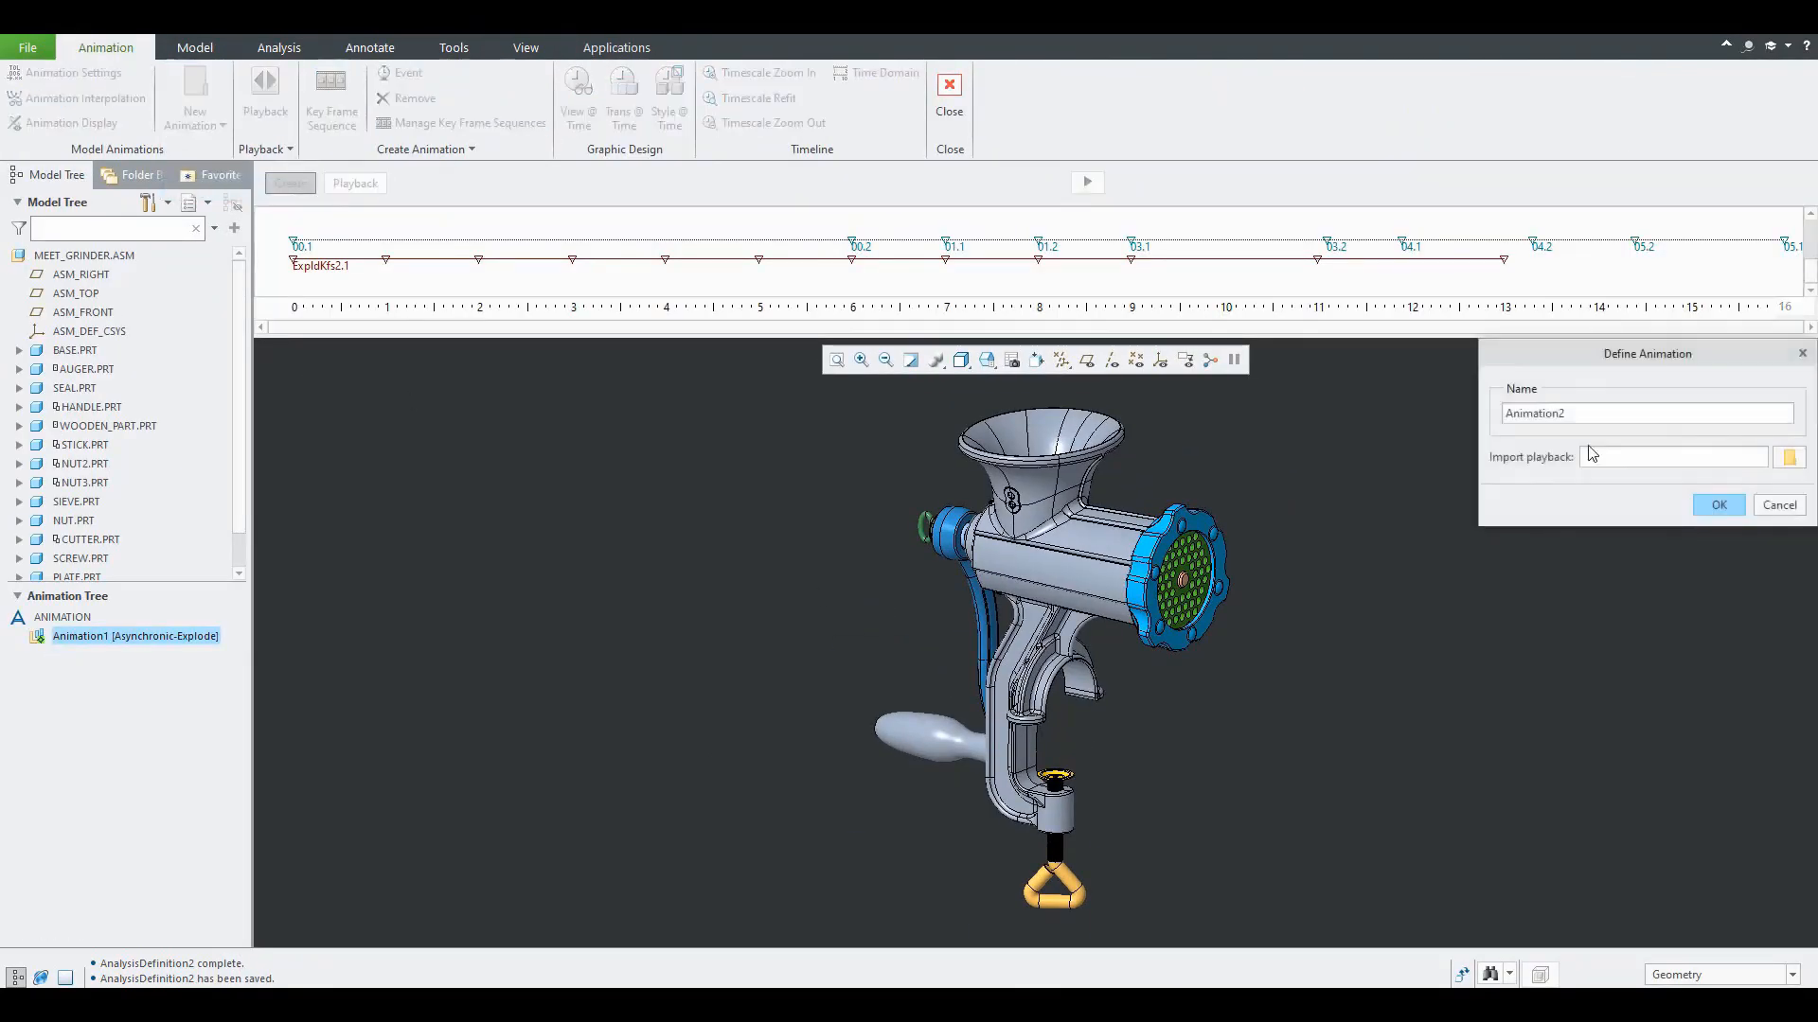
pyautogui.click(1718, 505)
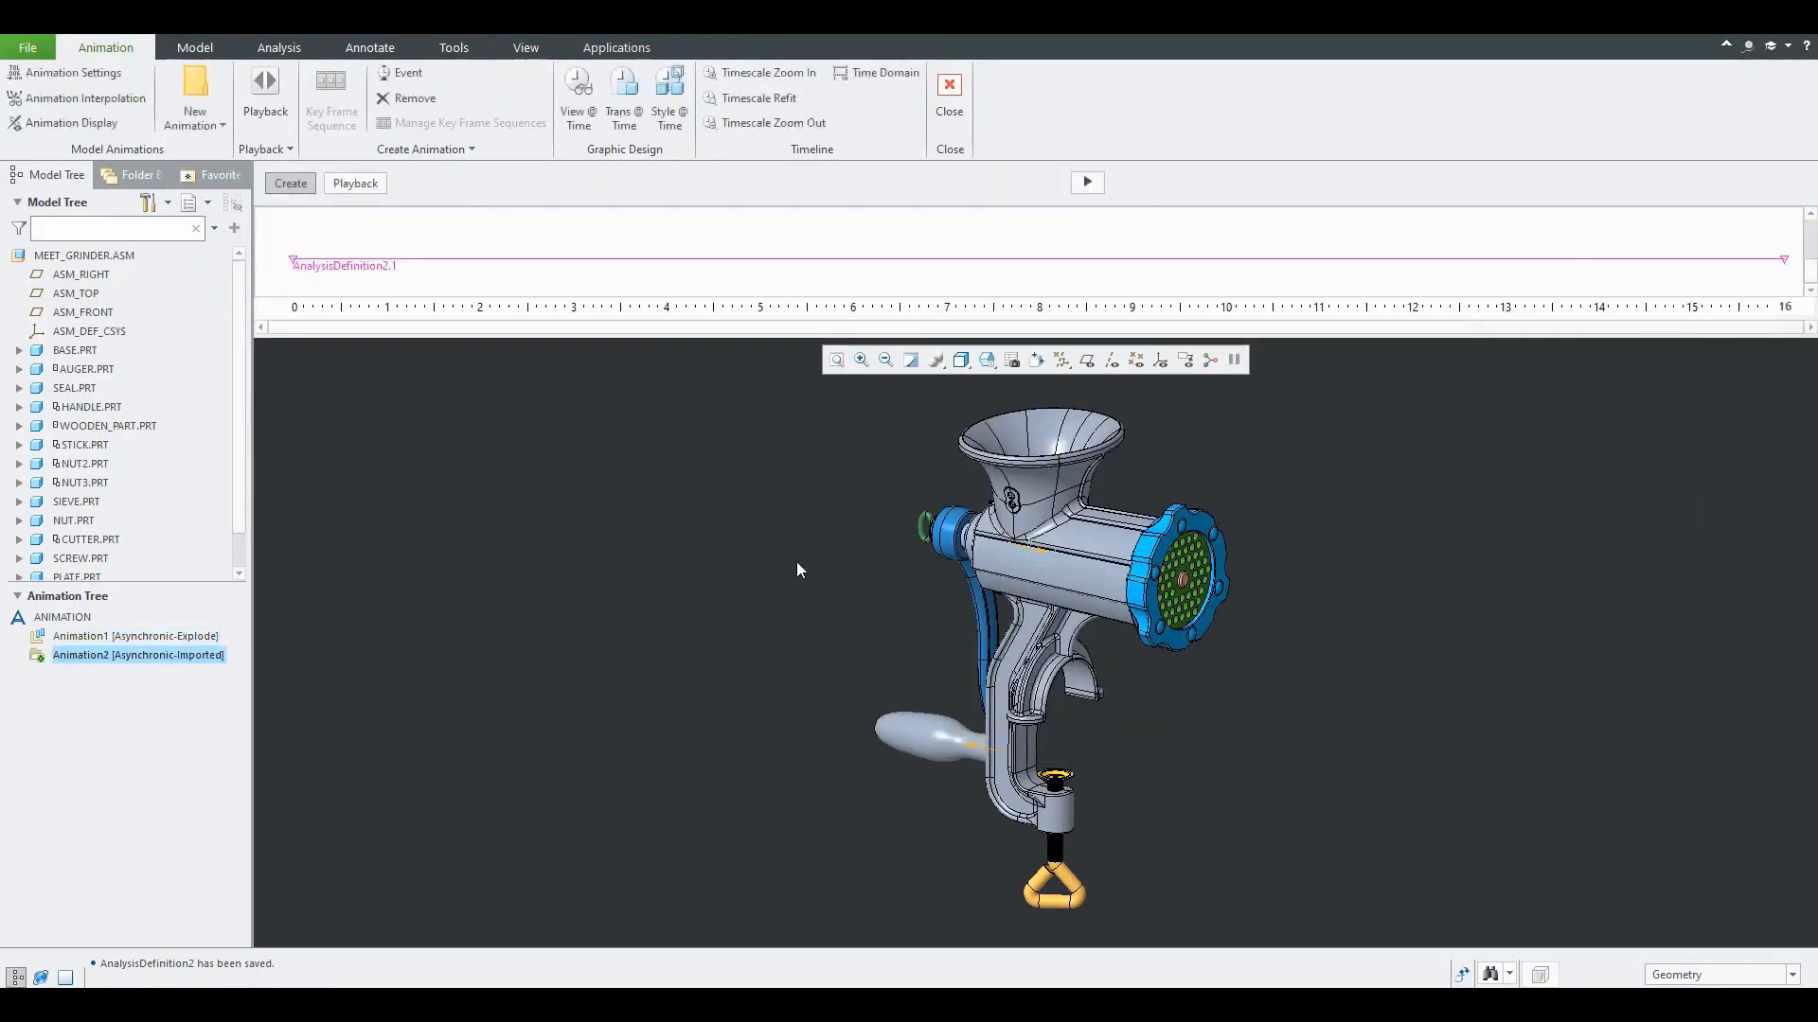
# - Add View Manager views, including view 05, as keyframes on the Animation2 timeline
pyautogui.click(576, 90)
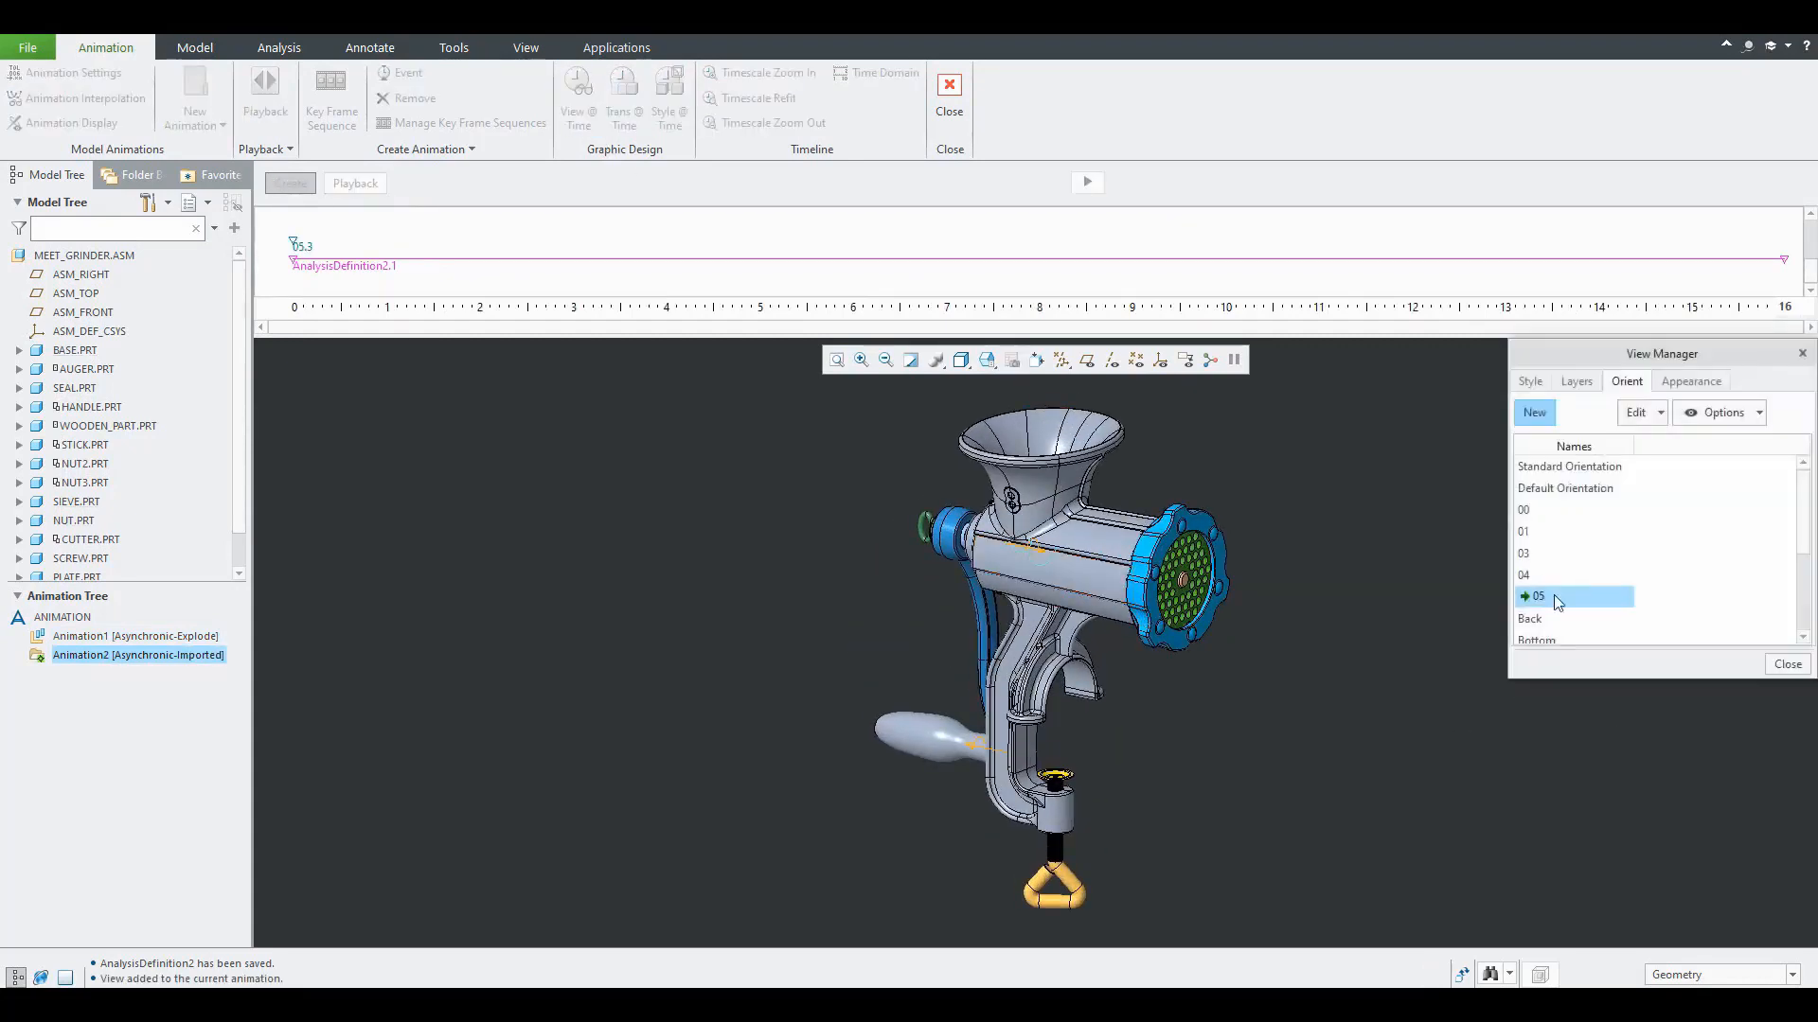
pyautogui.rightClick(296, 244)
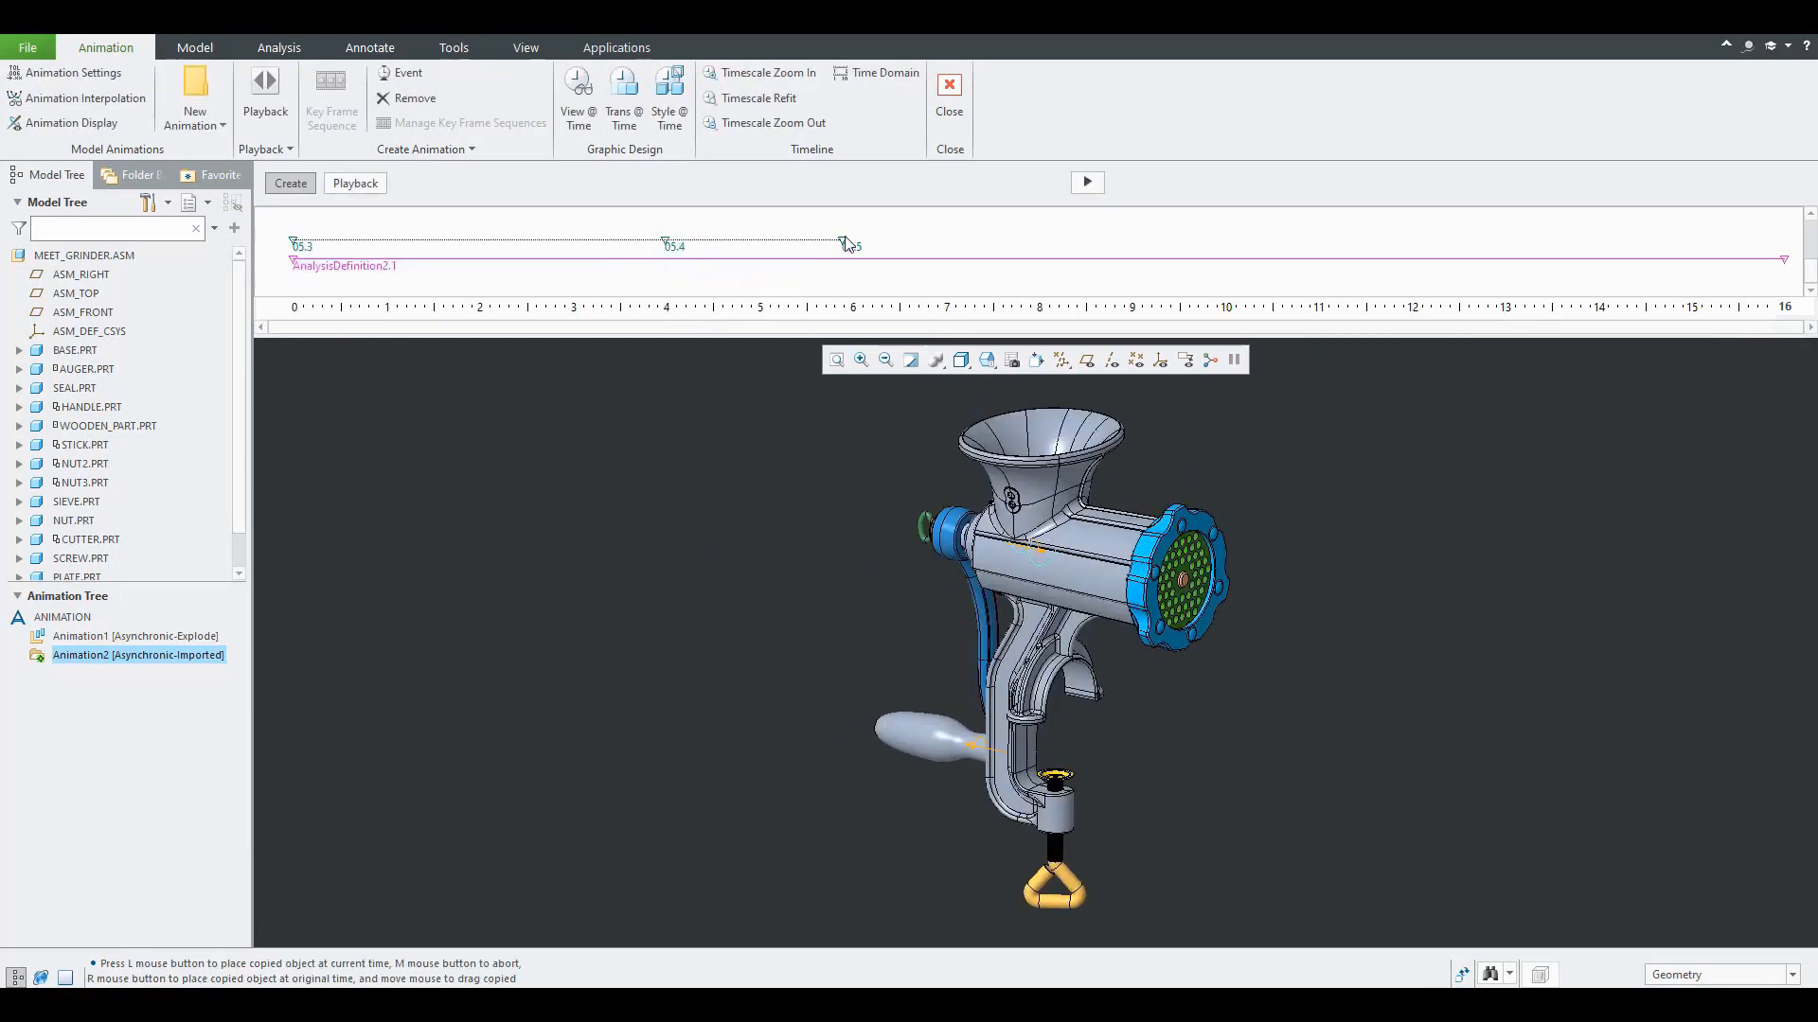
pyautogui.moveTo(848, 244); pyautogui.dragTo(1174, 245)
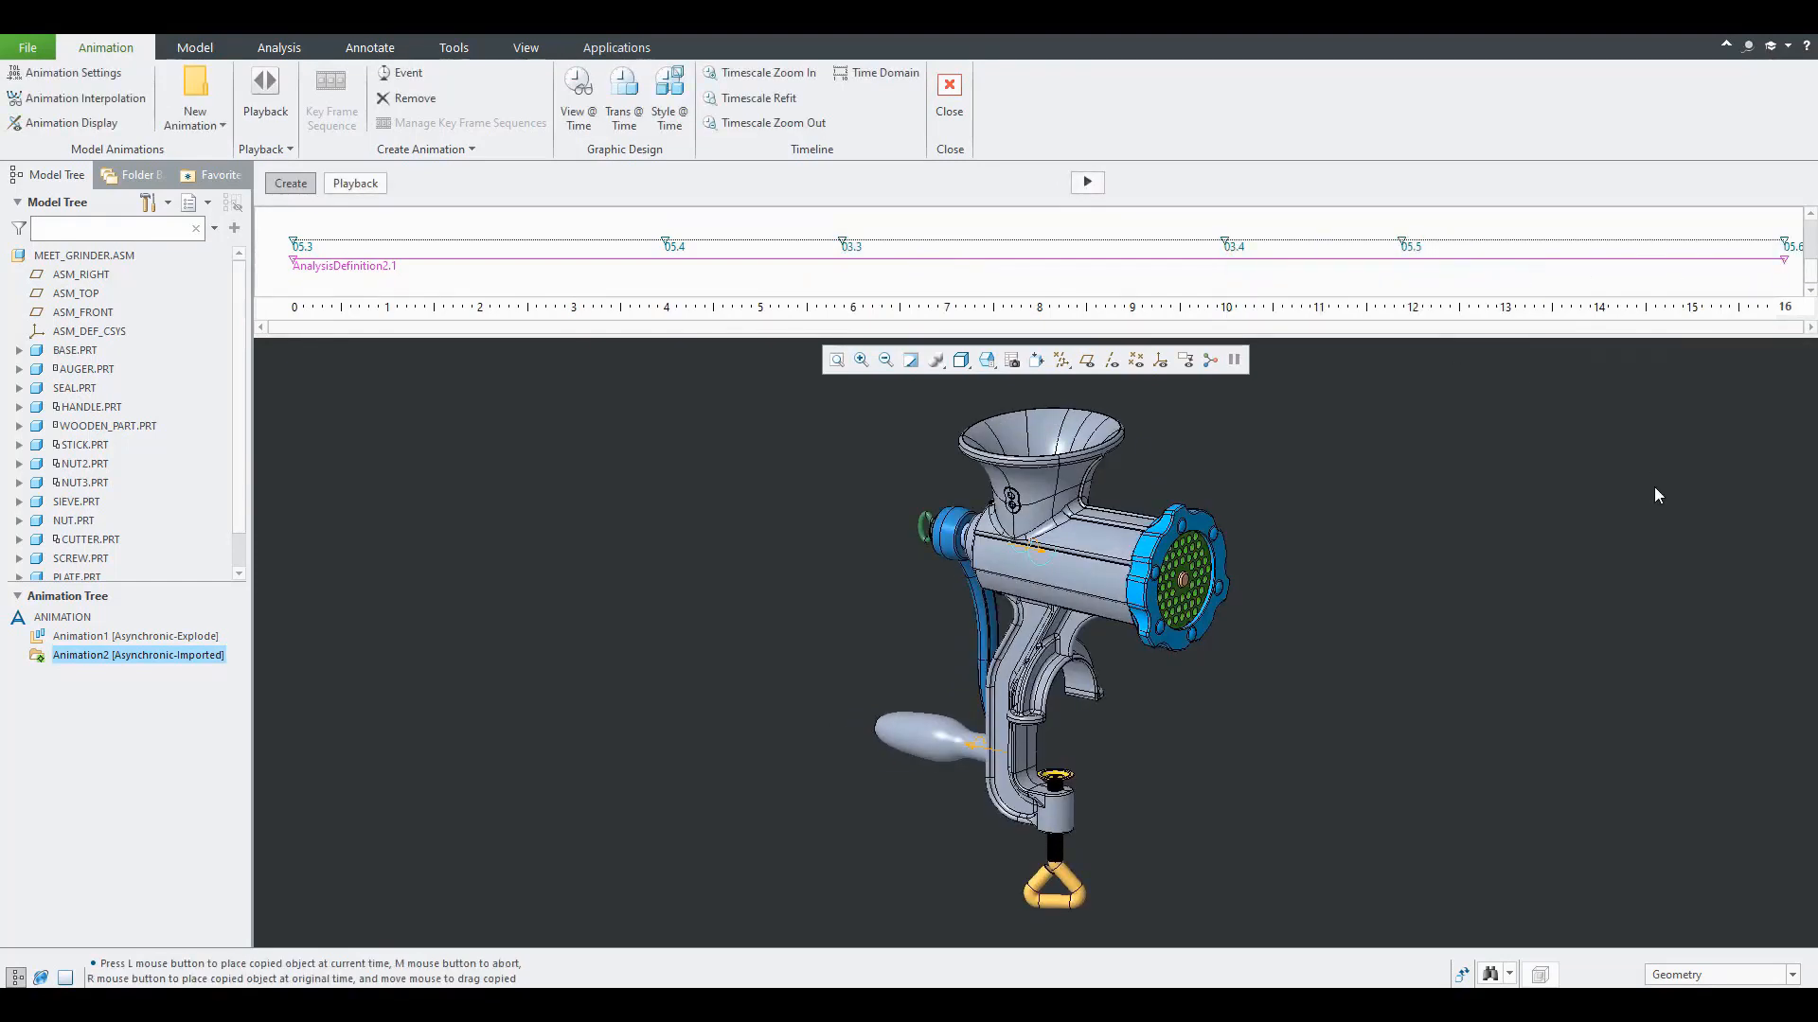
pyautogui.click(1087, 182)
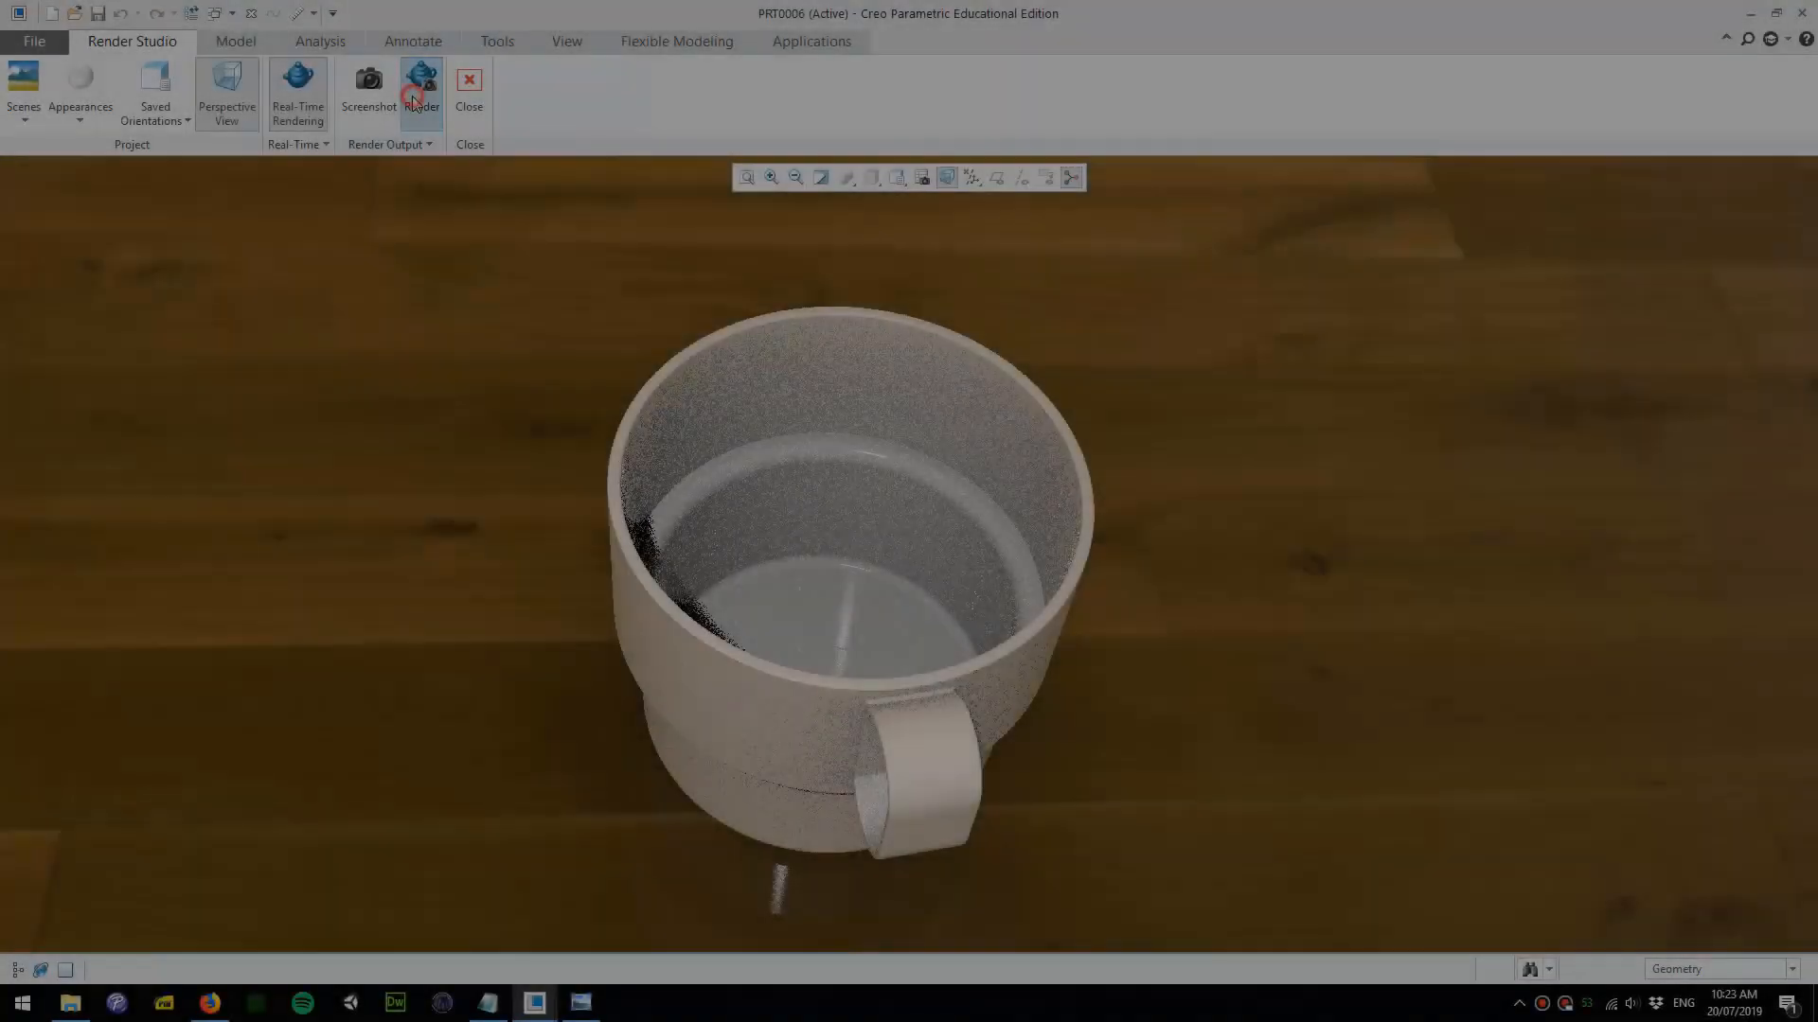
# - Render the cup to a JPEG image with Samples lowered to 38
pyautogui.click(420, 83)
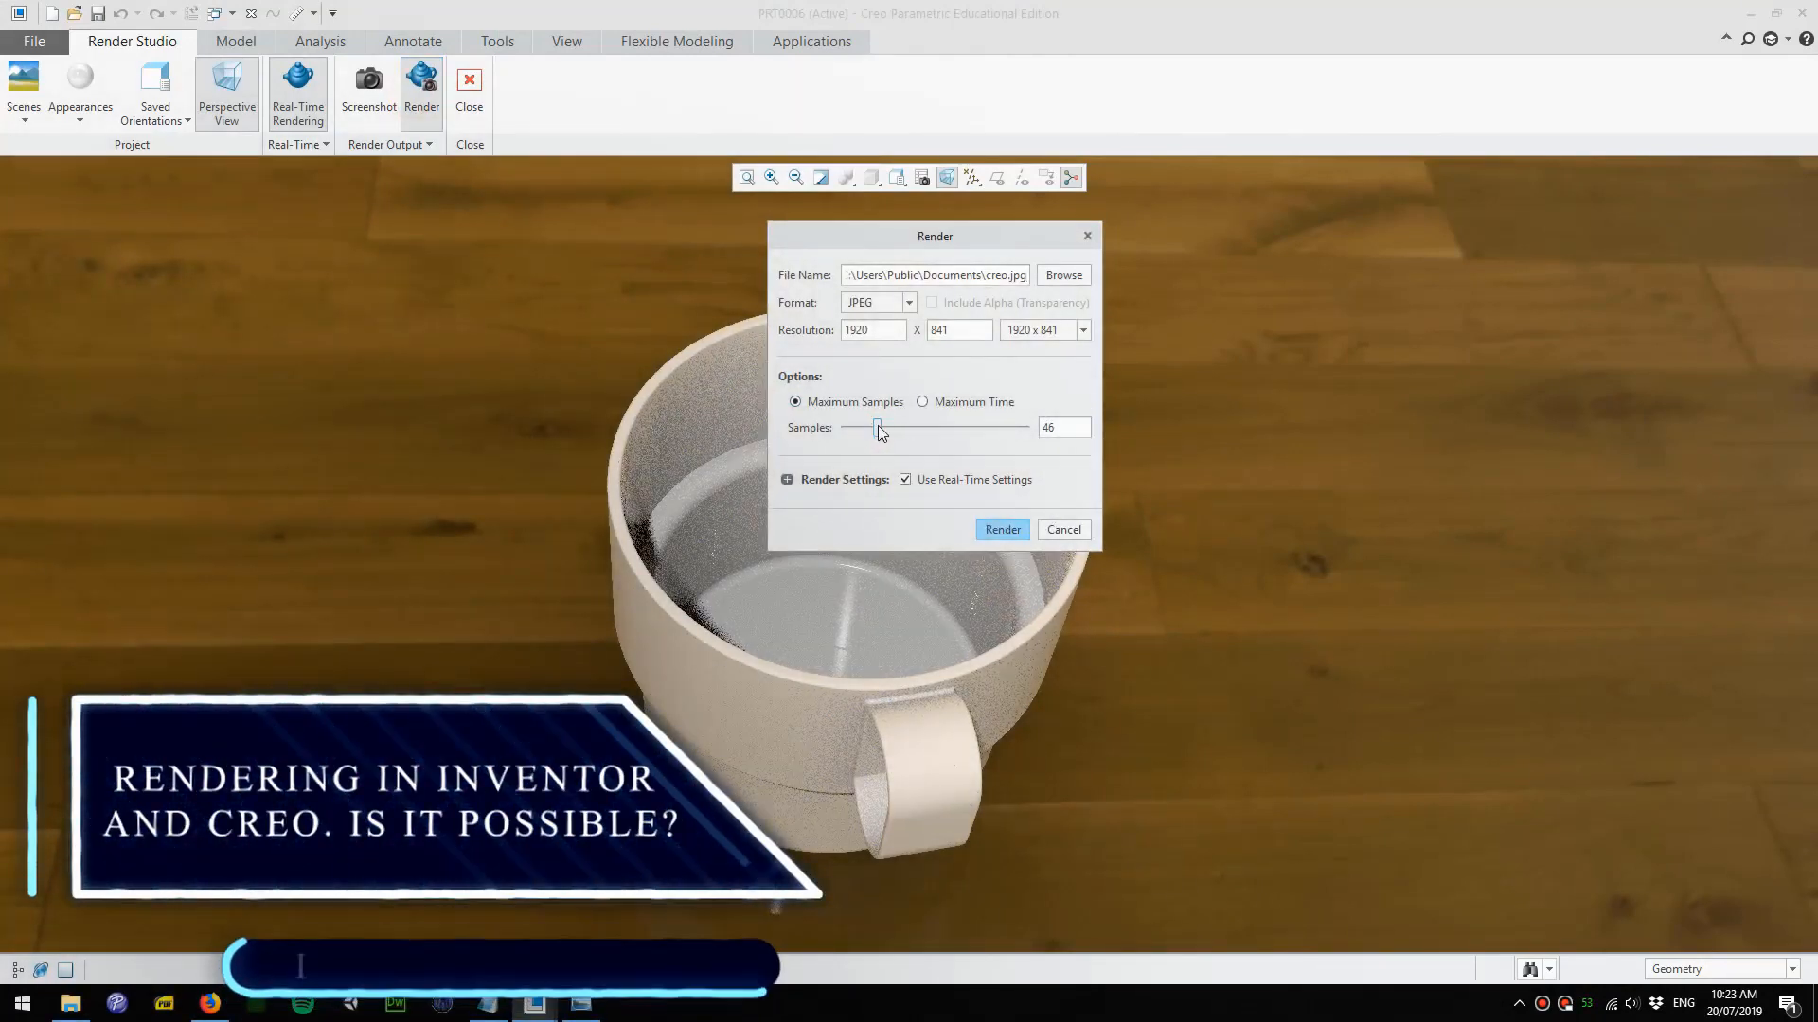
pyautogui.moveTo(877, 428); pyautogui.dragTo(872, 428)
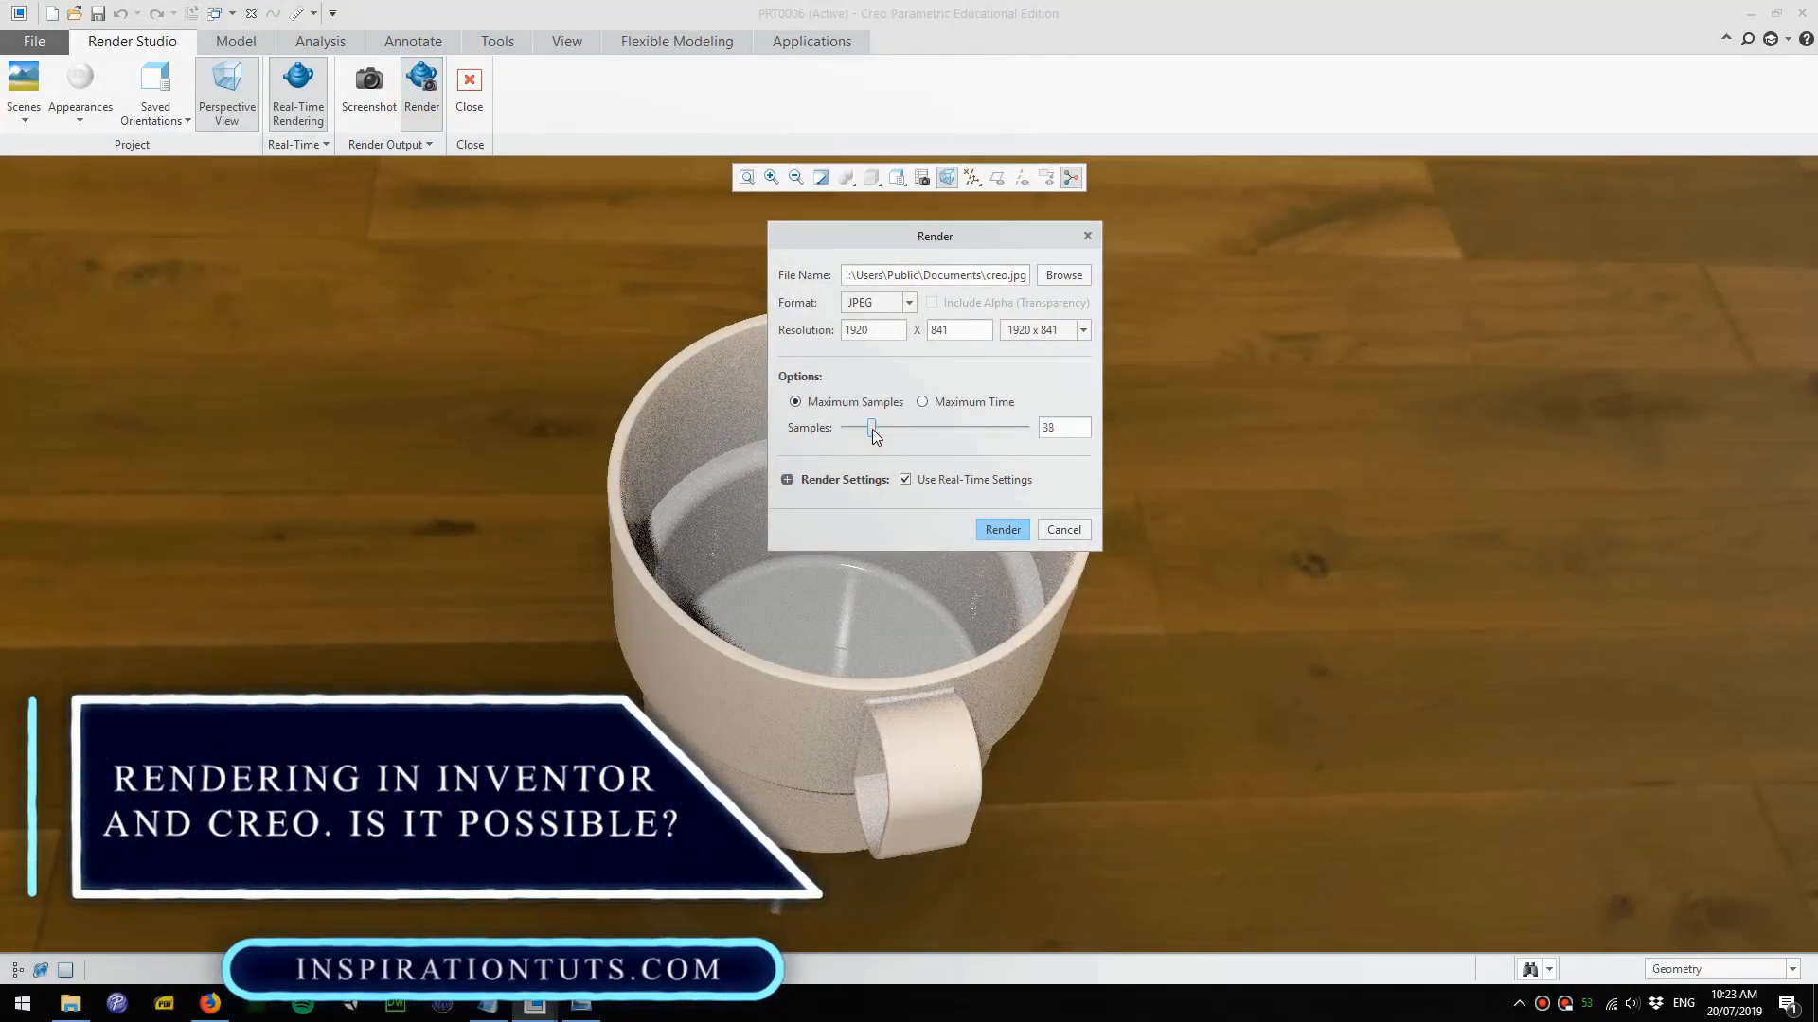
pyautogui.click(1002, 529)
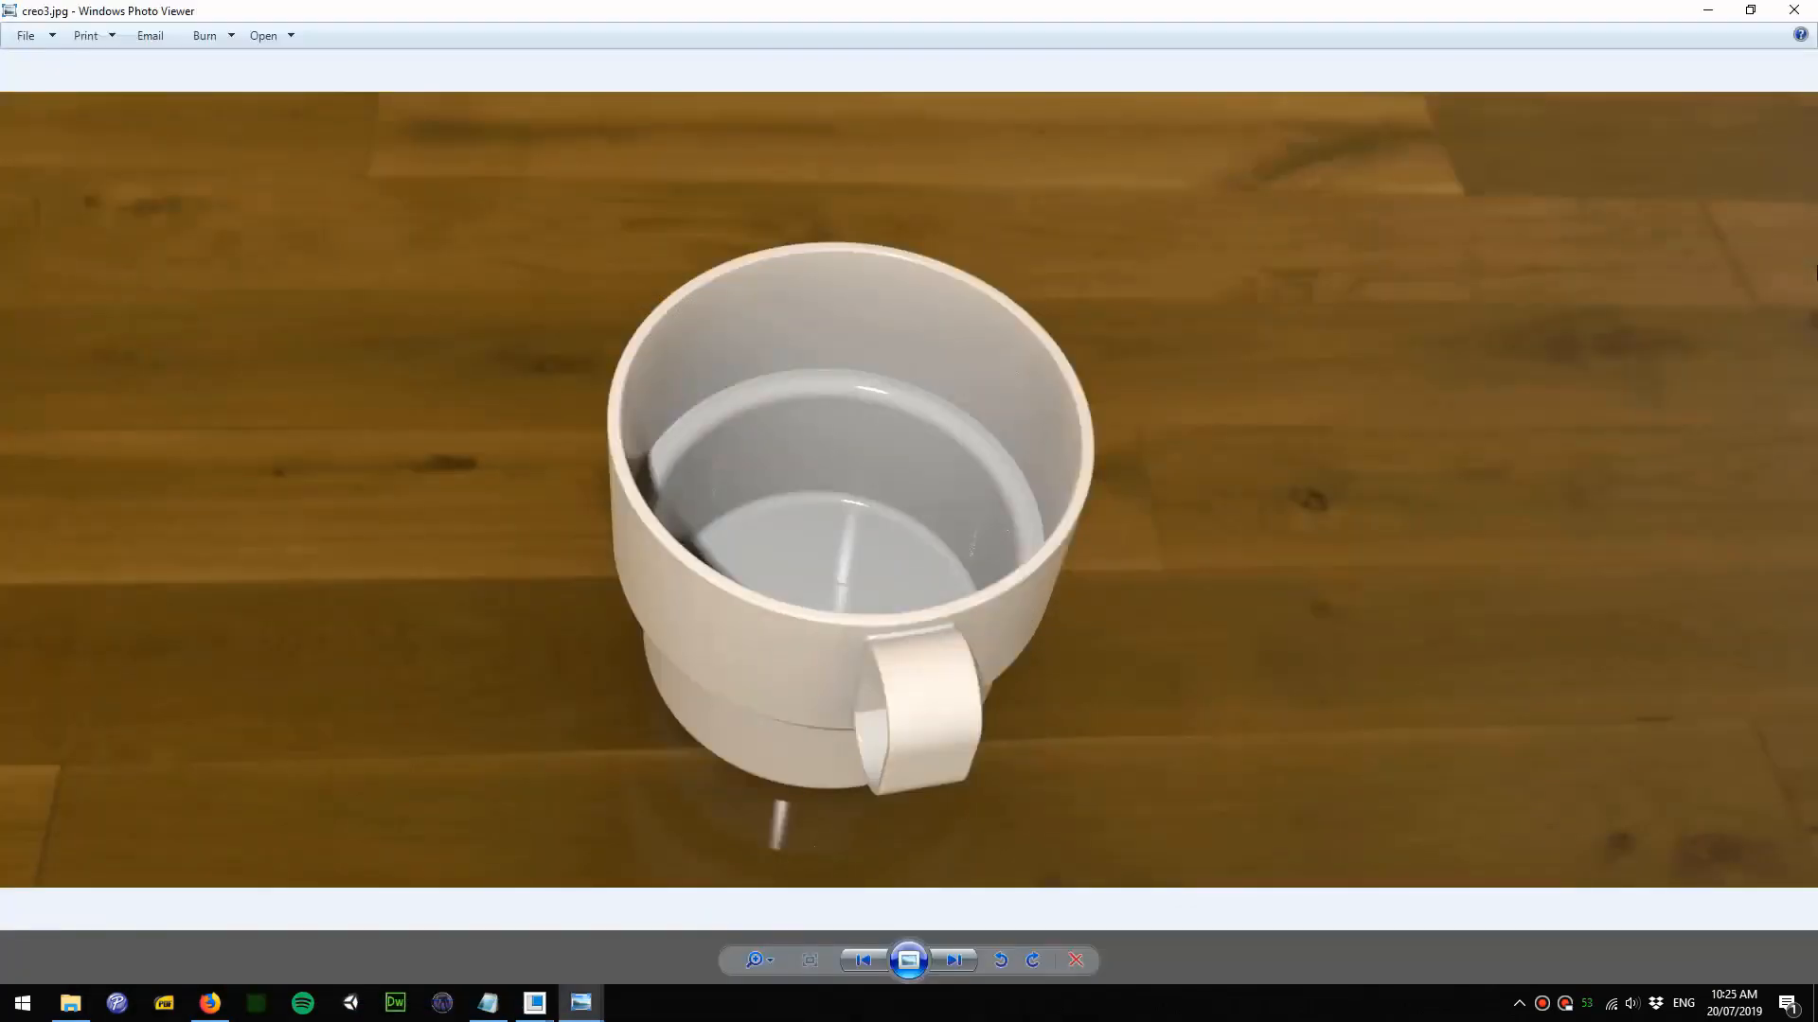
pyautogui.moveTo(995, 458)
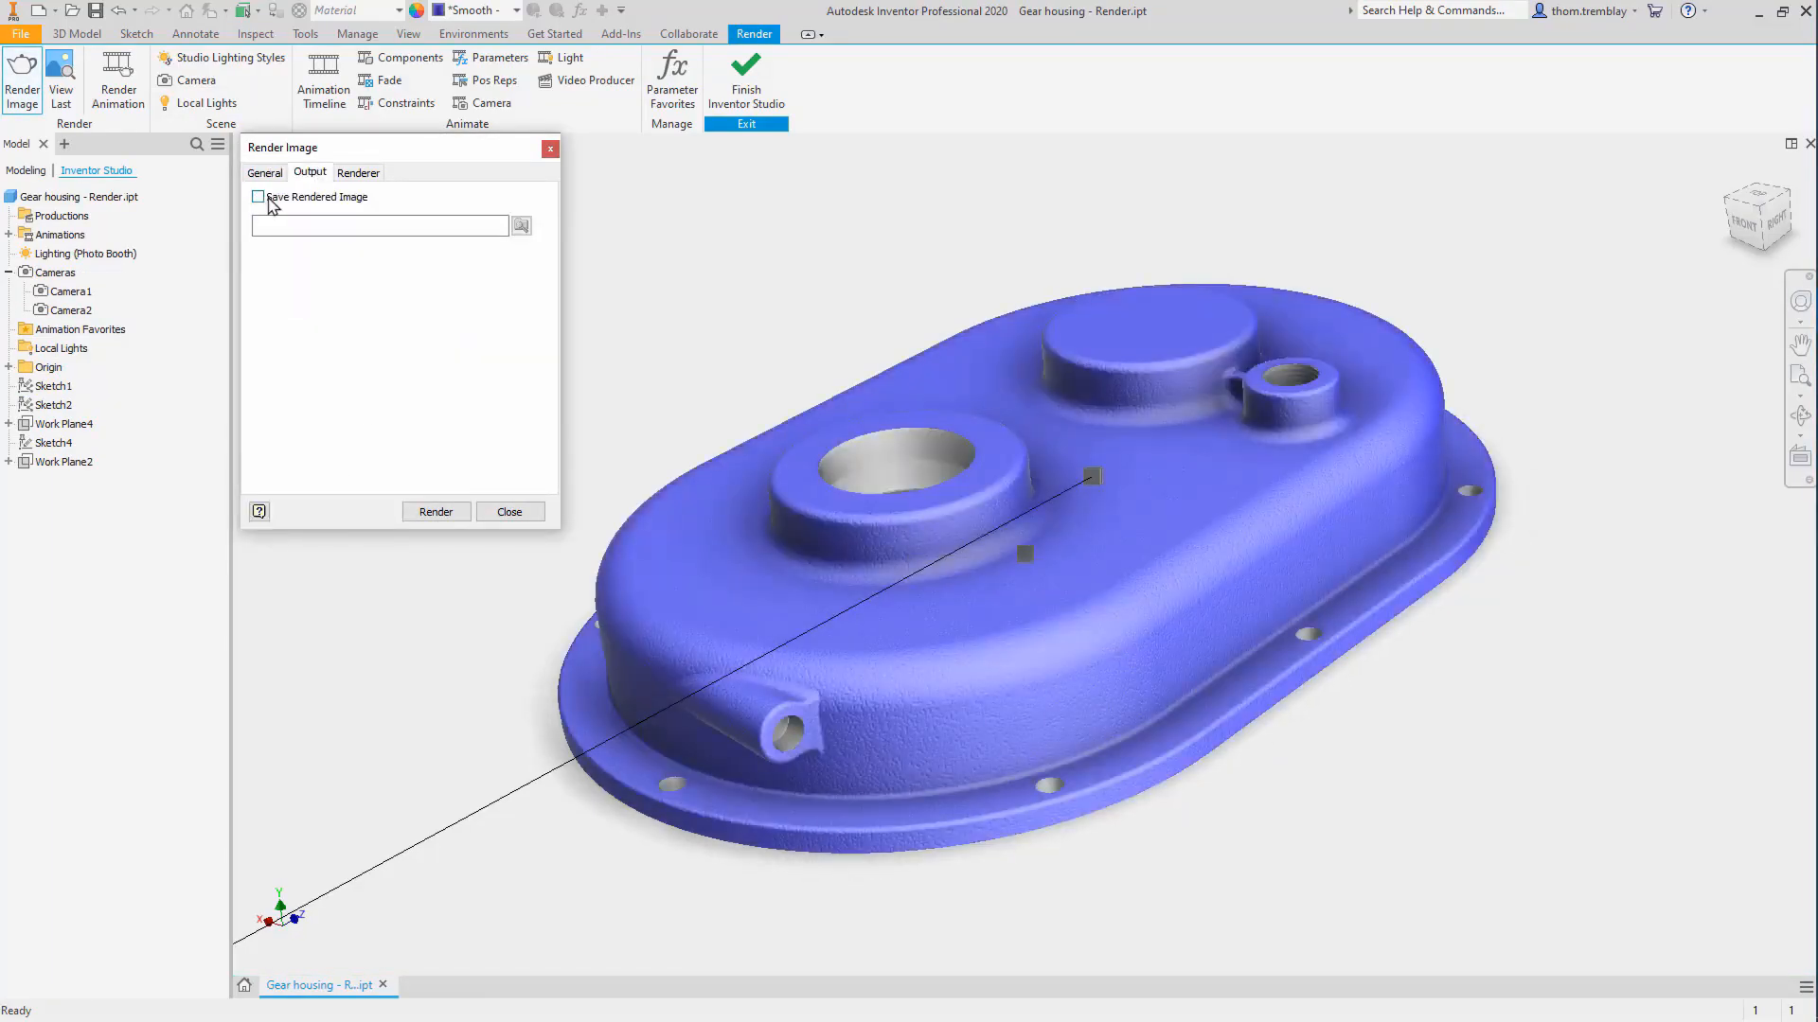
# - Set the image render to 50 iterations in High mode with image saving on
pyautogui.click(435, 511)
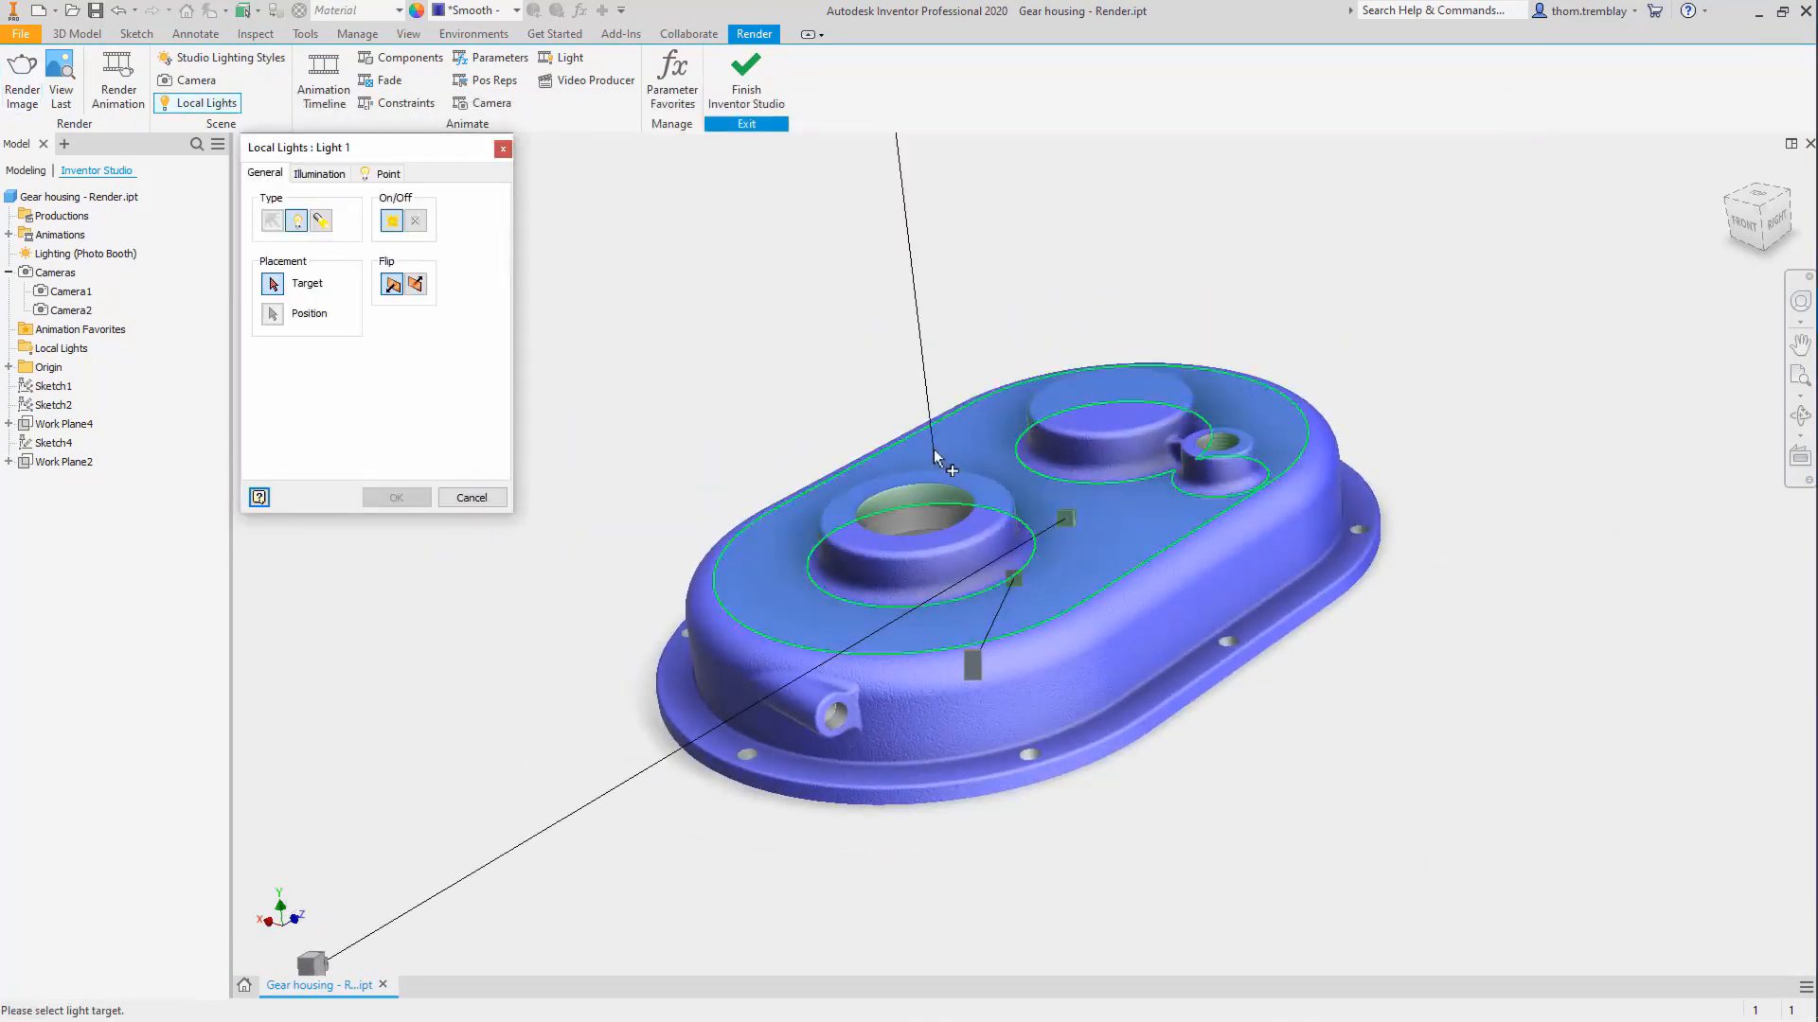
pyautogui.click(18, 74)
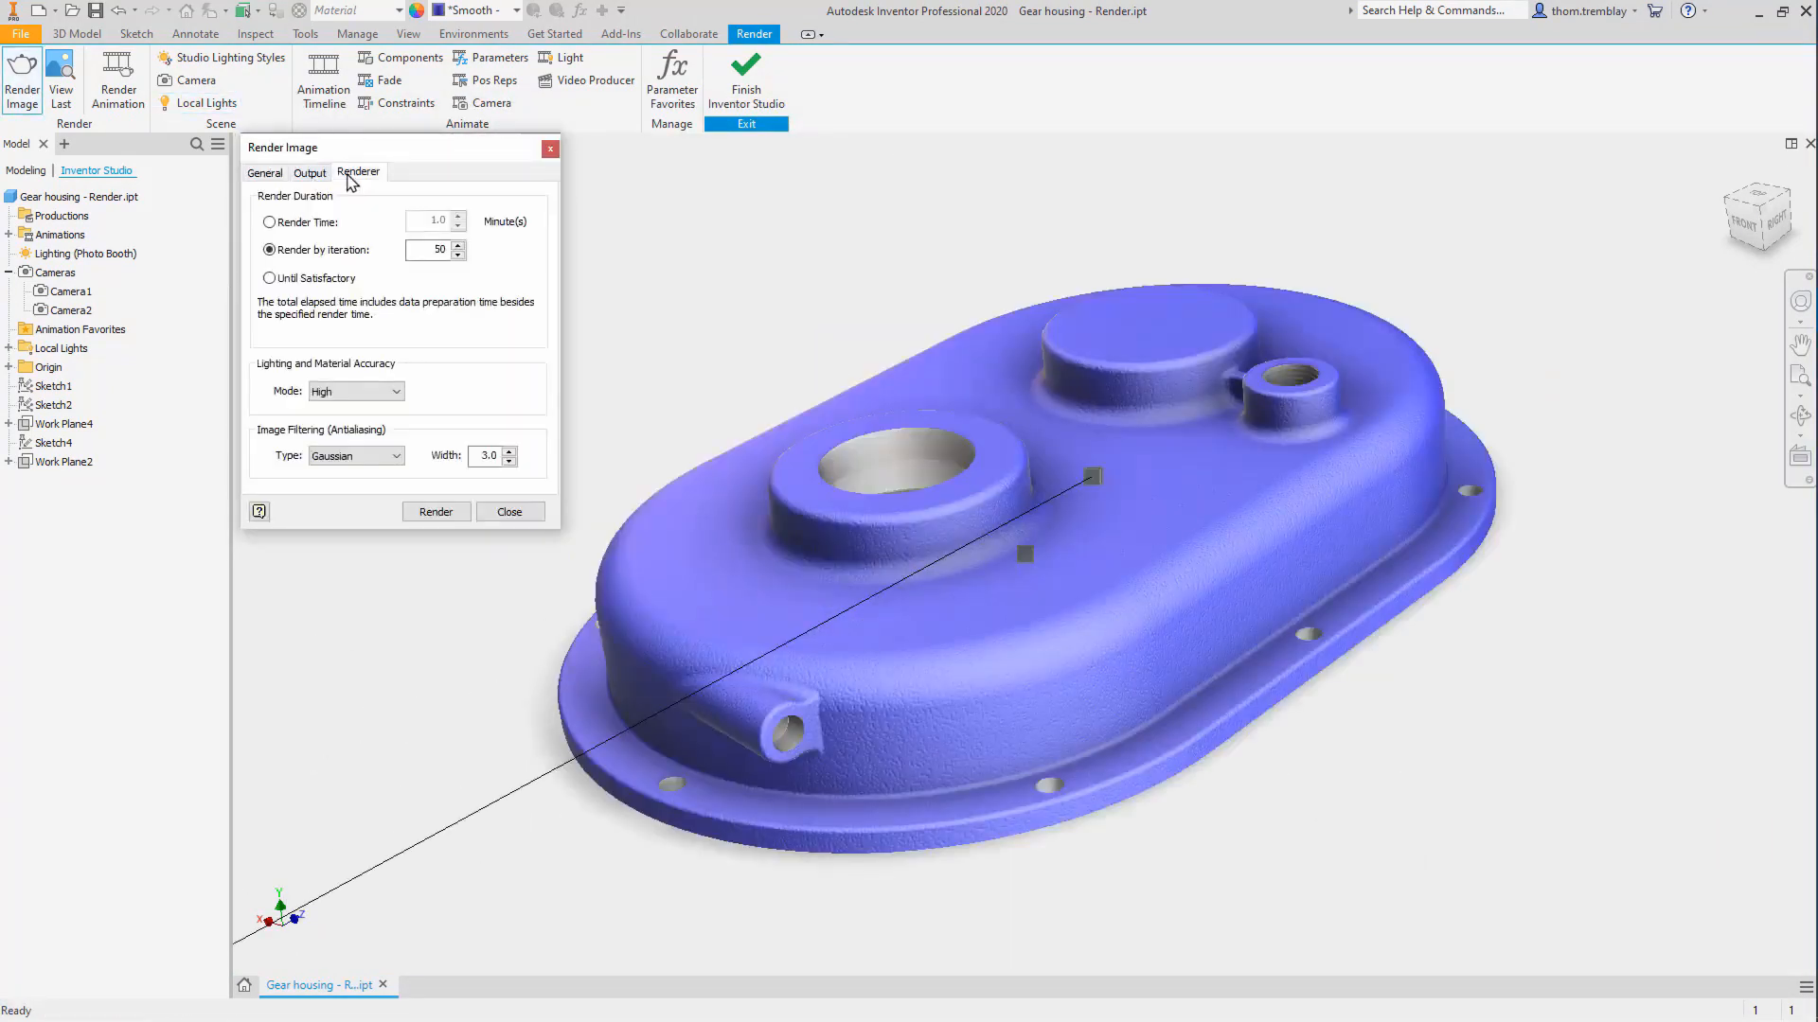
pyautogui.click(435, 511)
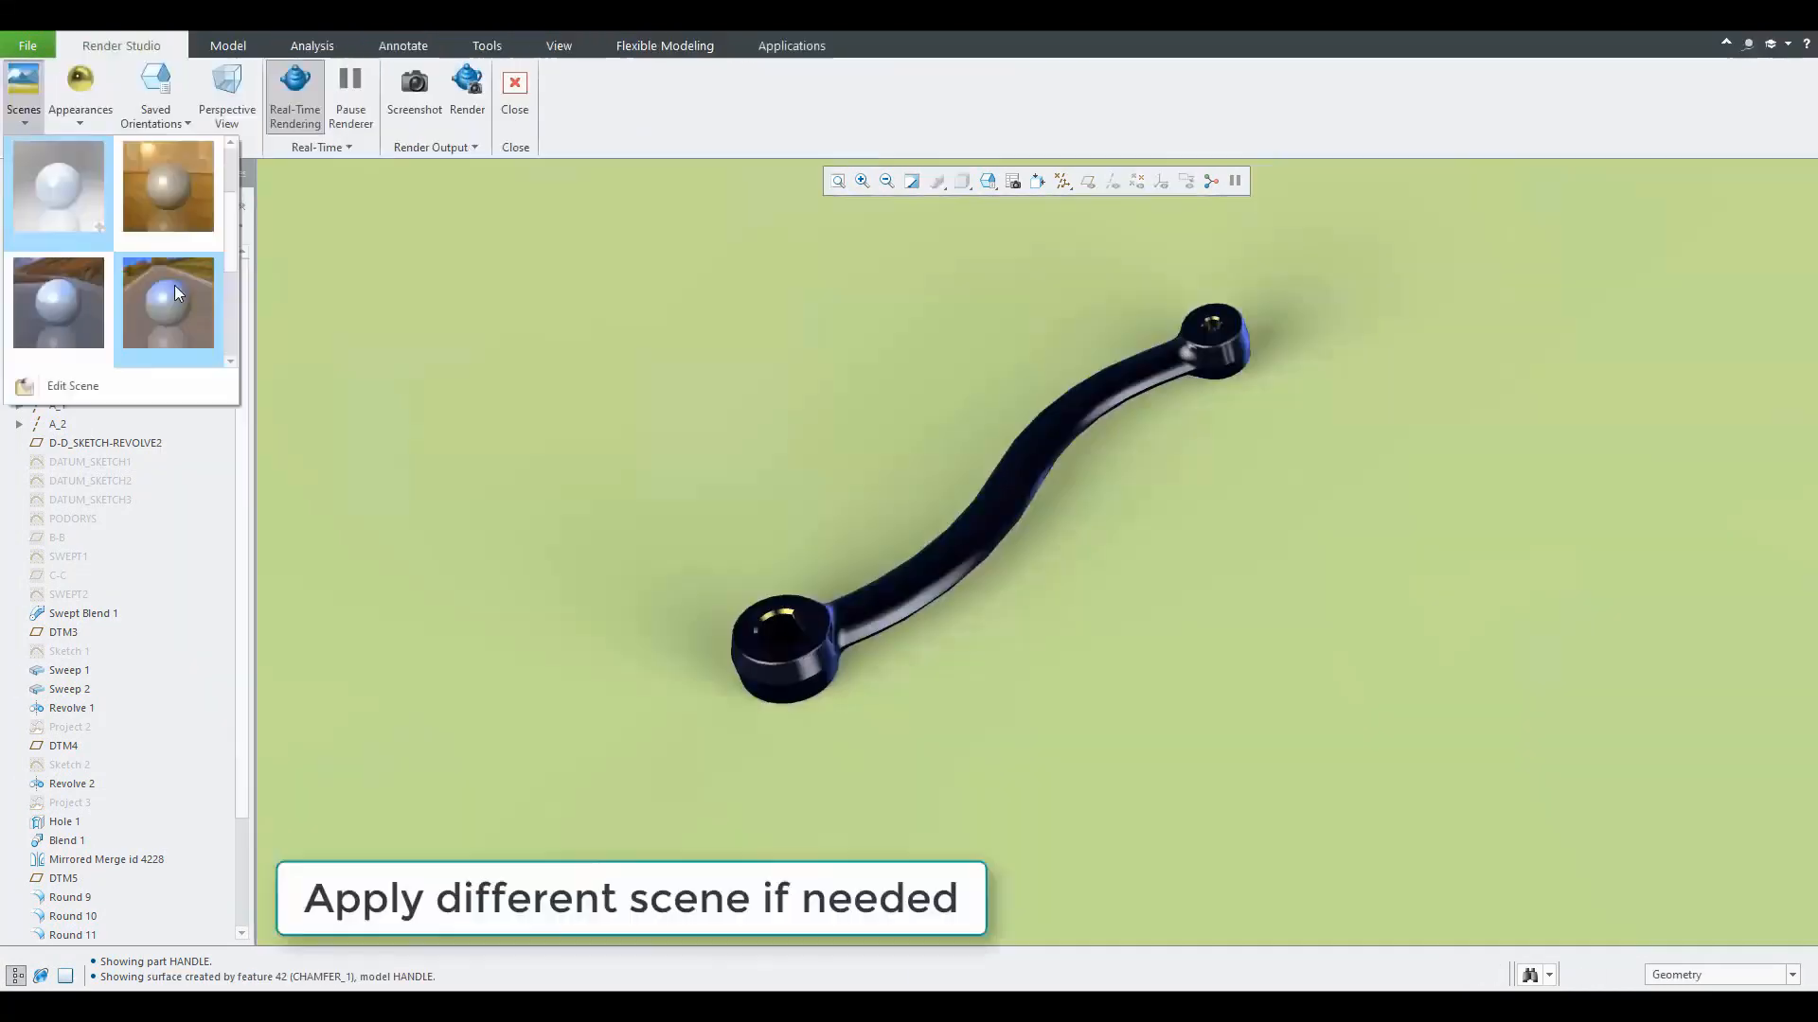
# - Apply a new scene and edit the handle materials' texture and bump settings
pyautogui.click(72, 386)
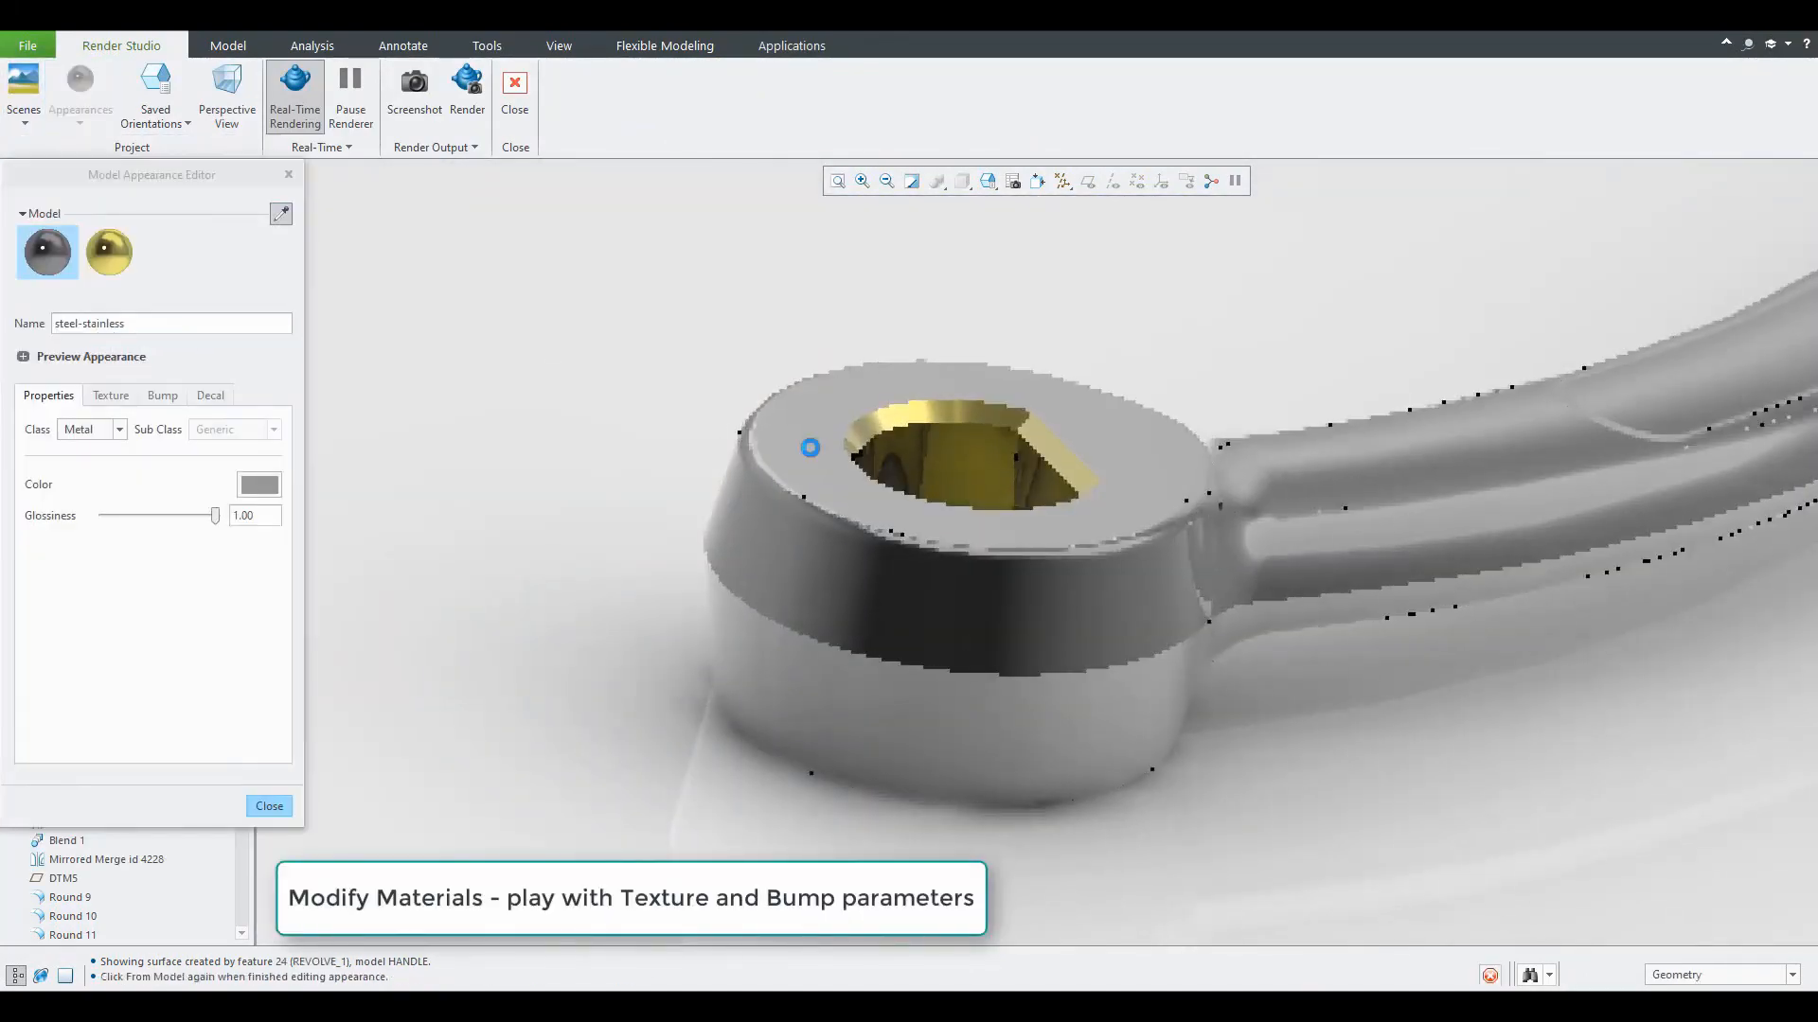
pyautogui.click(111, 395)
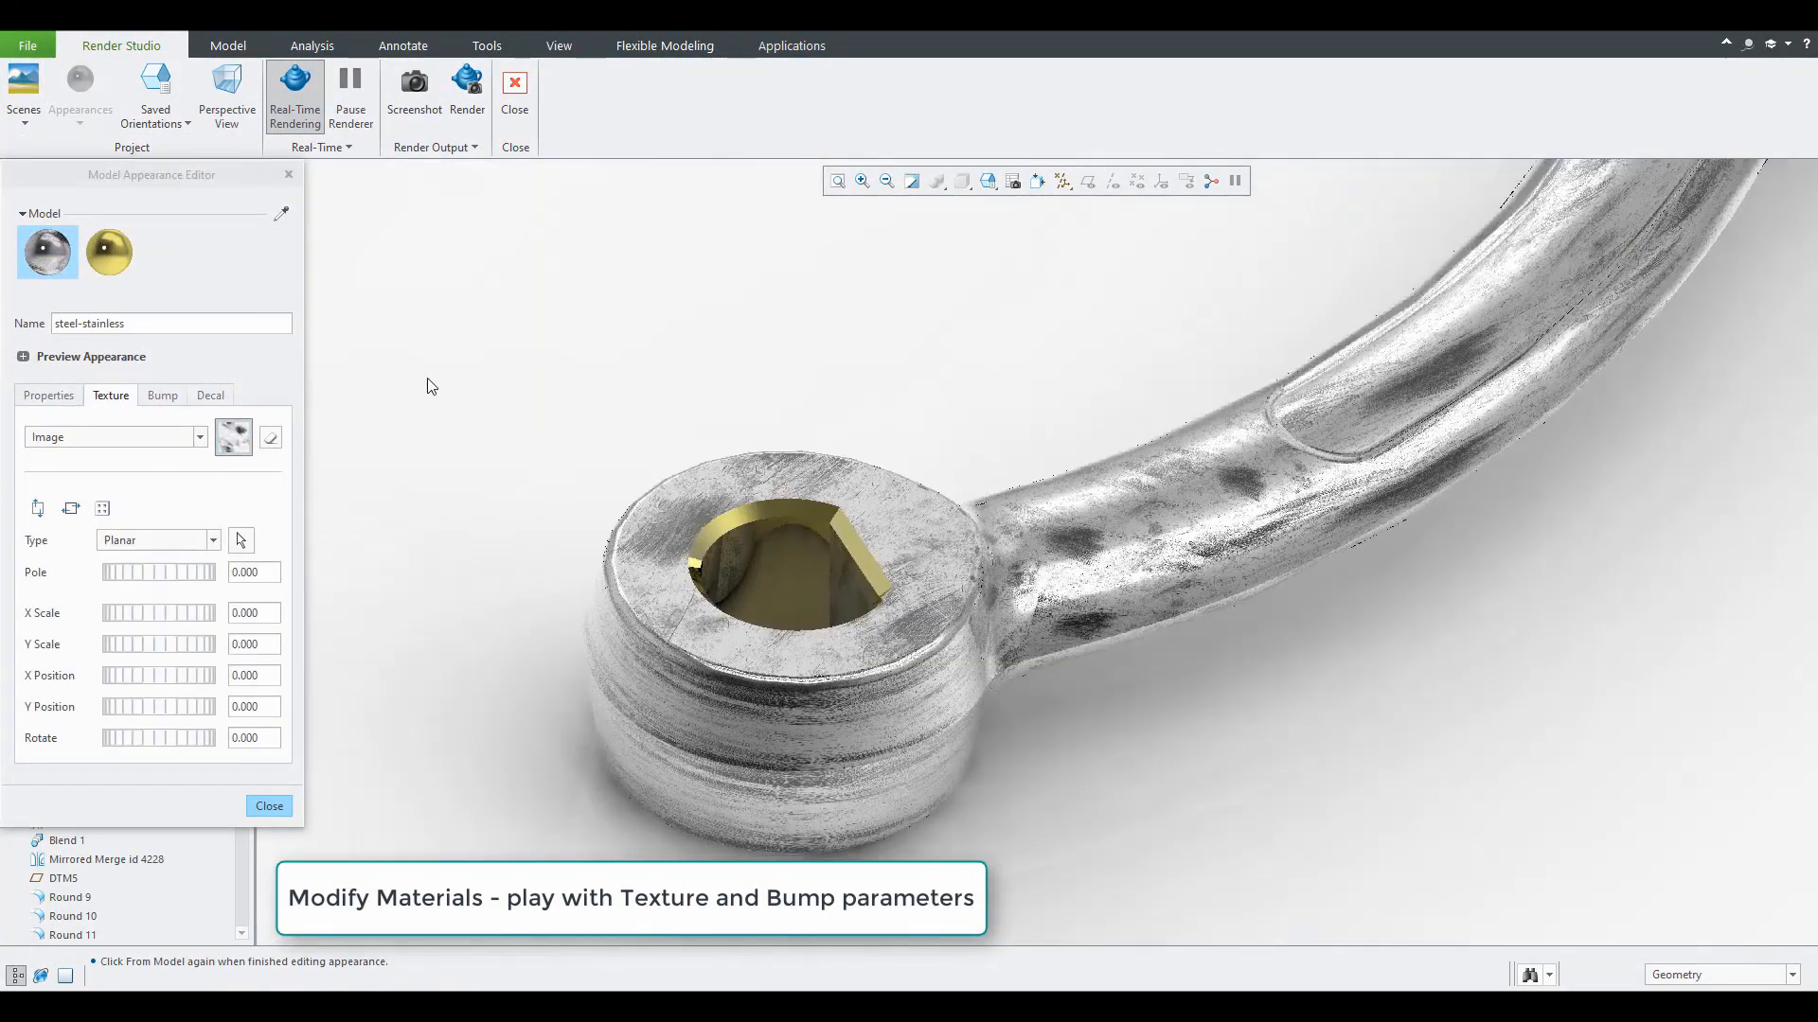
pyautogui.click(109, 251)
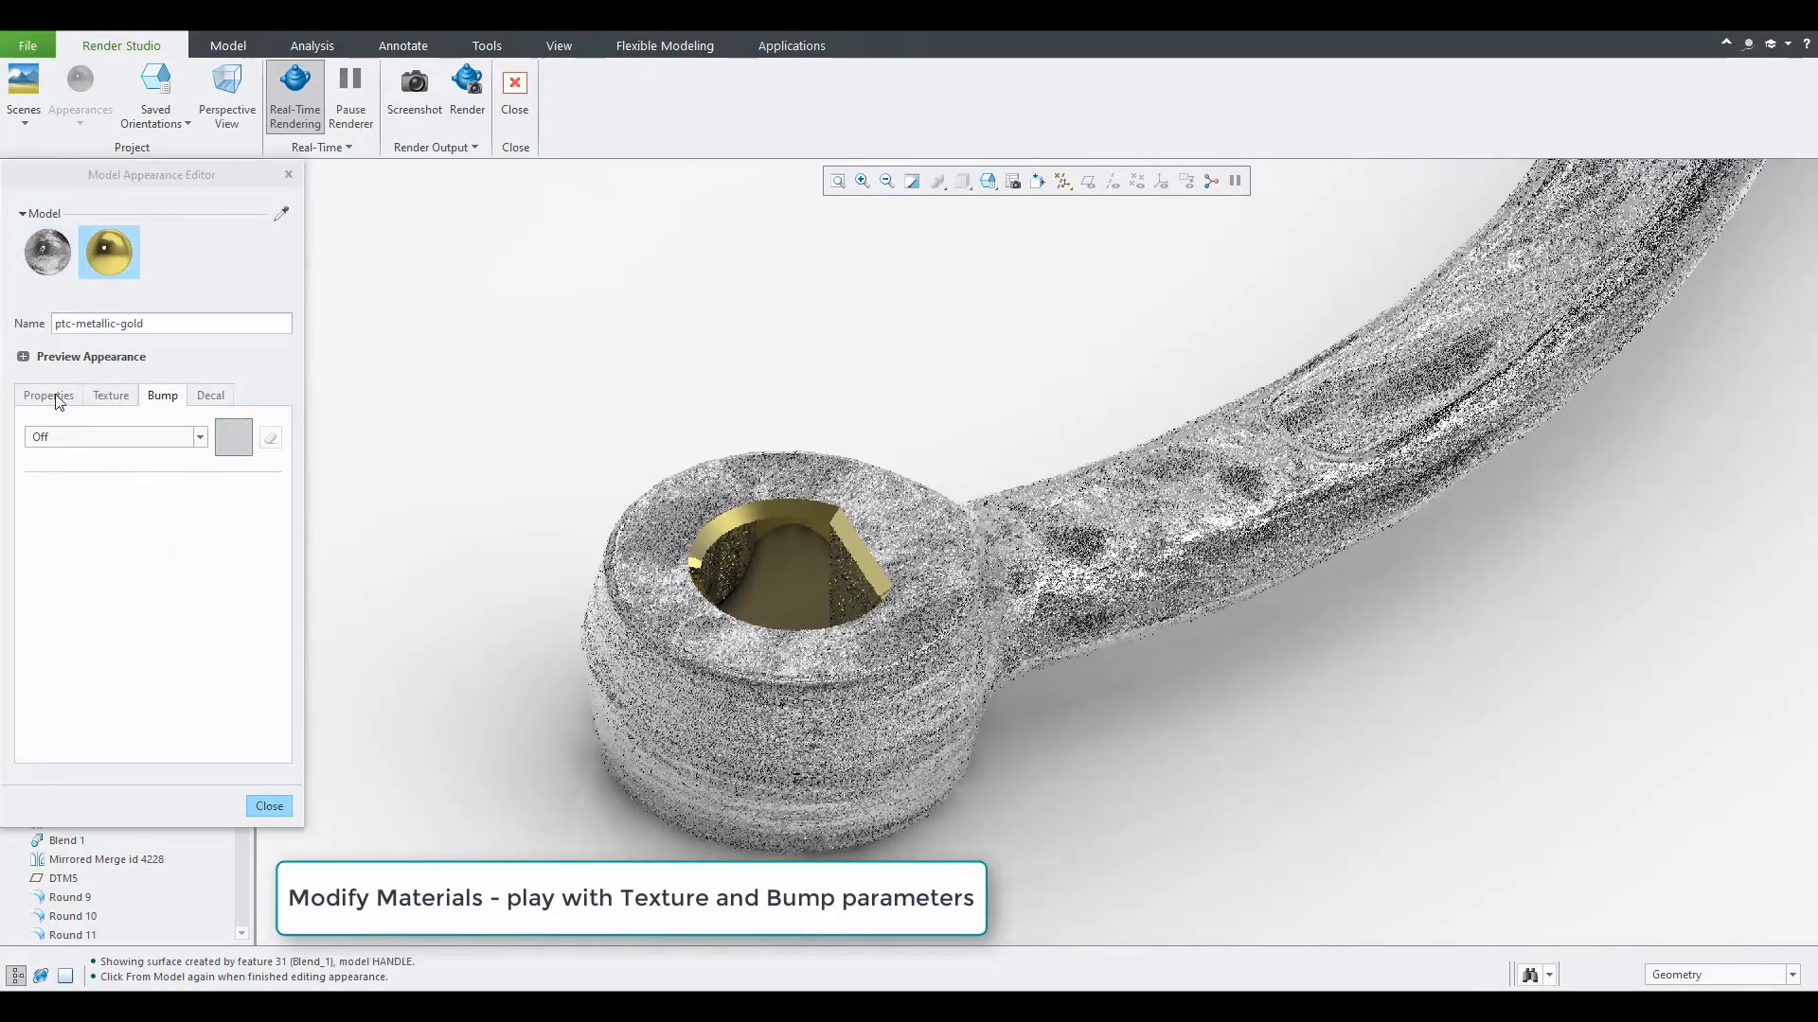
# - Set a blended background and limit the render by maximum time
pyautogui.click(12, 90)
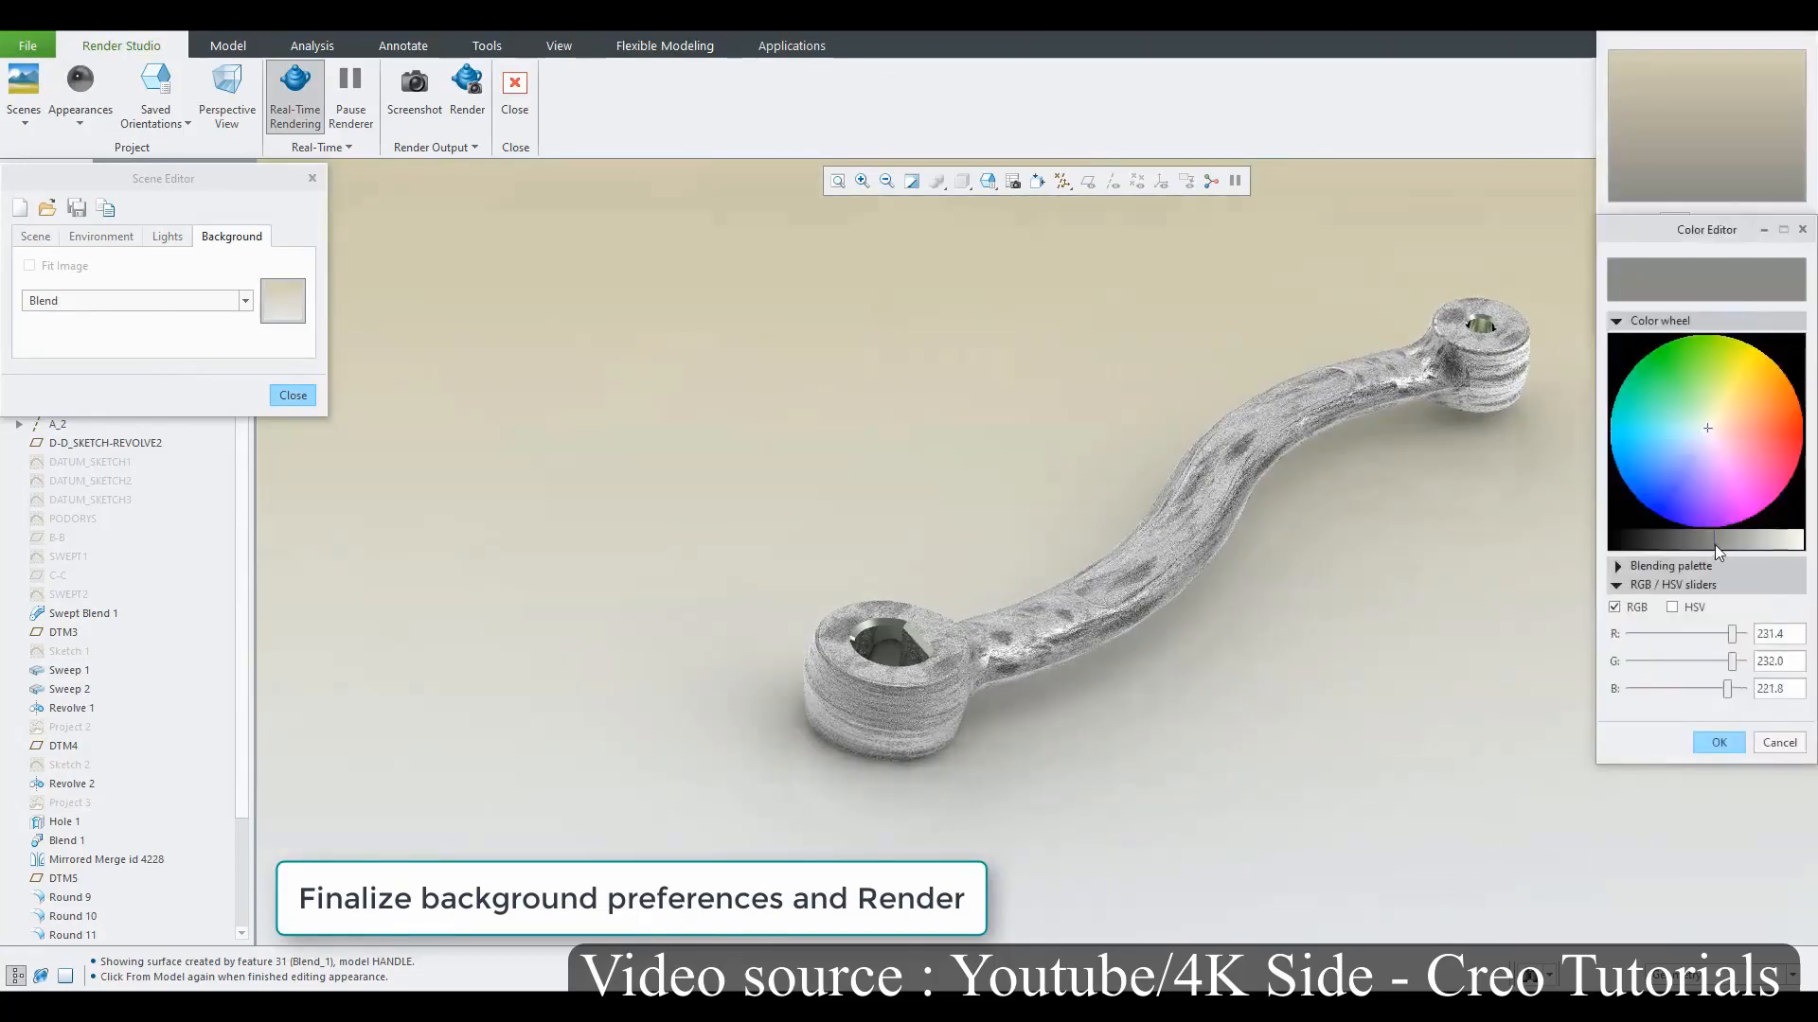
pyautogui.click(466, 83)
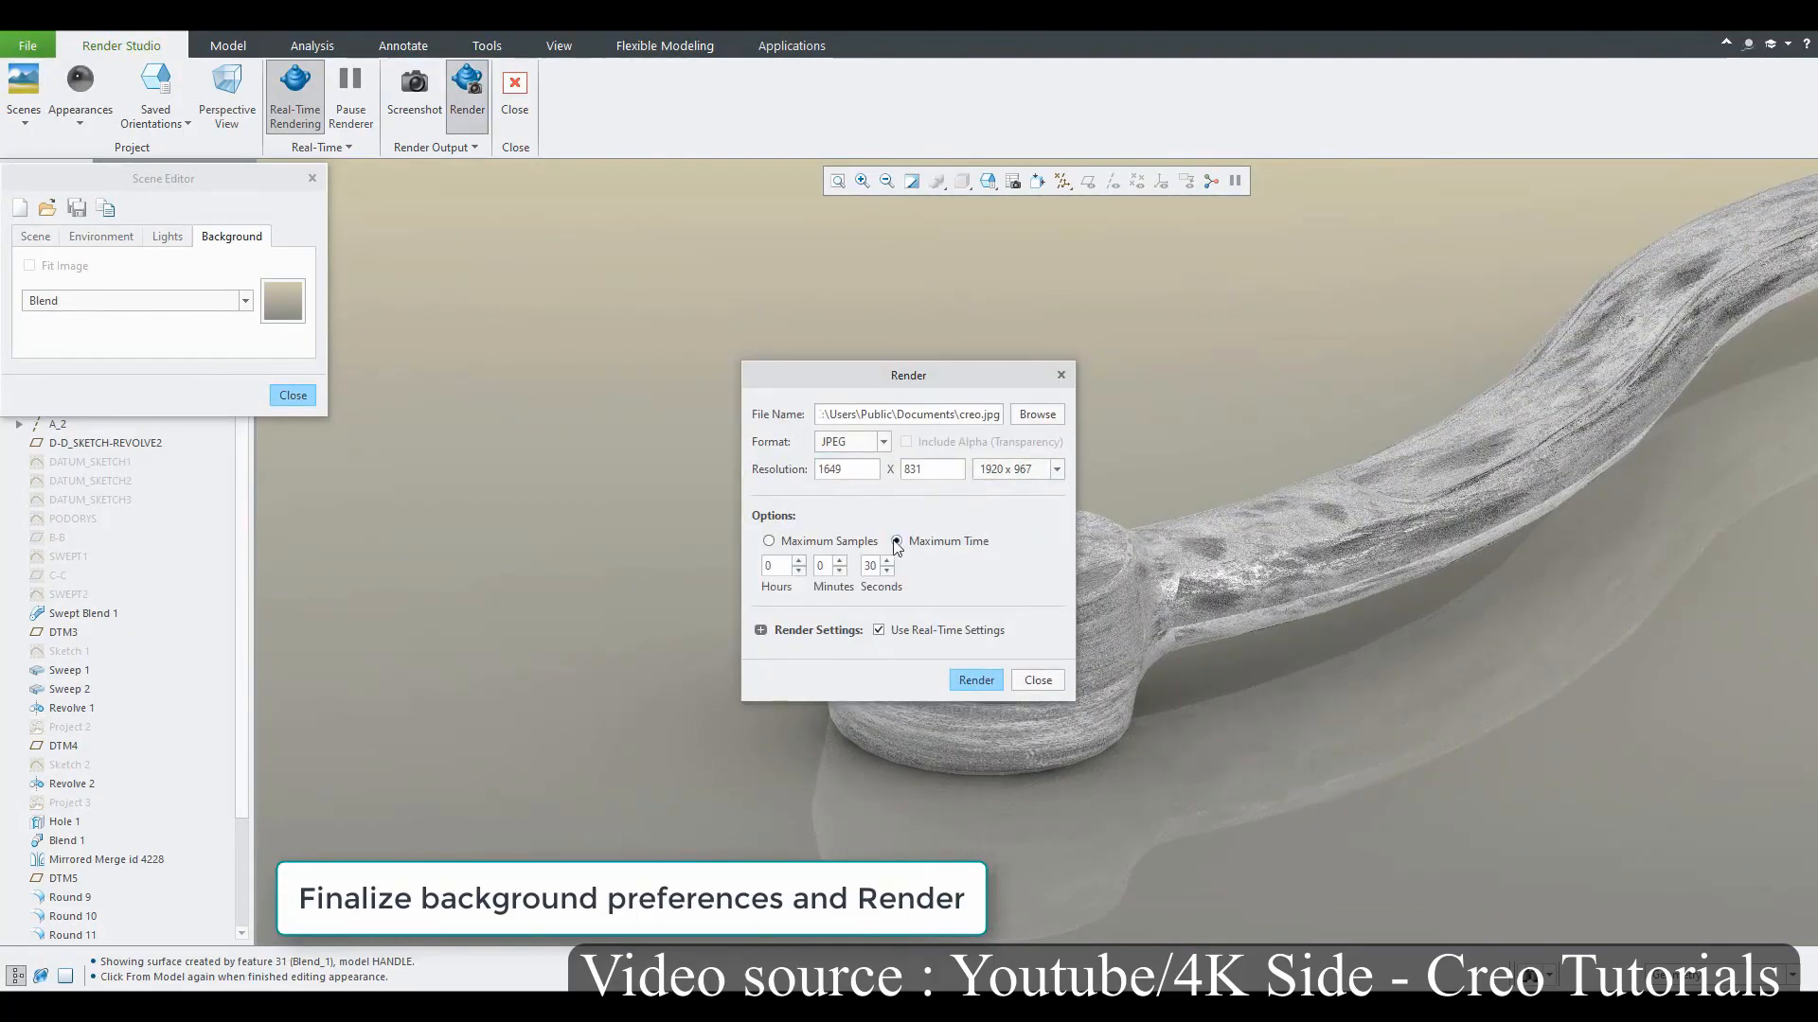
pyautogui.click(975, 680)
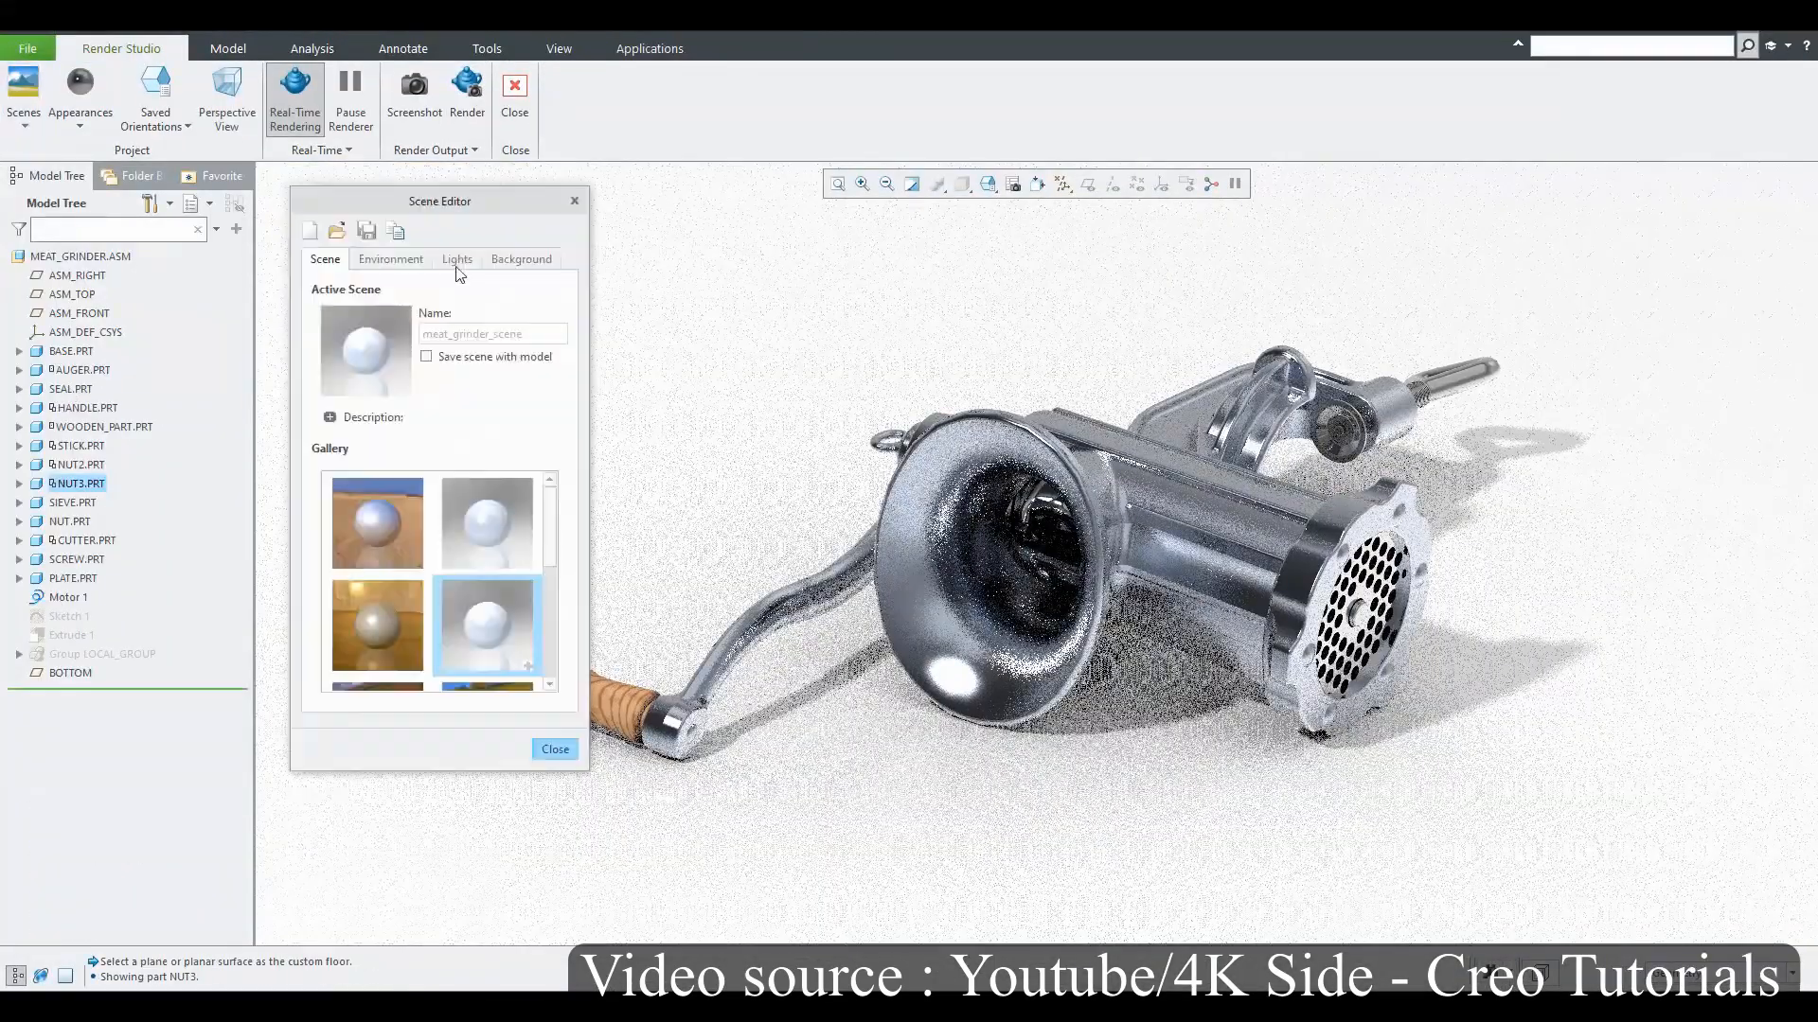
# - Add a spot light as a 25W incandescent physical light
pyautogui.click(457, 259)
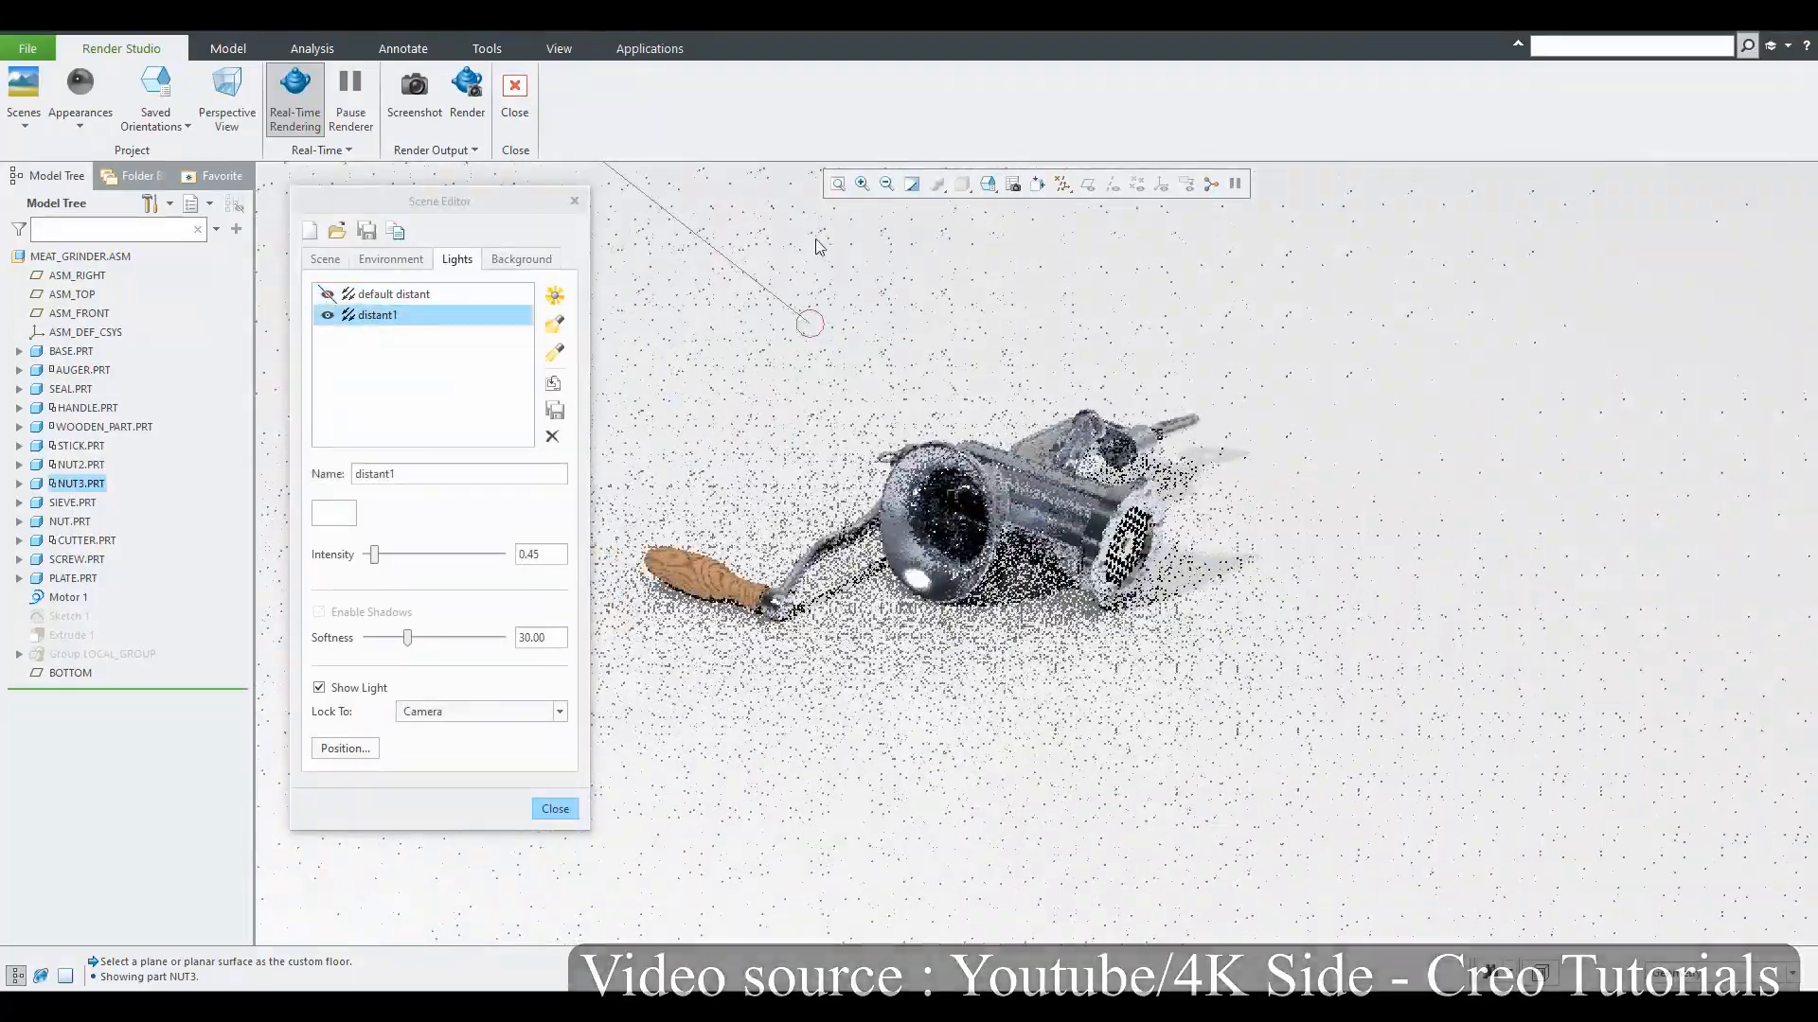
pyautogui.write('80')
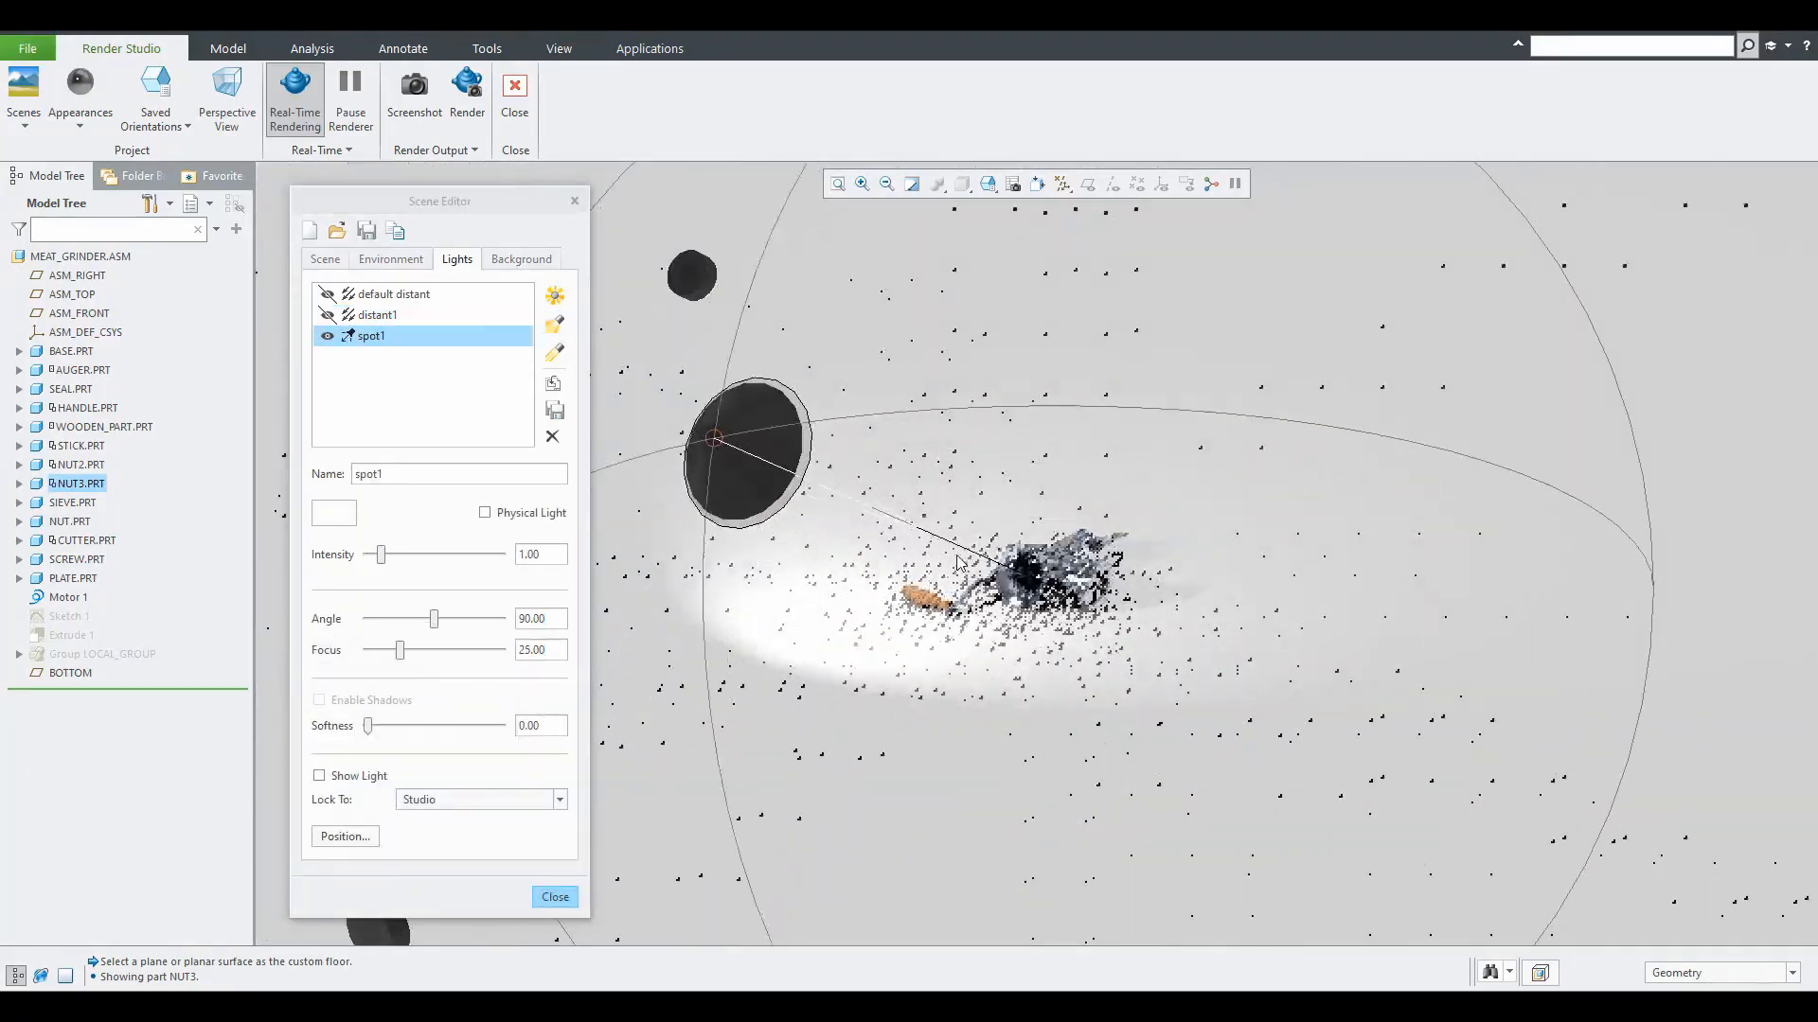
pyautogui.click(483, 513)
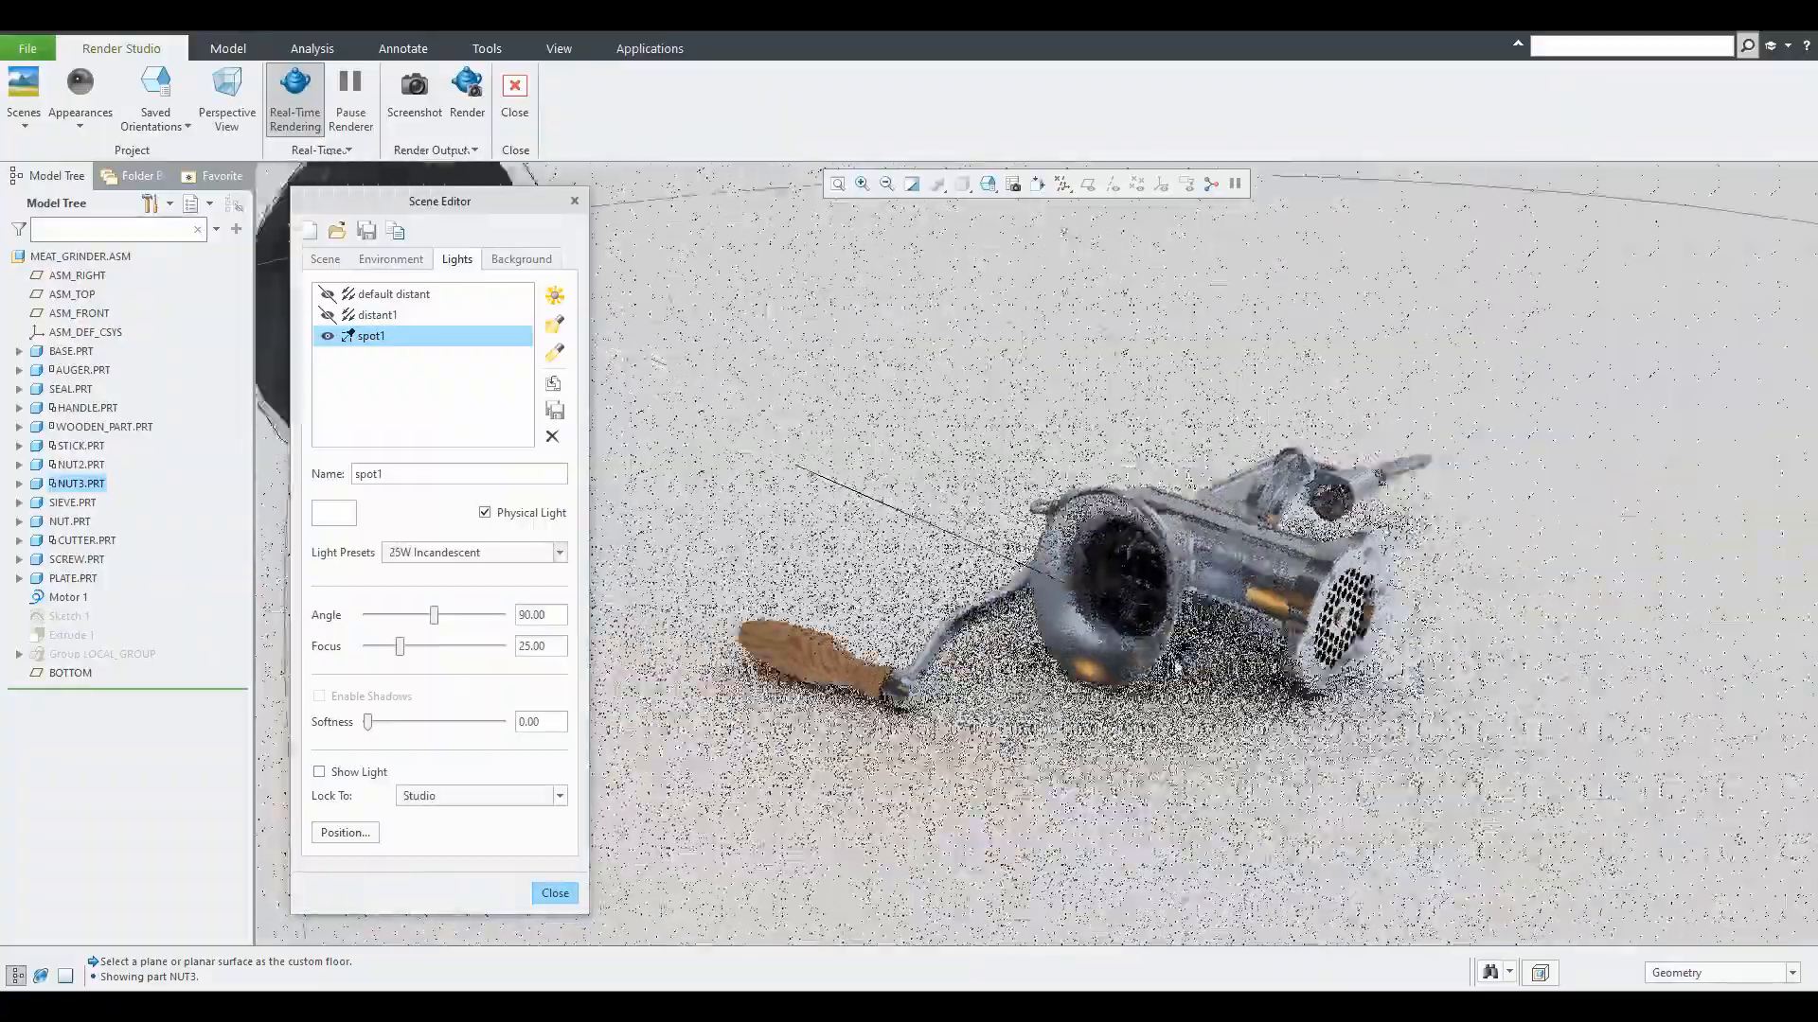
# - Adjust the distant1 light intensity and render at 1920 x 963 resolution
pyautogui.click(375, 314)
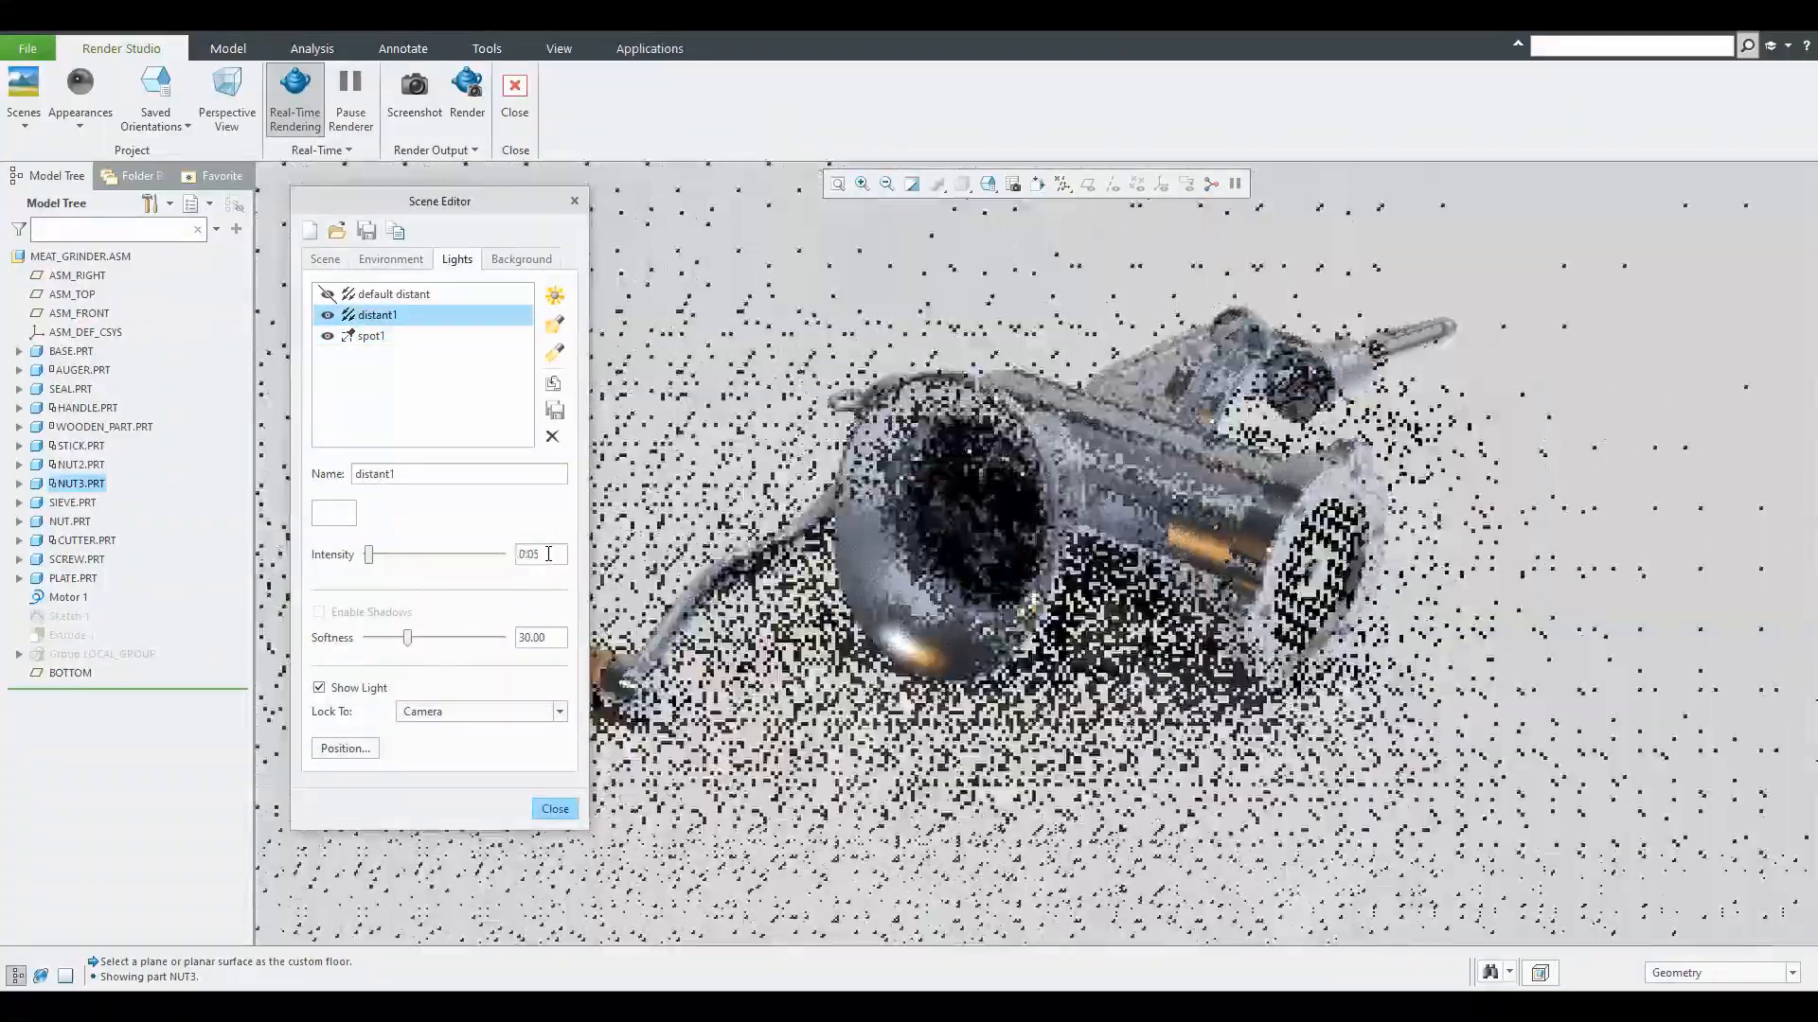
pyautogui.click(368, 336)
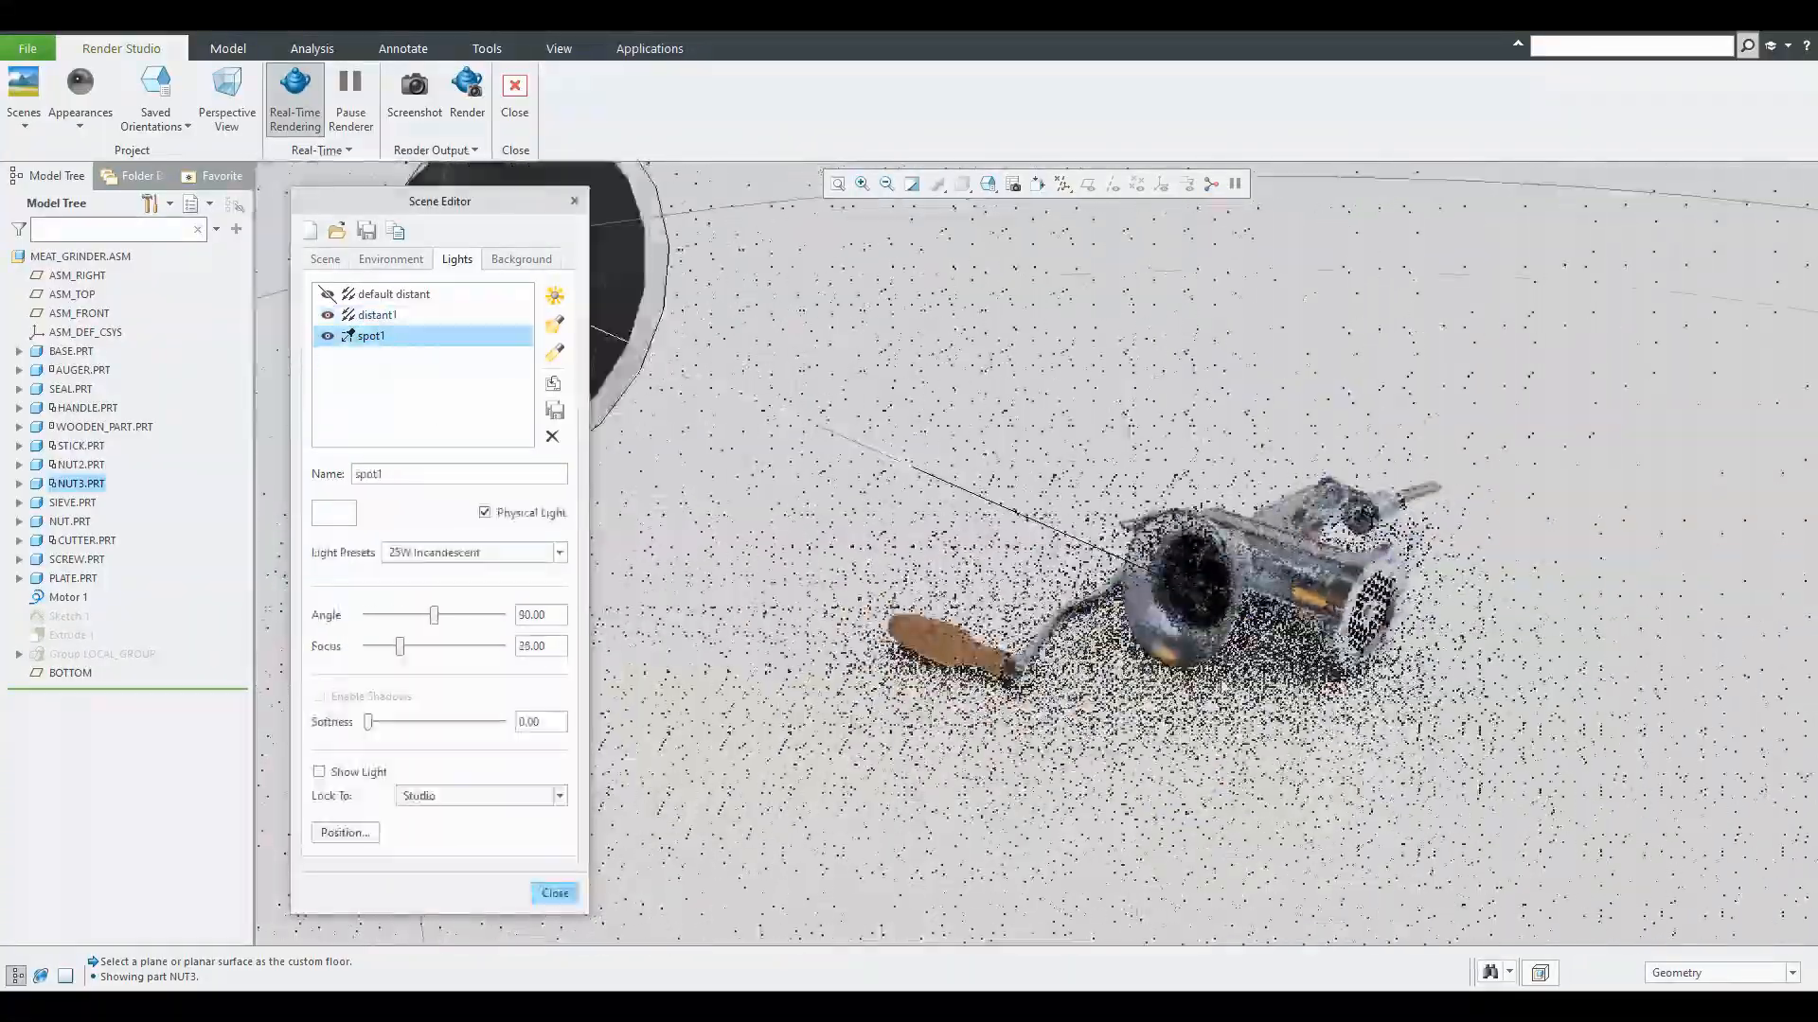
pyautogui.click(555, 893)
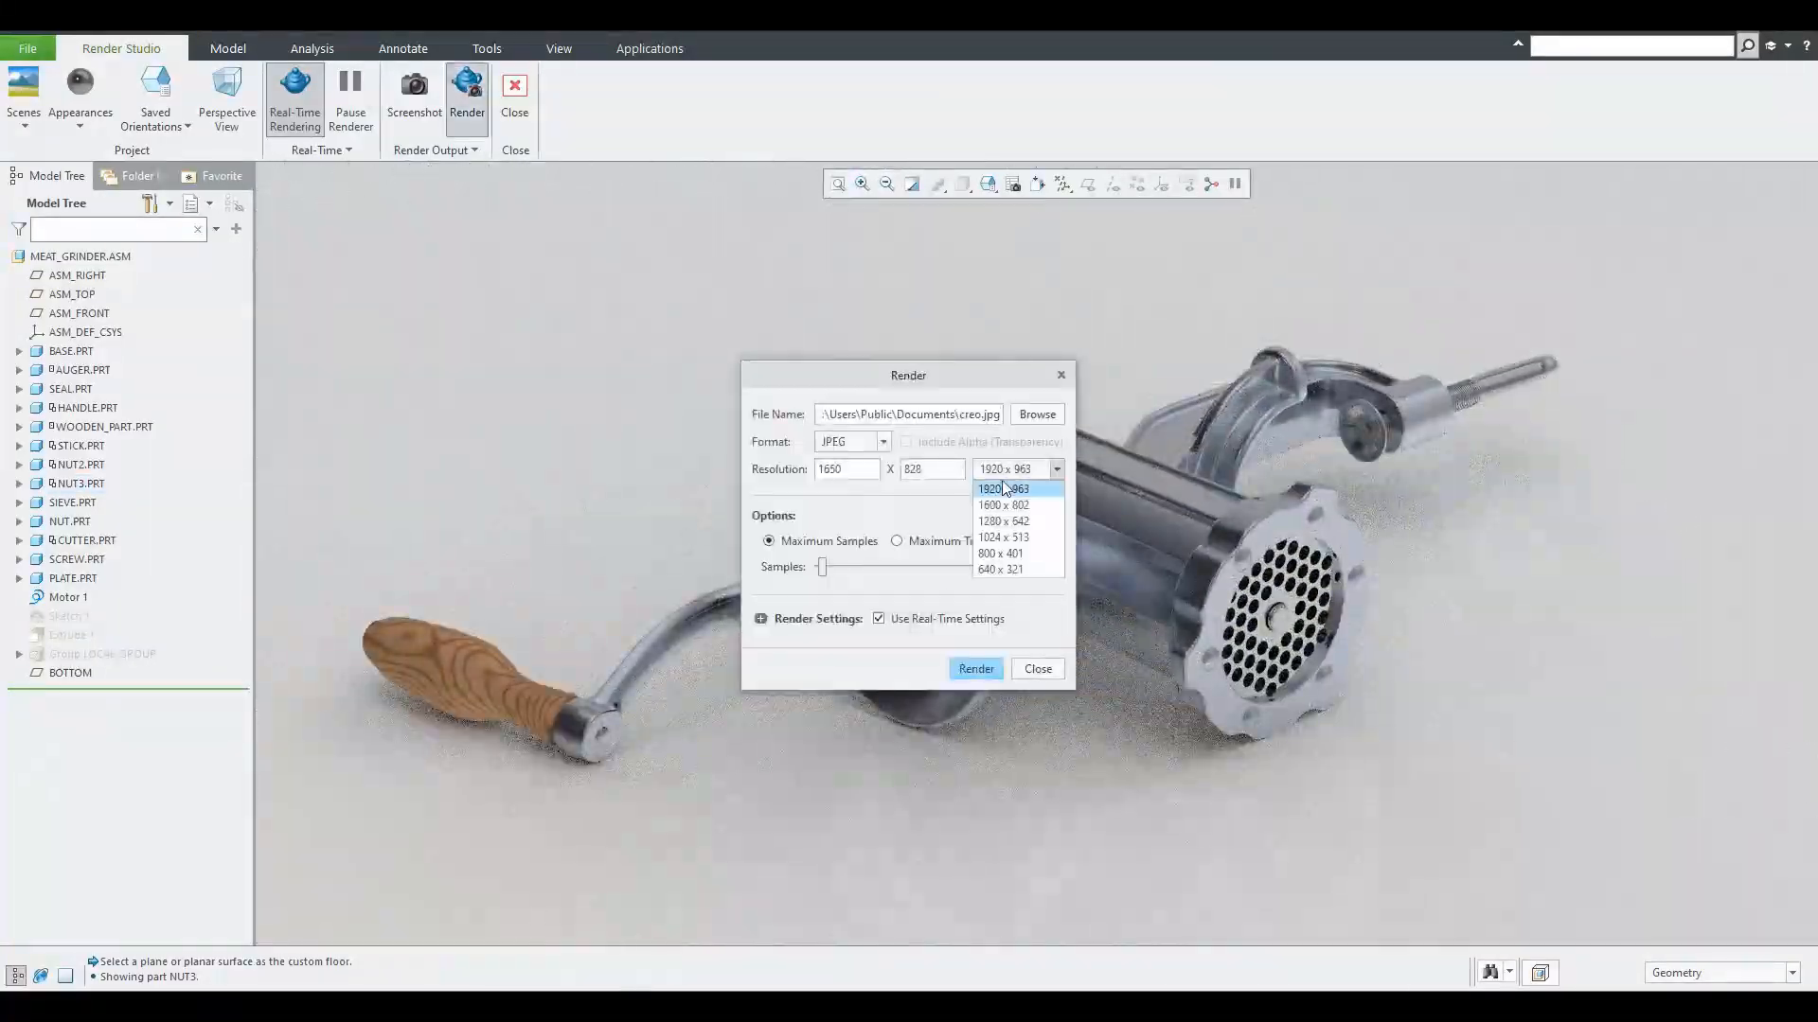
pyautogui.click(1003, 488)
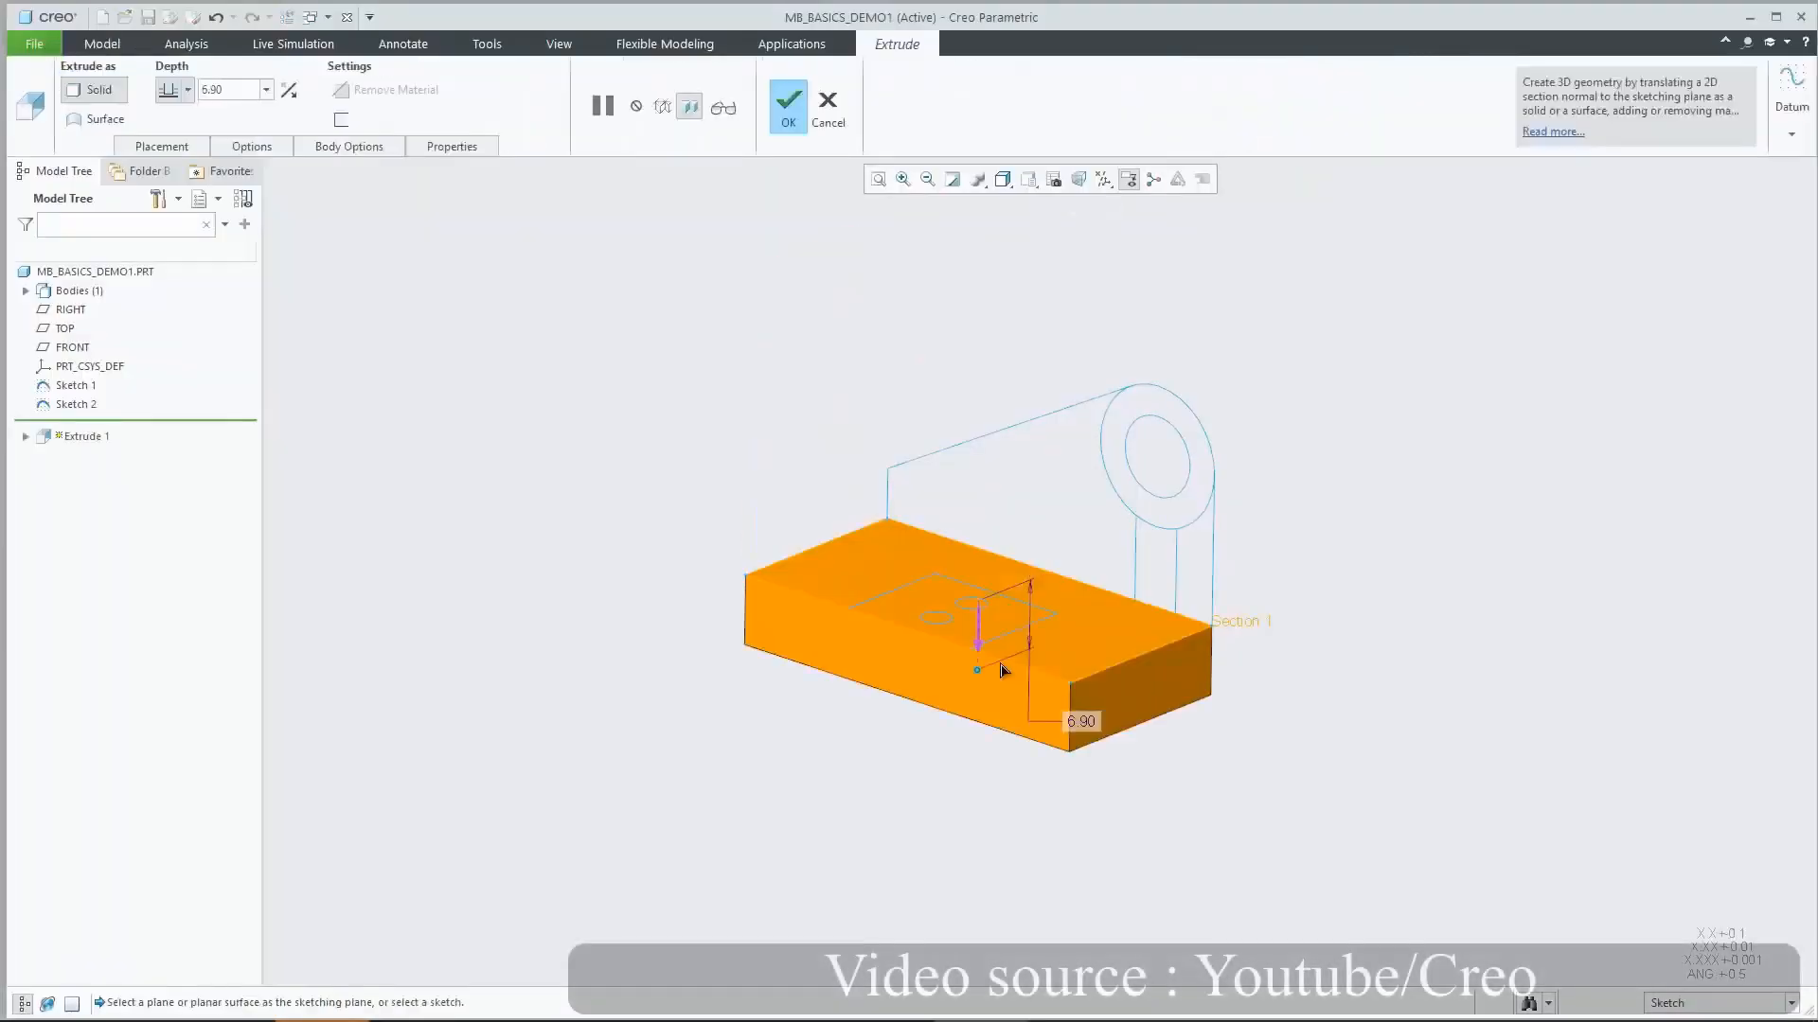
# - Accept the 6.90-deep block extrusion, then generate the optimized bracket design
pyautogui.click(787, 104)
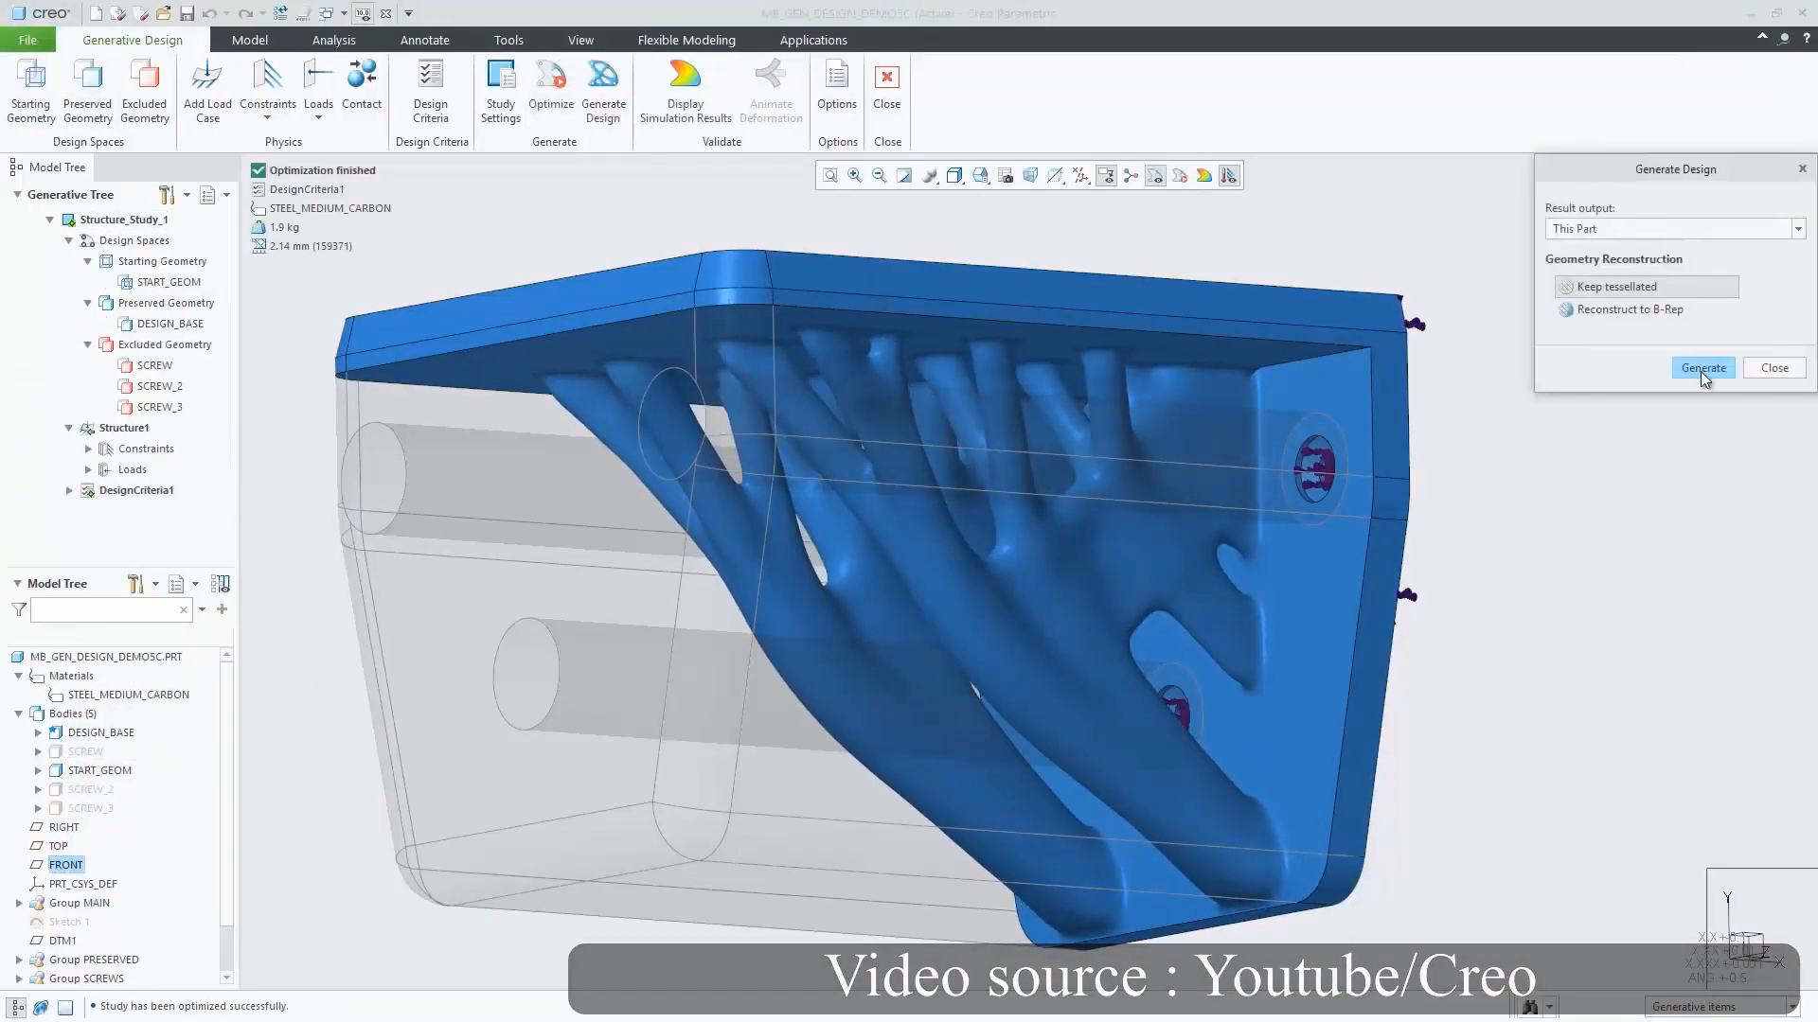
pyautogui.click(1702, 368)
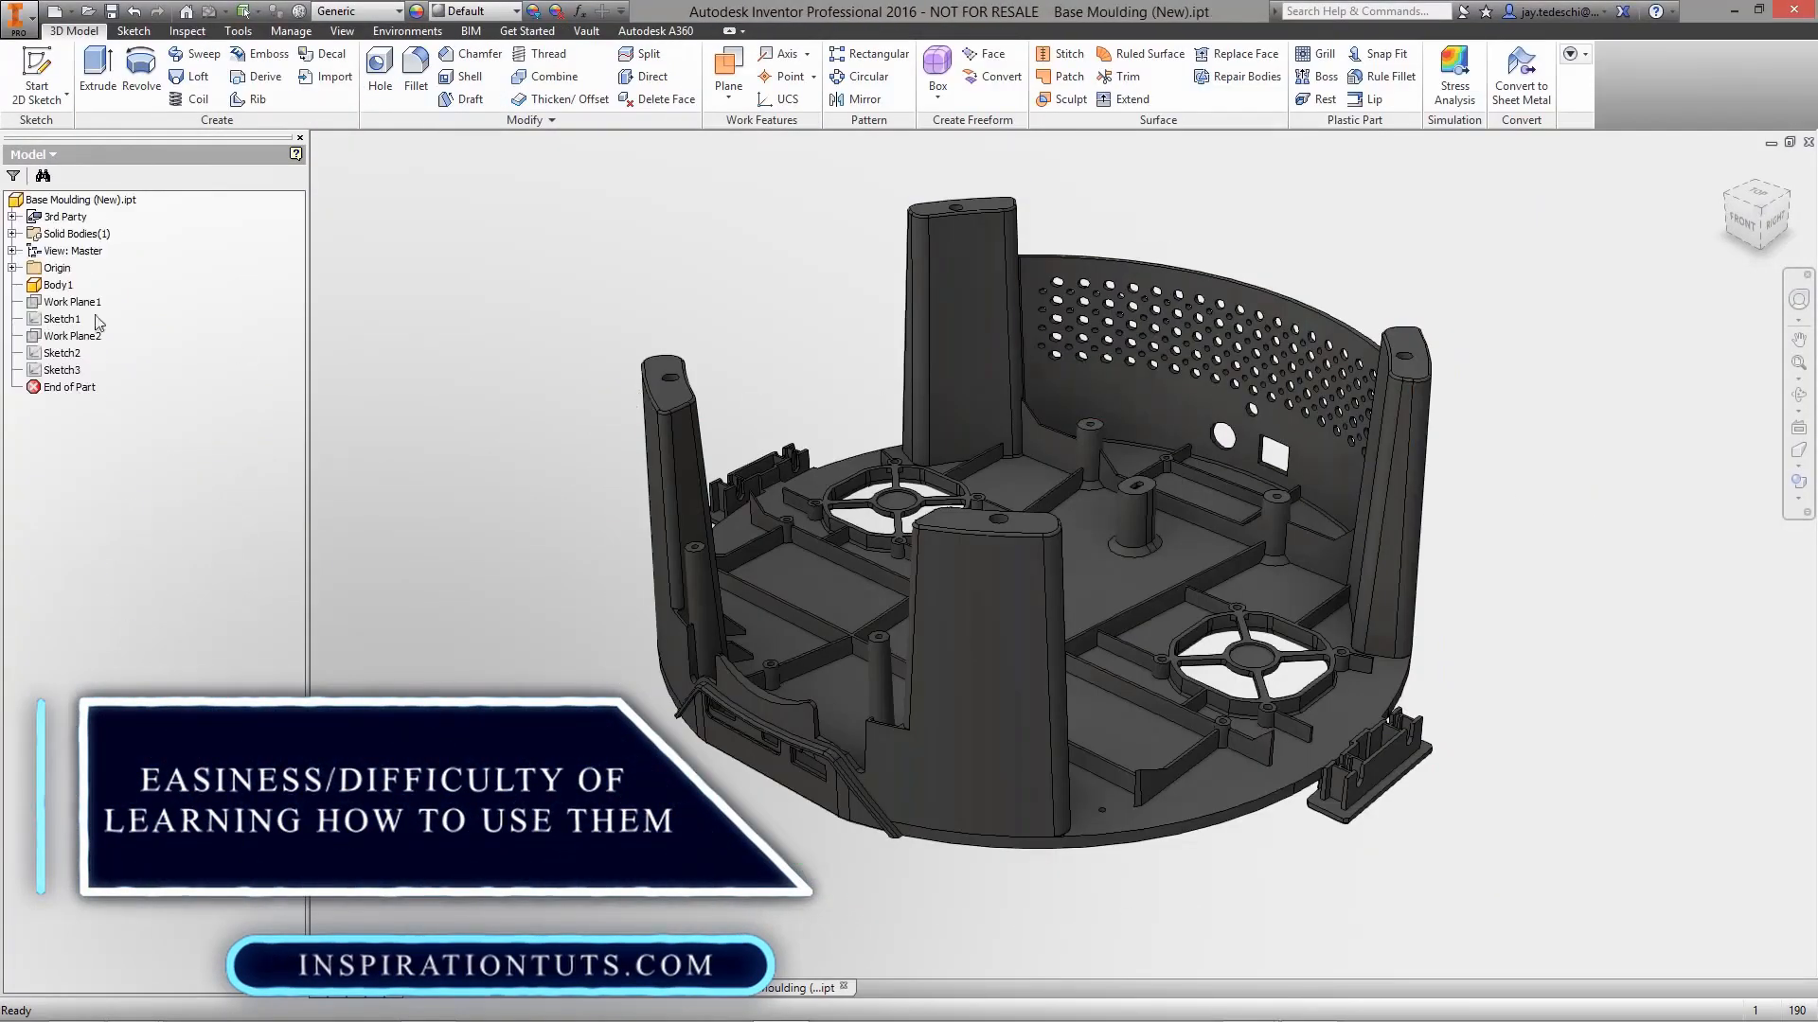
# - Add a freeform box on the work plane and confirm its dimensions and face counts
pyautogui.click(936, 66)
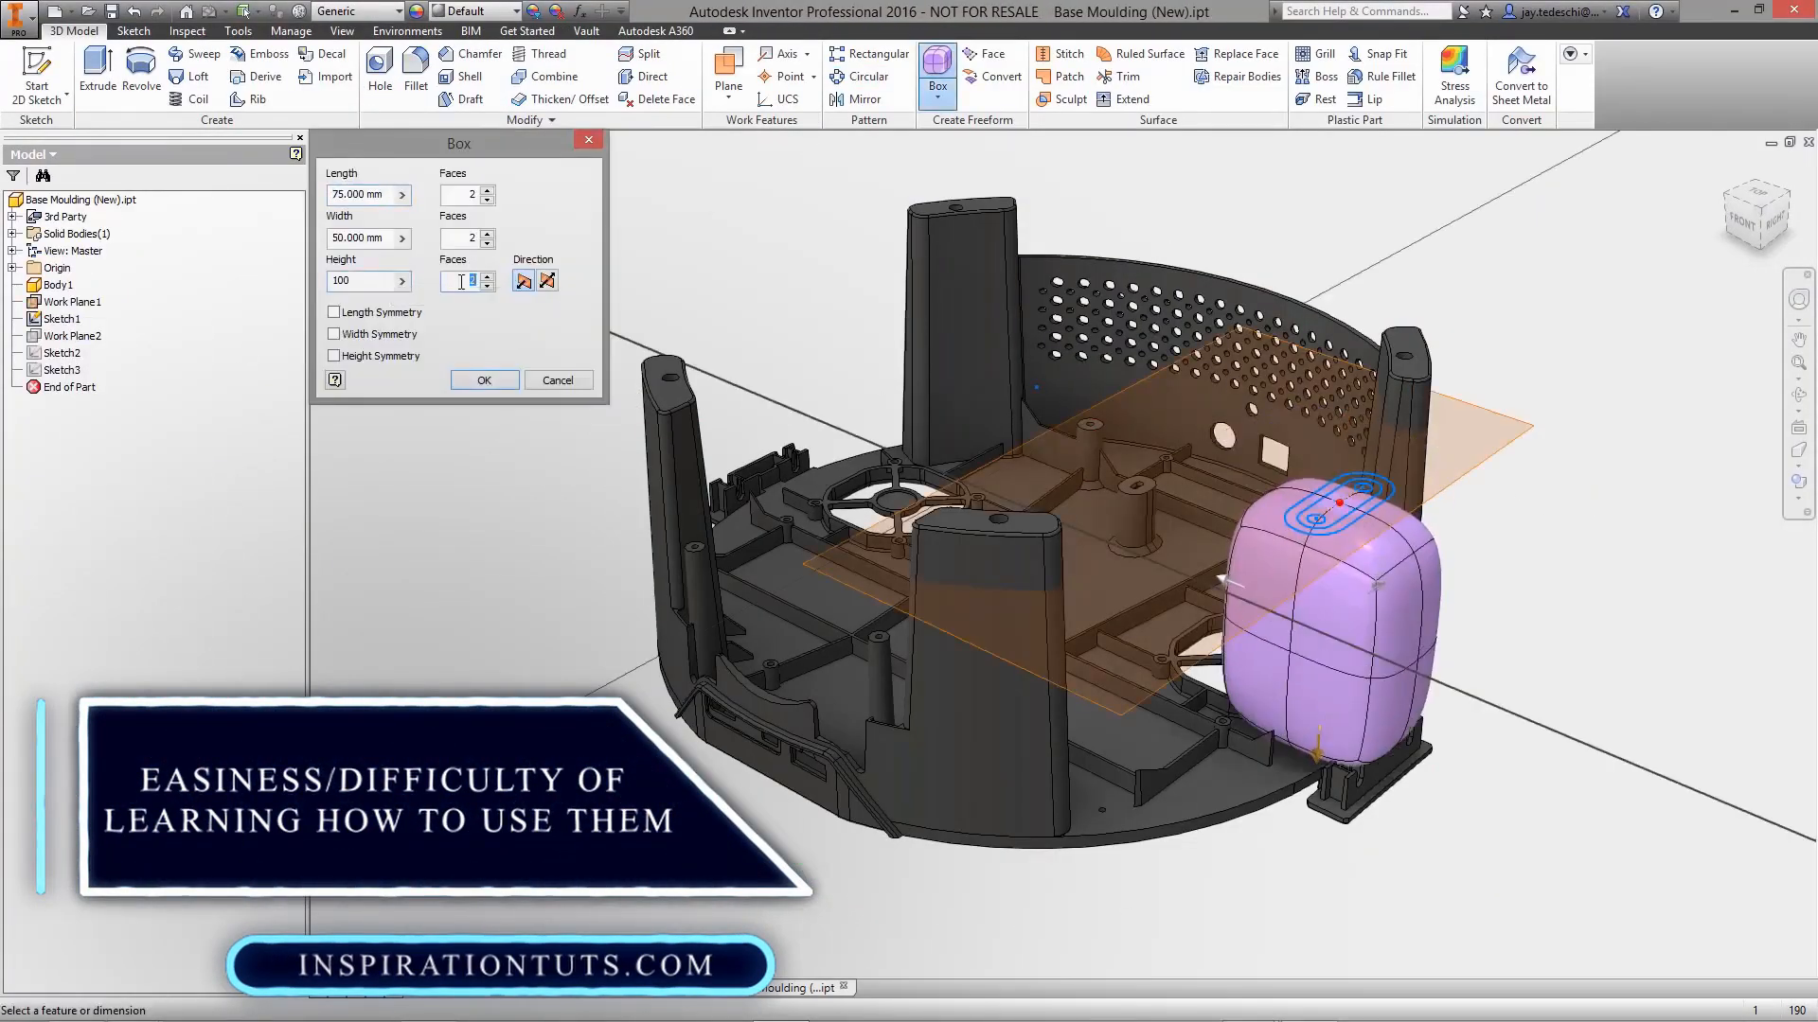
pyautogui.click(483, 379)
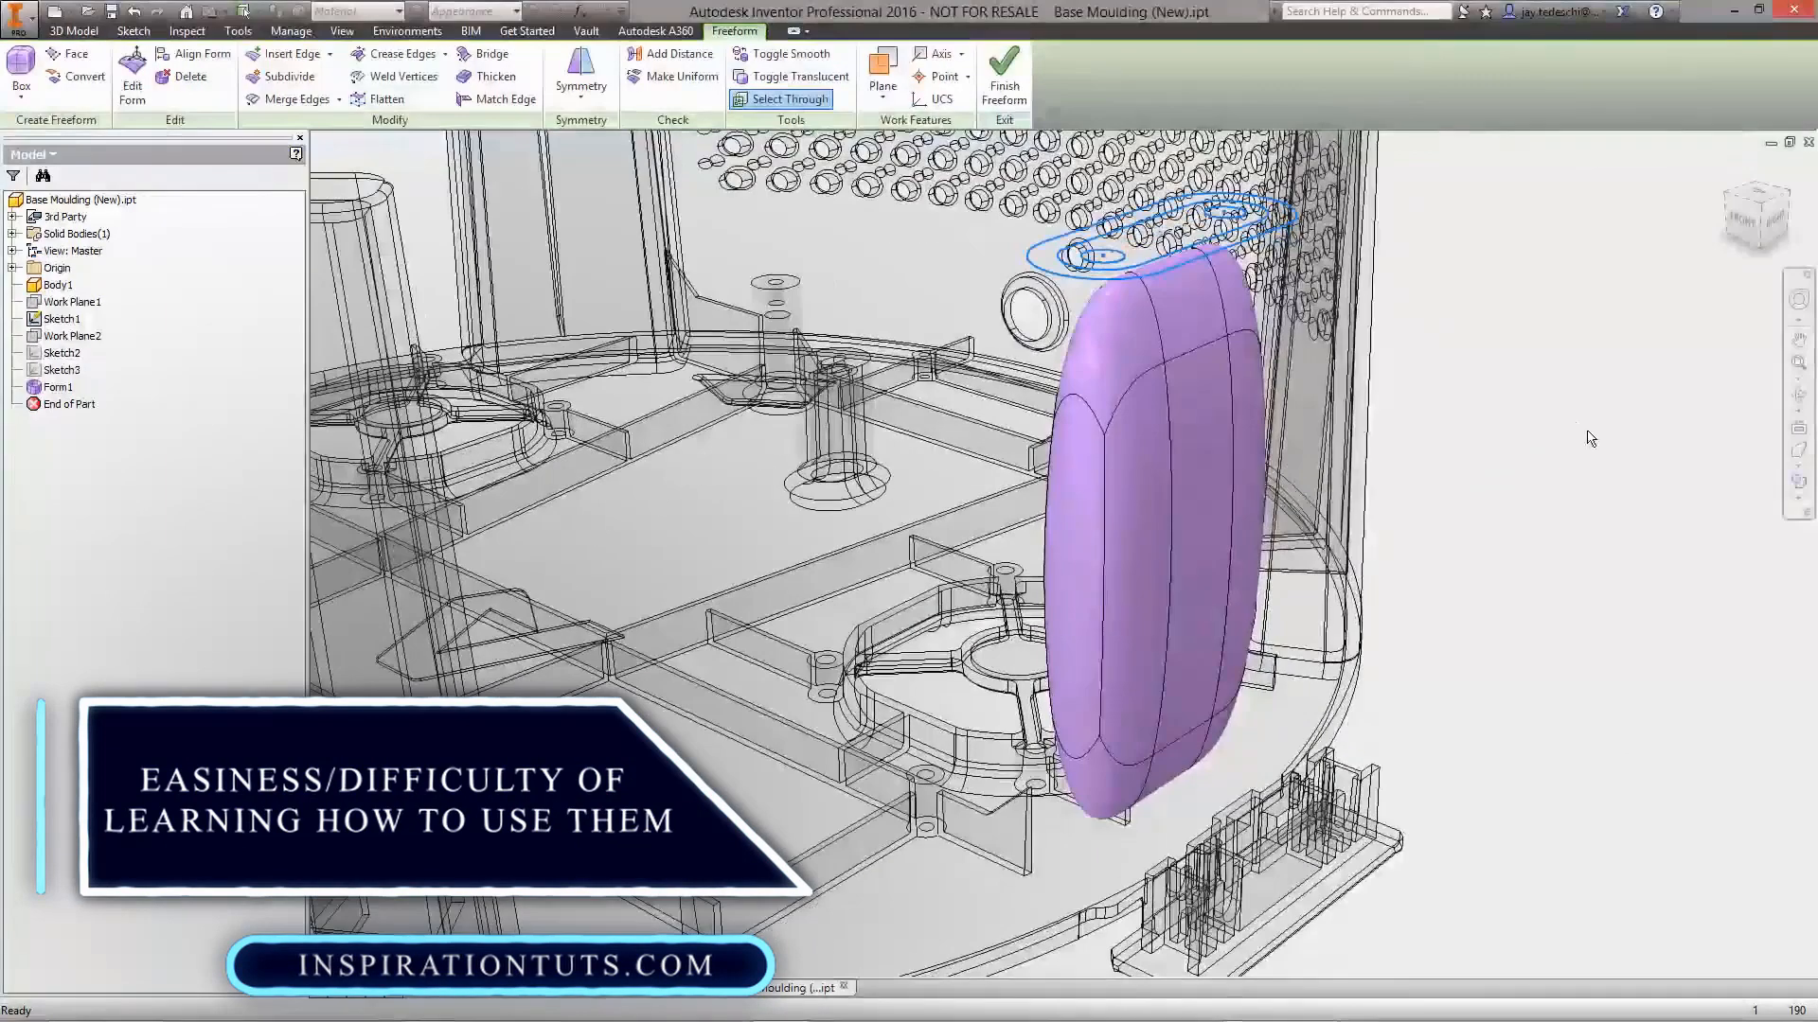
pyautogui.click(122, 77)
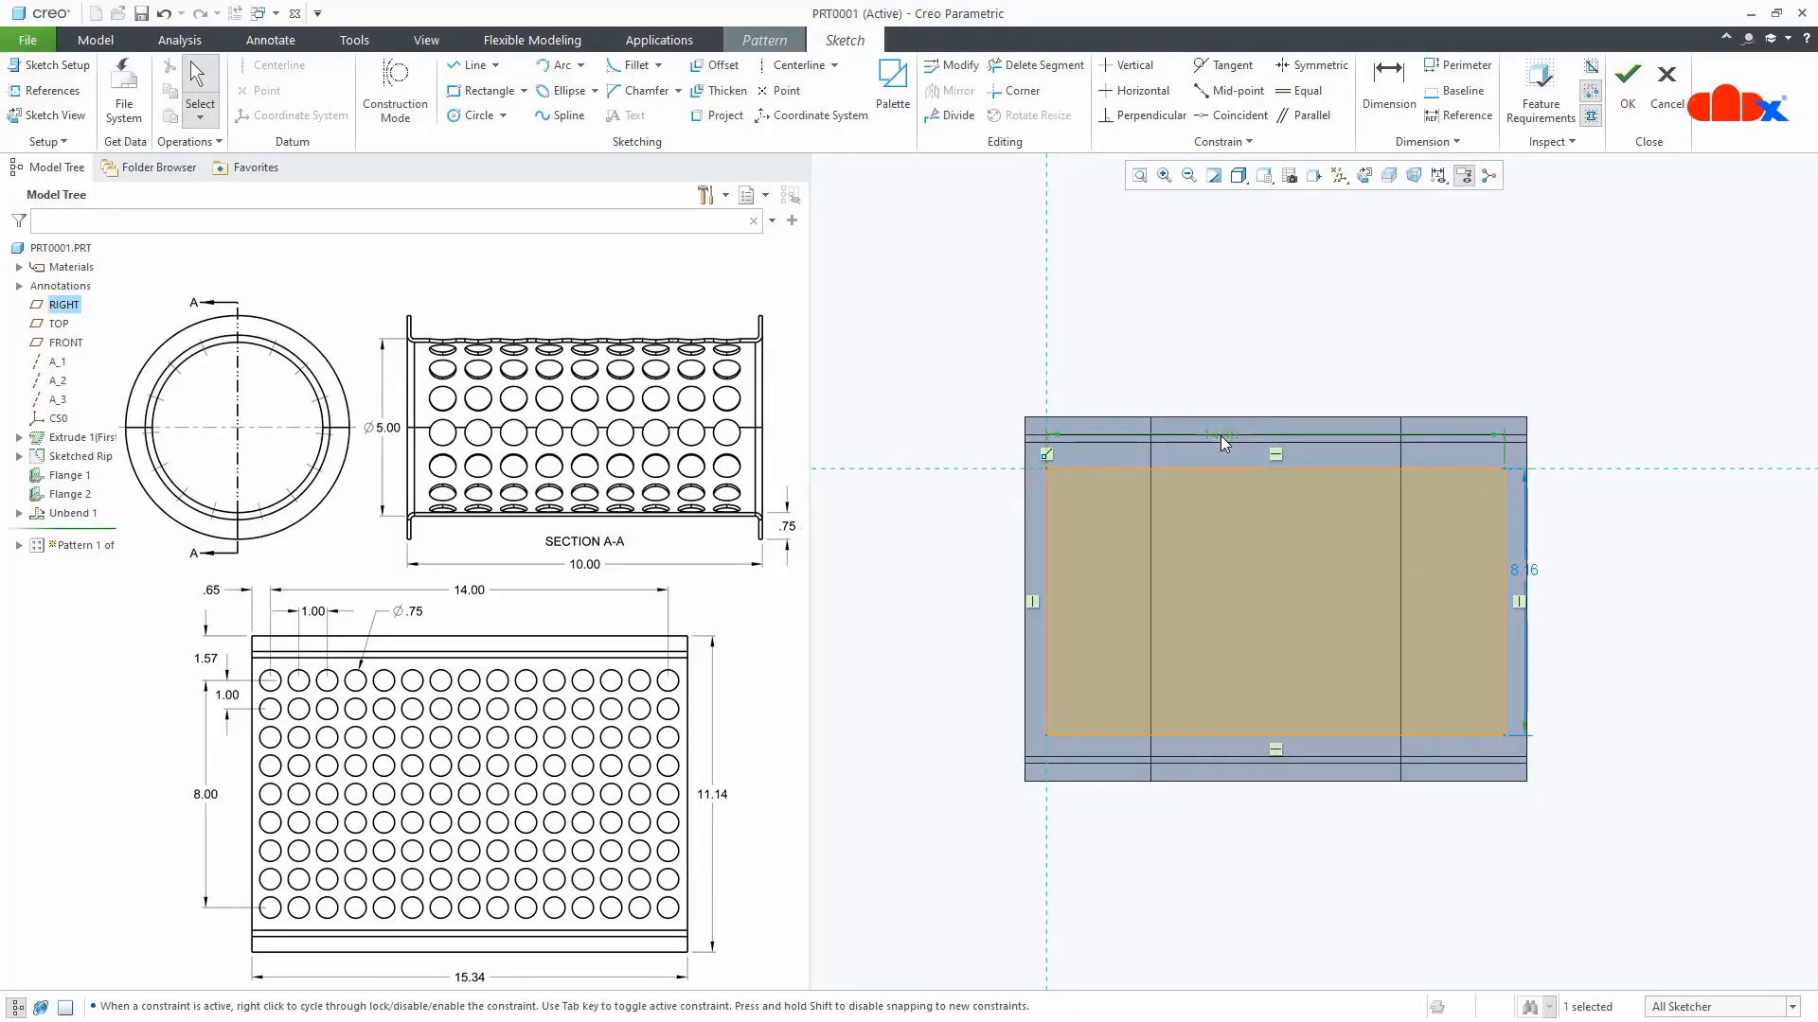
# - Finish the rectangle sketch on the flat sheet with OK
pyautogui.click(1627, 73)
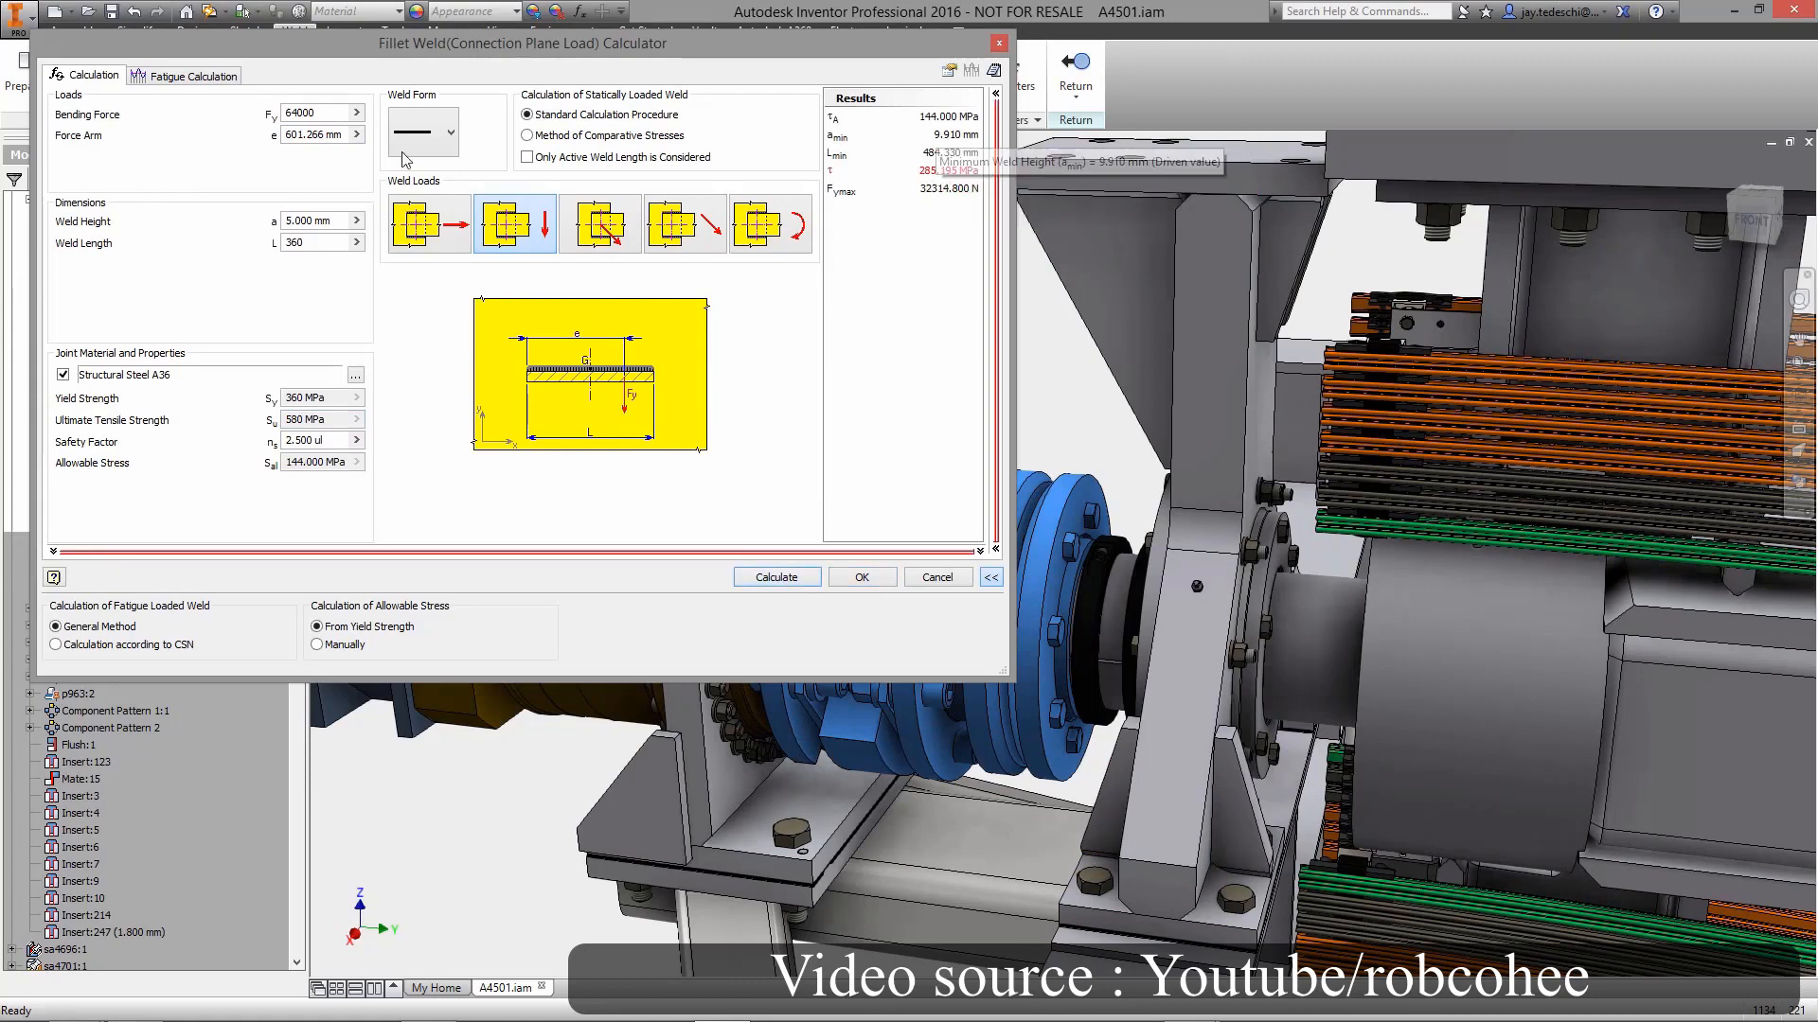
# - Accept the fillet weld calculation, start a groove weld, and insert the bearing on the shaft
pyautogui.click(862, 576)
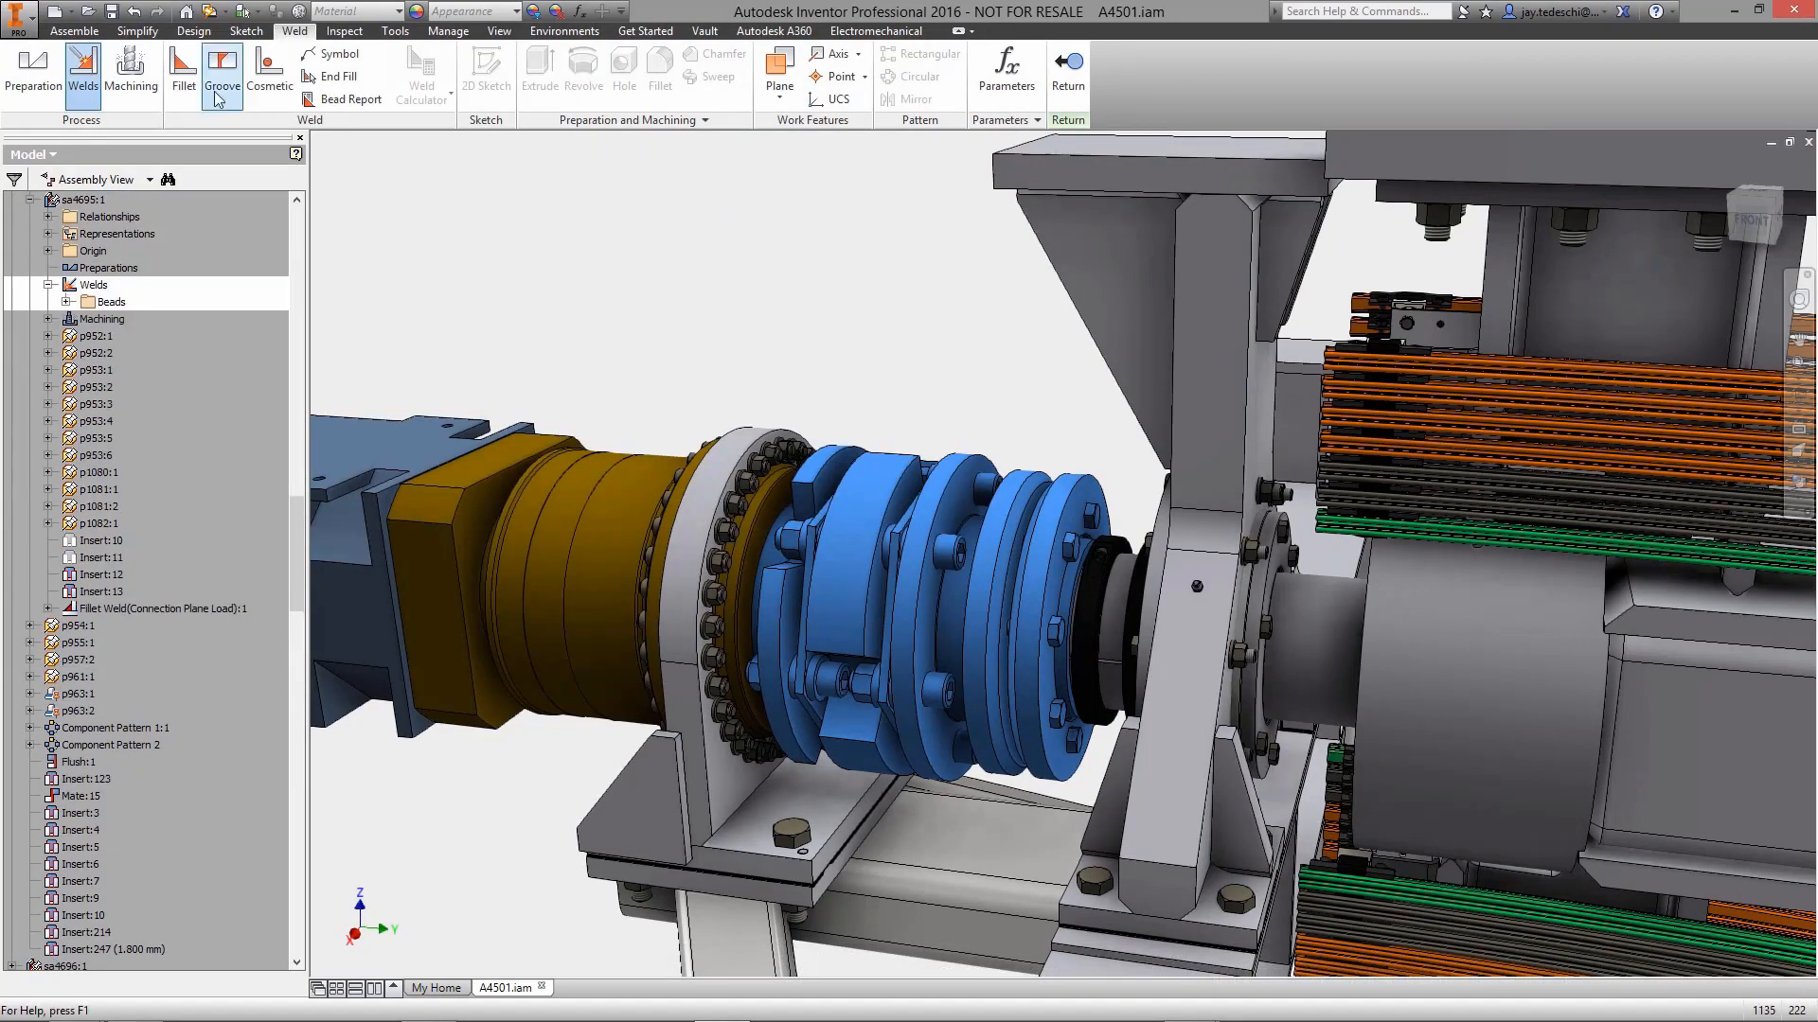
pyautogui.click(181, 73)
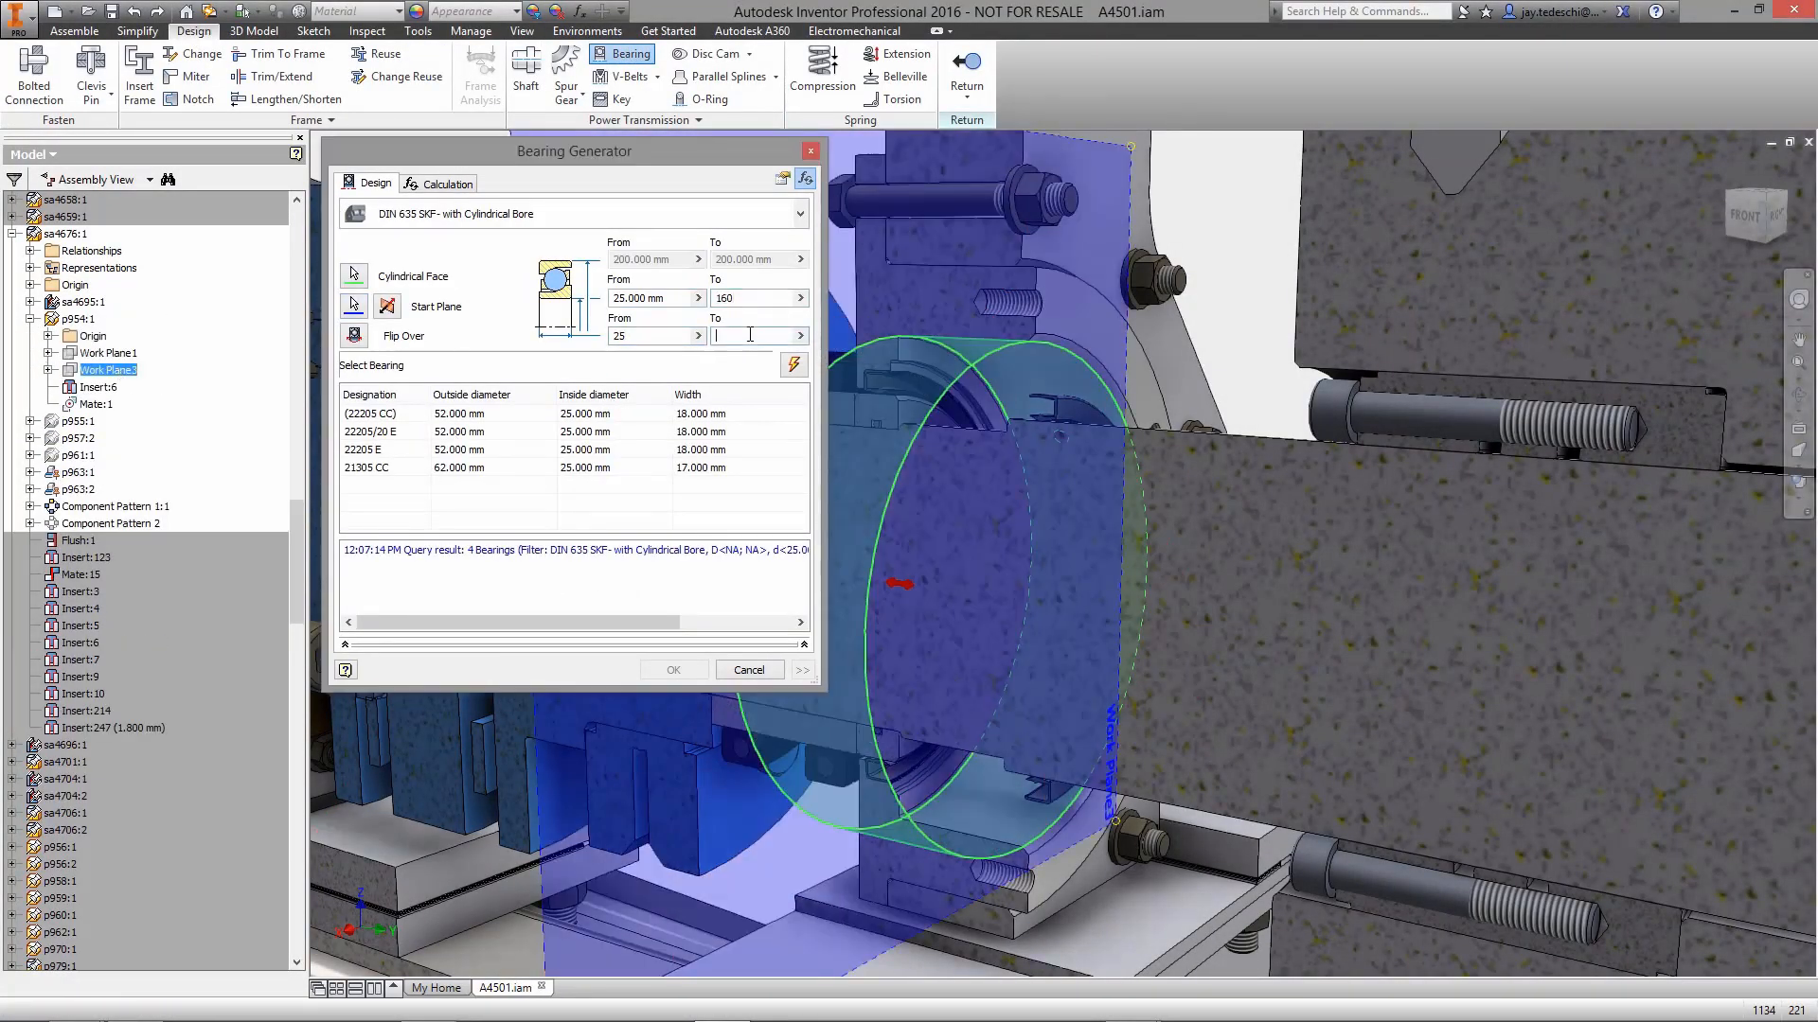
pyautogui.click(673, 670)
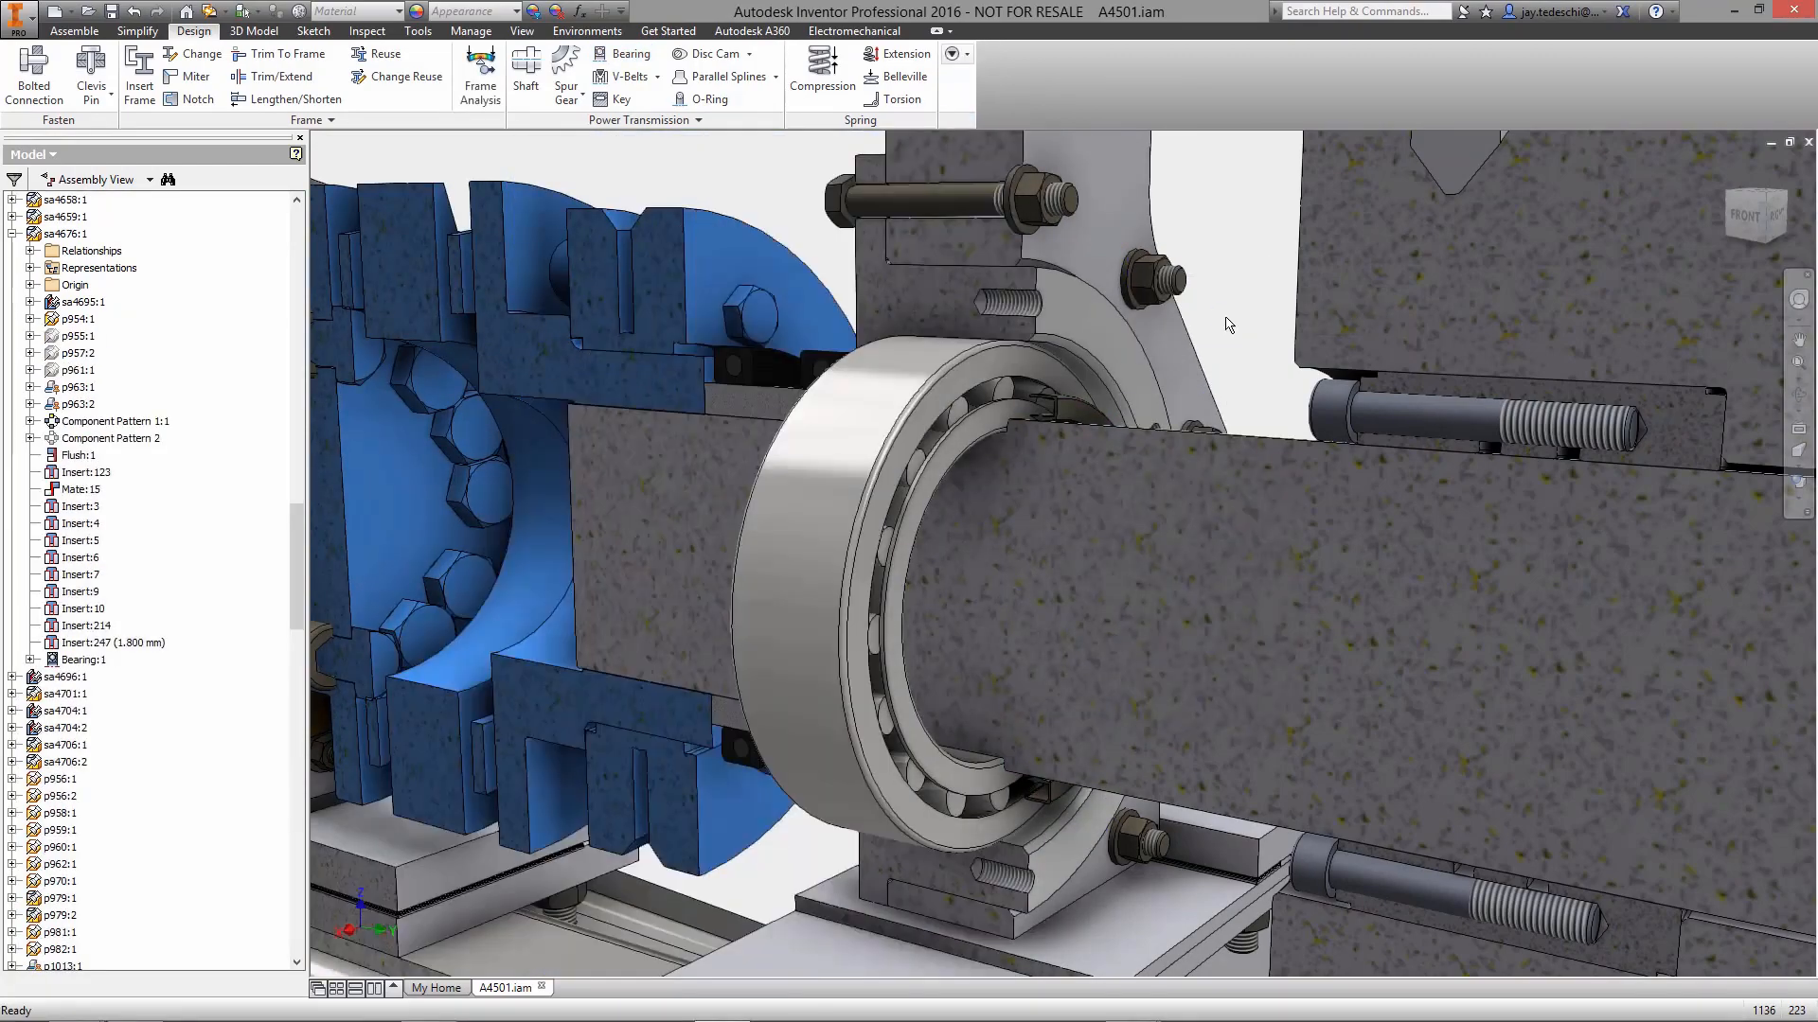
pyautogui.click(28, 71)
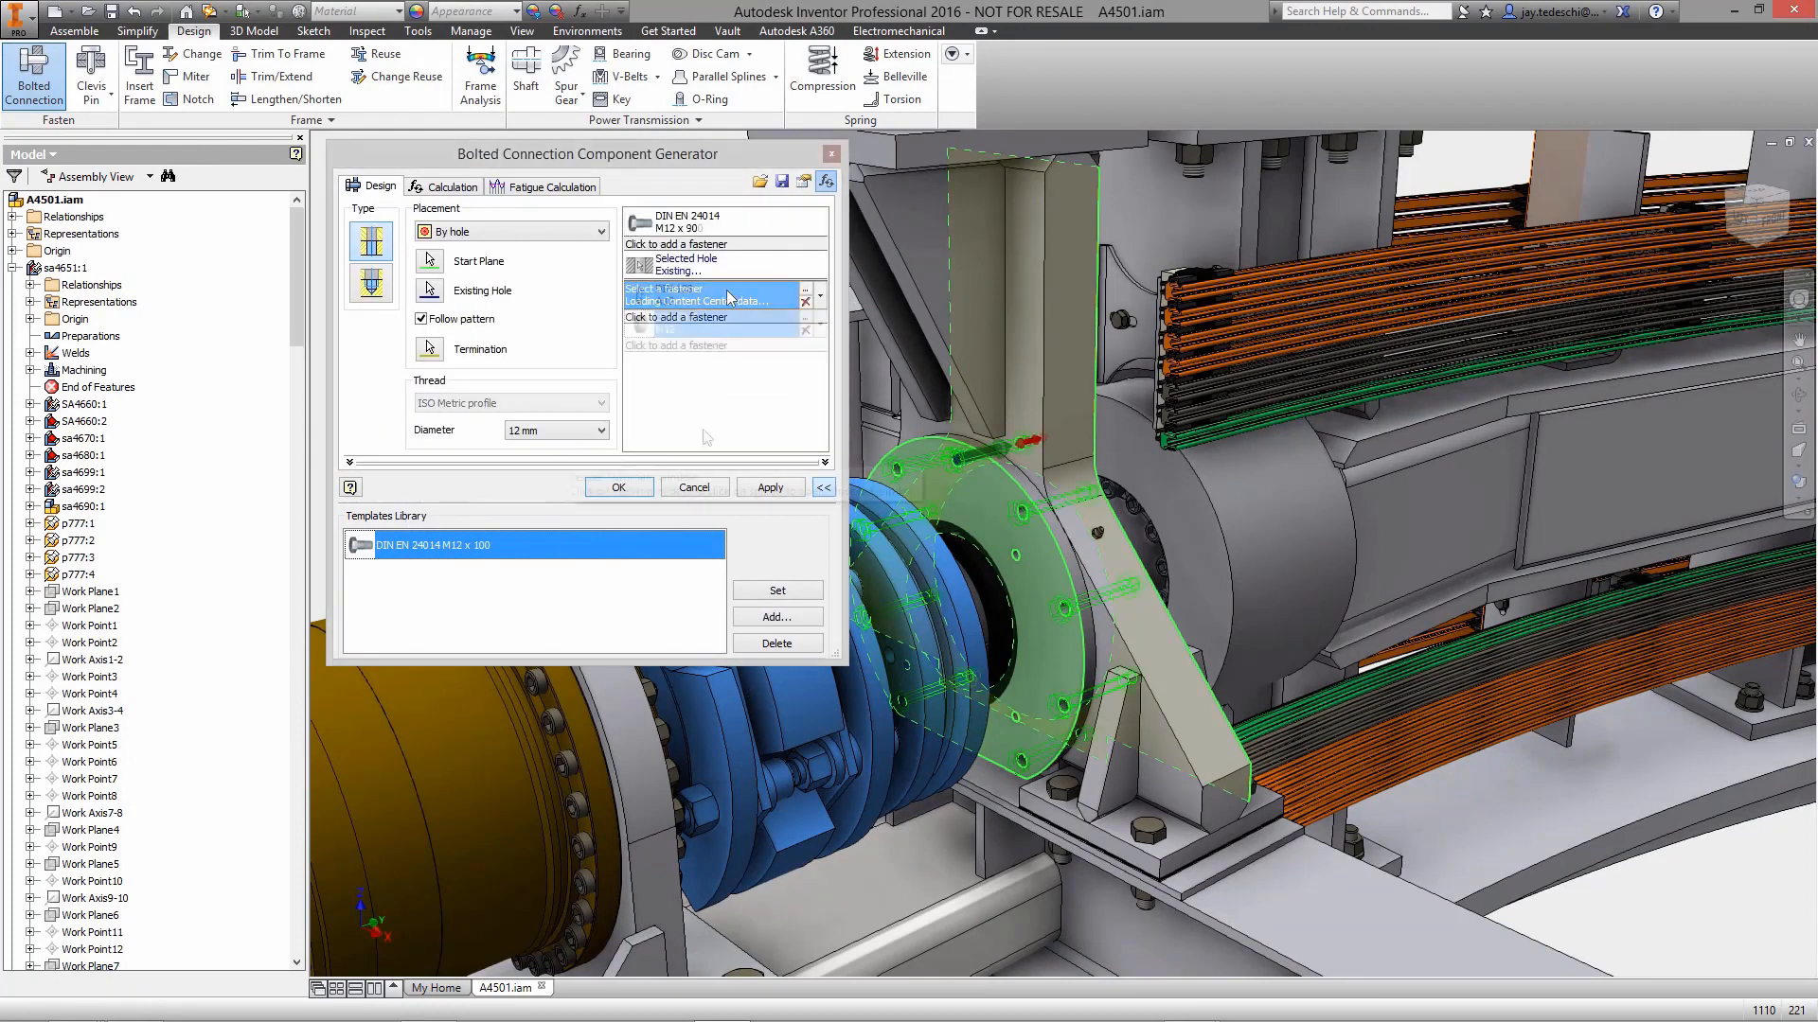
# - Run the flange bolt strength calculation and expand the mold gate location results
pyautogui.click(450, 186)
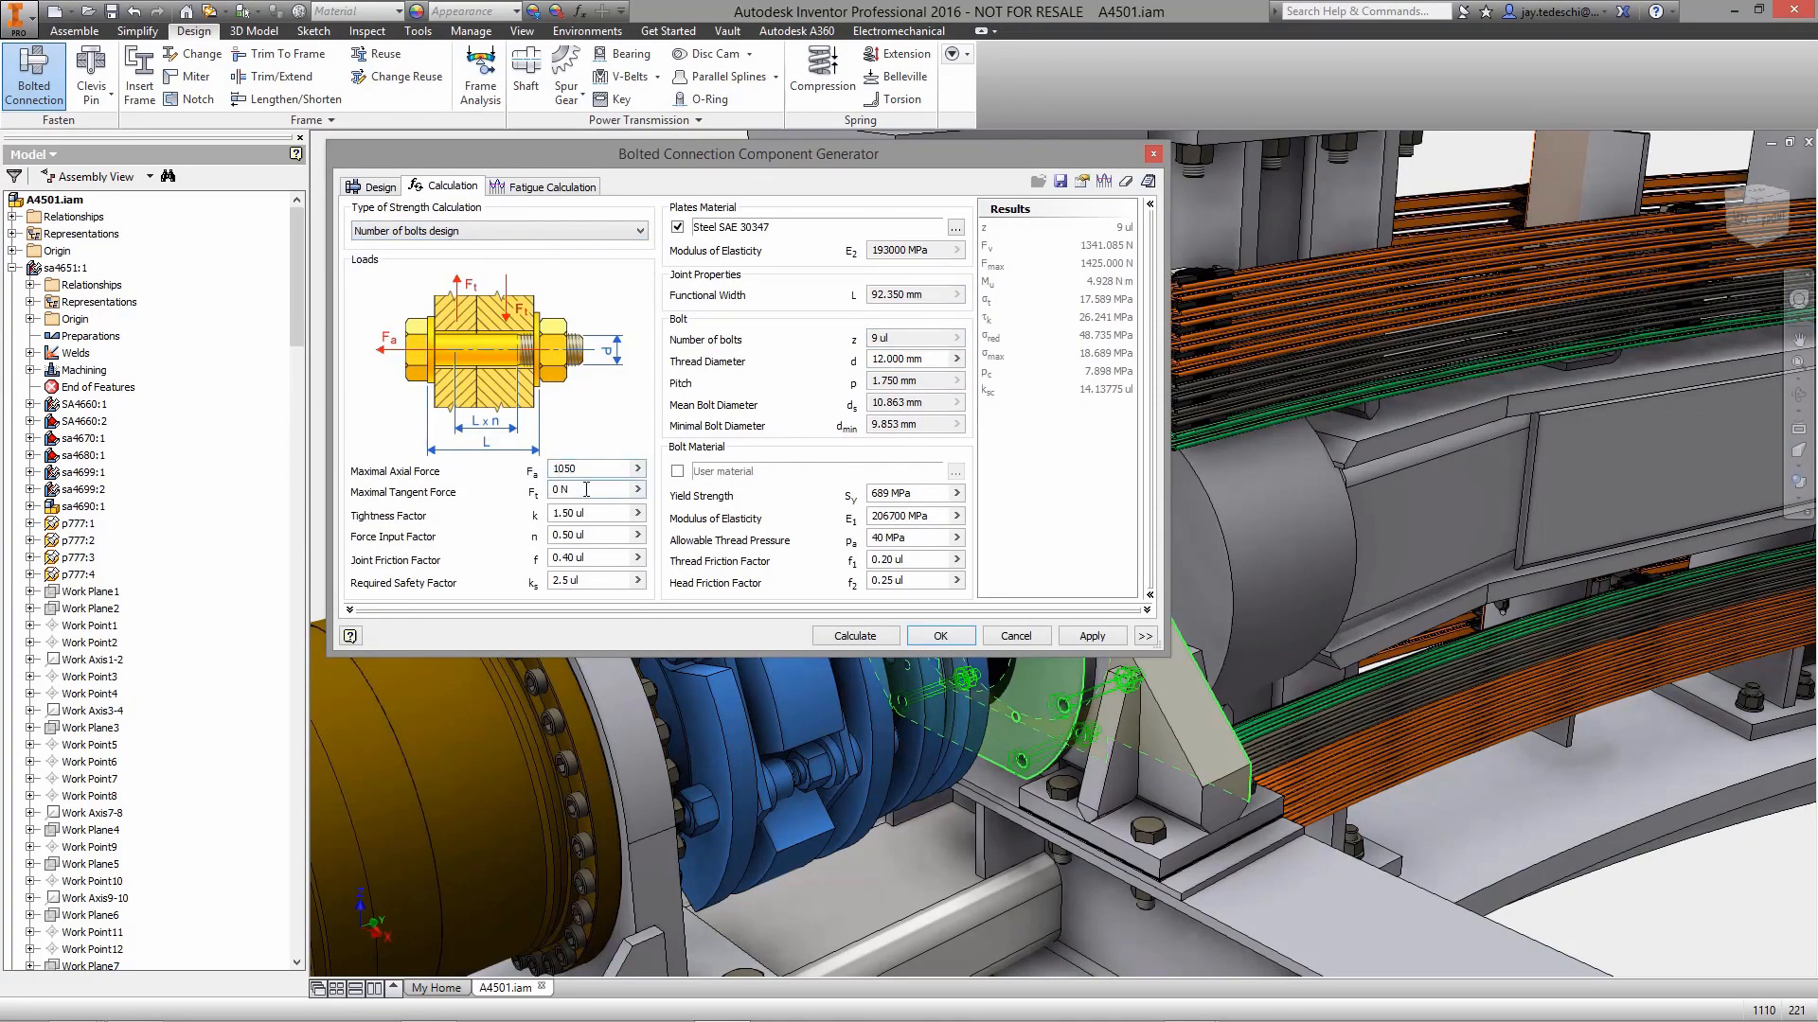
pyautogui.click(795, 1013)
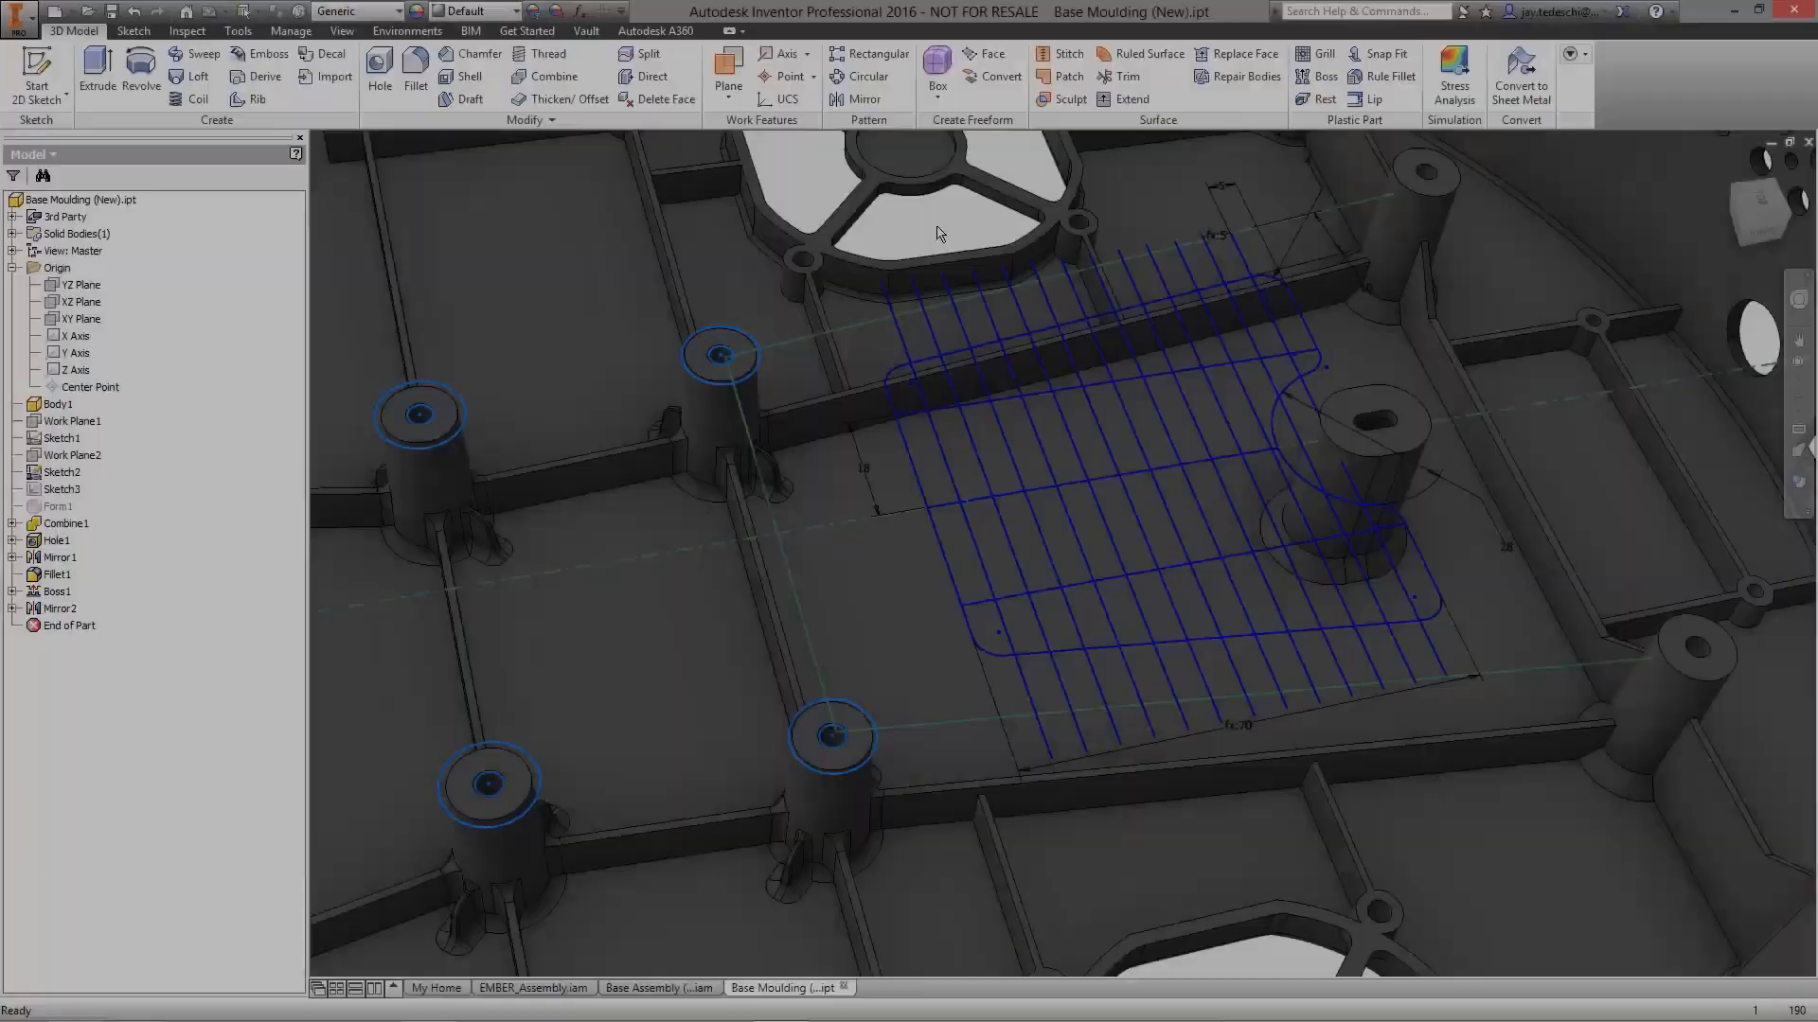
pyautogui.click(1310, 53)
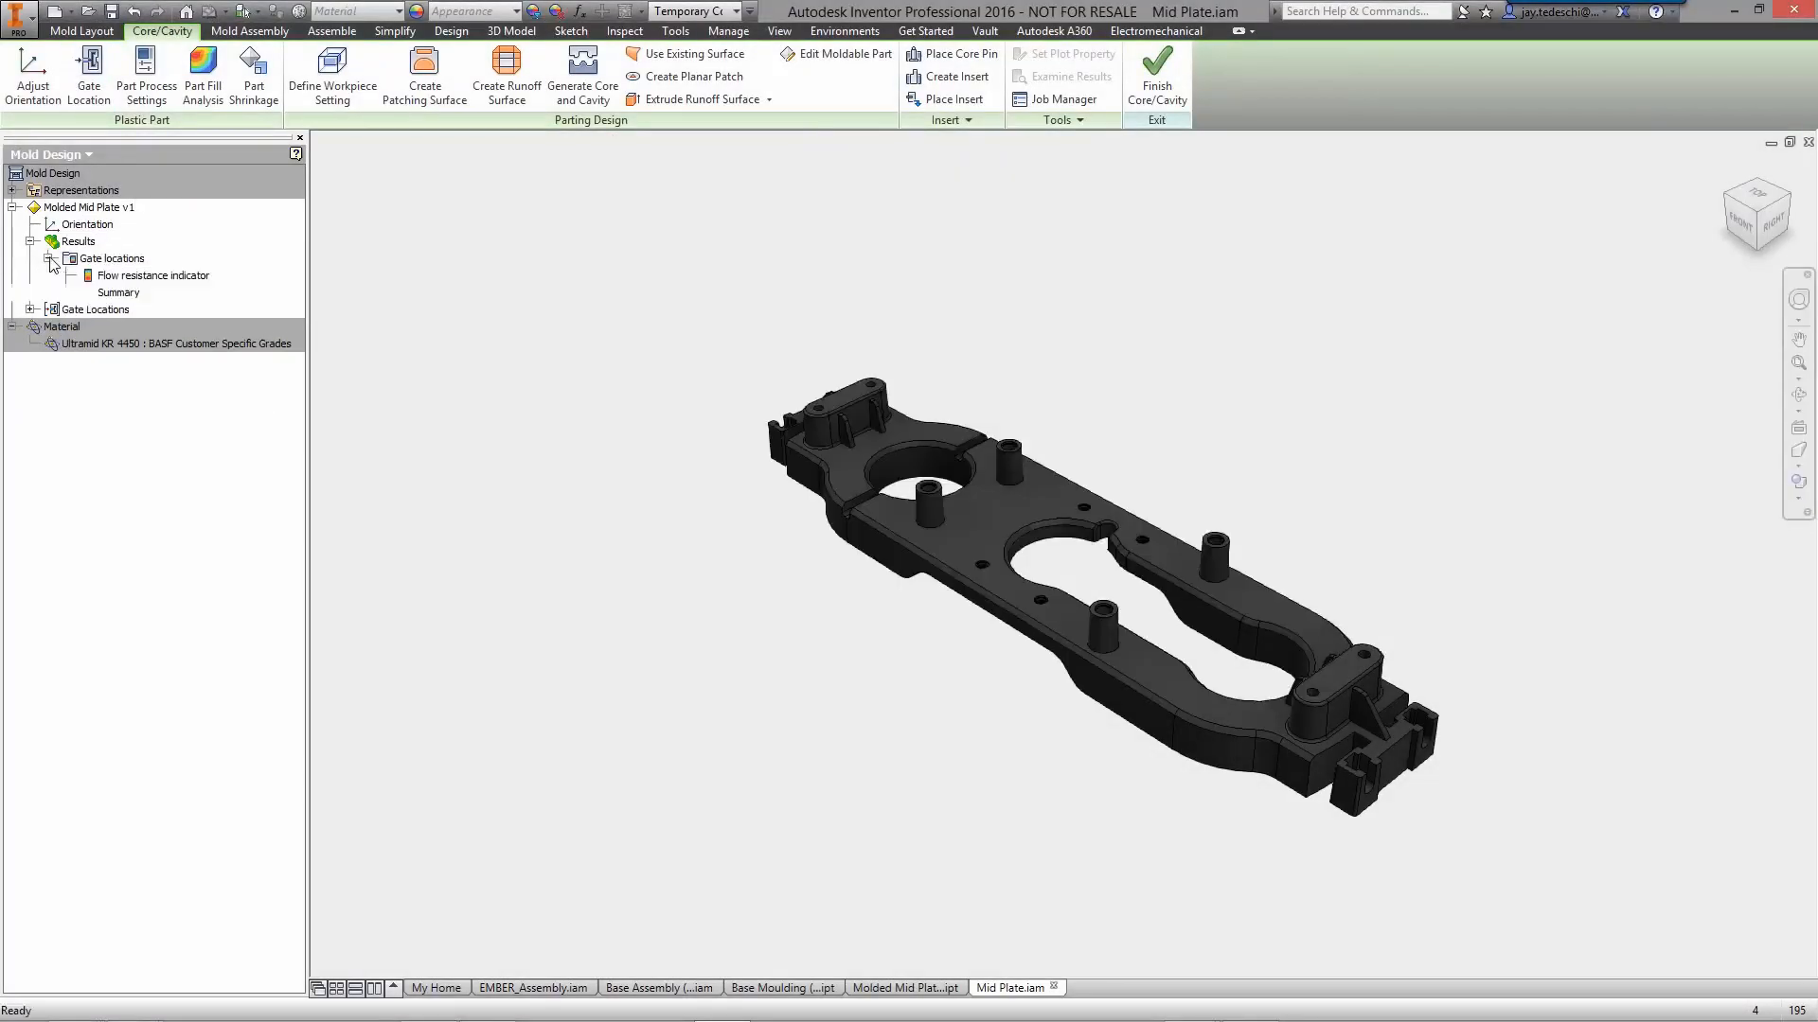
pyautogui.click(201, 71)
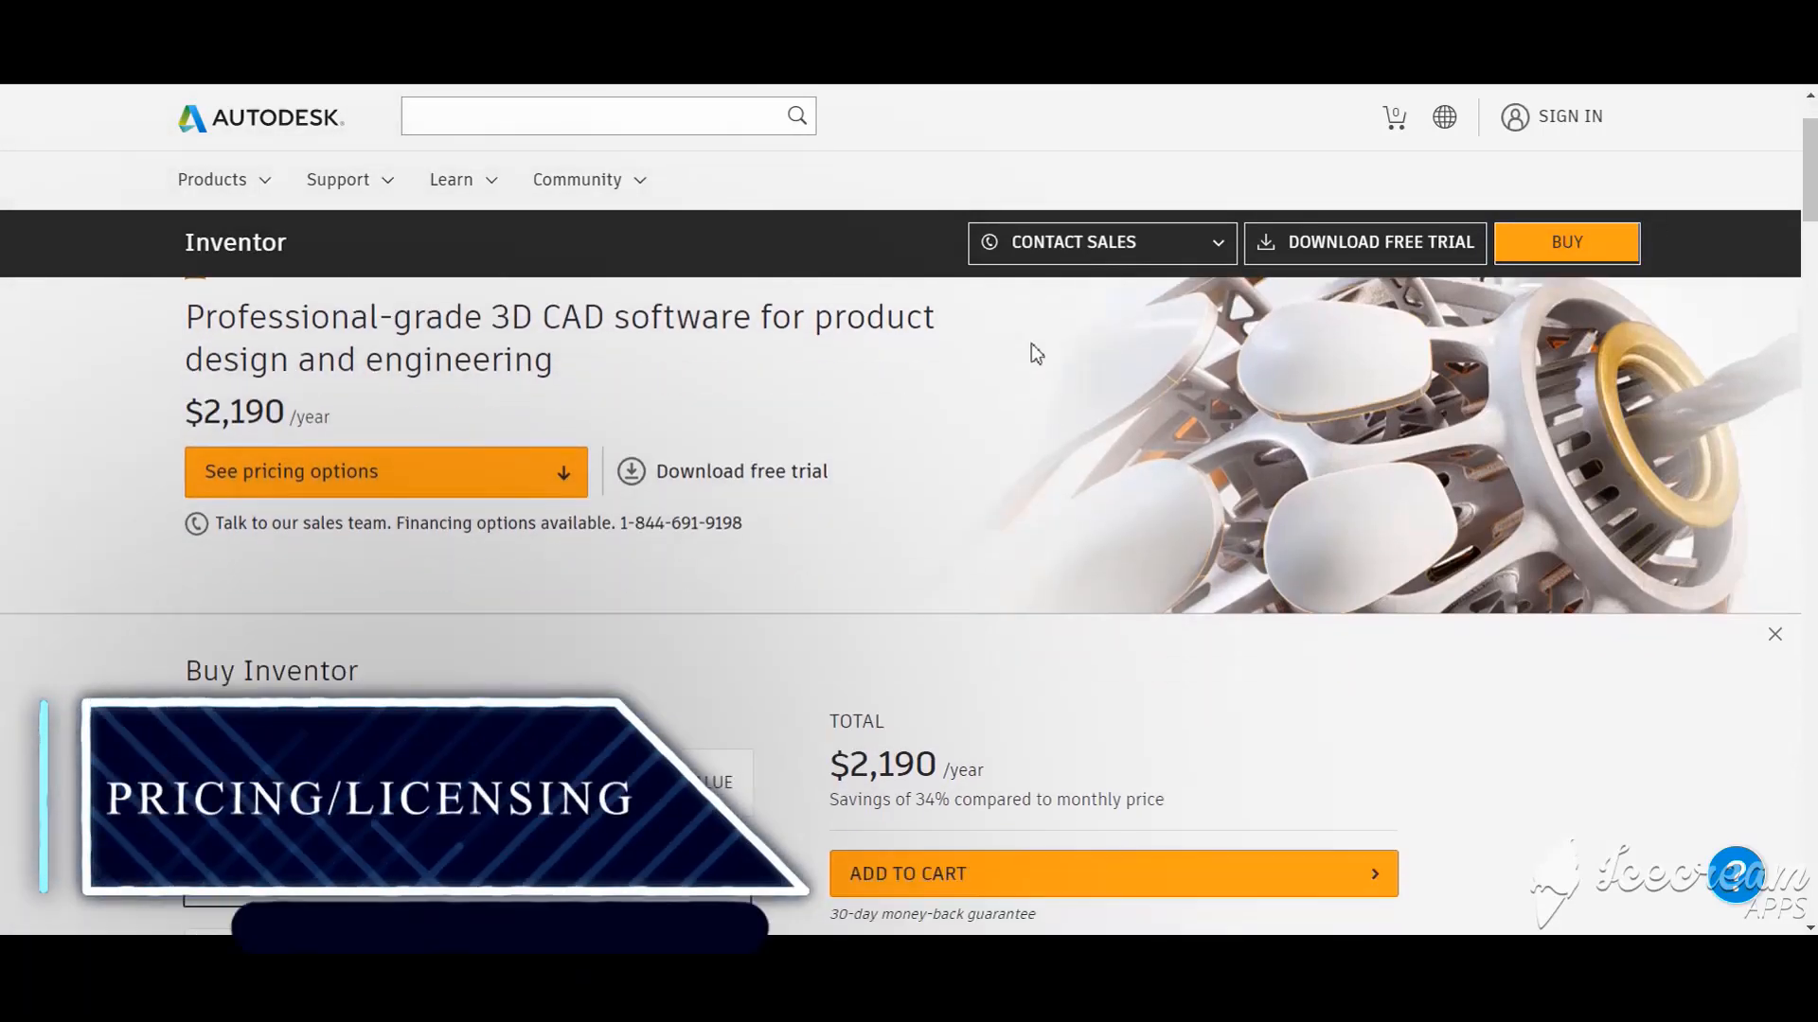
# - Scroll through the Inventor product page and back up to the pricing section
pyautogui.scroll(-3)
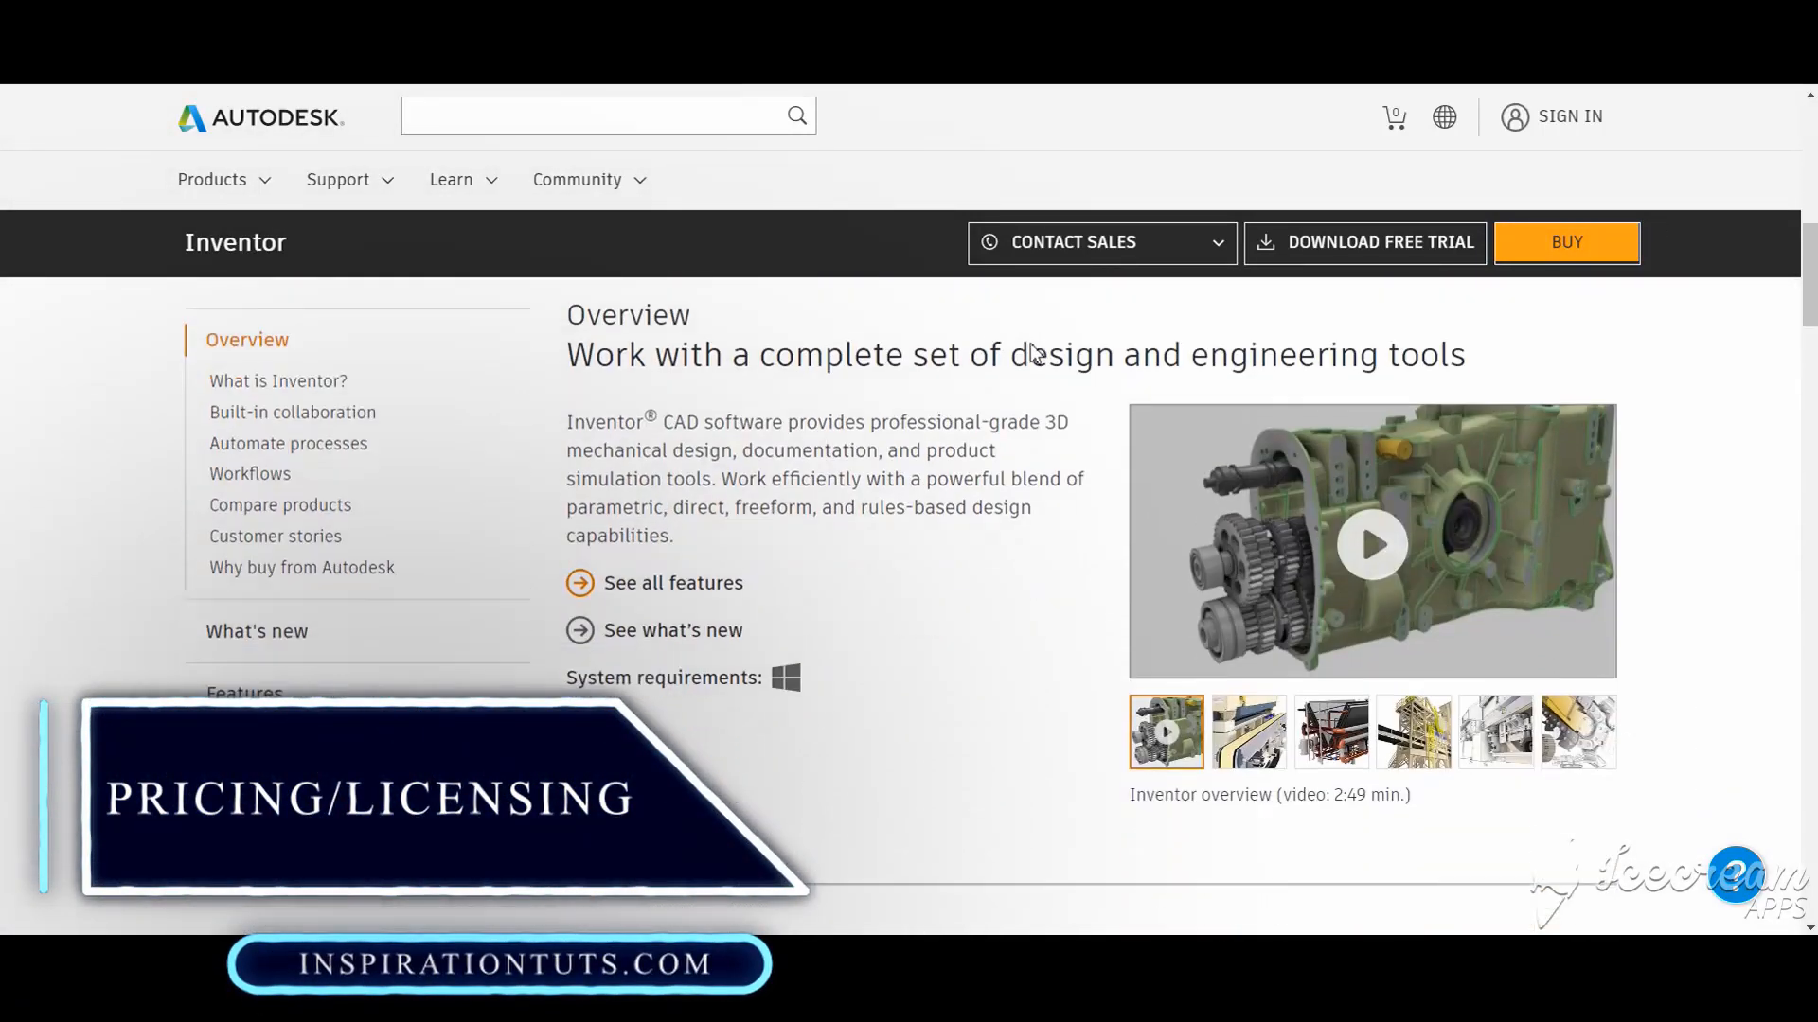
pyautogui.scroll(-3)
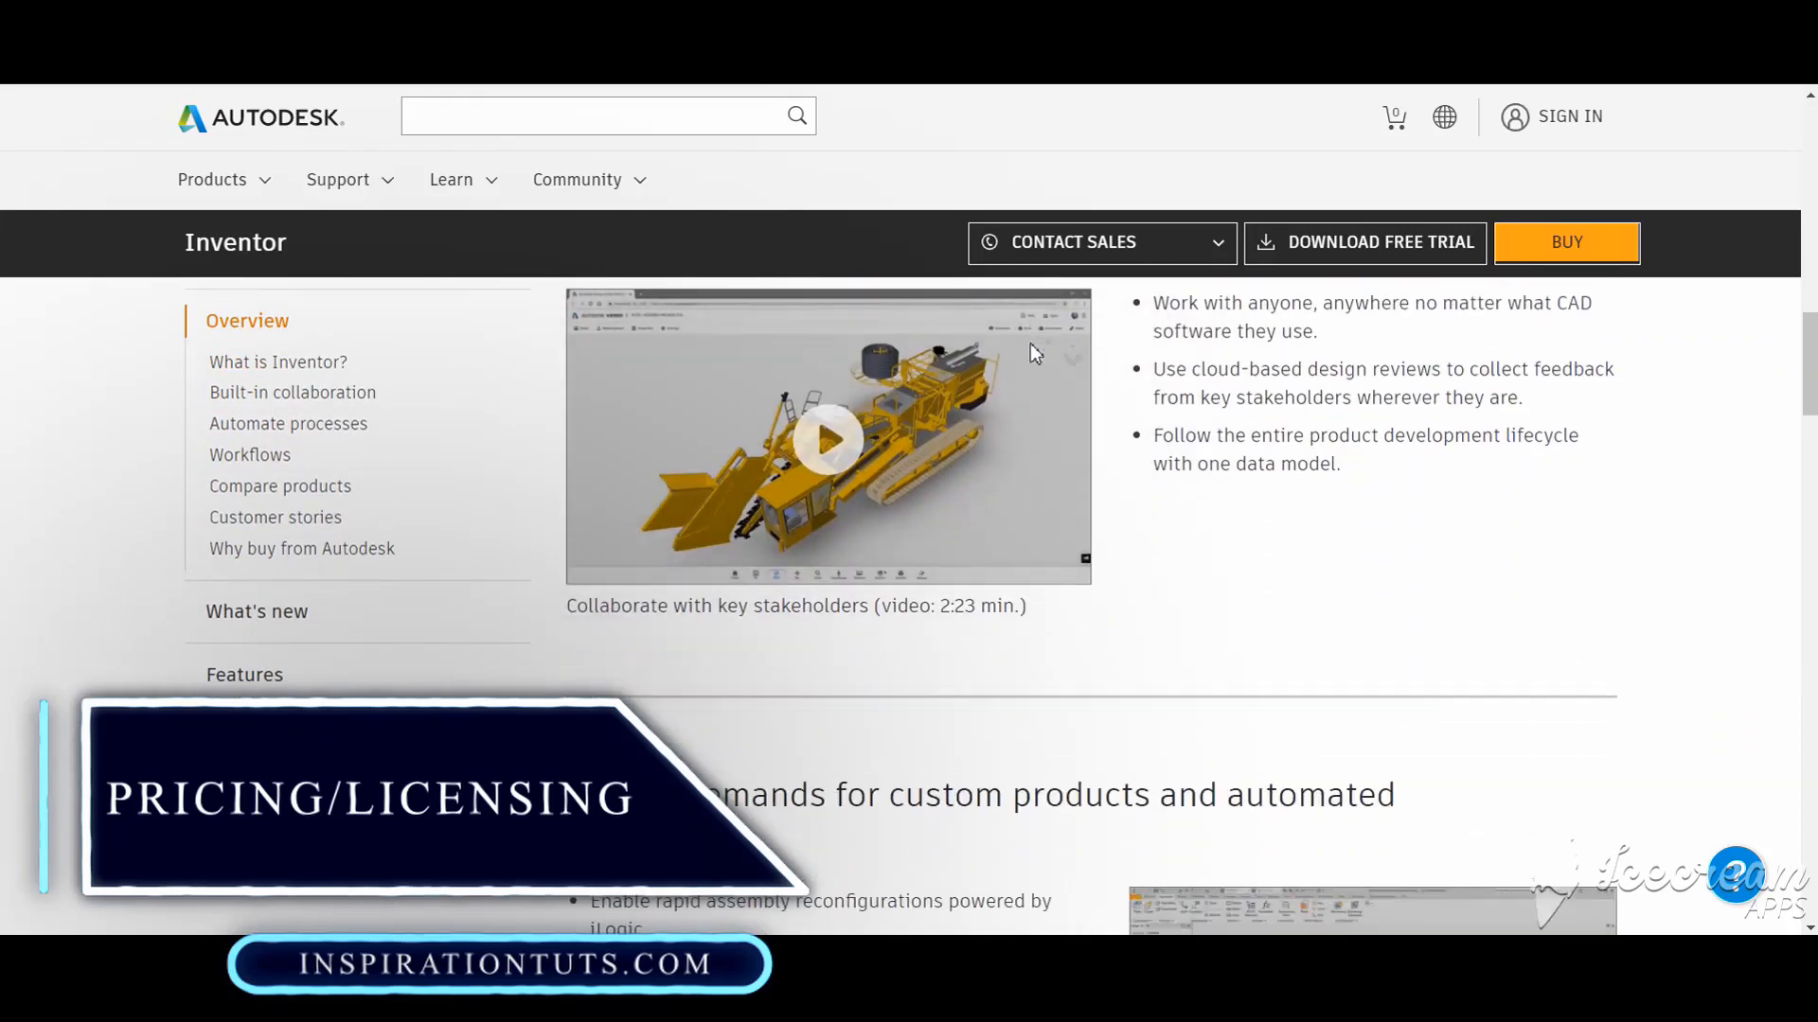
pyautogui.scroll(-3)
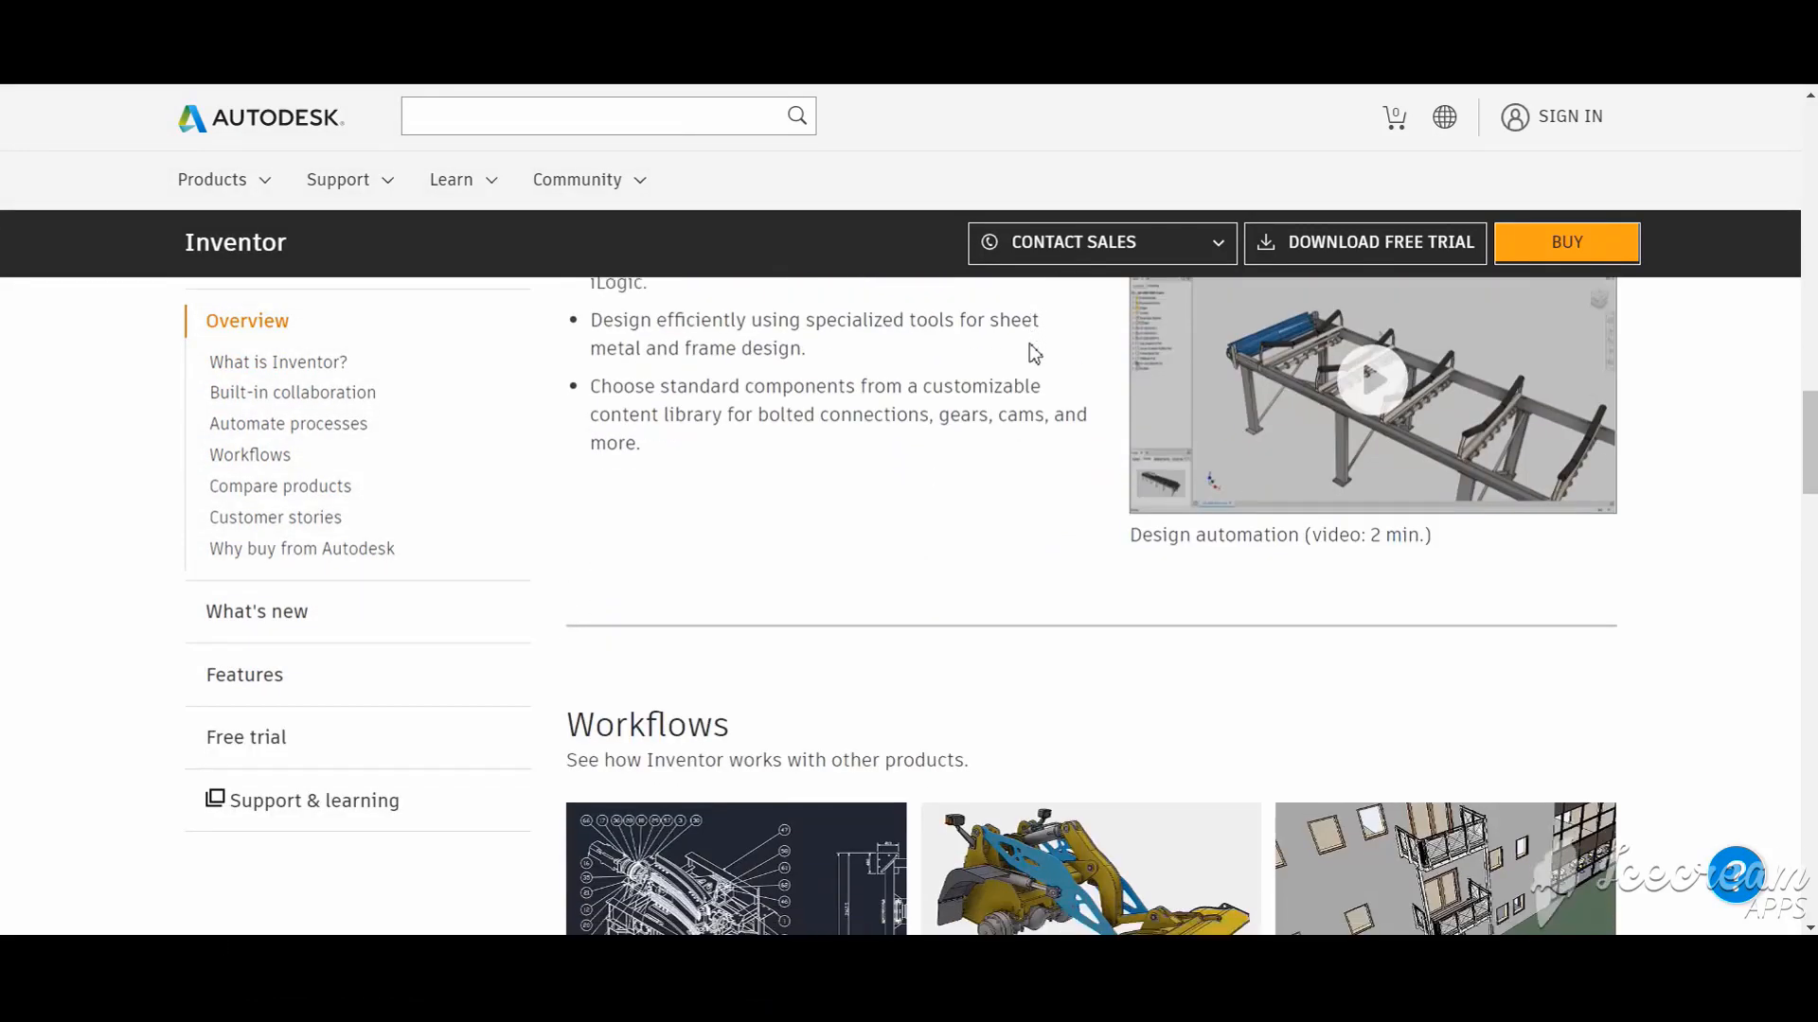
pyautogui.scroll(-3)
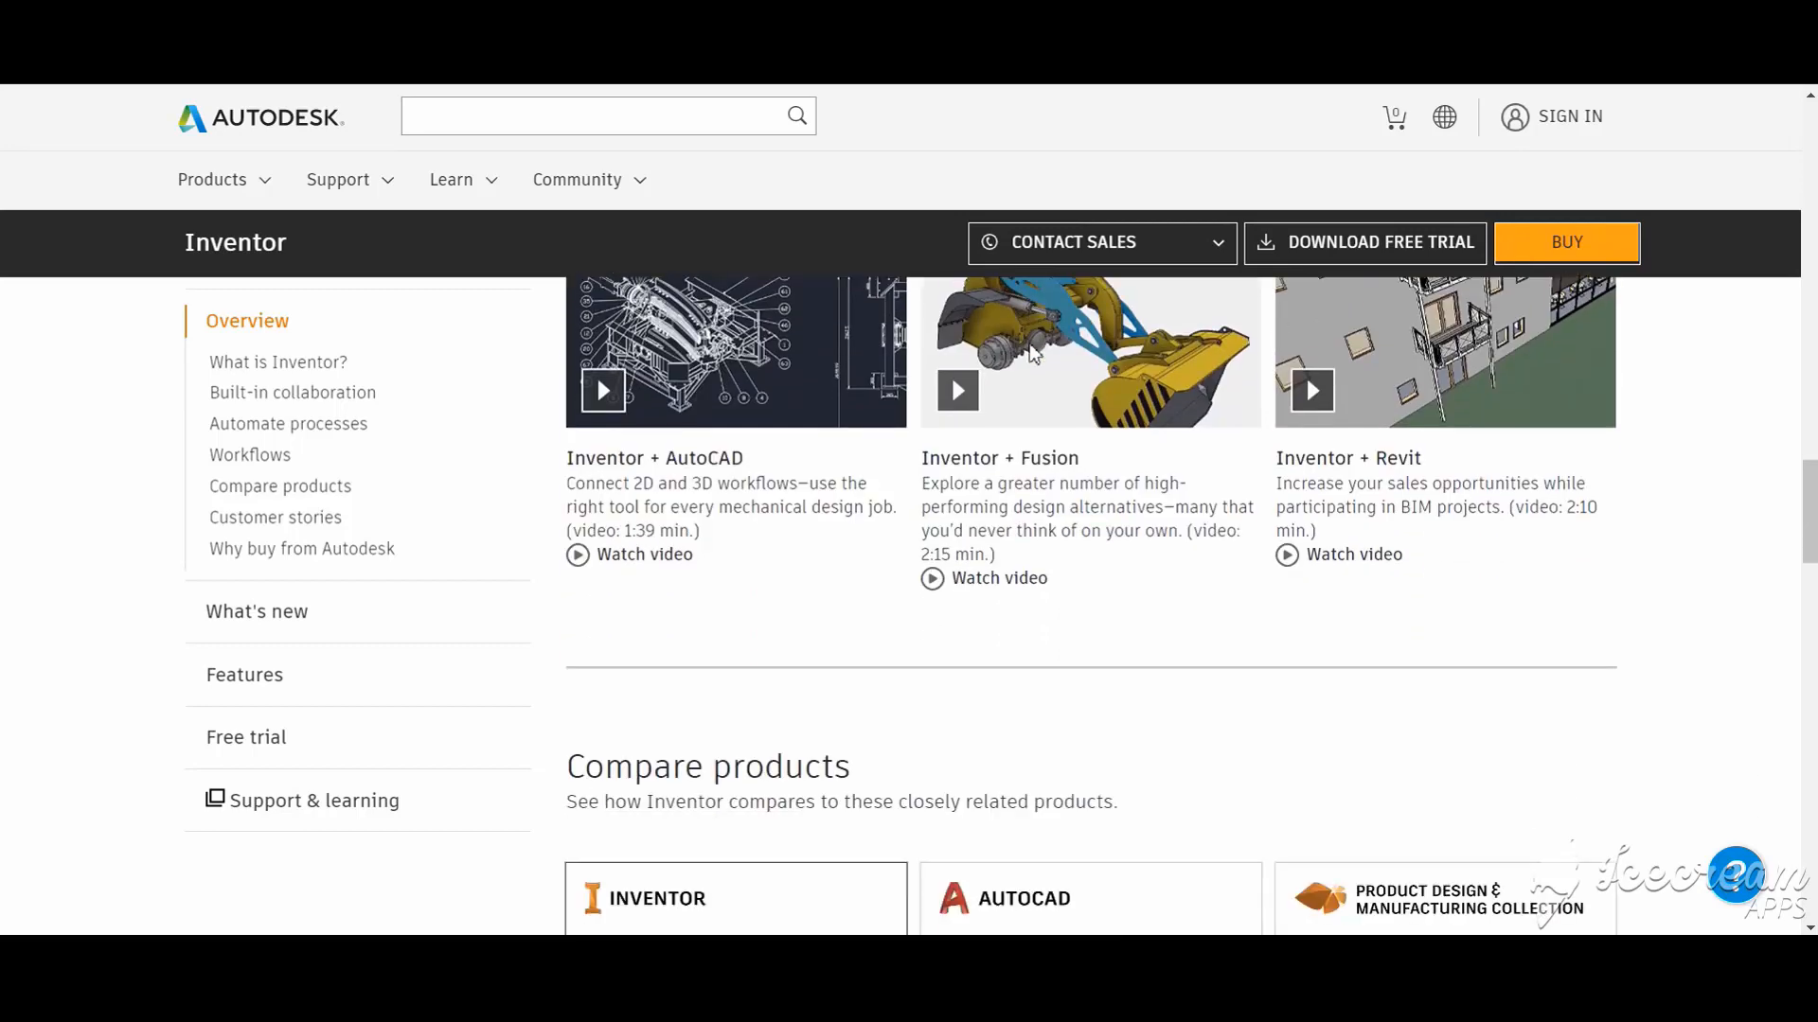
pyautogui.scroll(-3)
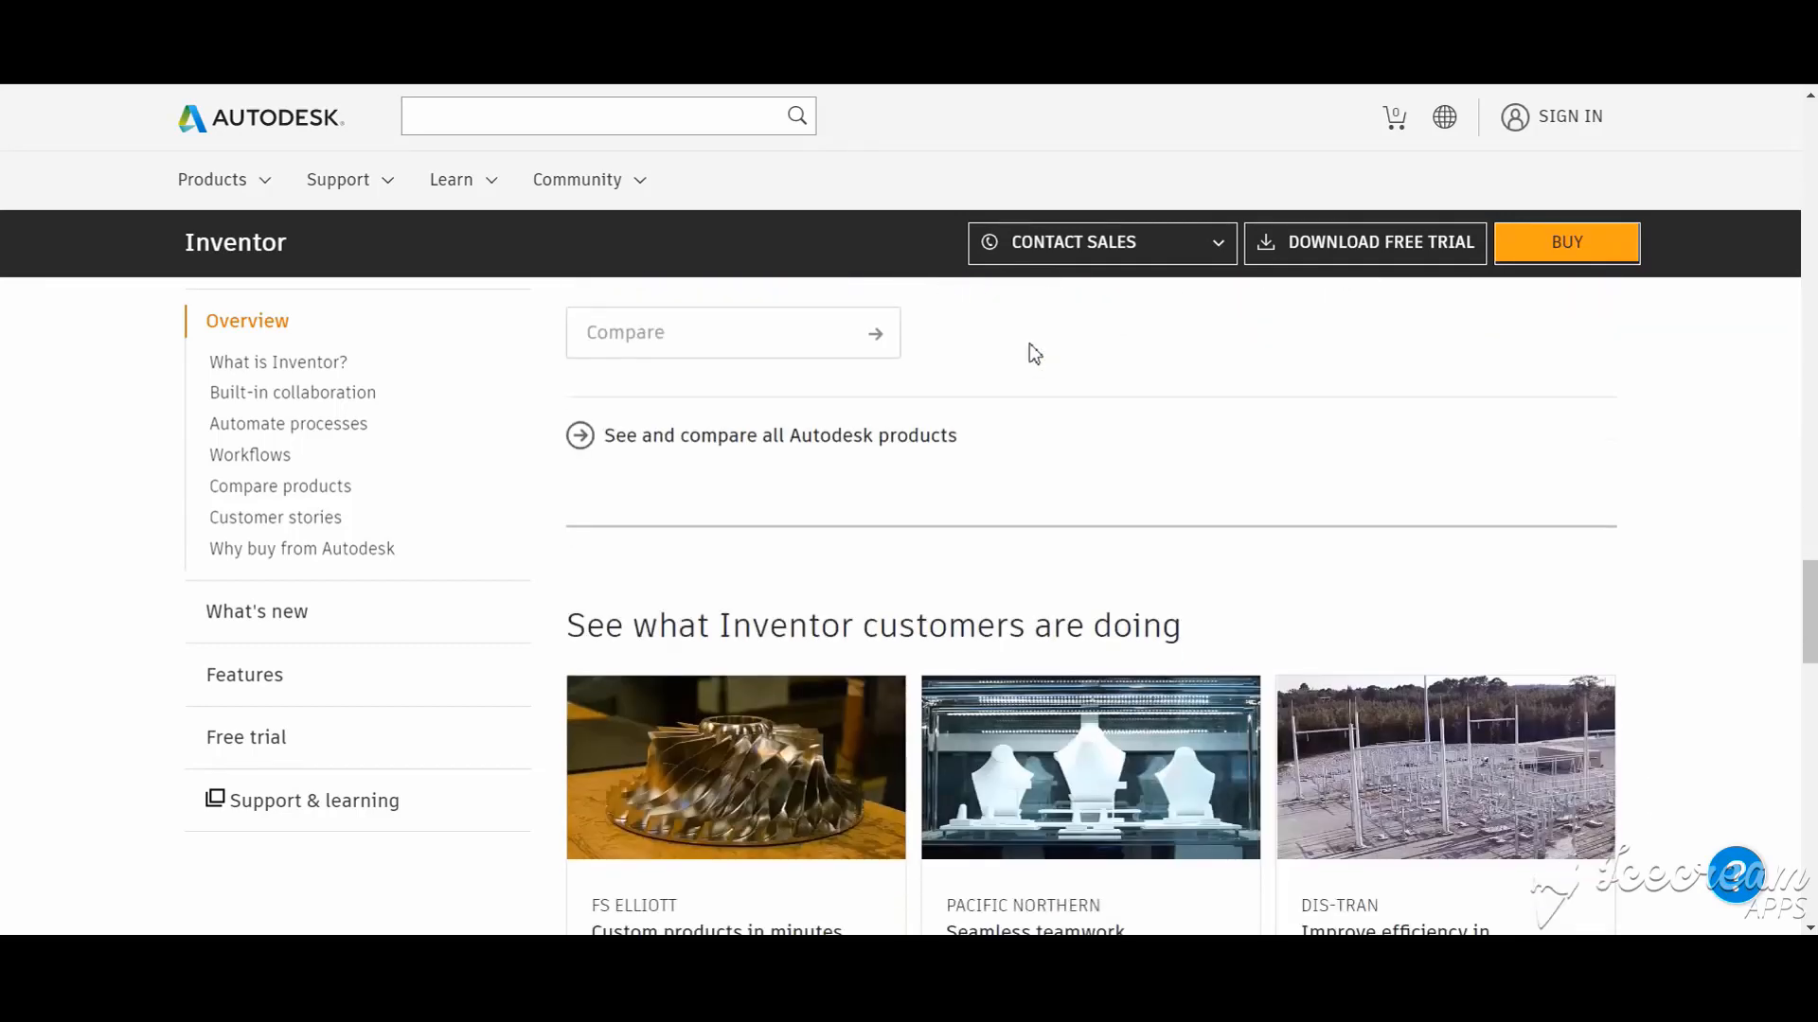
pyautogui.scroll(-3)
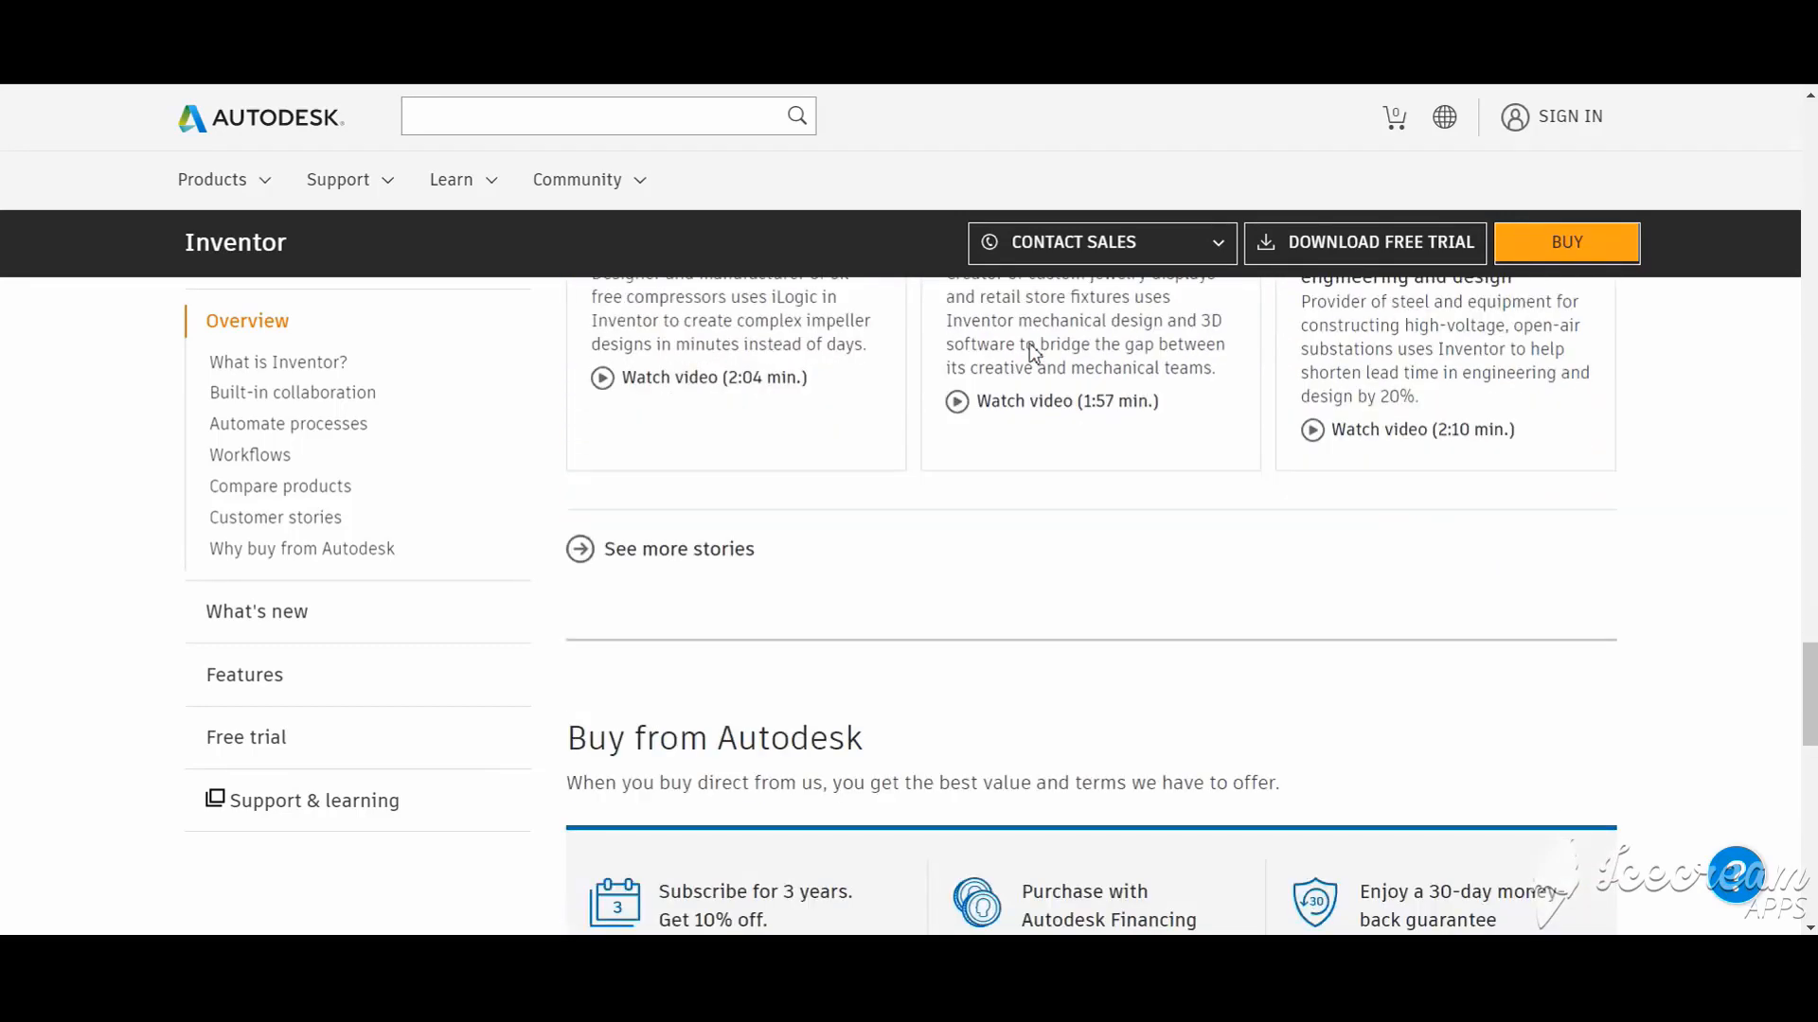
pyautogui.scroll(-3)
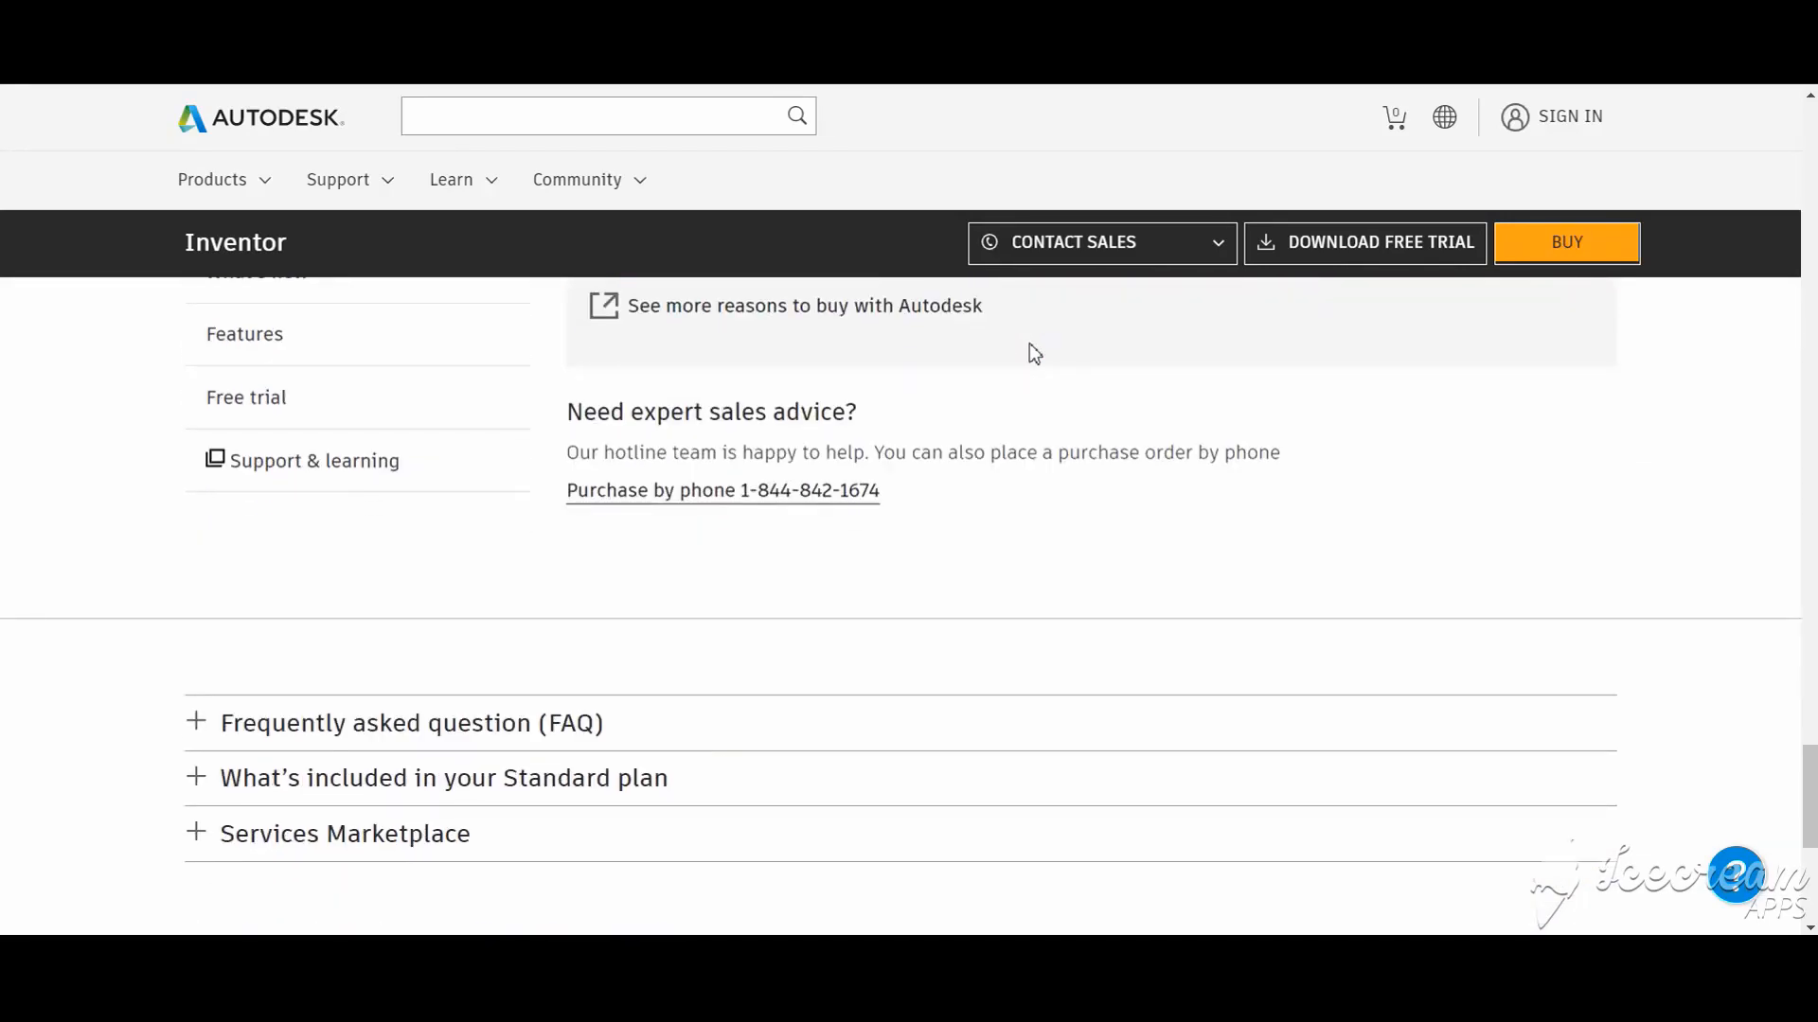
pyautogui.scroll(3)
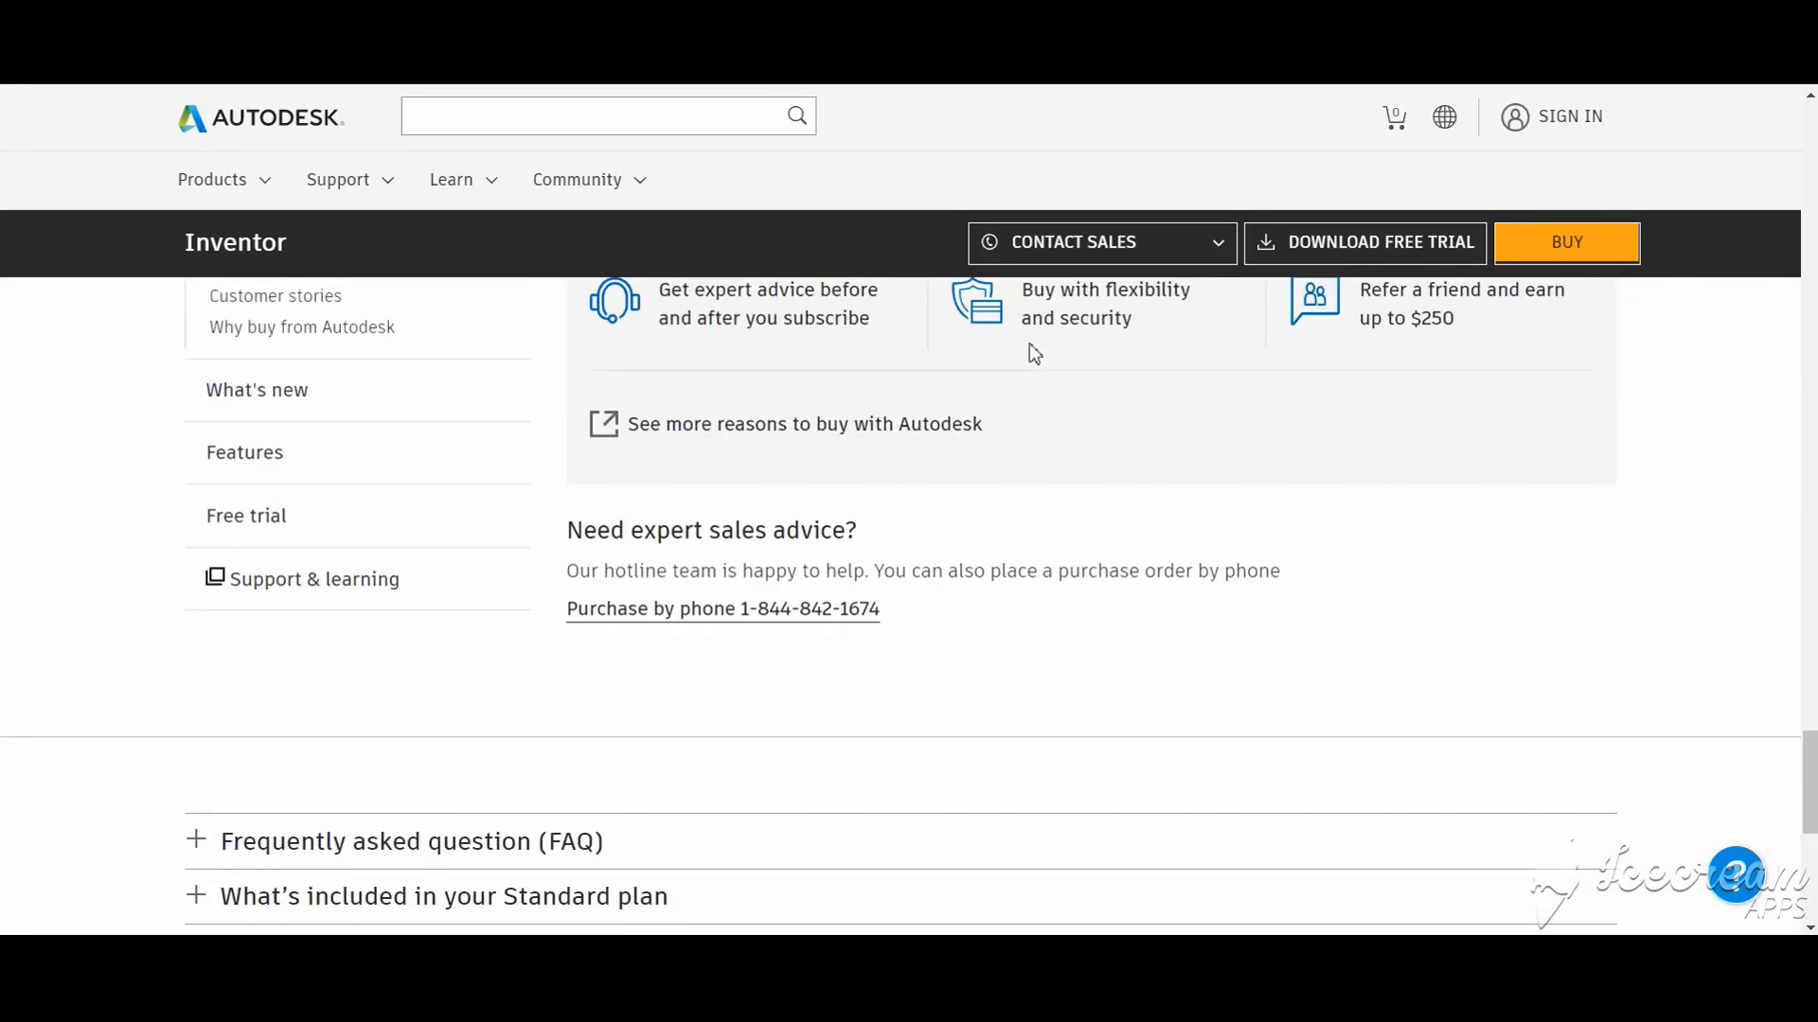
pyautogui.scroll(3)
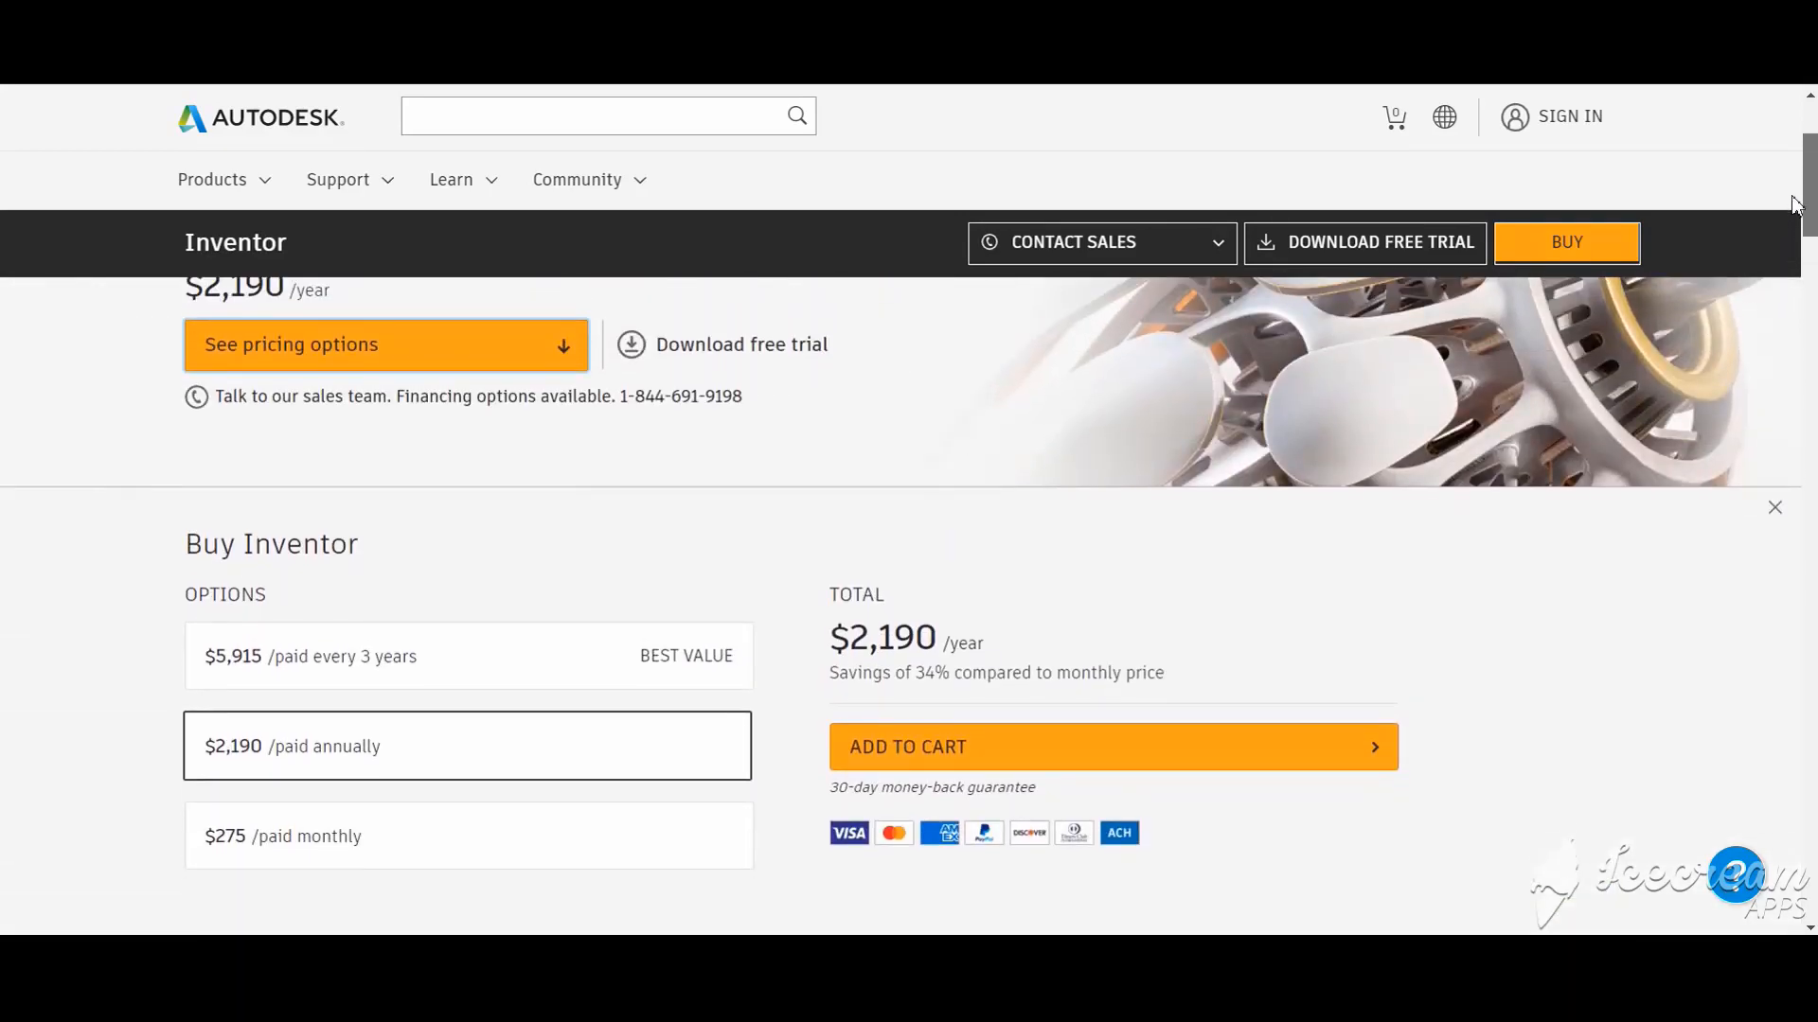
pyautogui.scroll(3)
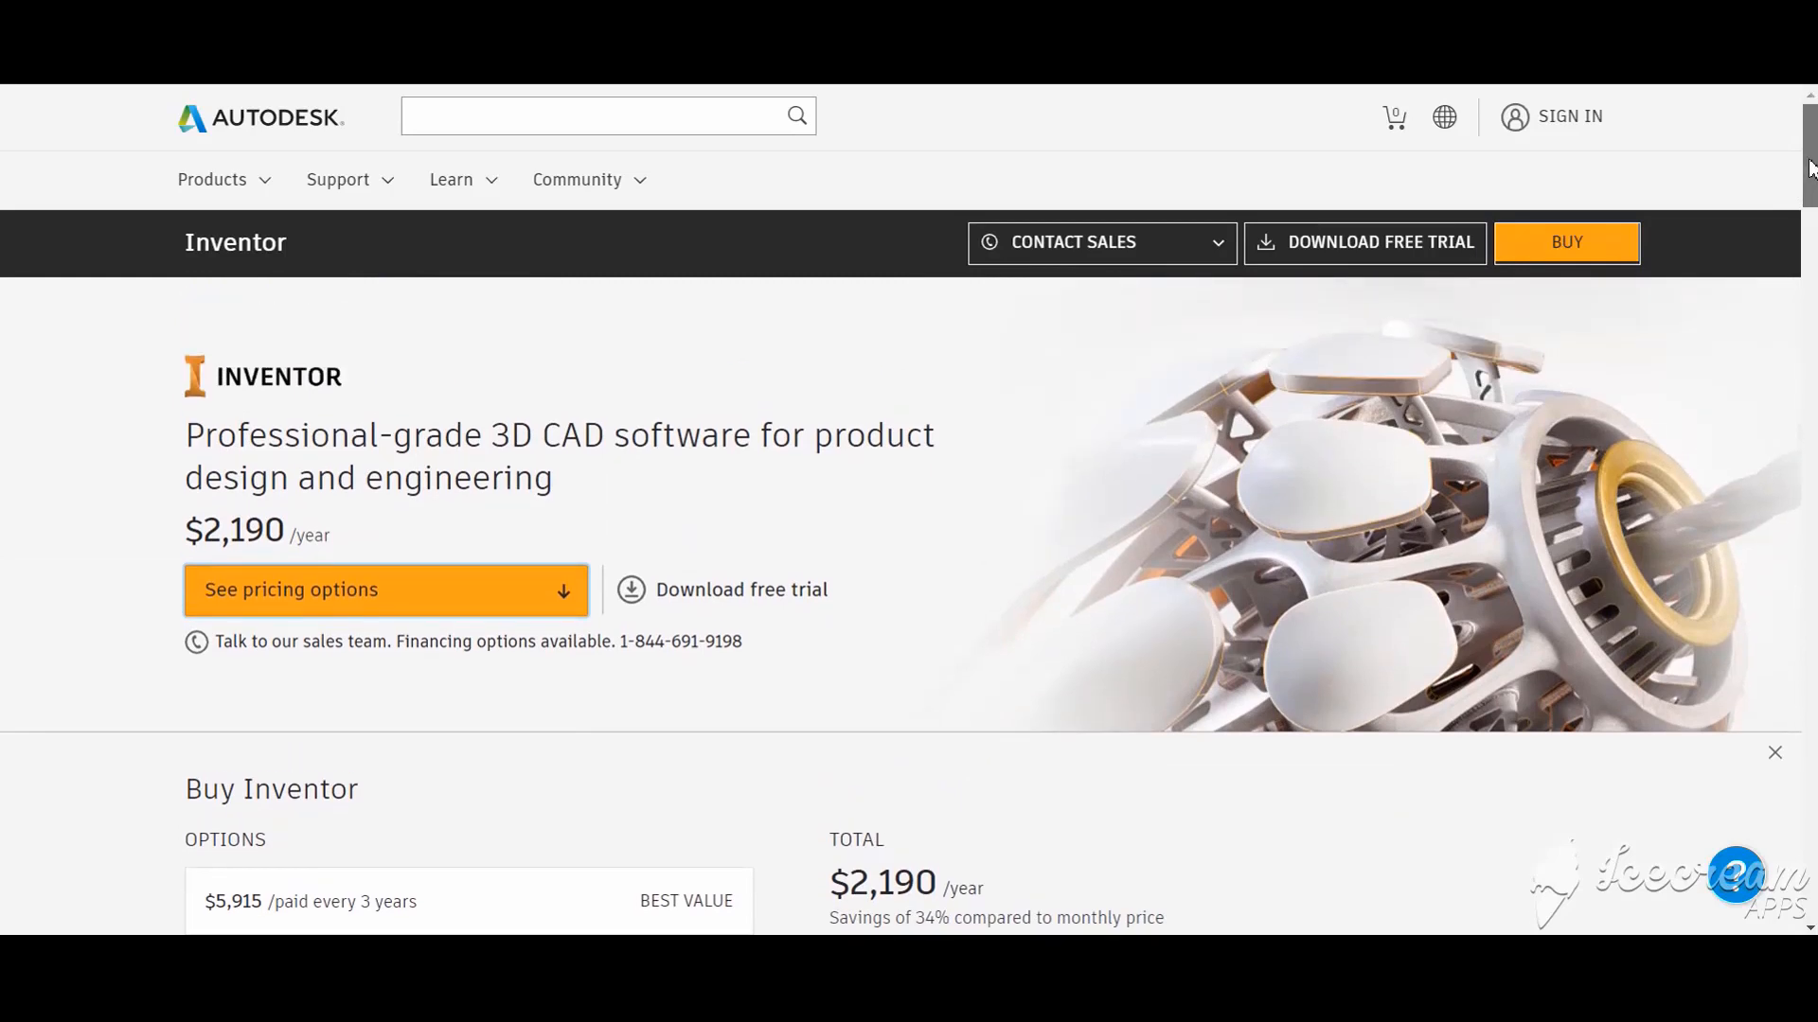
pyautogui.scroll(-3)
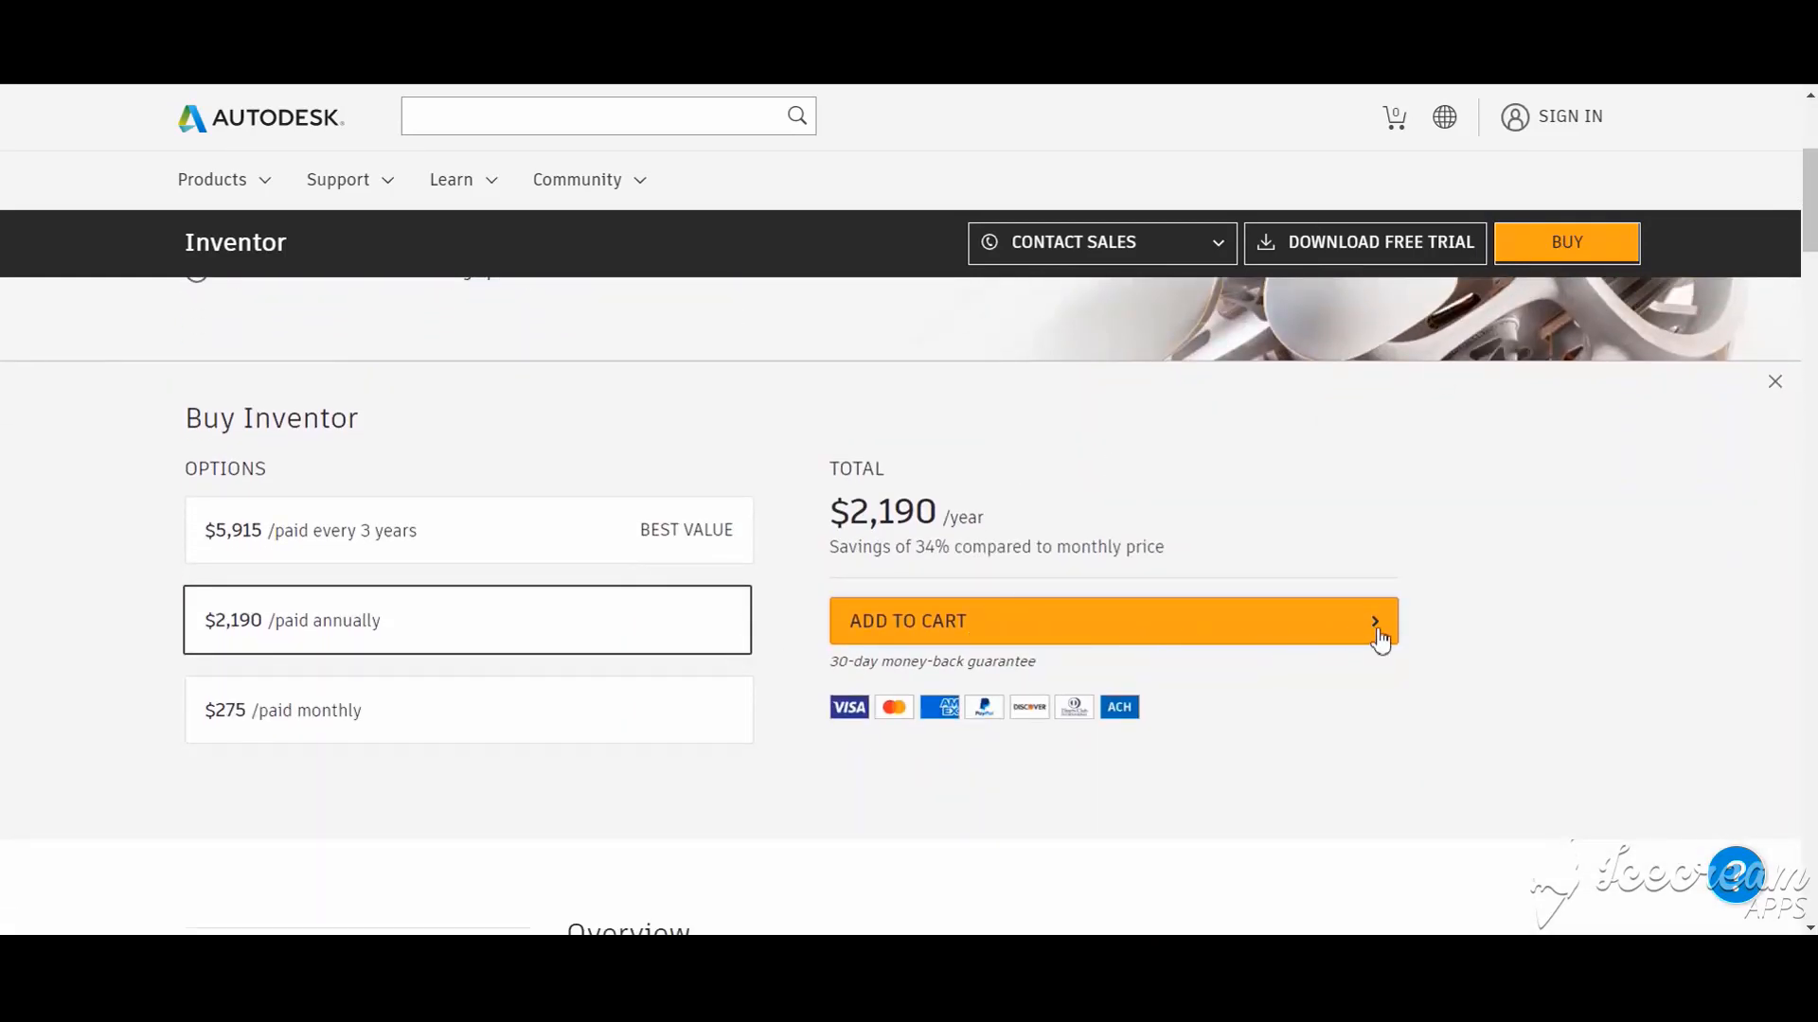
pyautogui.moveTo(1253, 586)
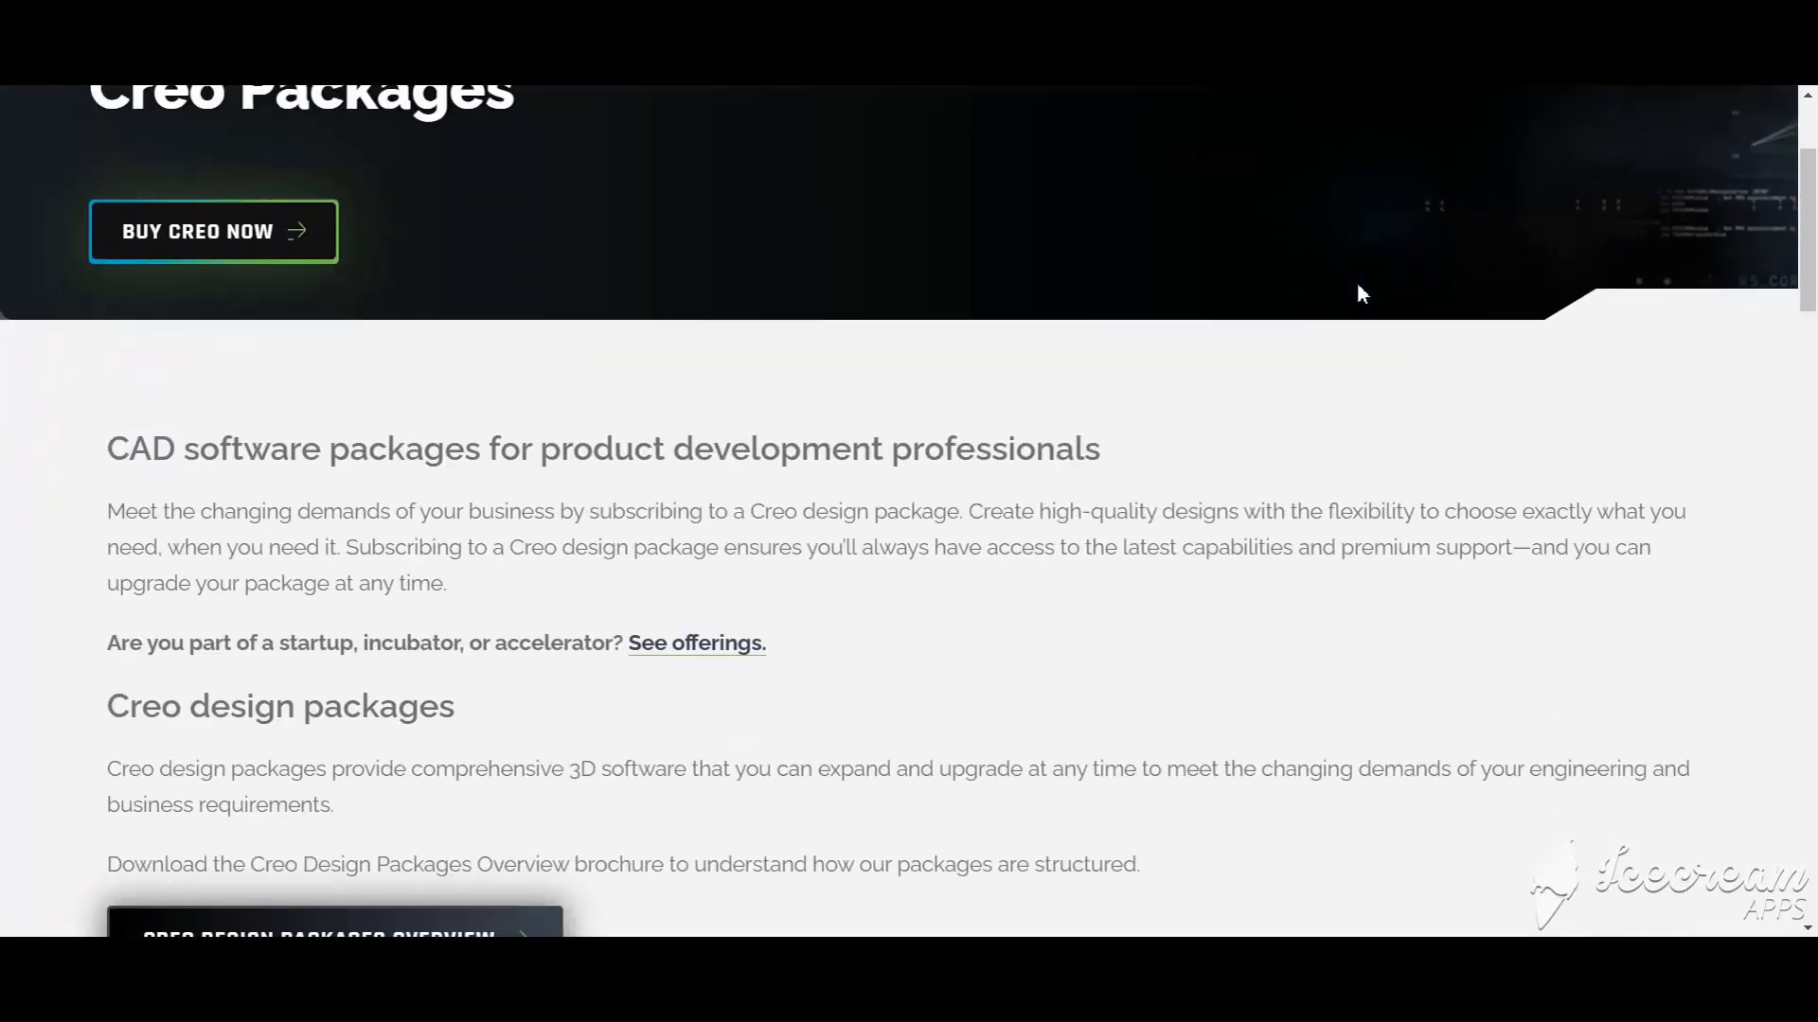
pyautogui.scroll(-3)
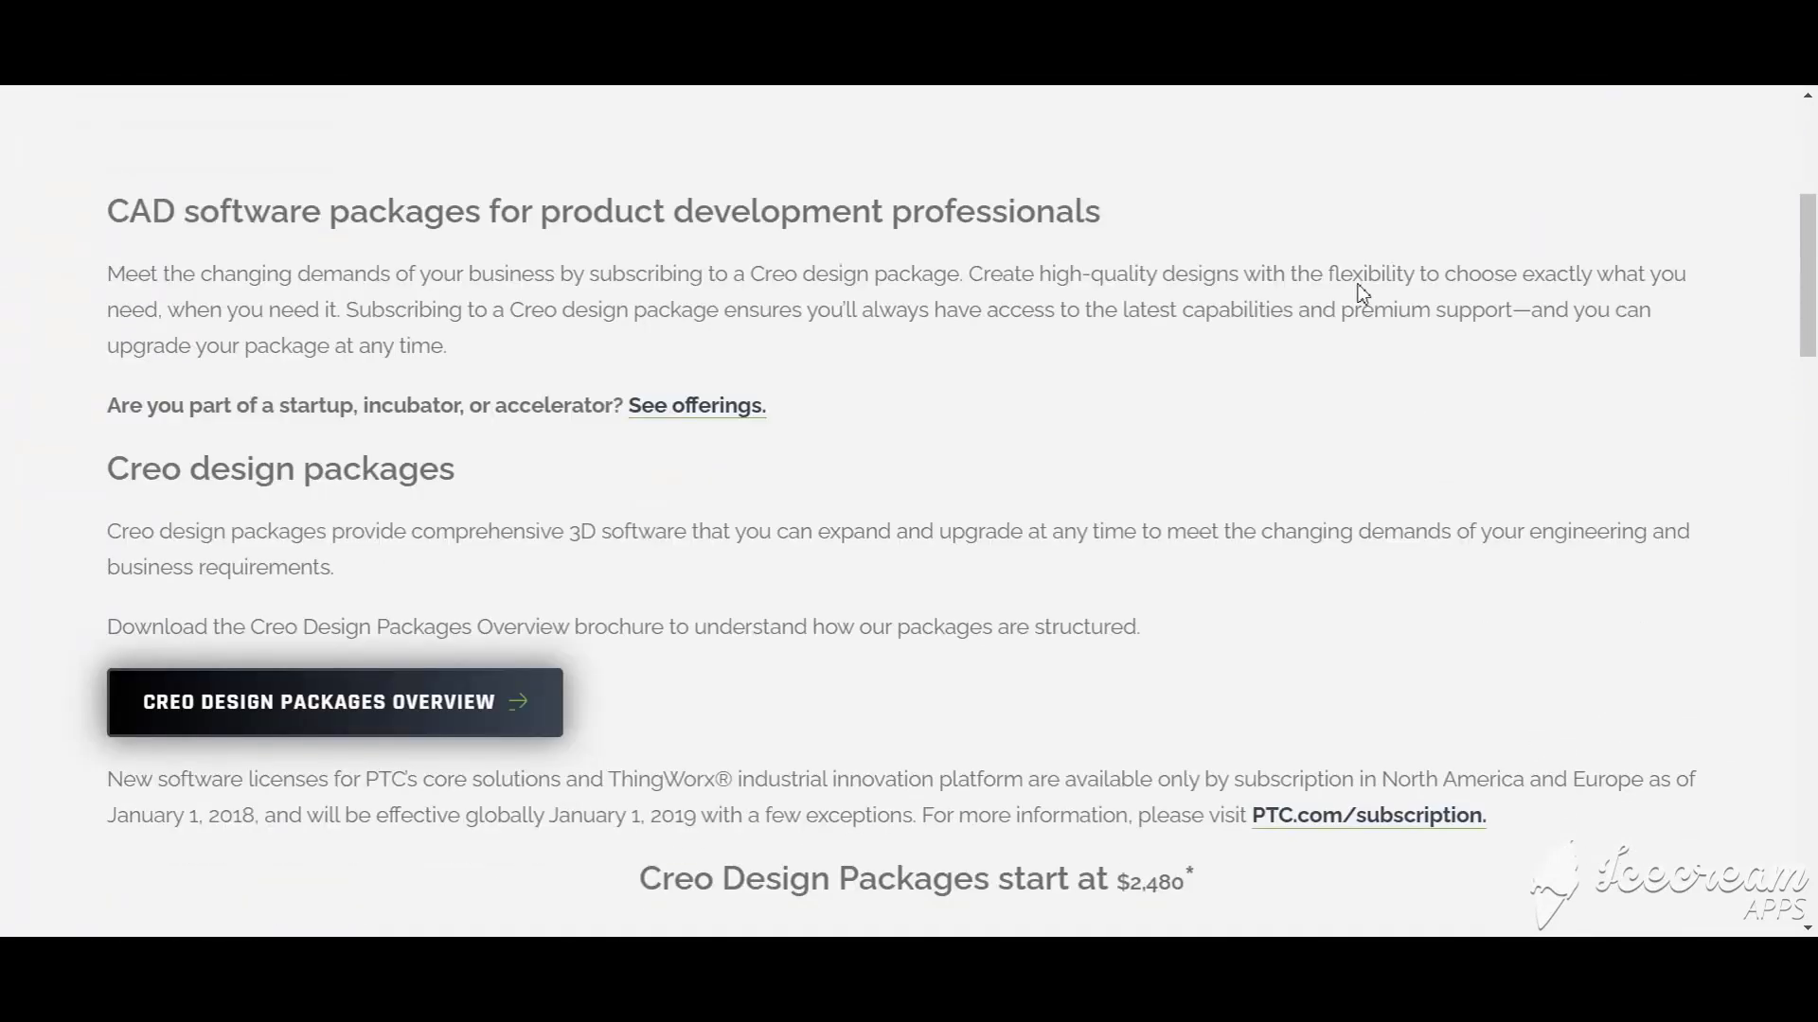
pyautogui.scroll(-3)
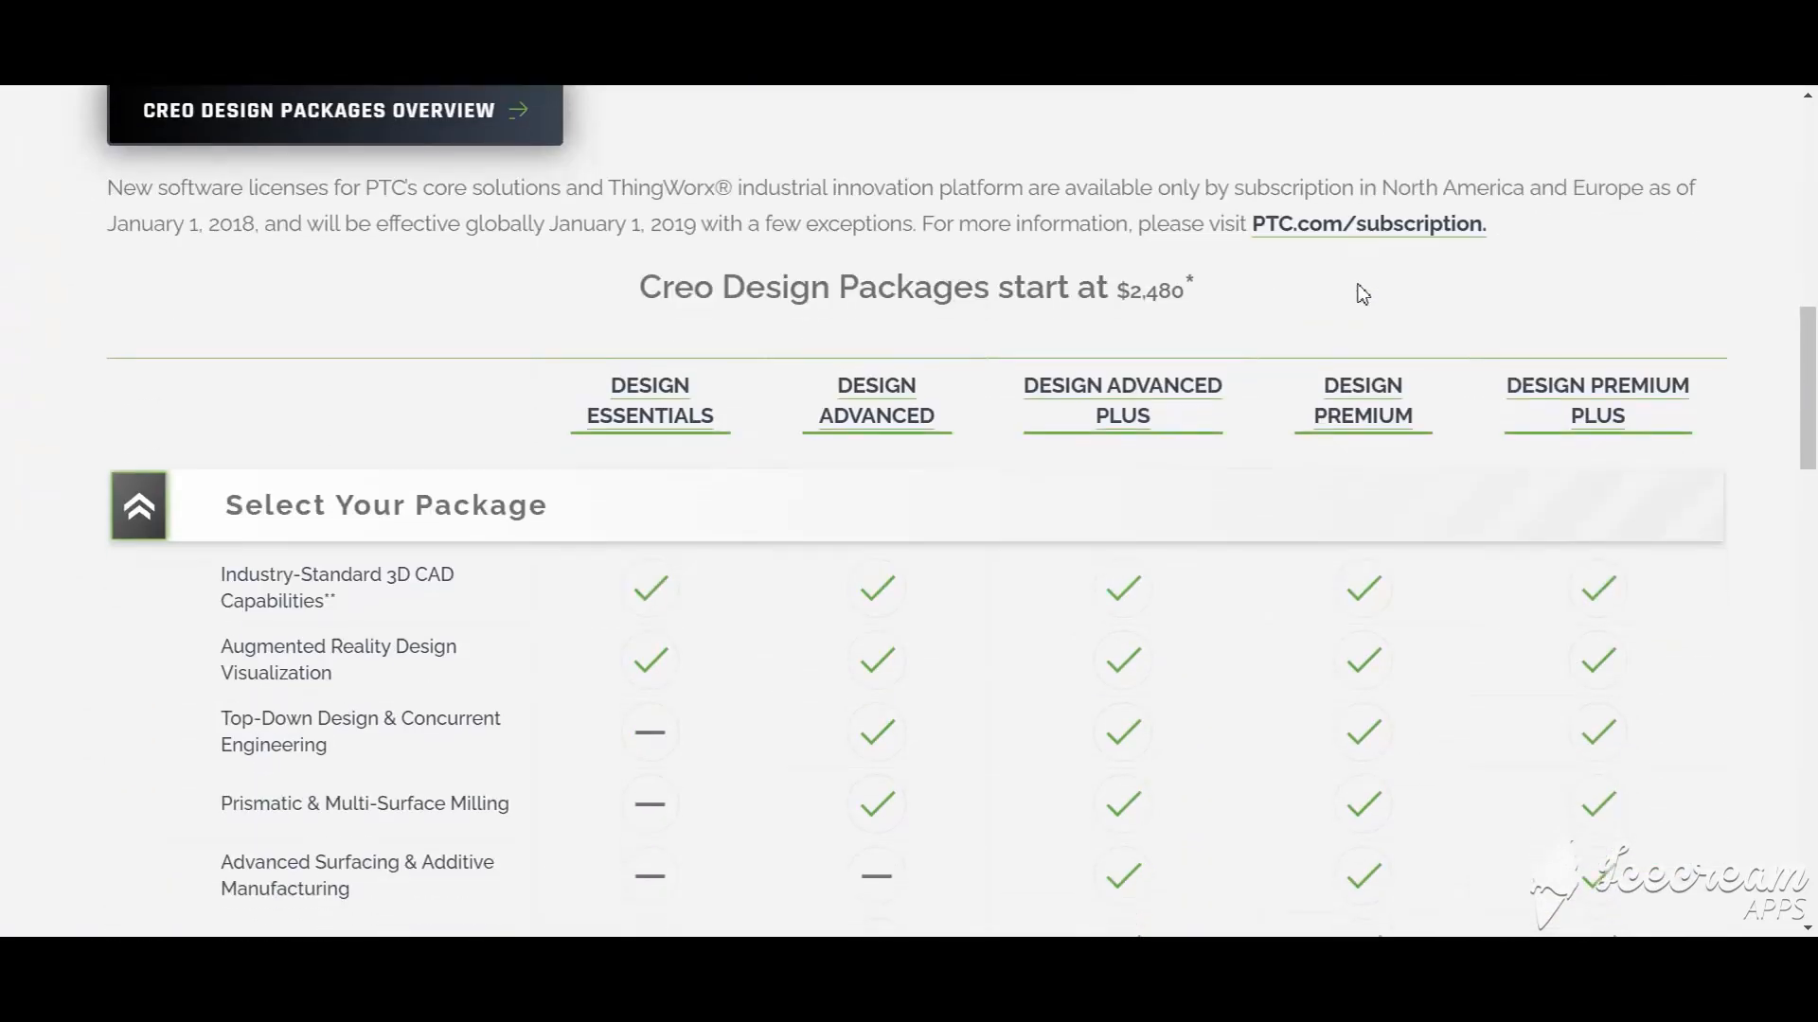
pyautogui.scroll(-3)
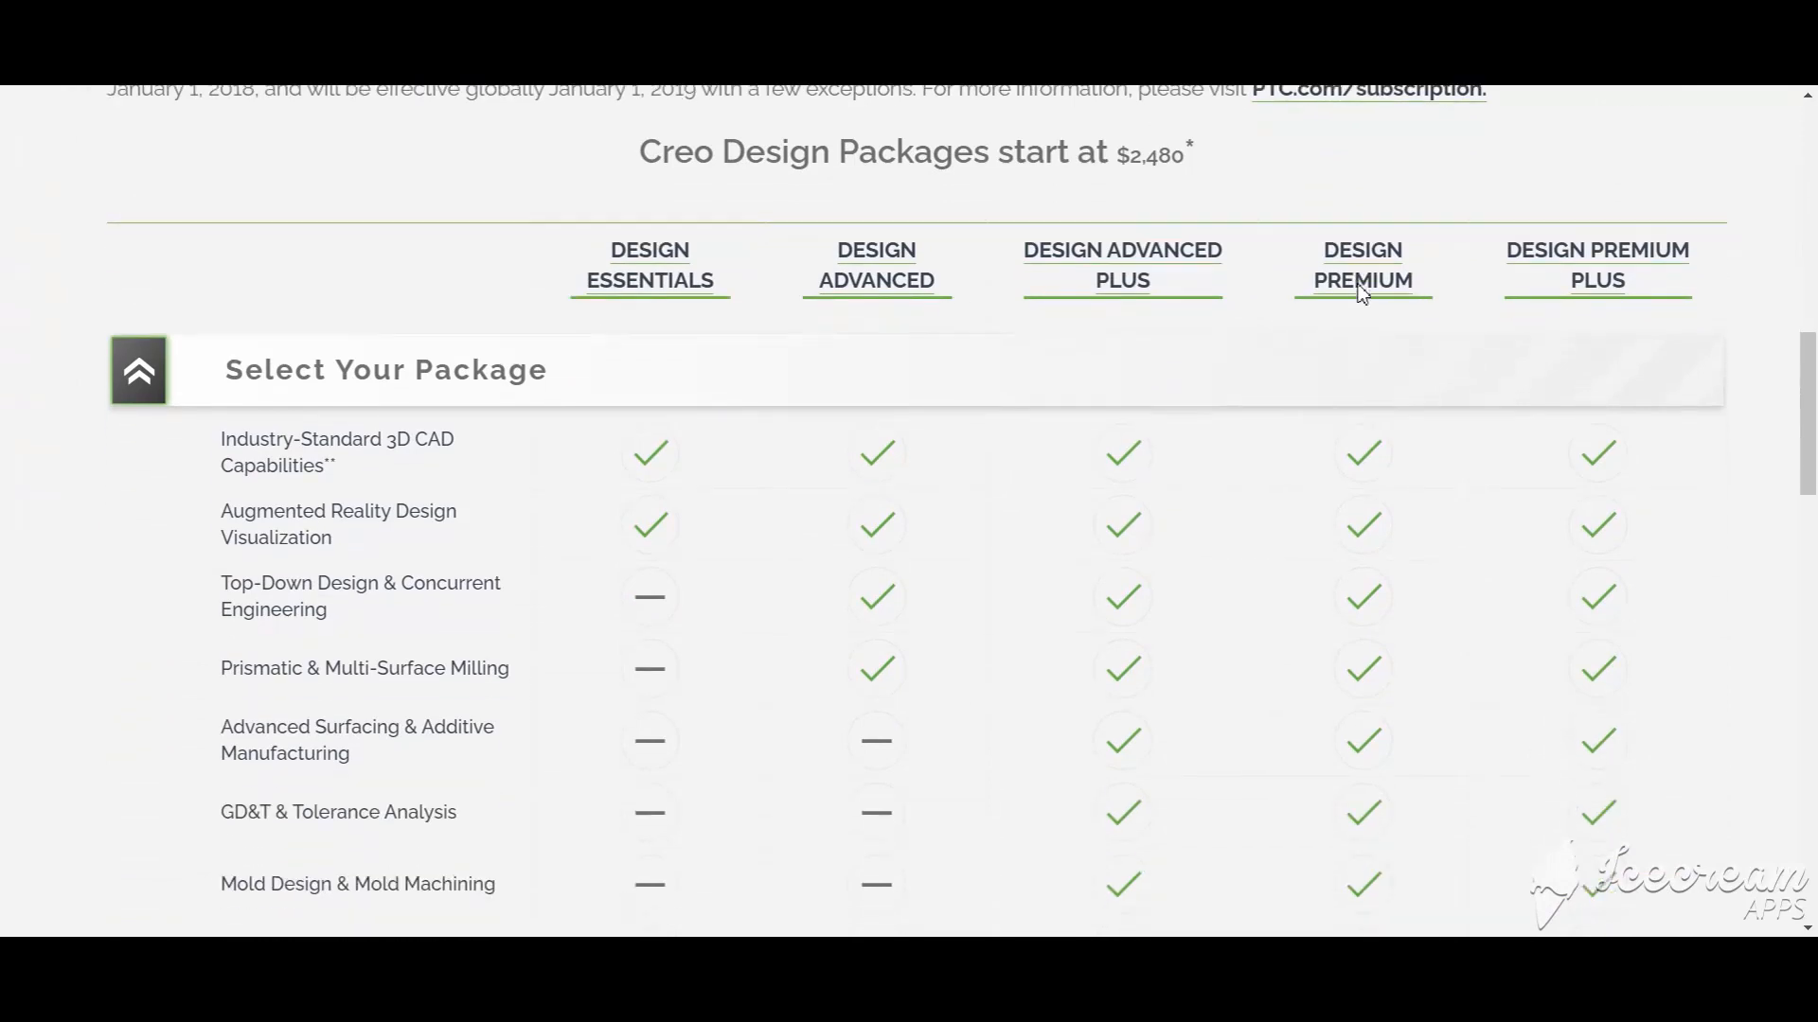
pyautogui.scroll(-3)
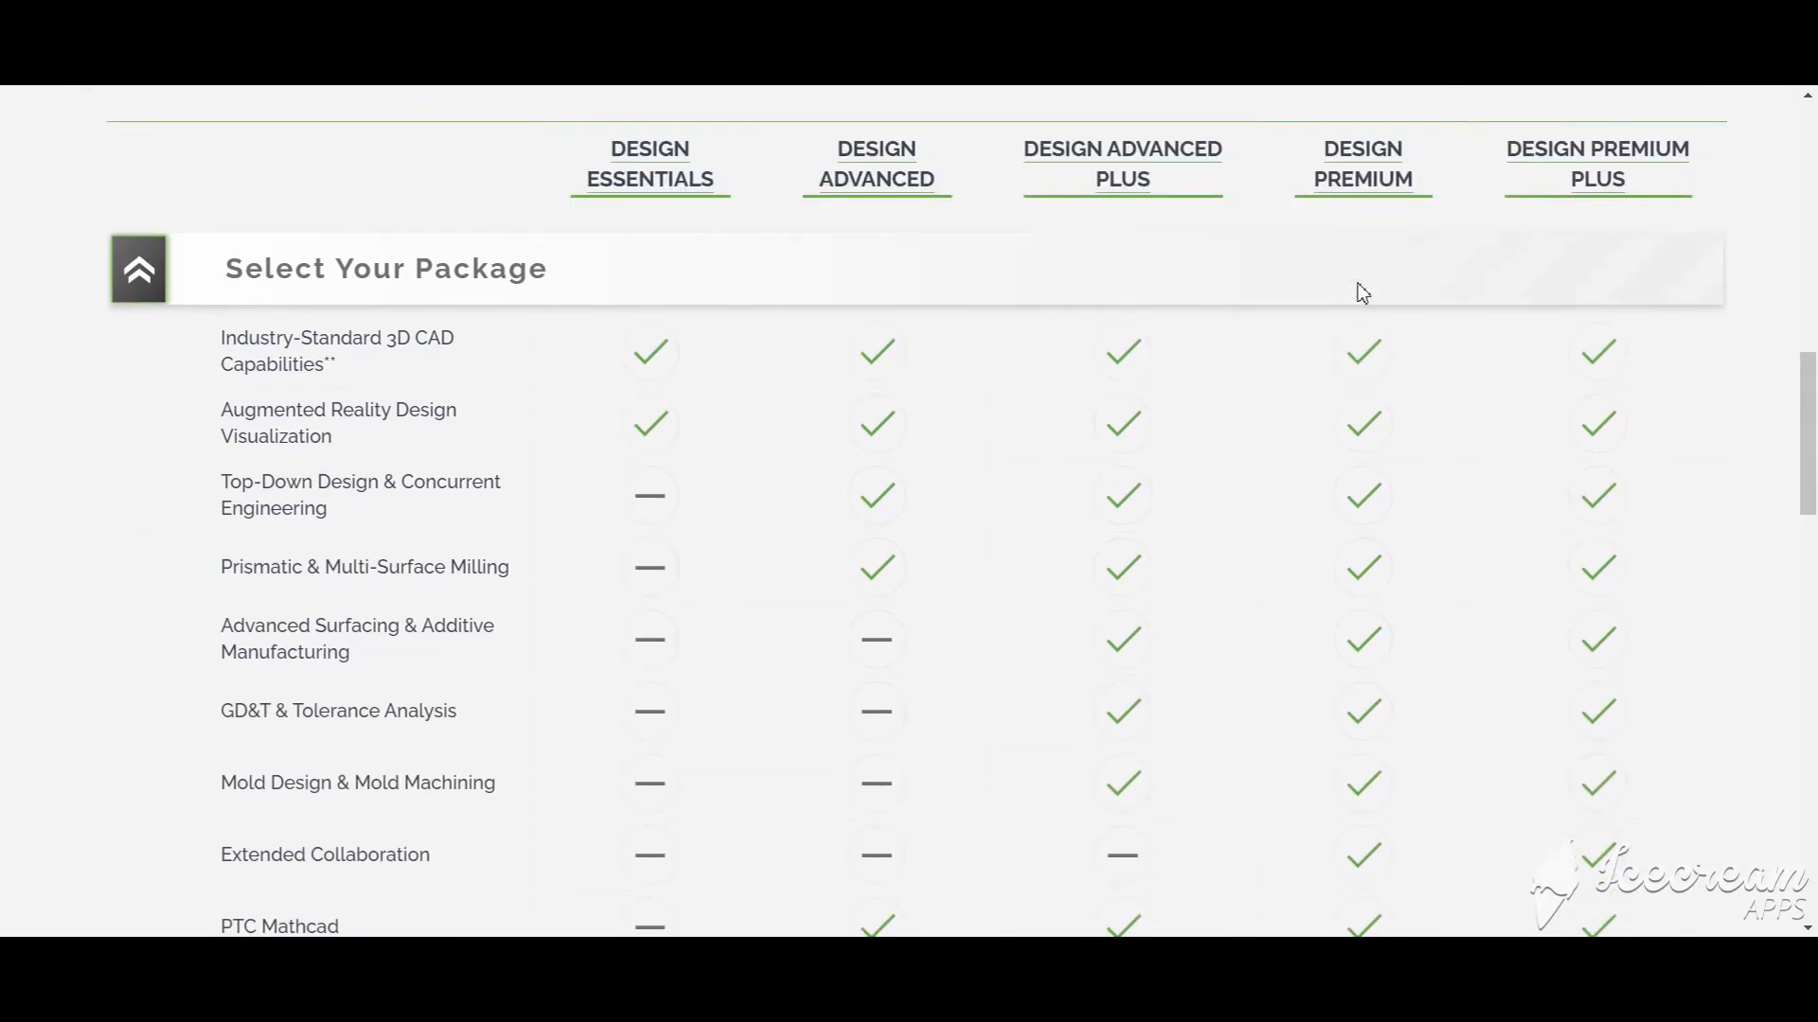
pyautogui.scroll(-3)
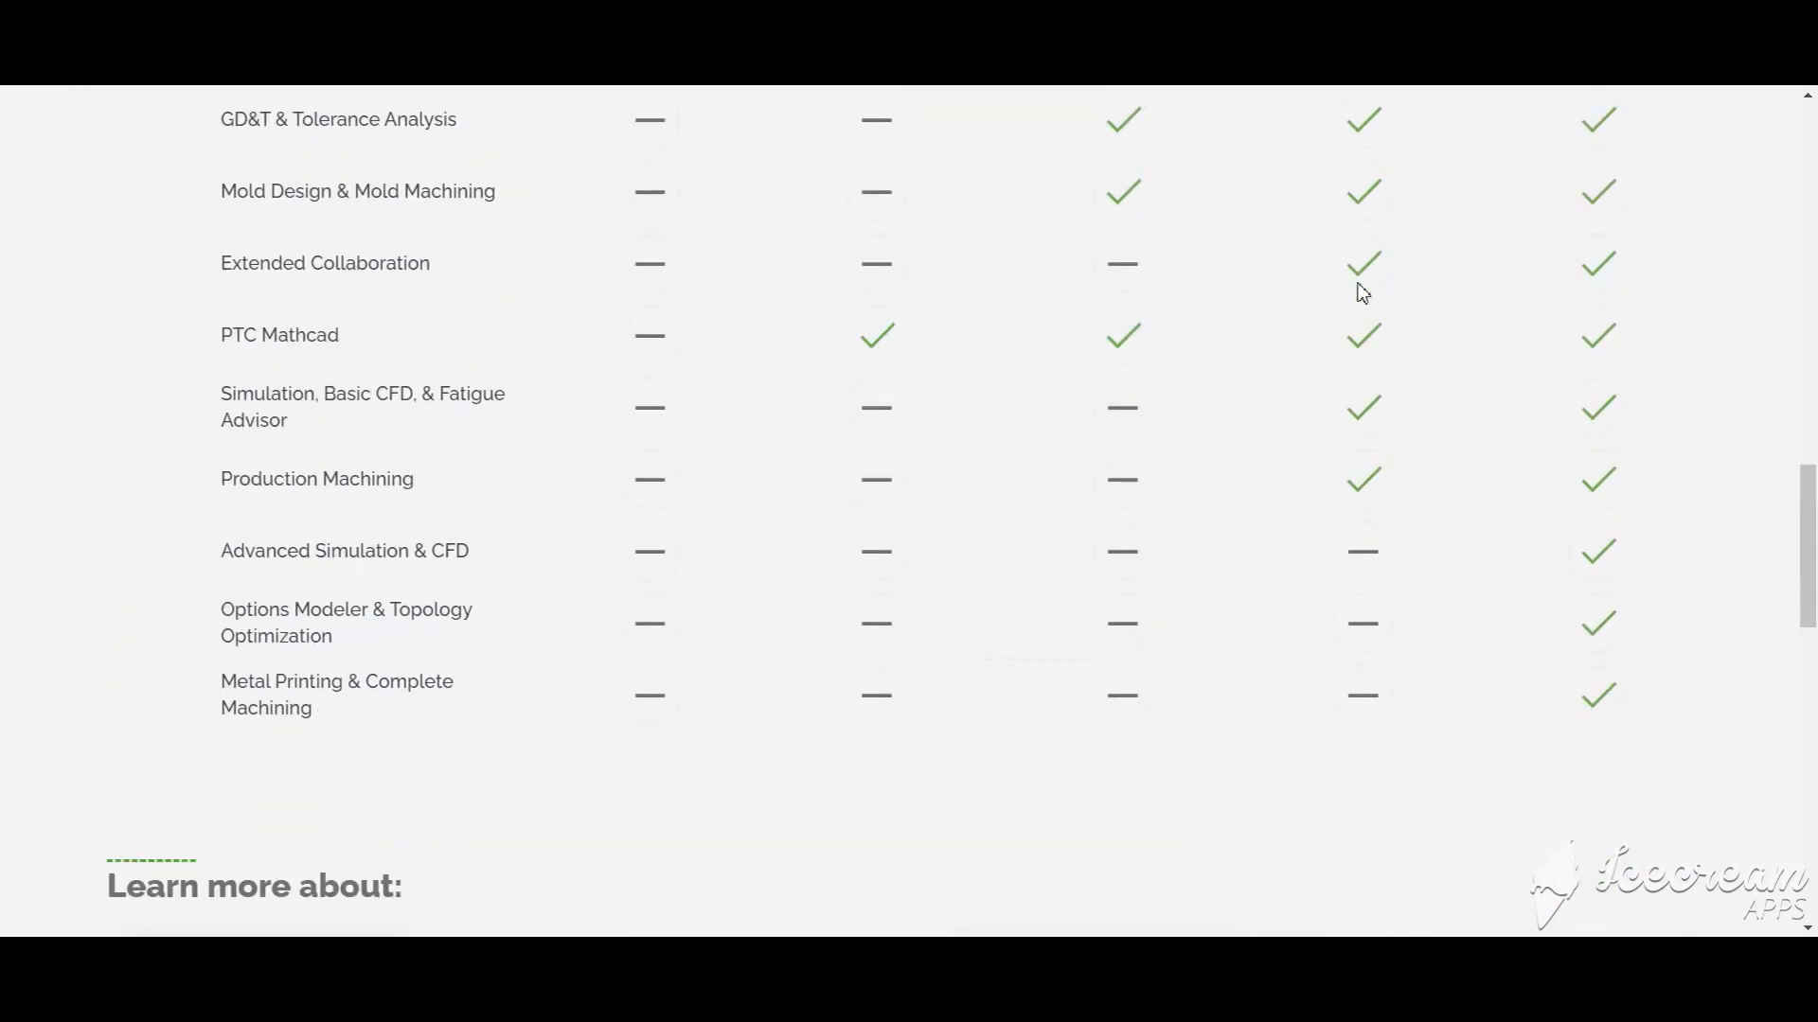
pyautogui.scroll(-3)
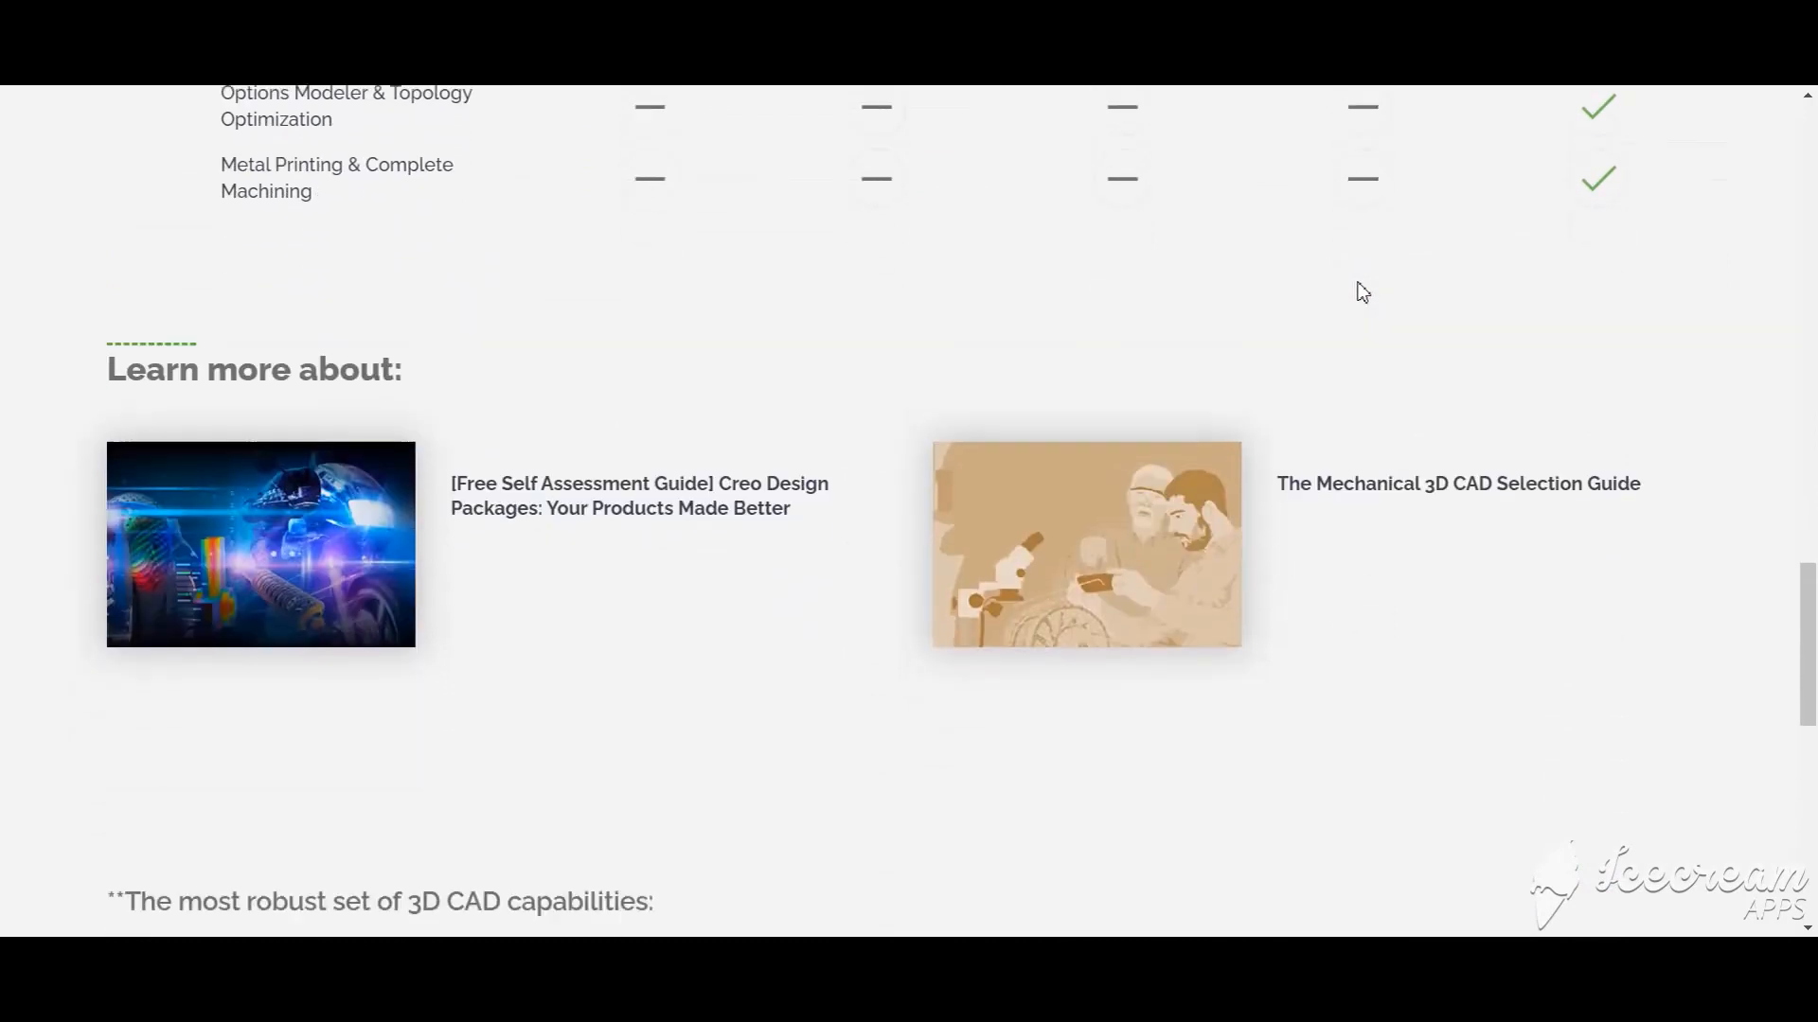
pyautogui.scroll(-3)
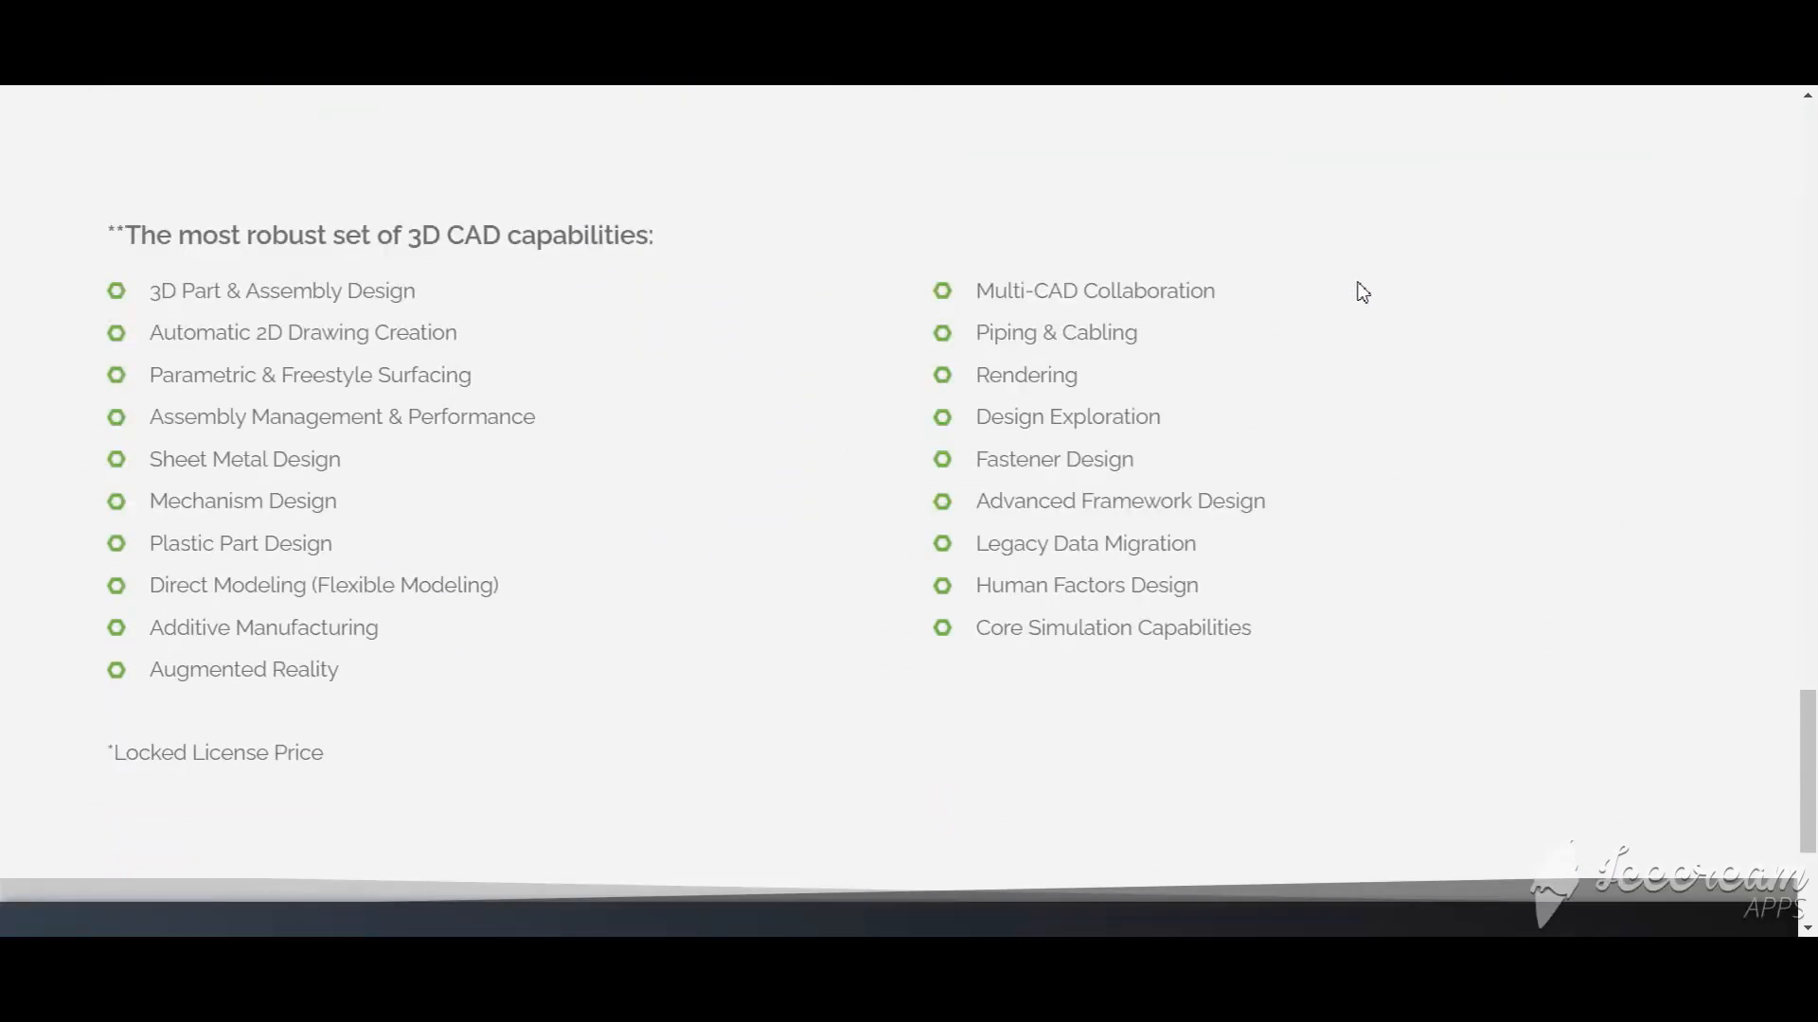
pyautogui.scroll(-3)
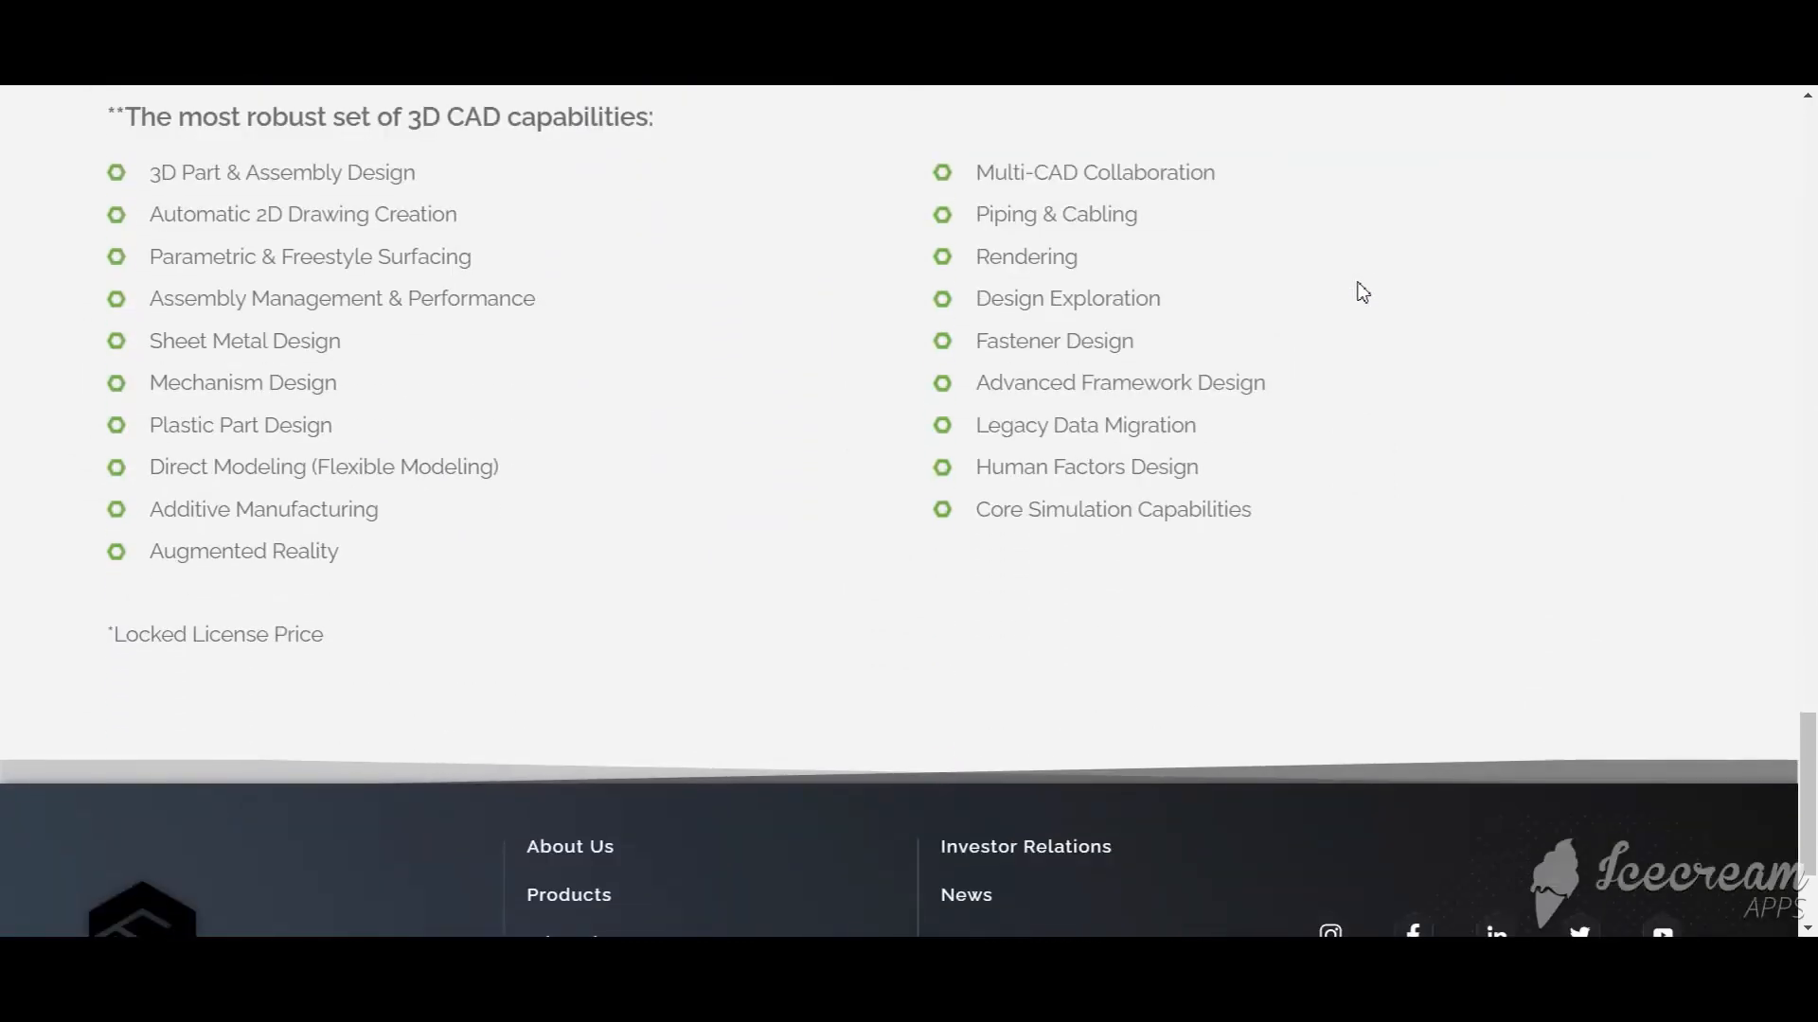
pyautogui.scroll(-3)
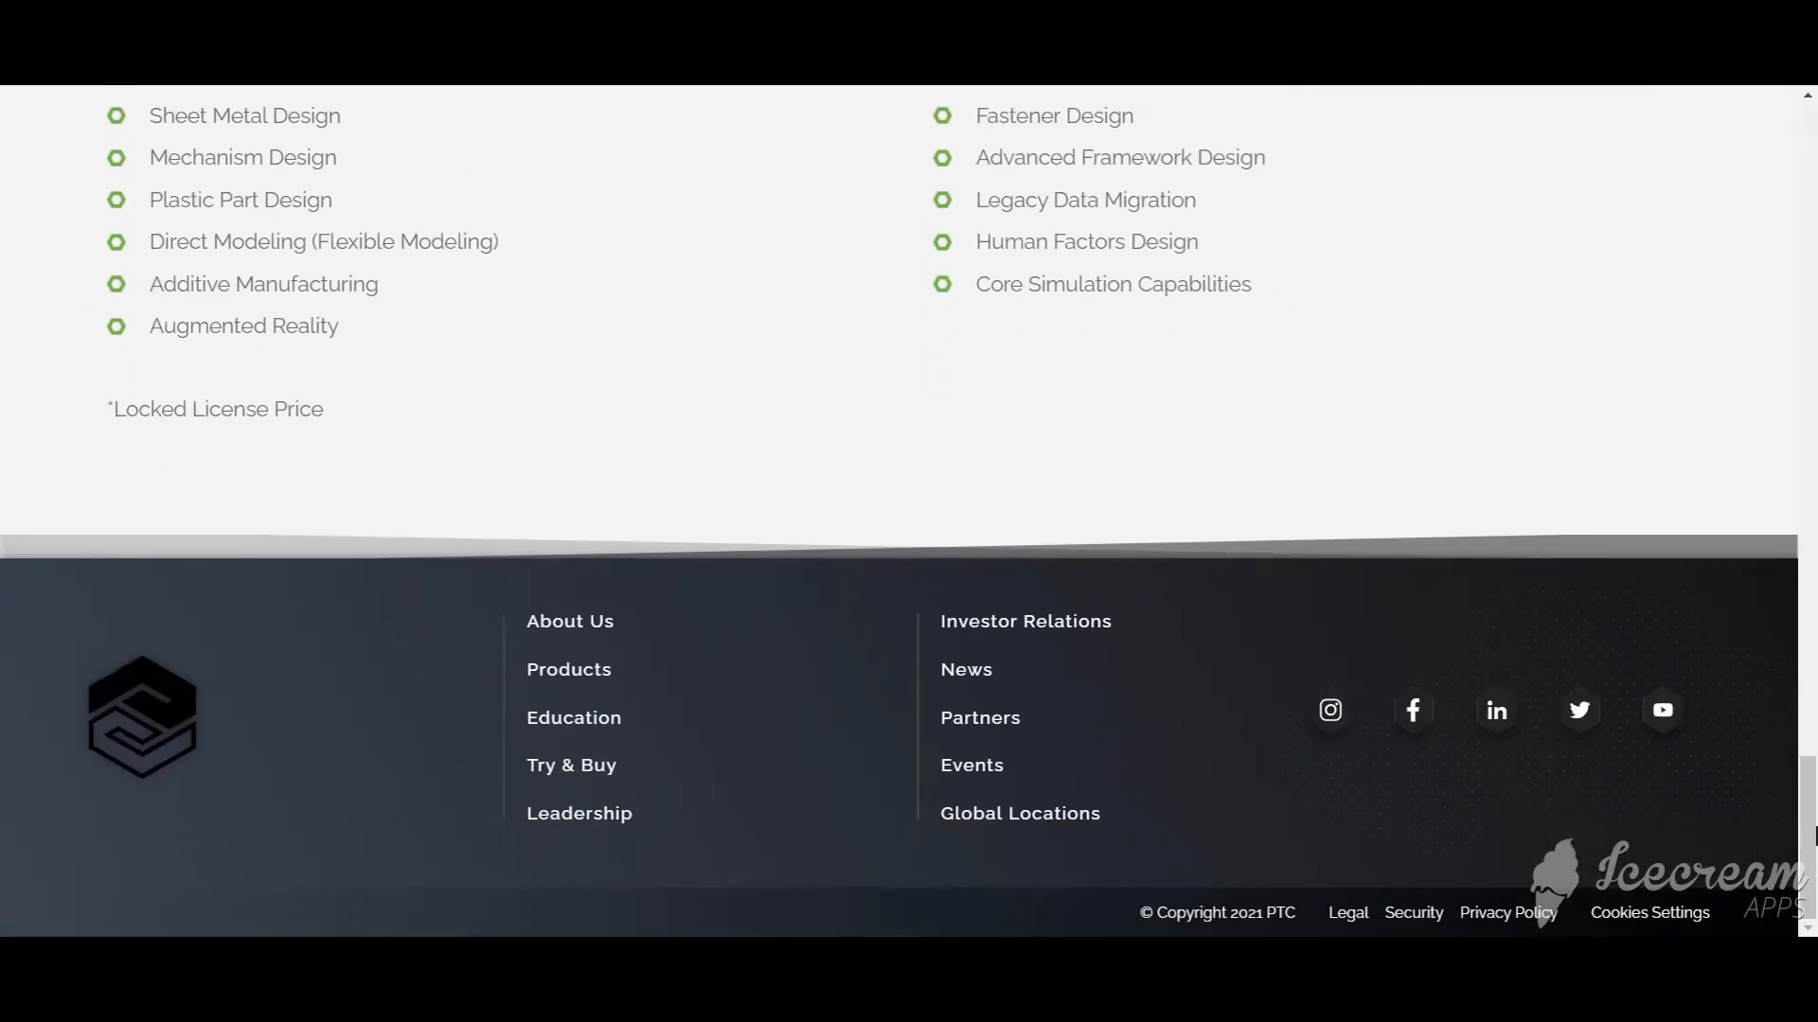
pyautogui.scroll(3)
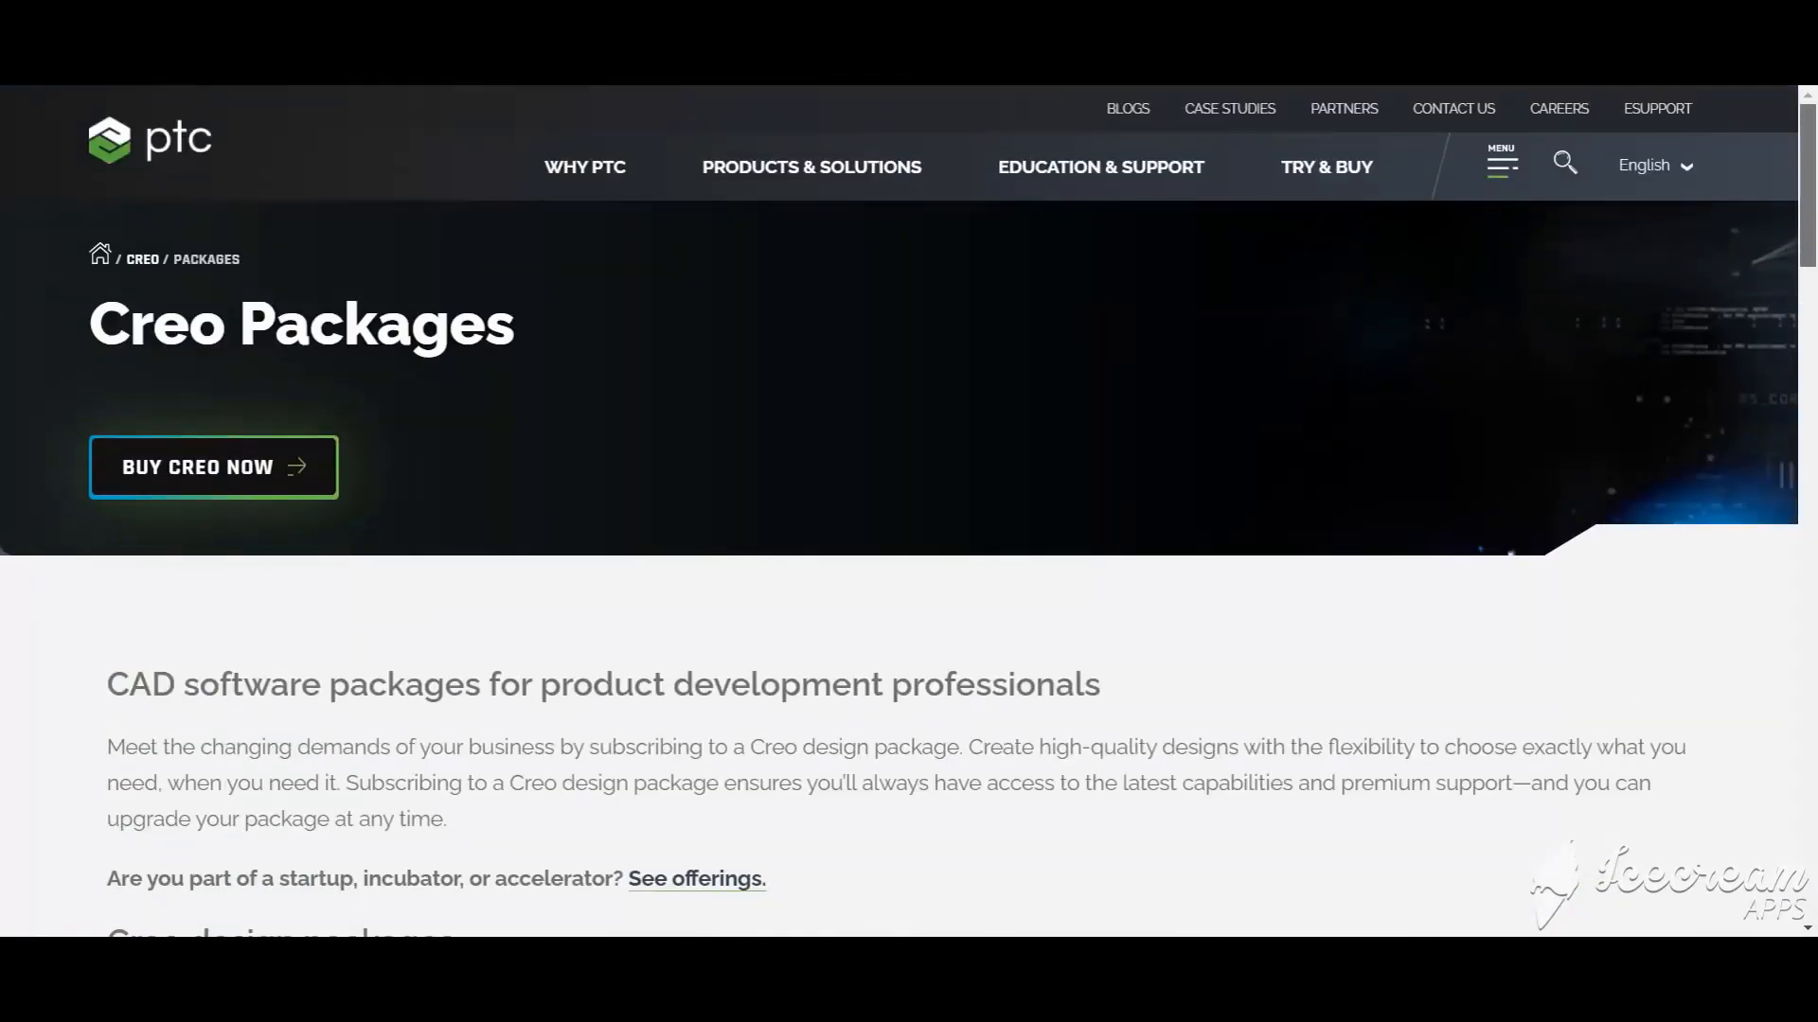
pyautogui.scroll(-3)
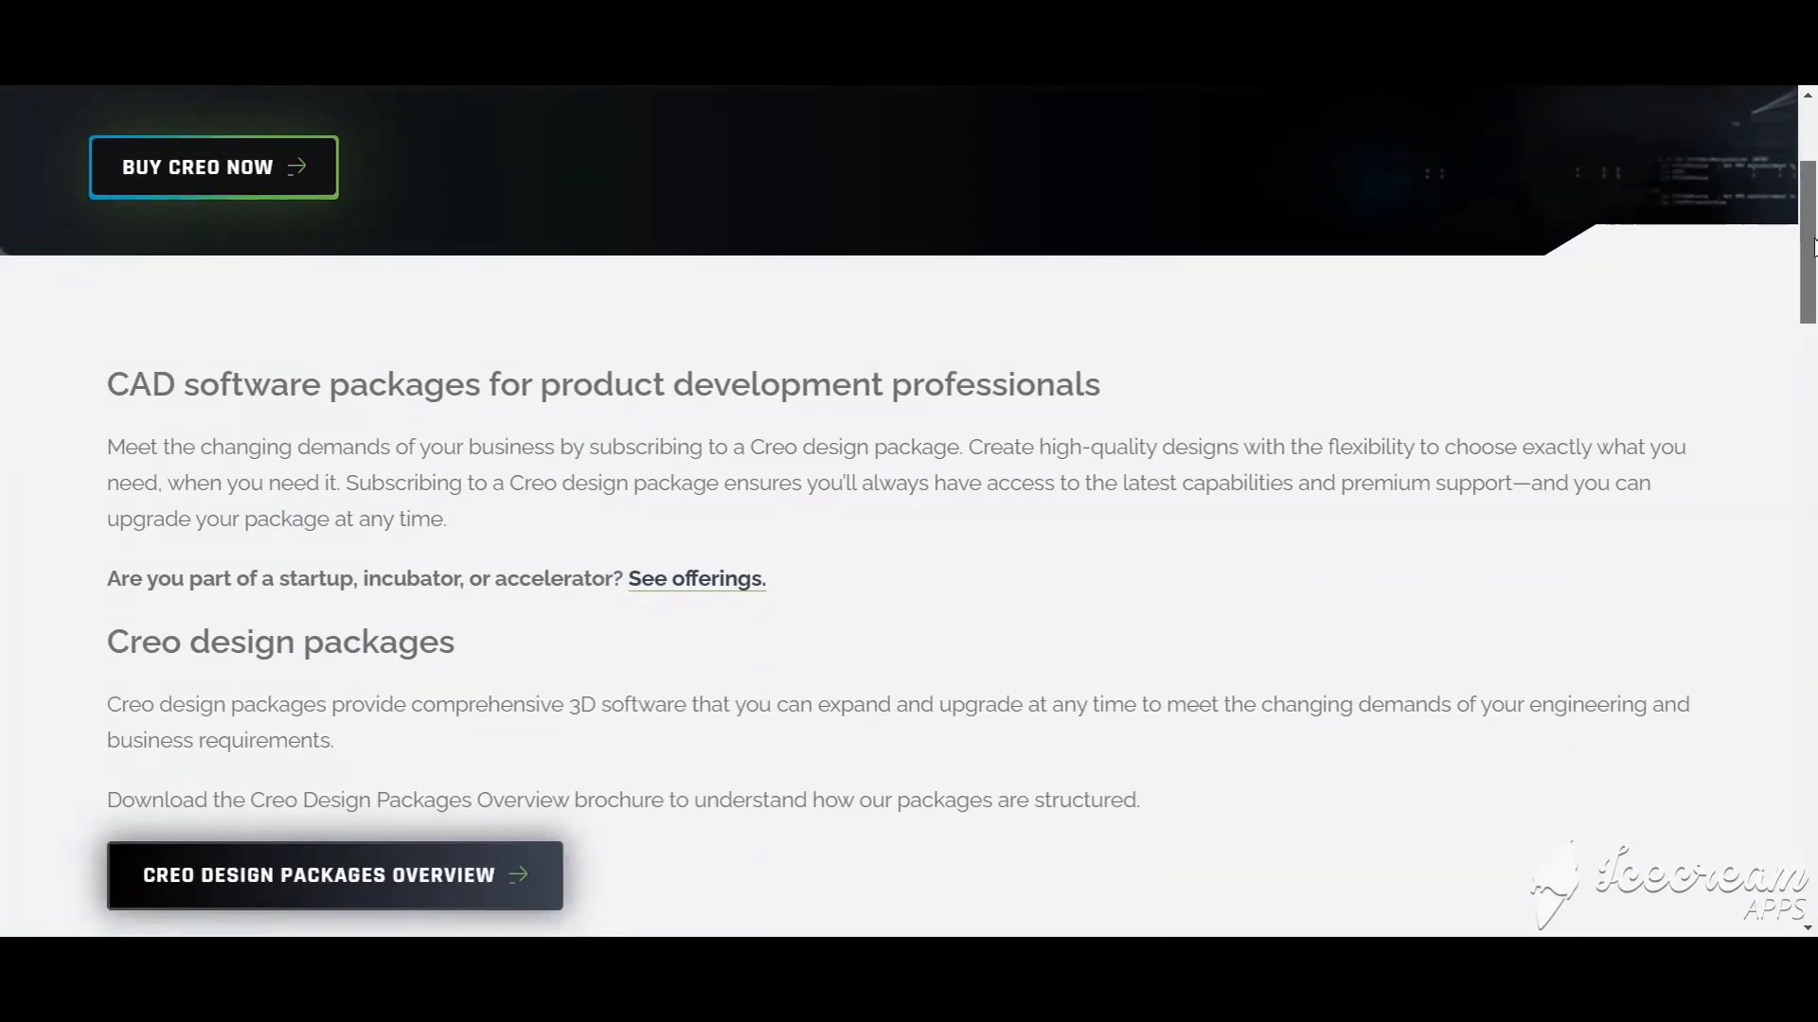
pyautogui.scroll(-3)
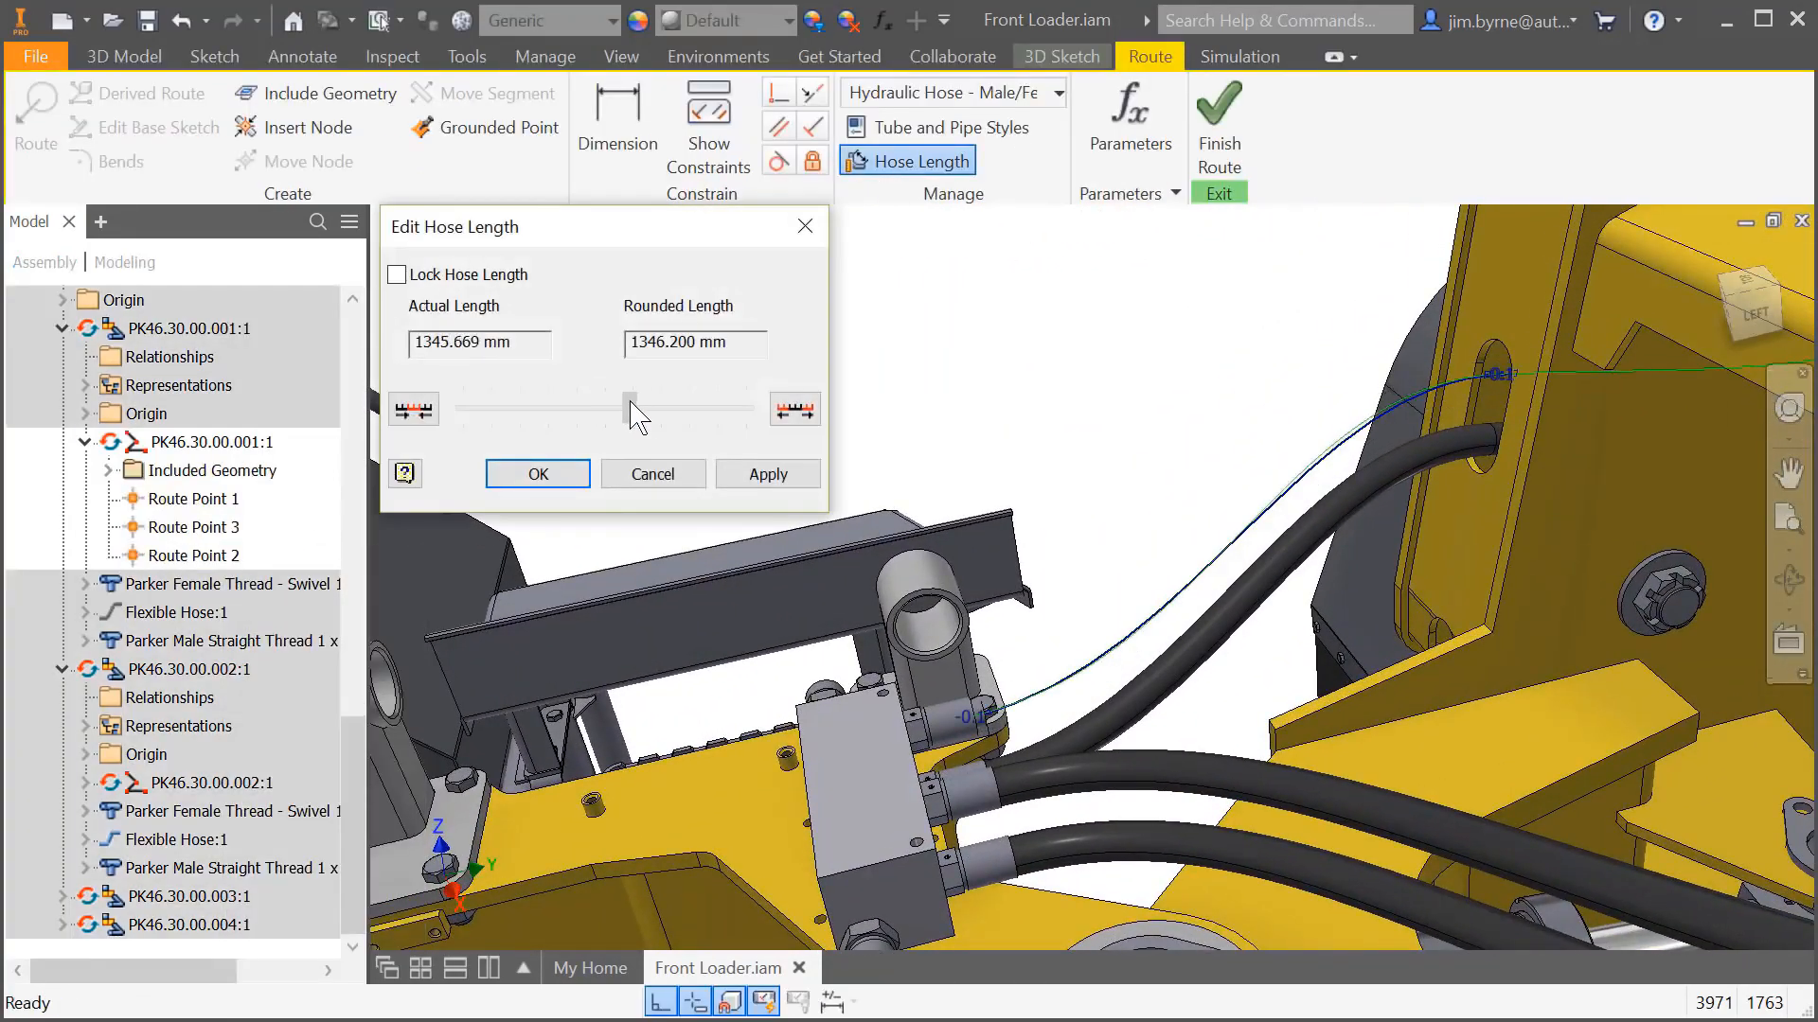
# - Confirm the longer hose length, edit the route dimension, and apply a locked-rotation wheel insert
pyautogui.click(538, 473)
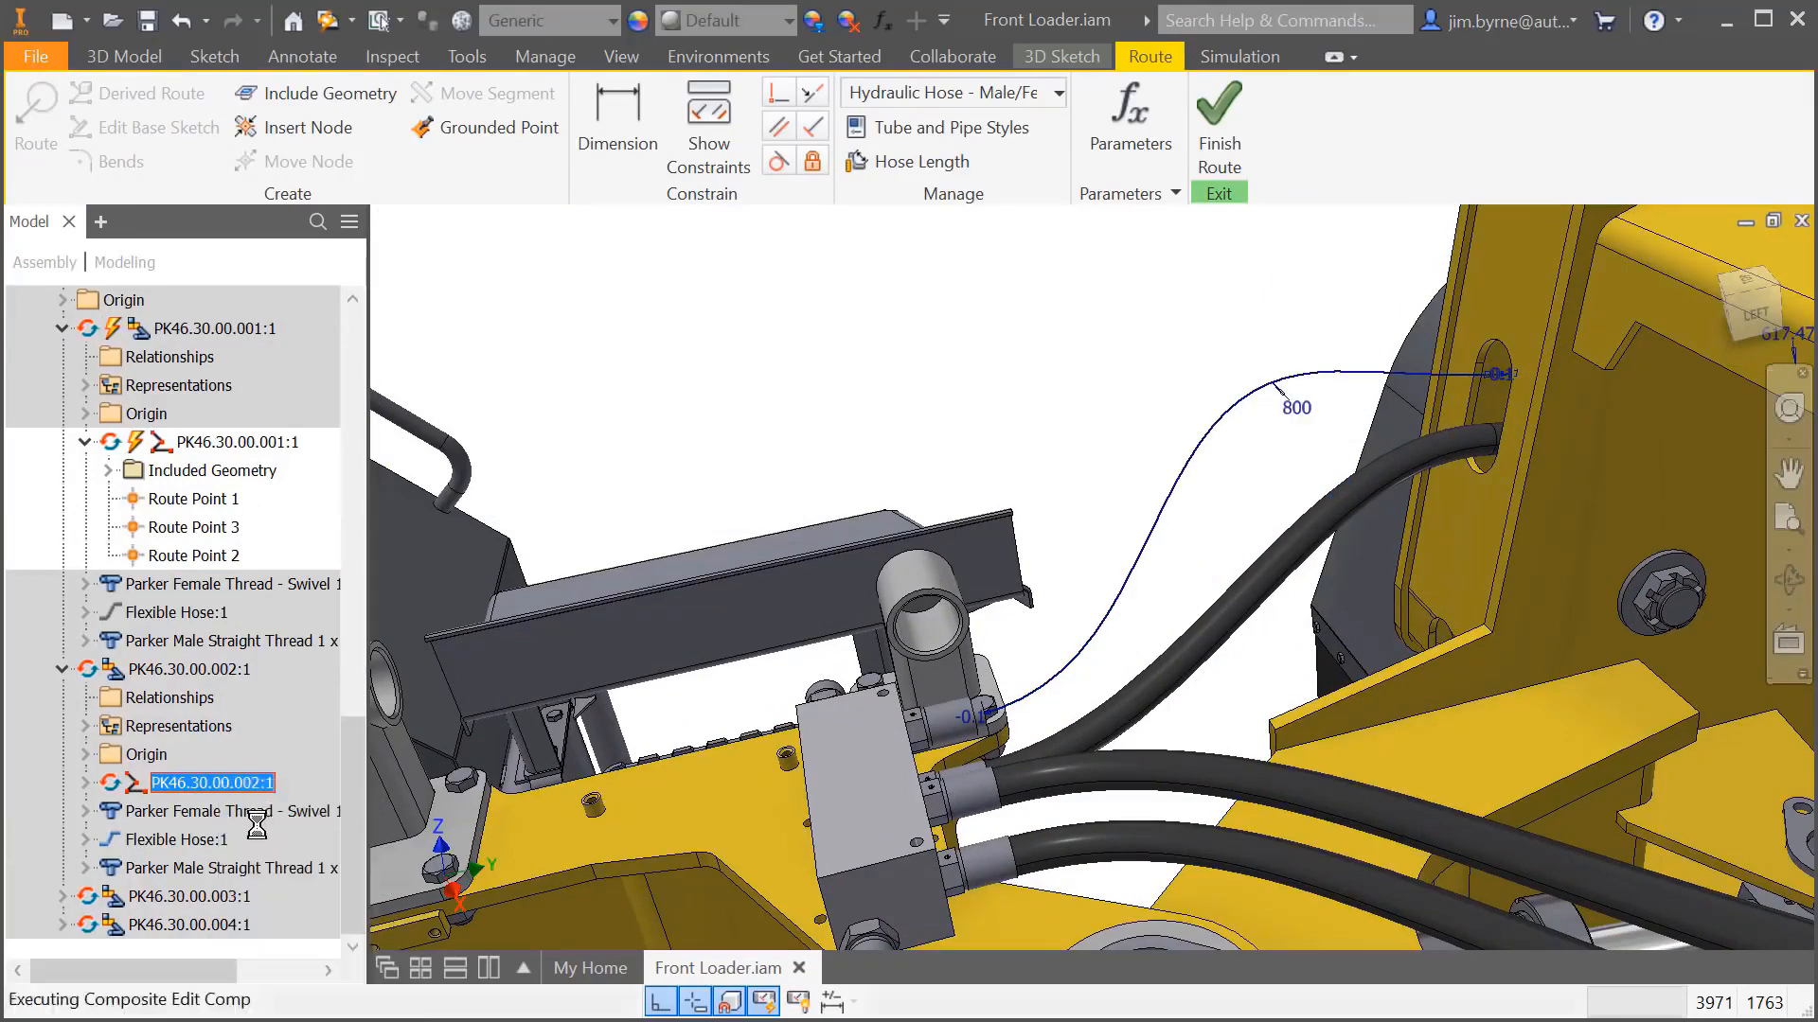
pyautogui.click(908, 161)
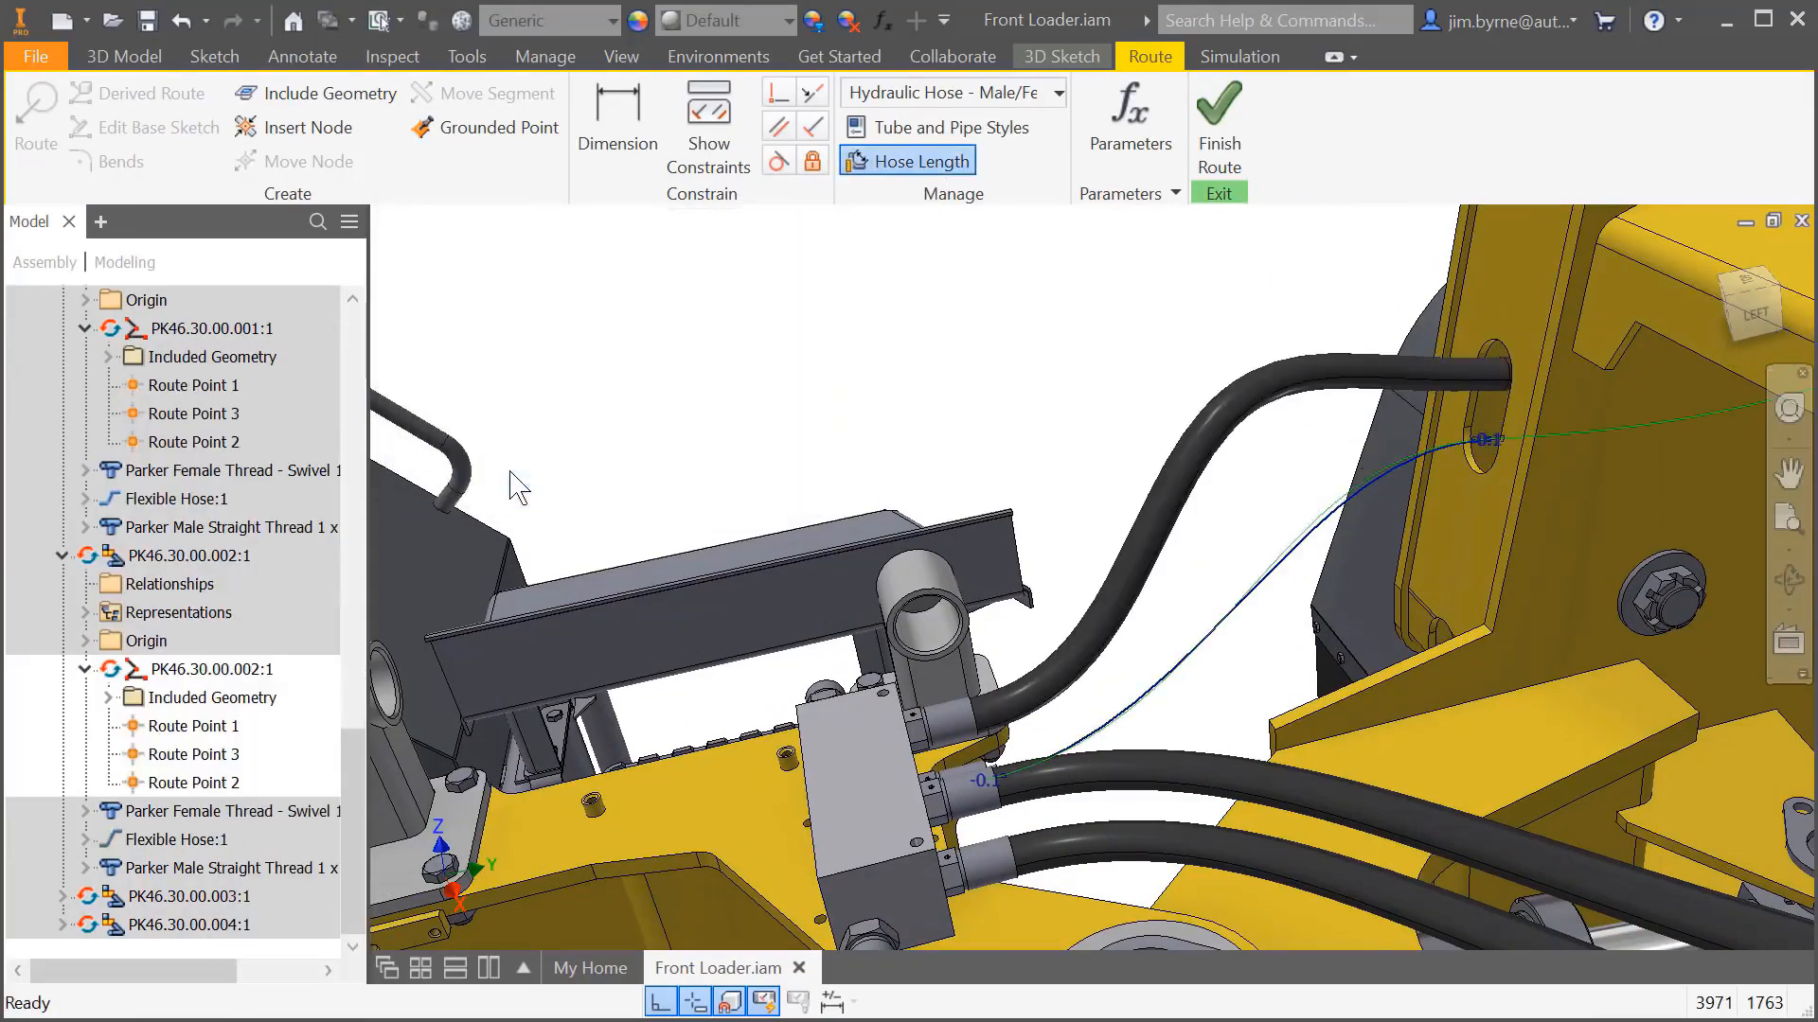
pyautogui.click(907, 161)
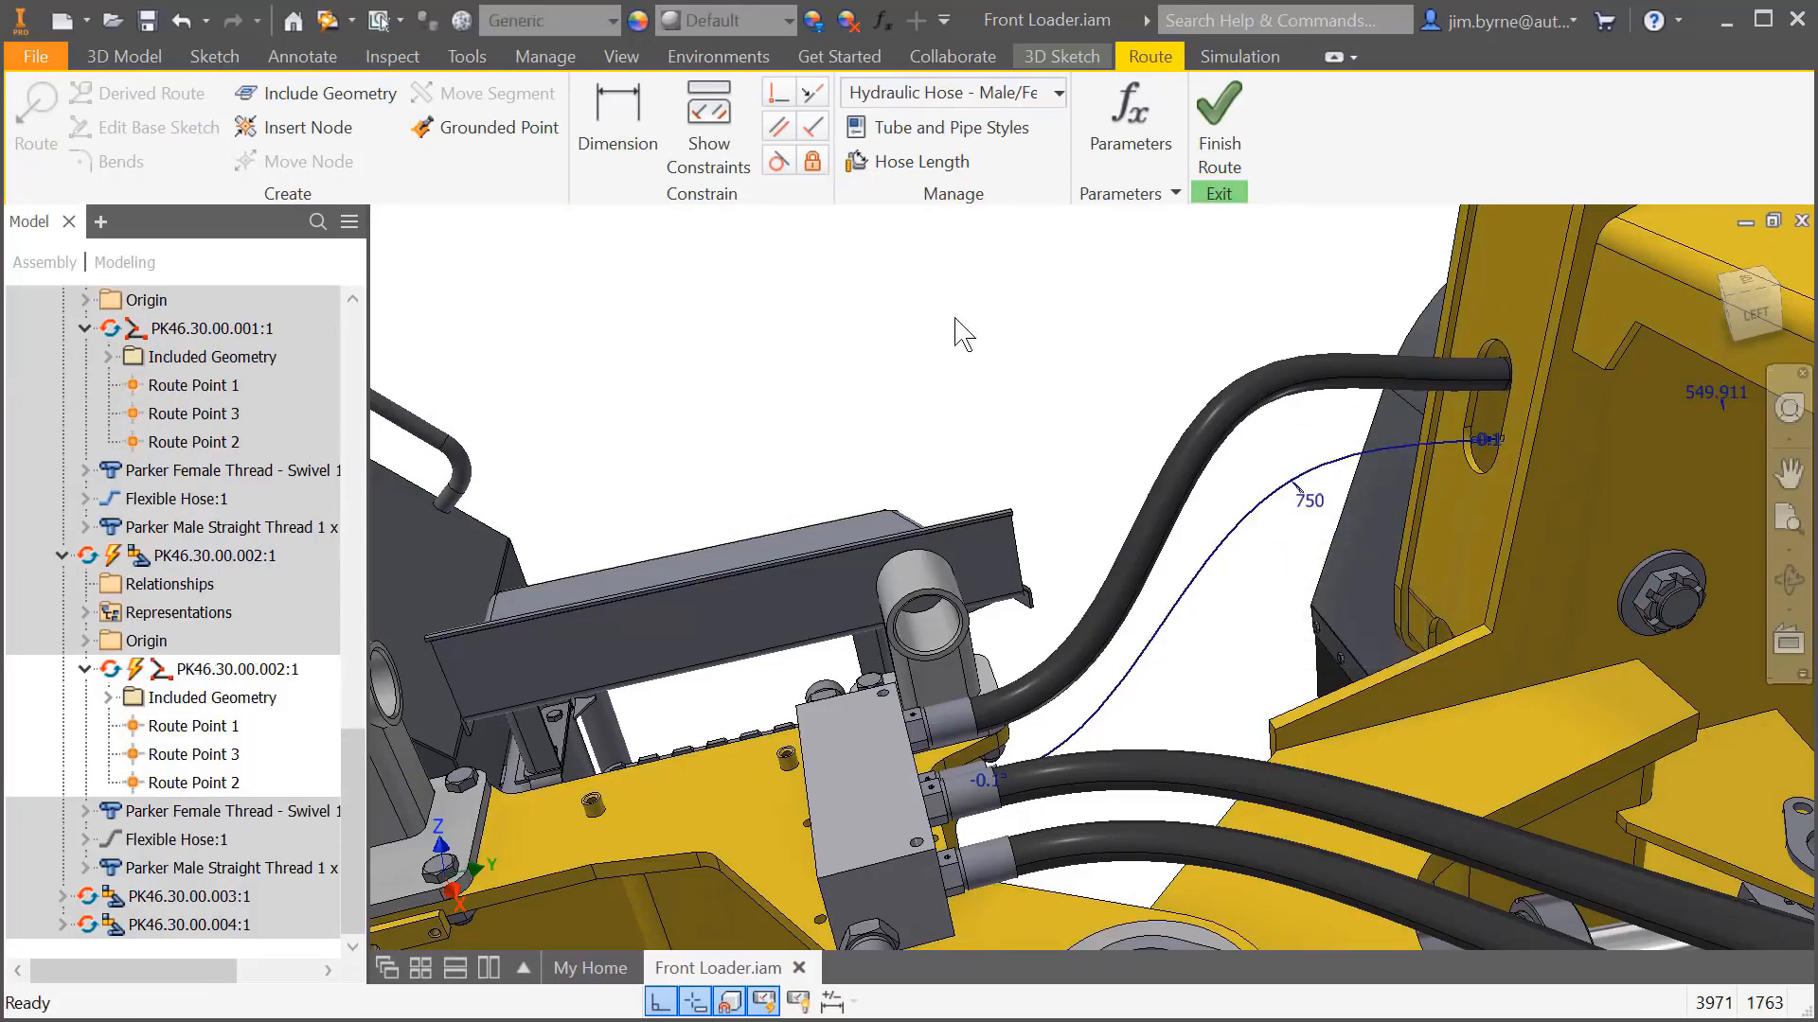
pyautogui.click(1218, 102)
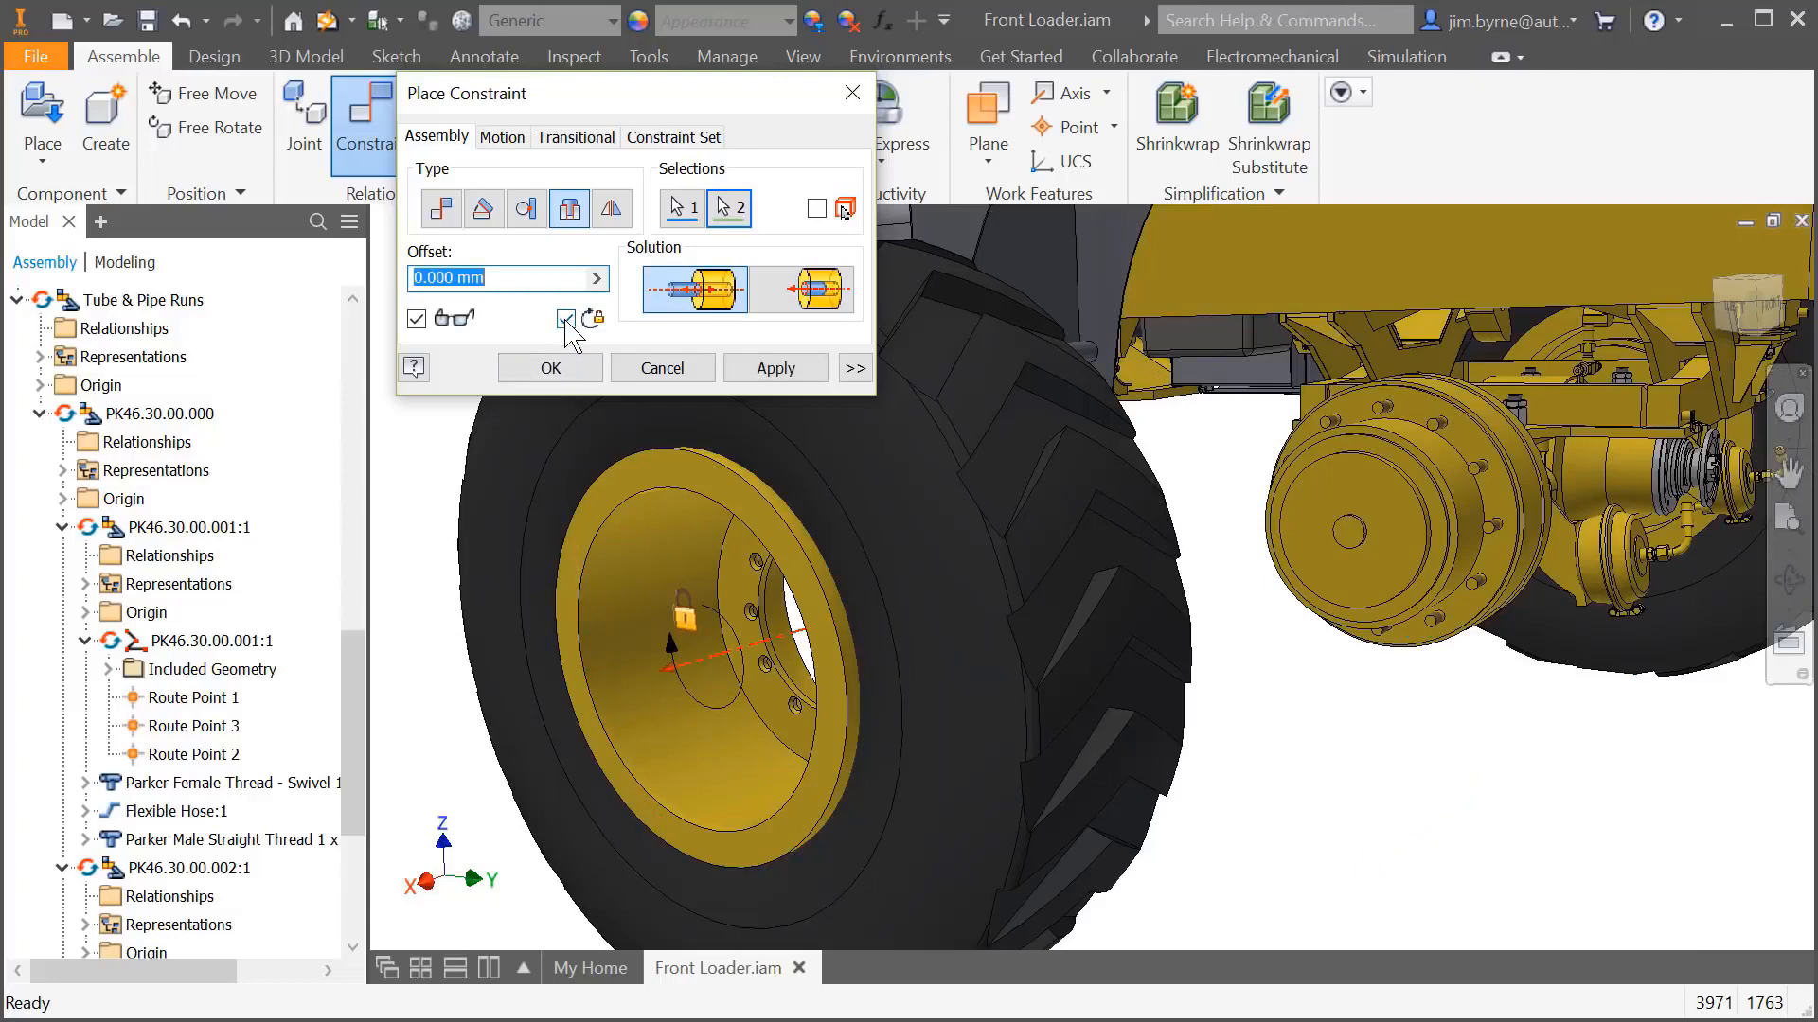
pyautogui.click(775, 367)
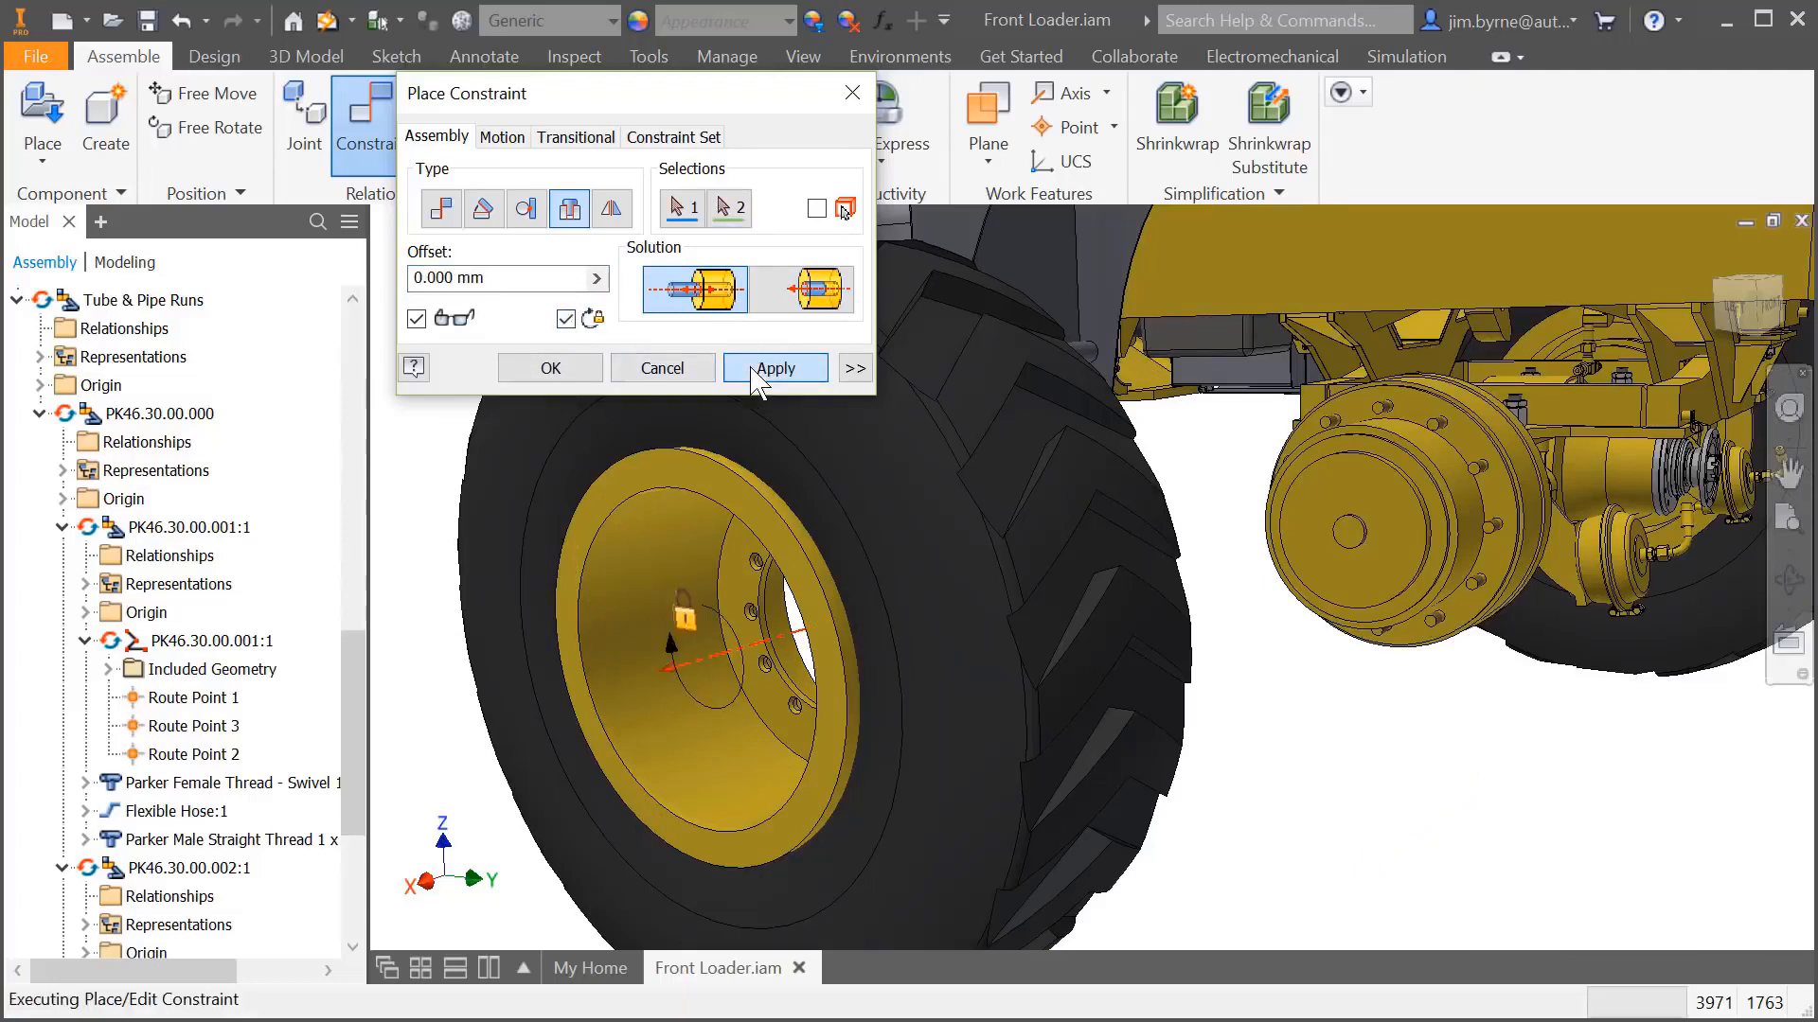